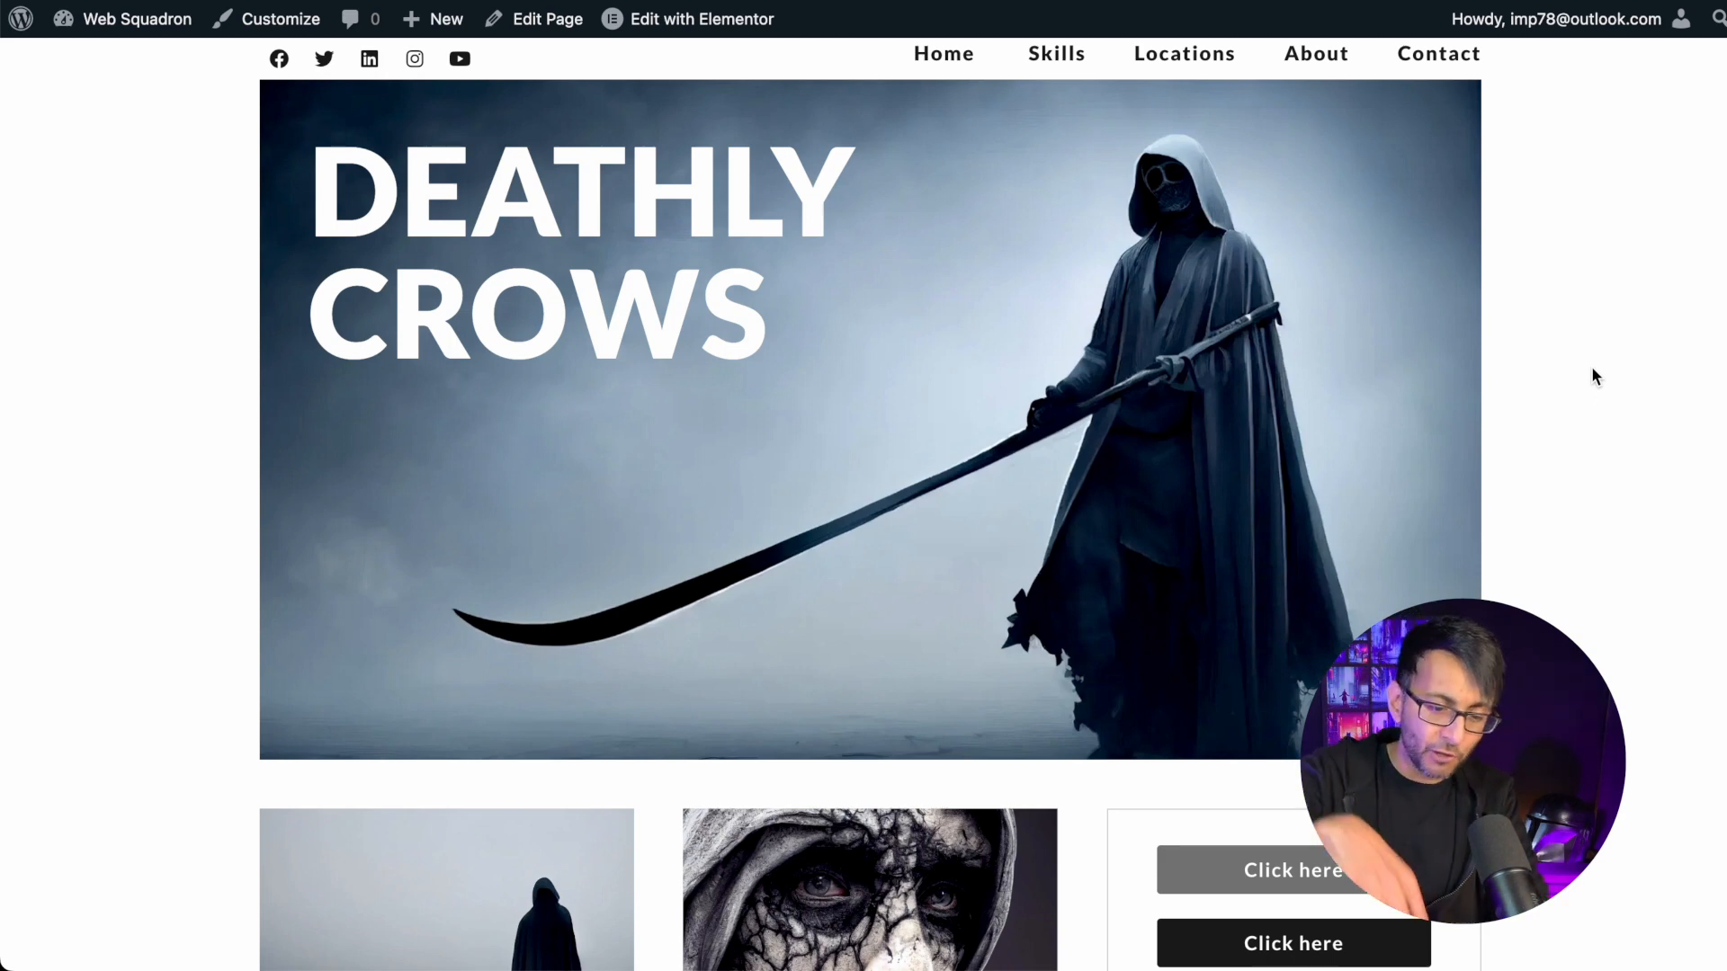
pyautogui.moveTo(1602, 468)
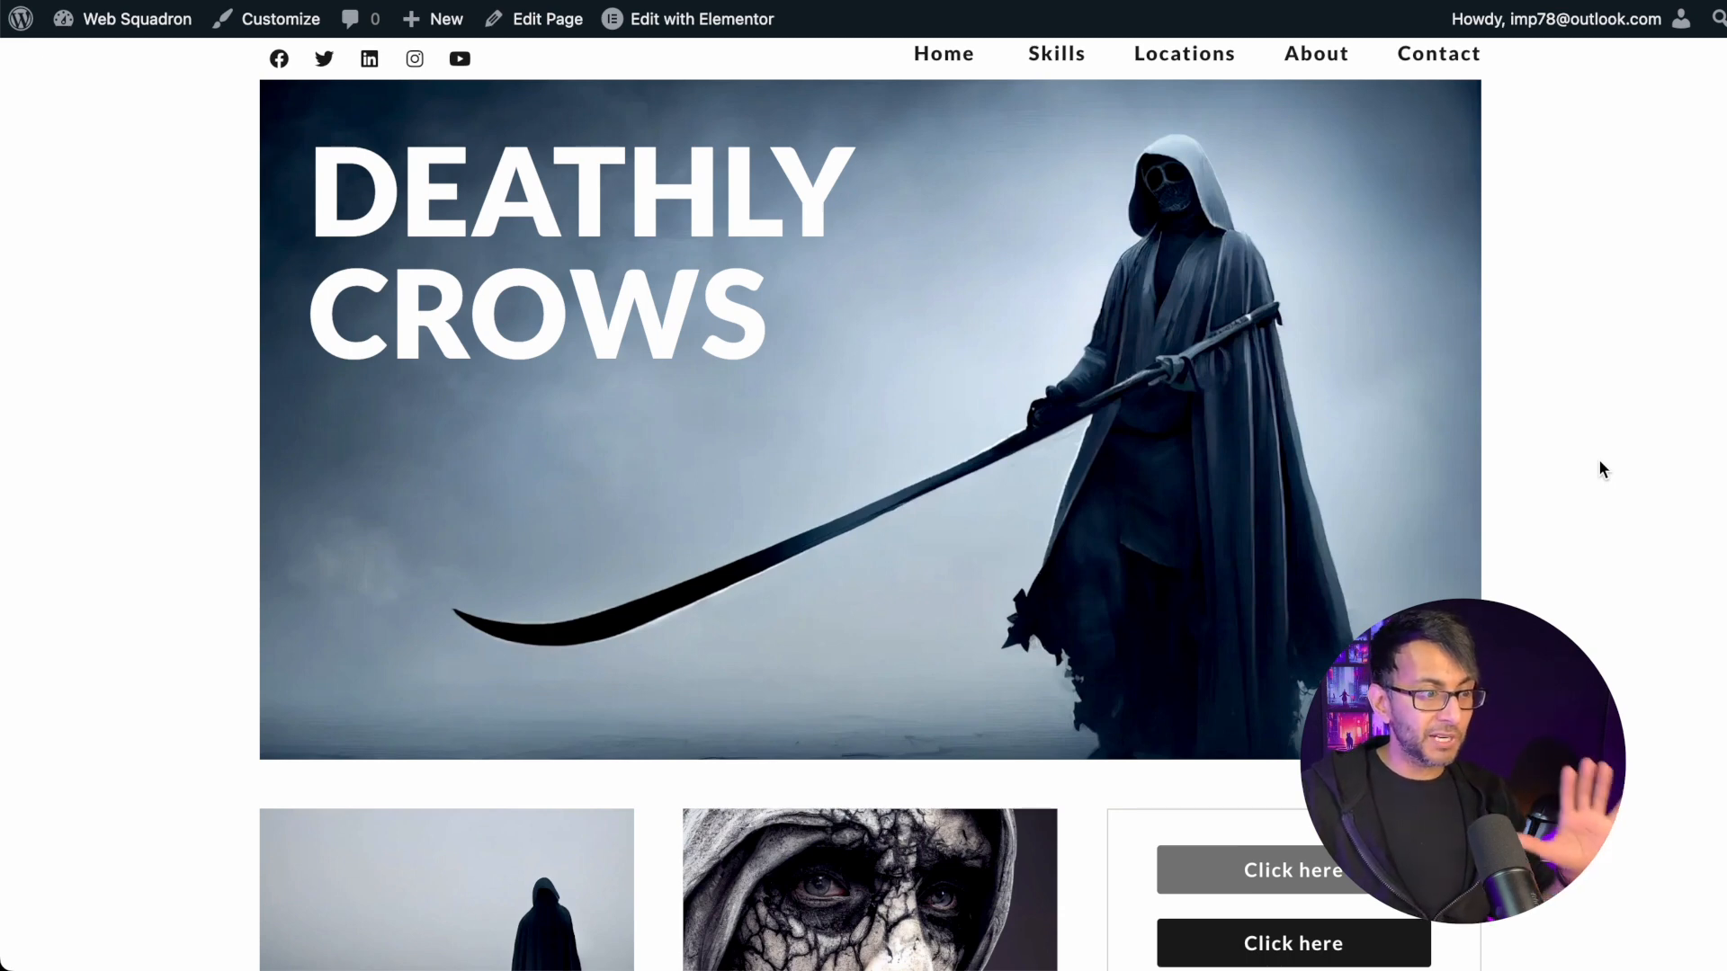
# Scroll through the homepage in the editor to review its sections.
pyautogui.scroll(-3)
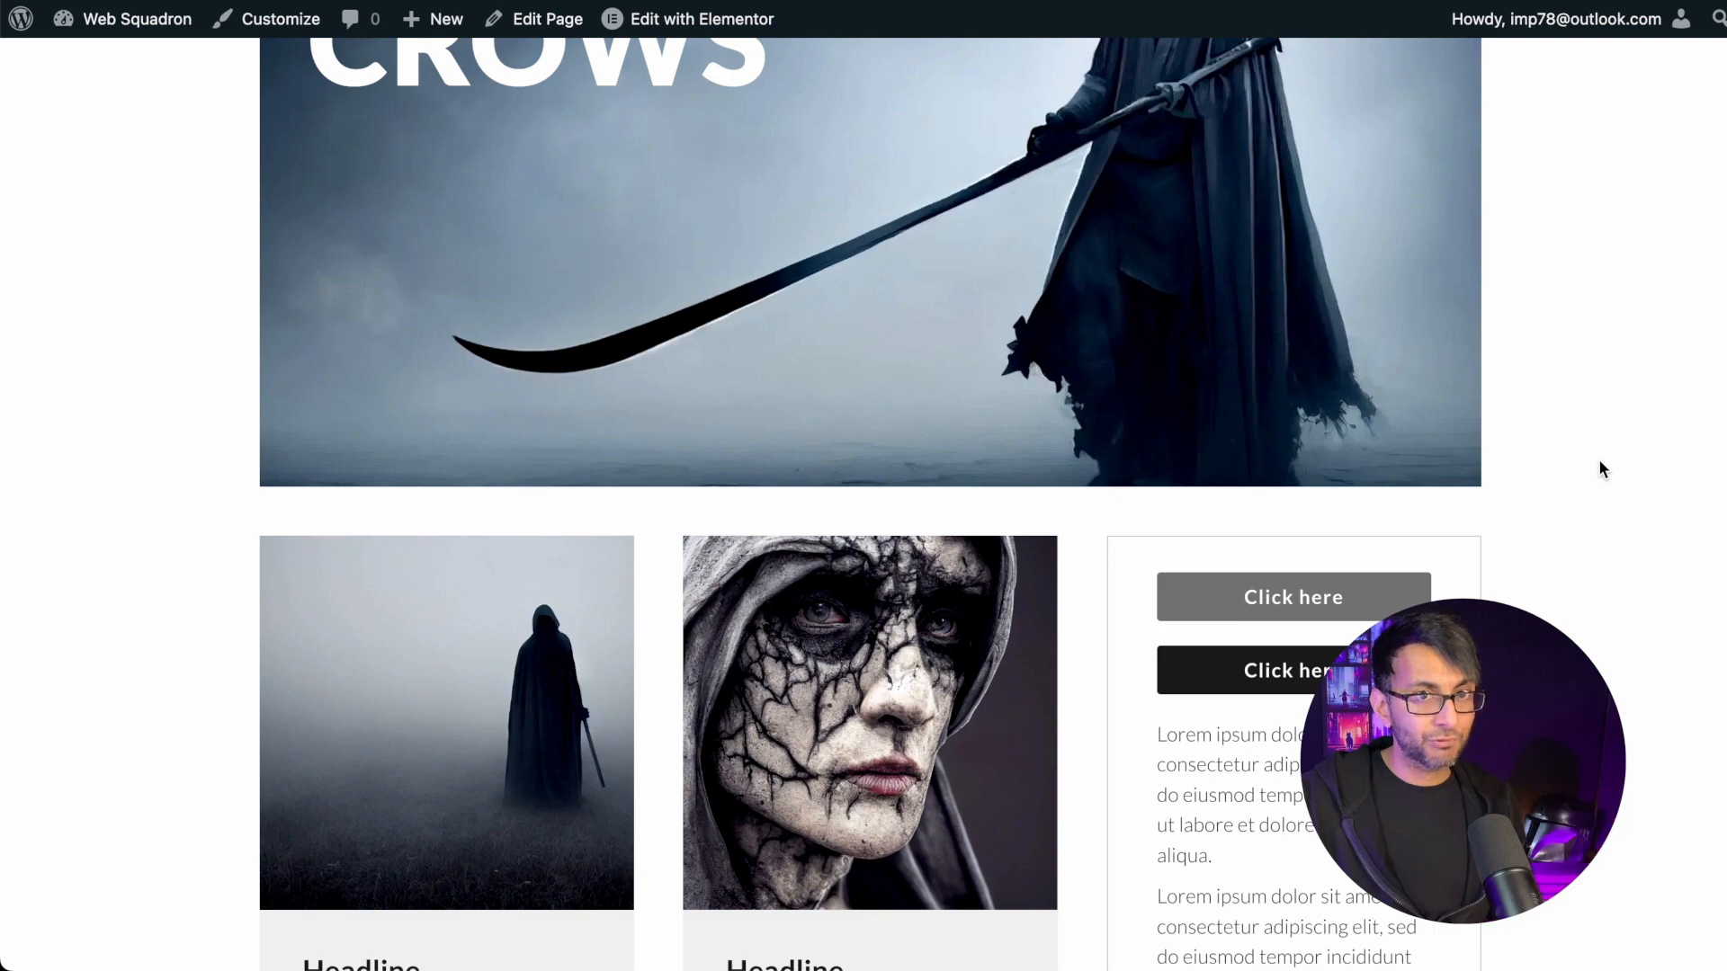
pyautogui.scroll(3)
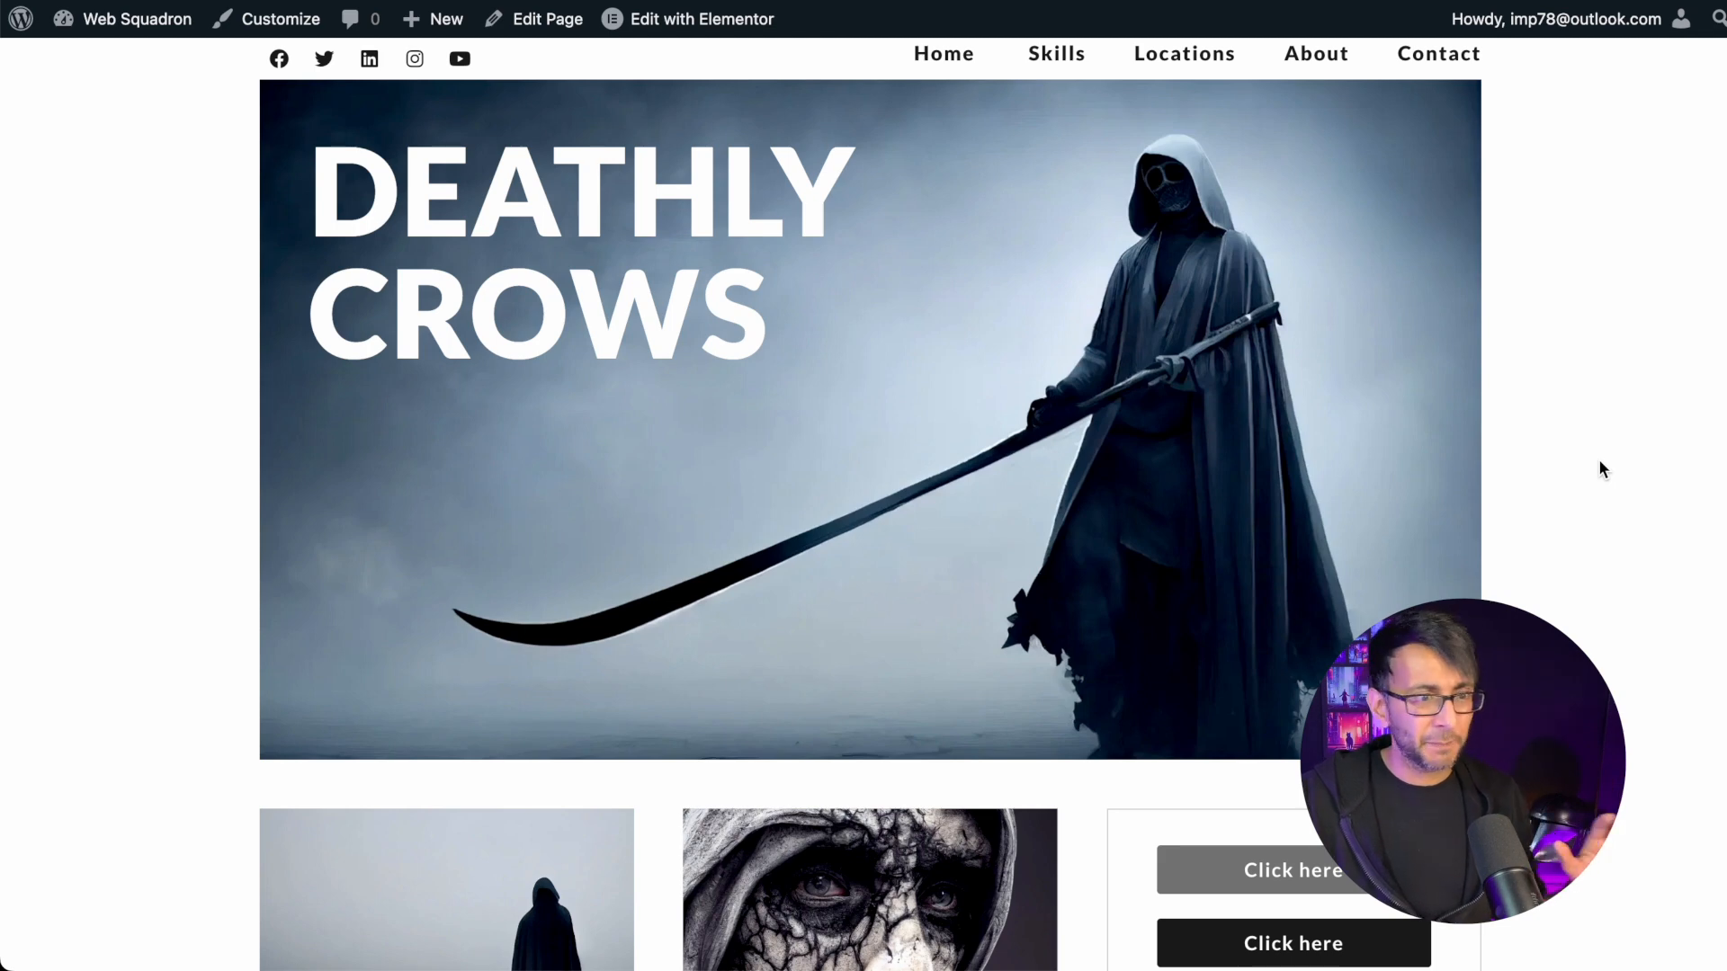
pyautogui.moveTo(417, 75)
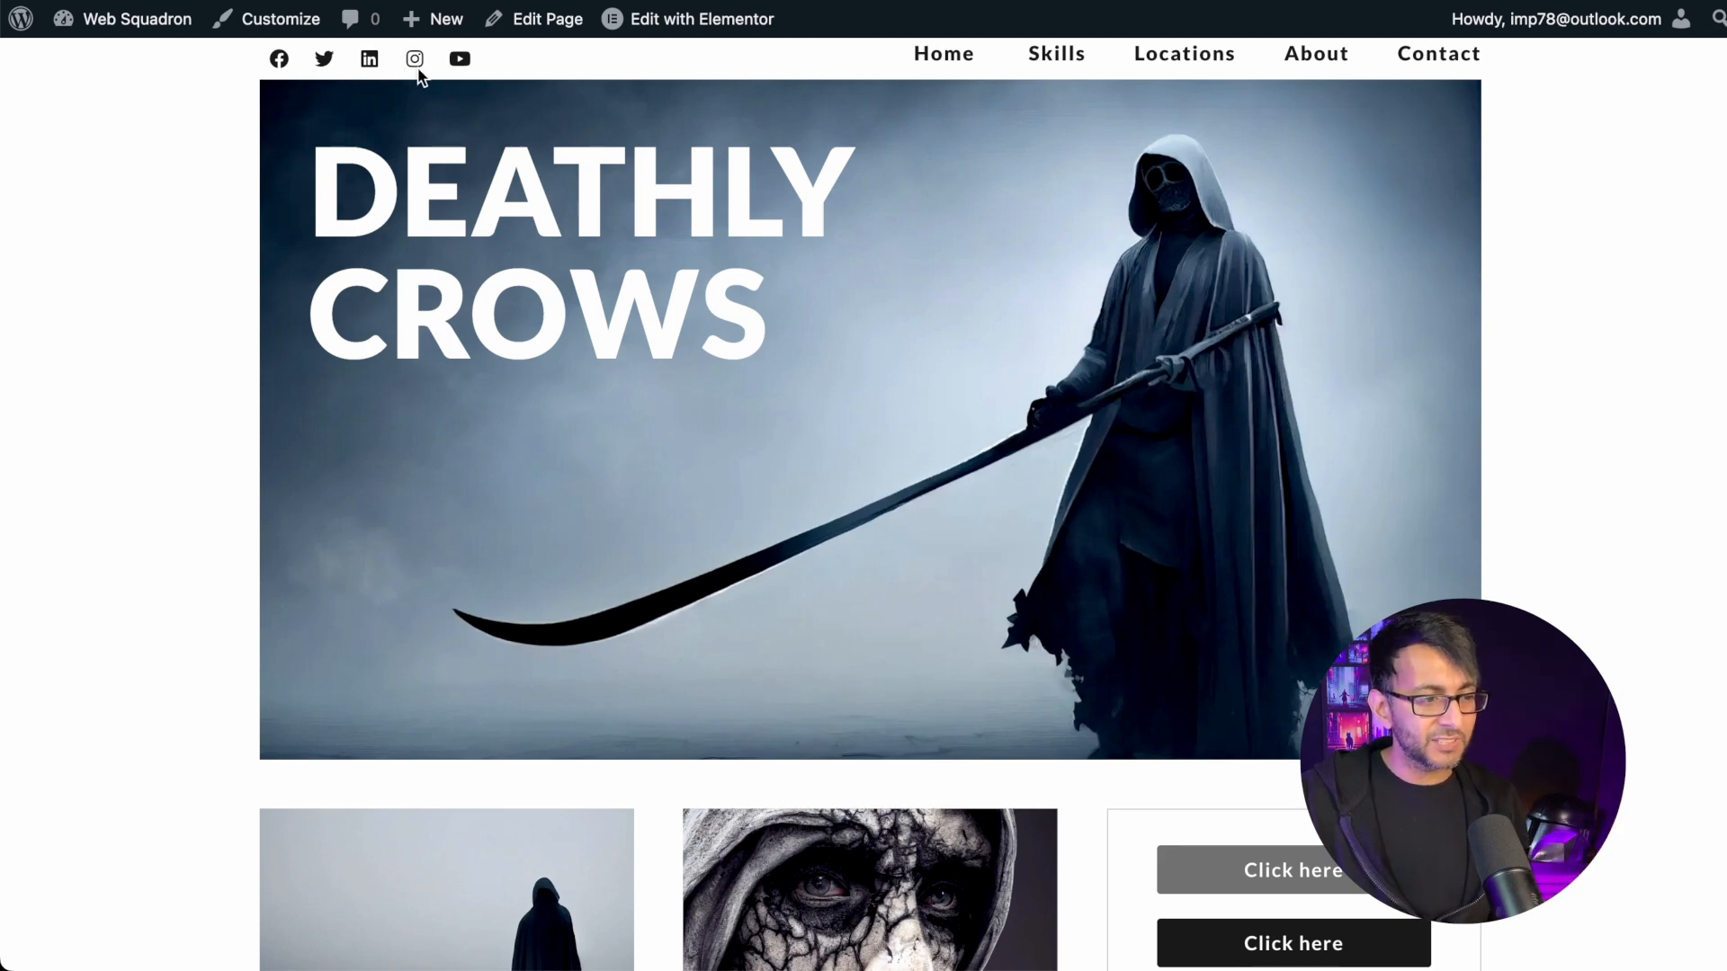
pyautogui.moveTo(1435, 71)
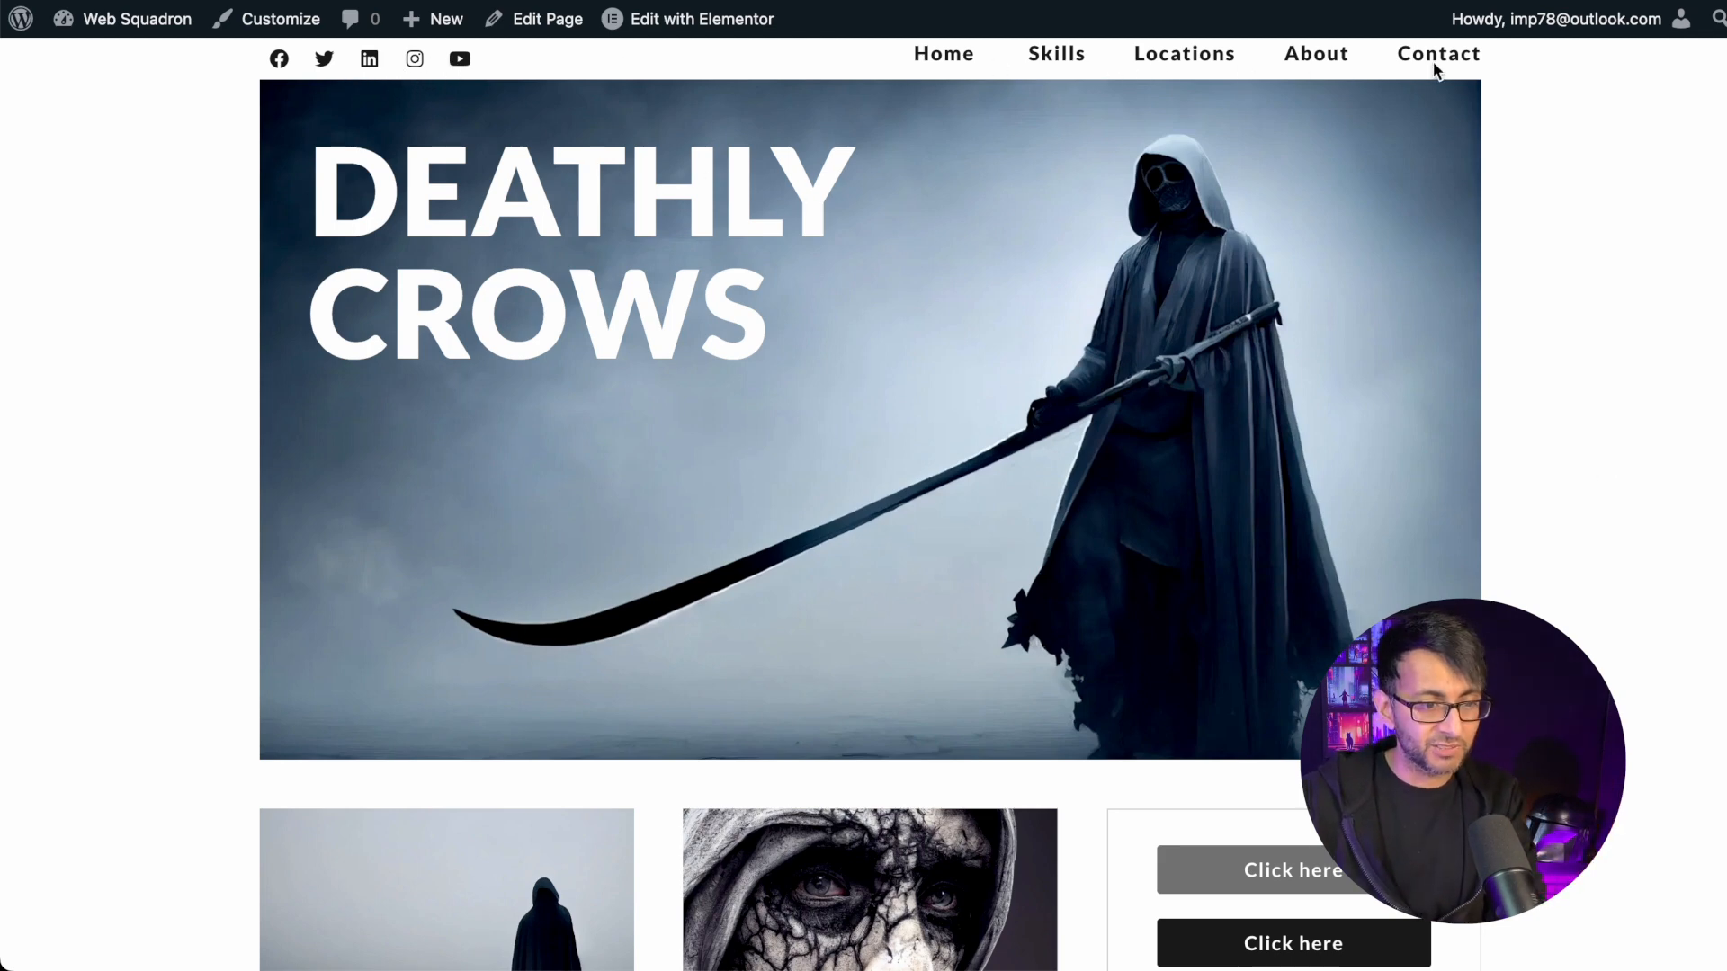
pyautogui.moveTo(958, 325)
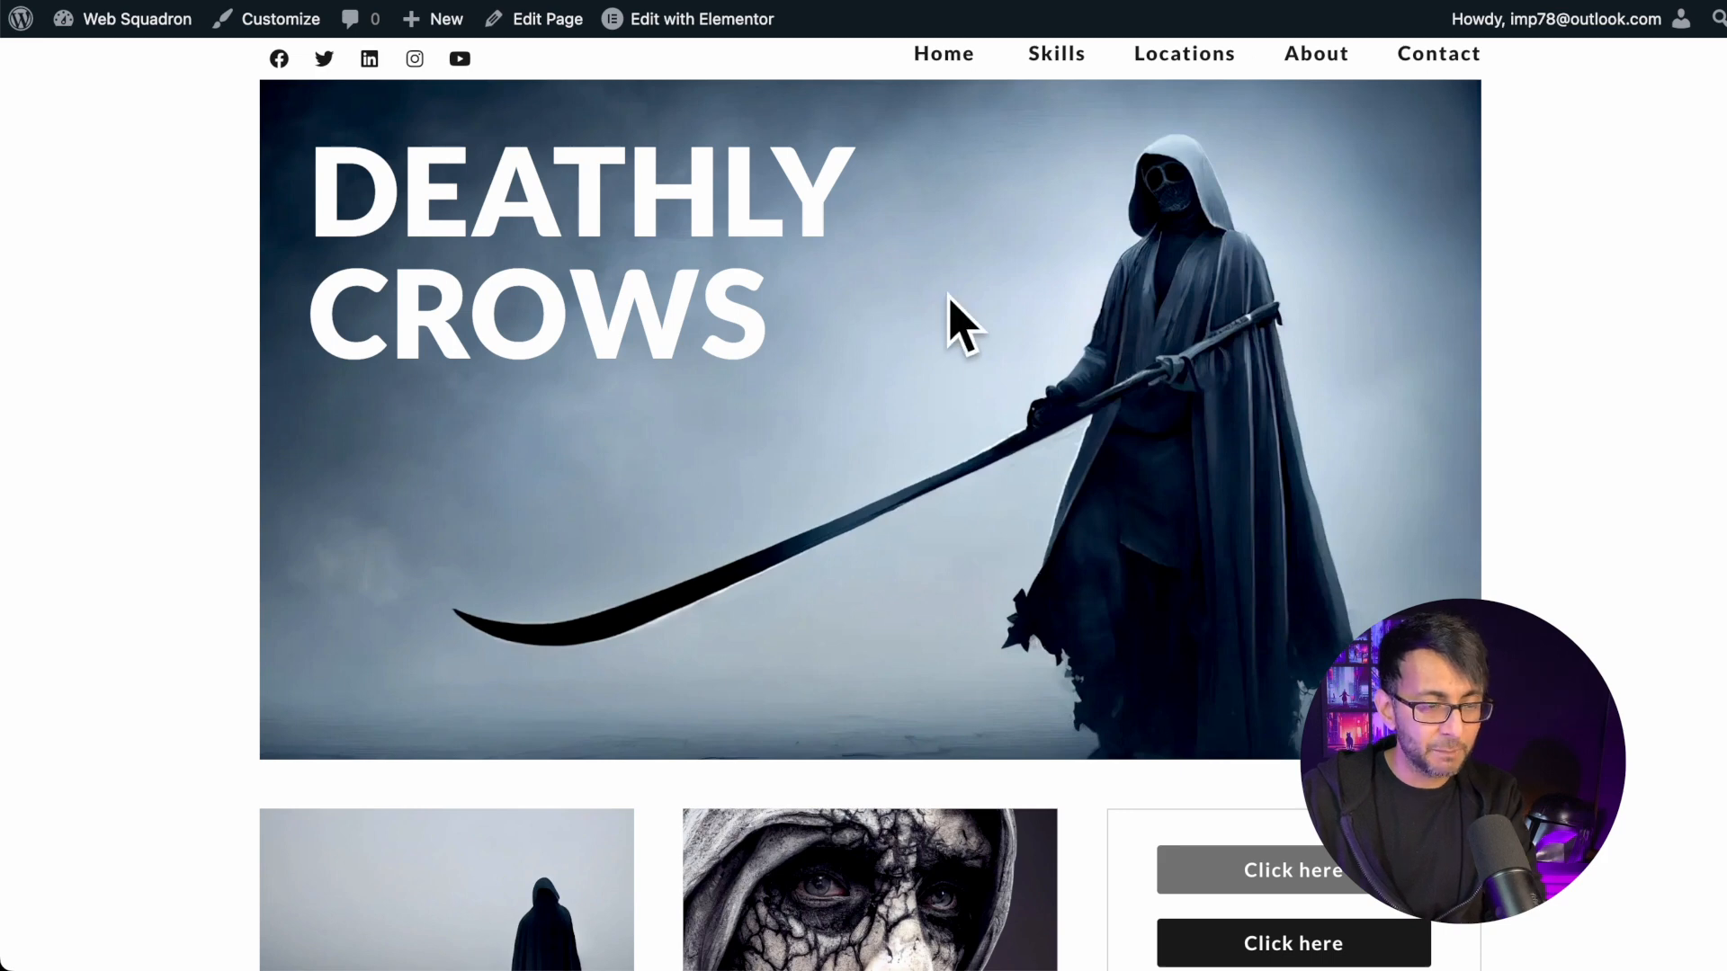
pyautogui.scroll(3)
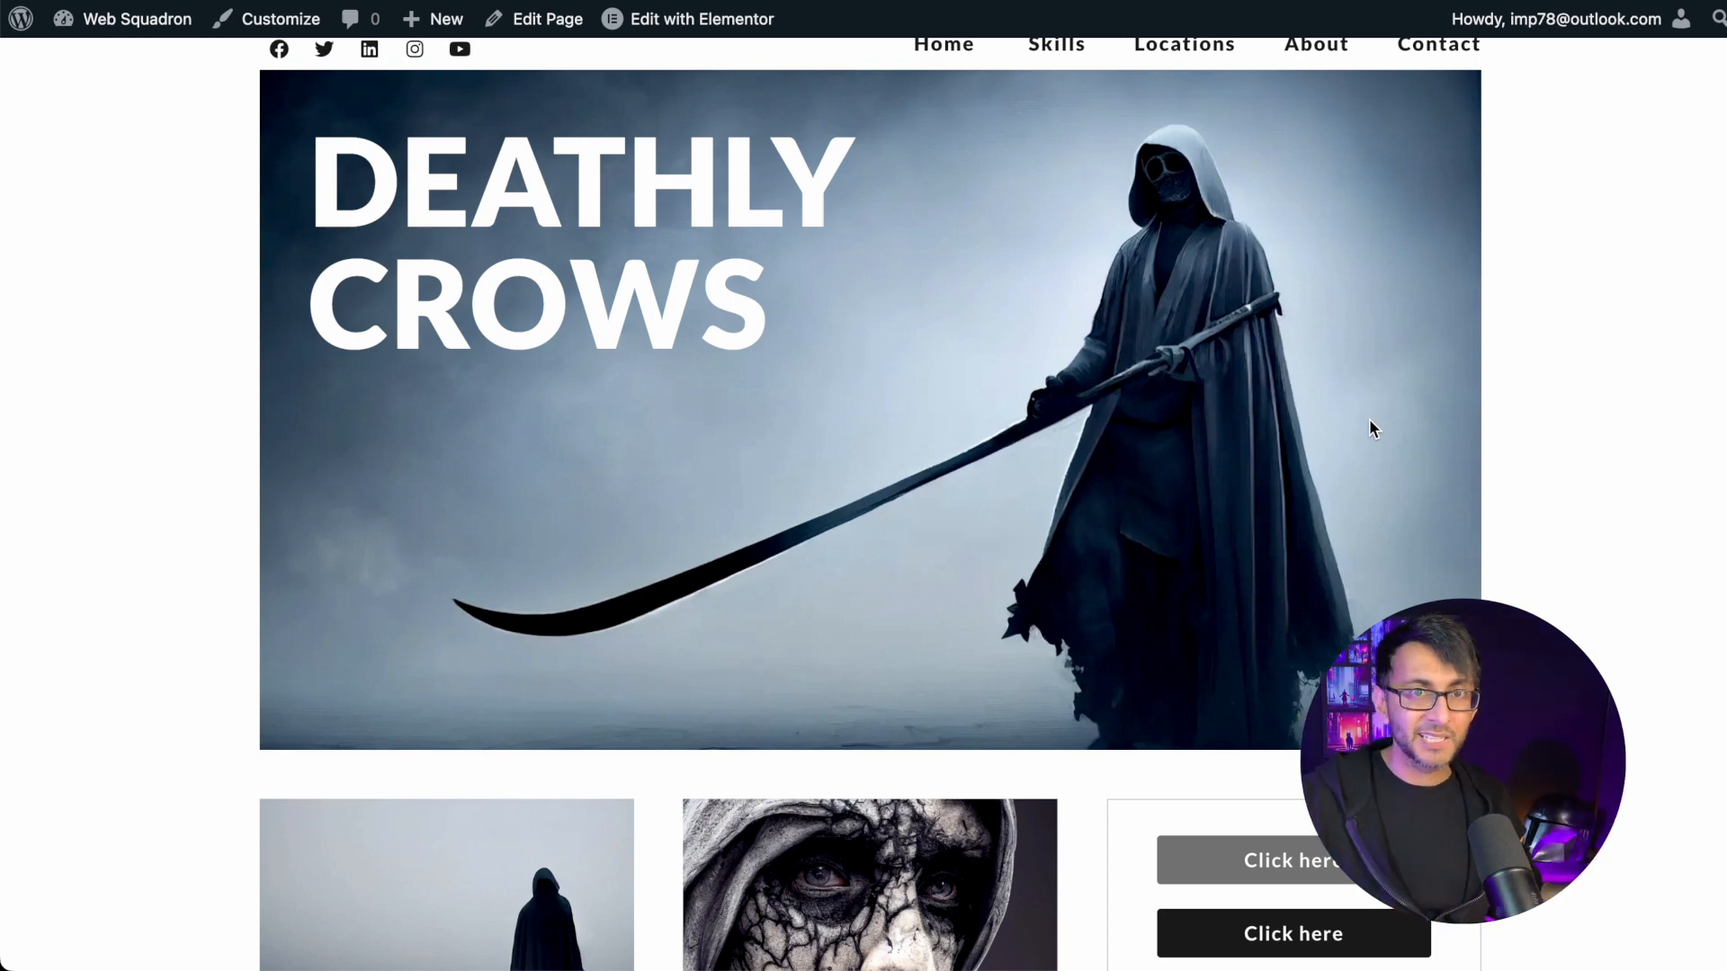
pyautogui.moveTo(1563, 566)
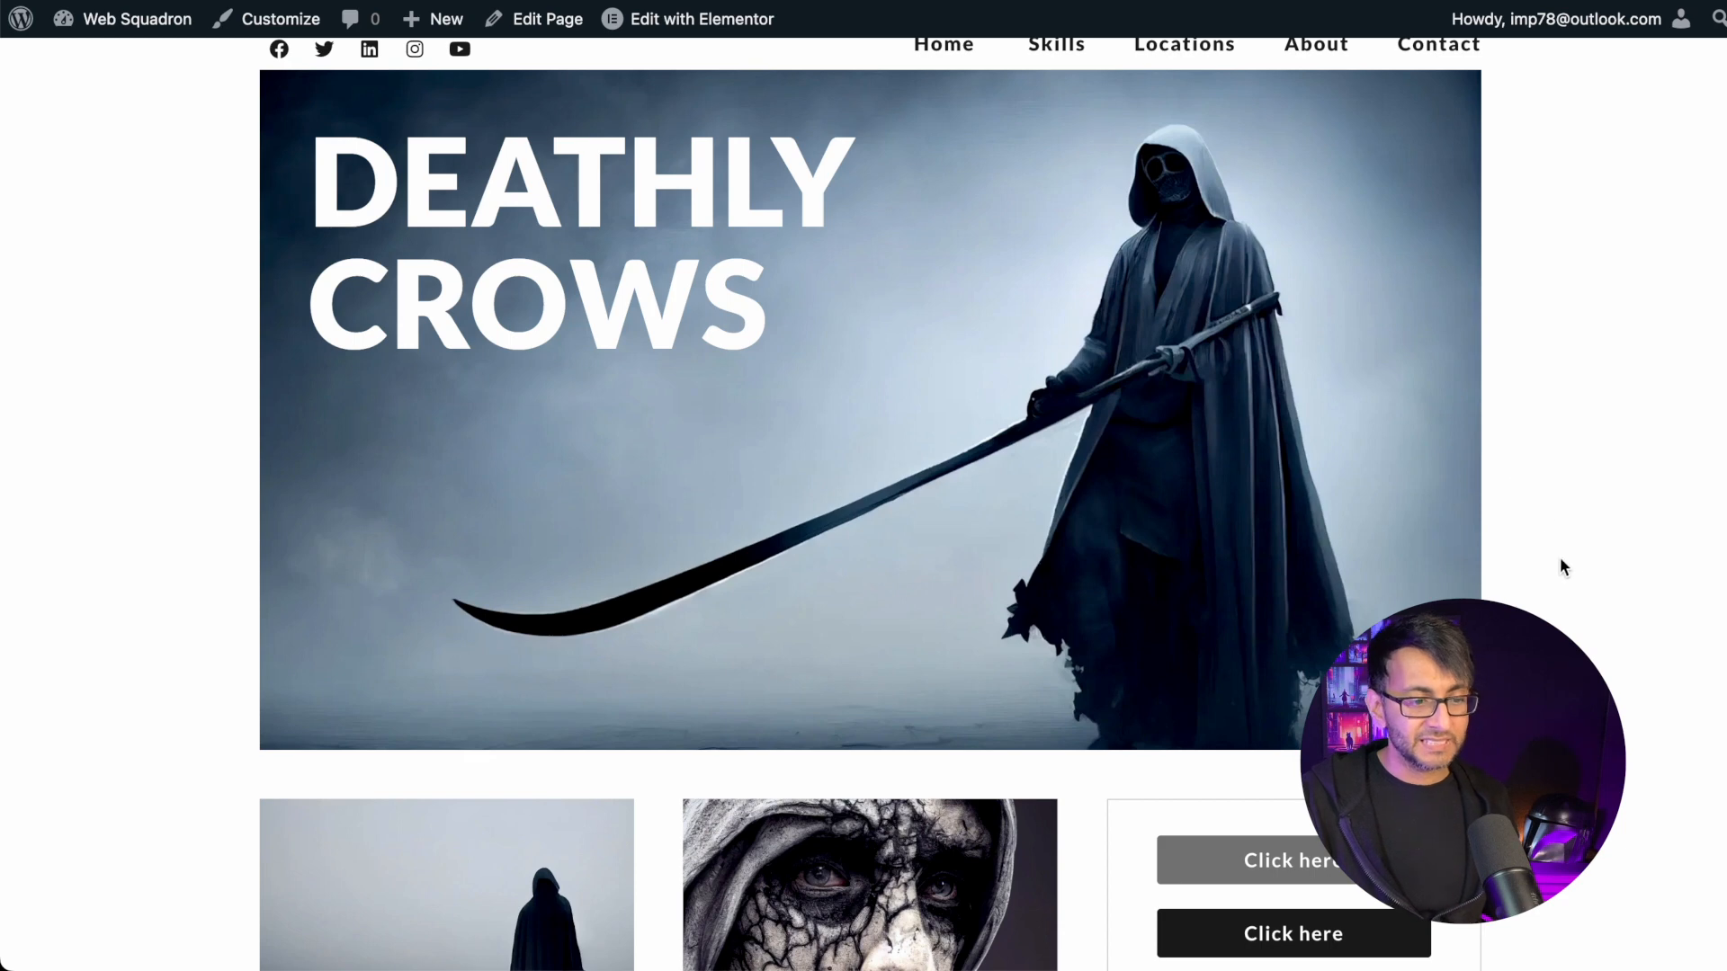
pyautogui.moveTo(1385, 609)
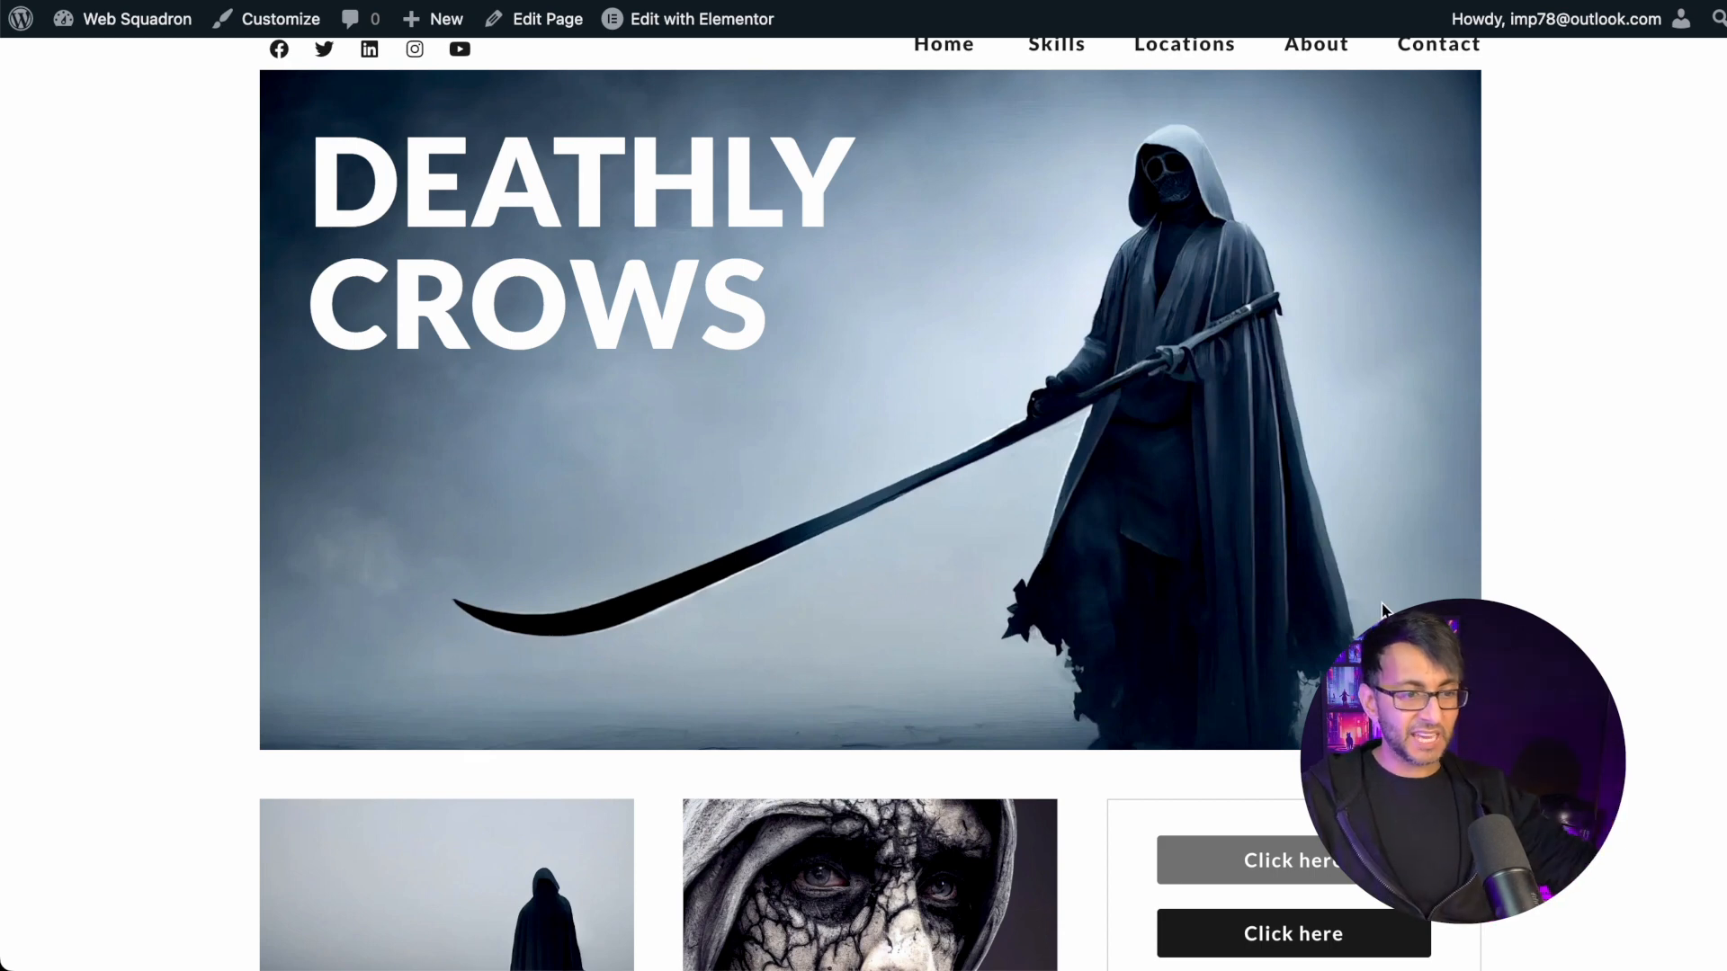
pyautogui.moveTo(1601, 354)
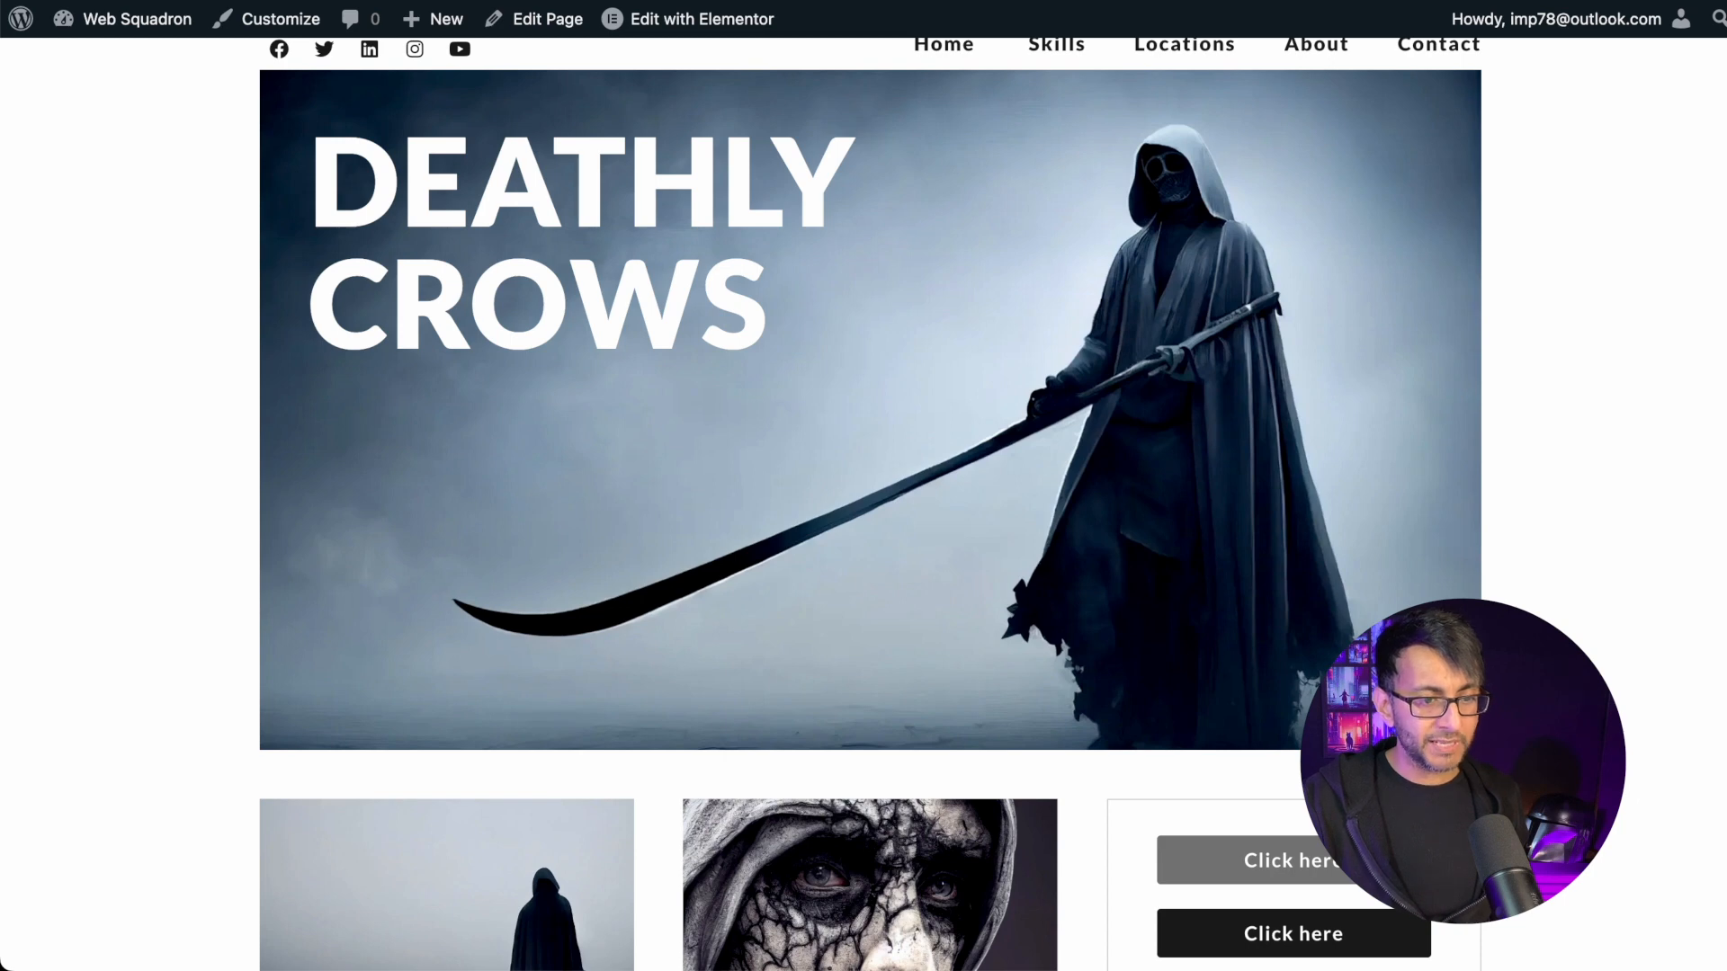
pyautogui.scroll(-3)
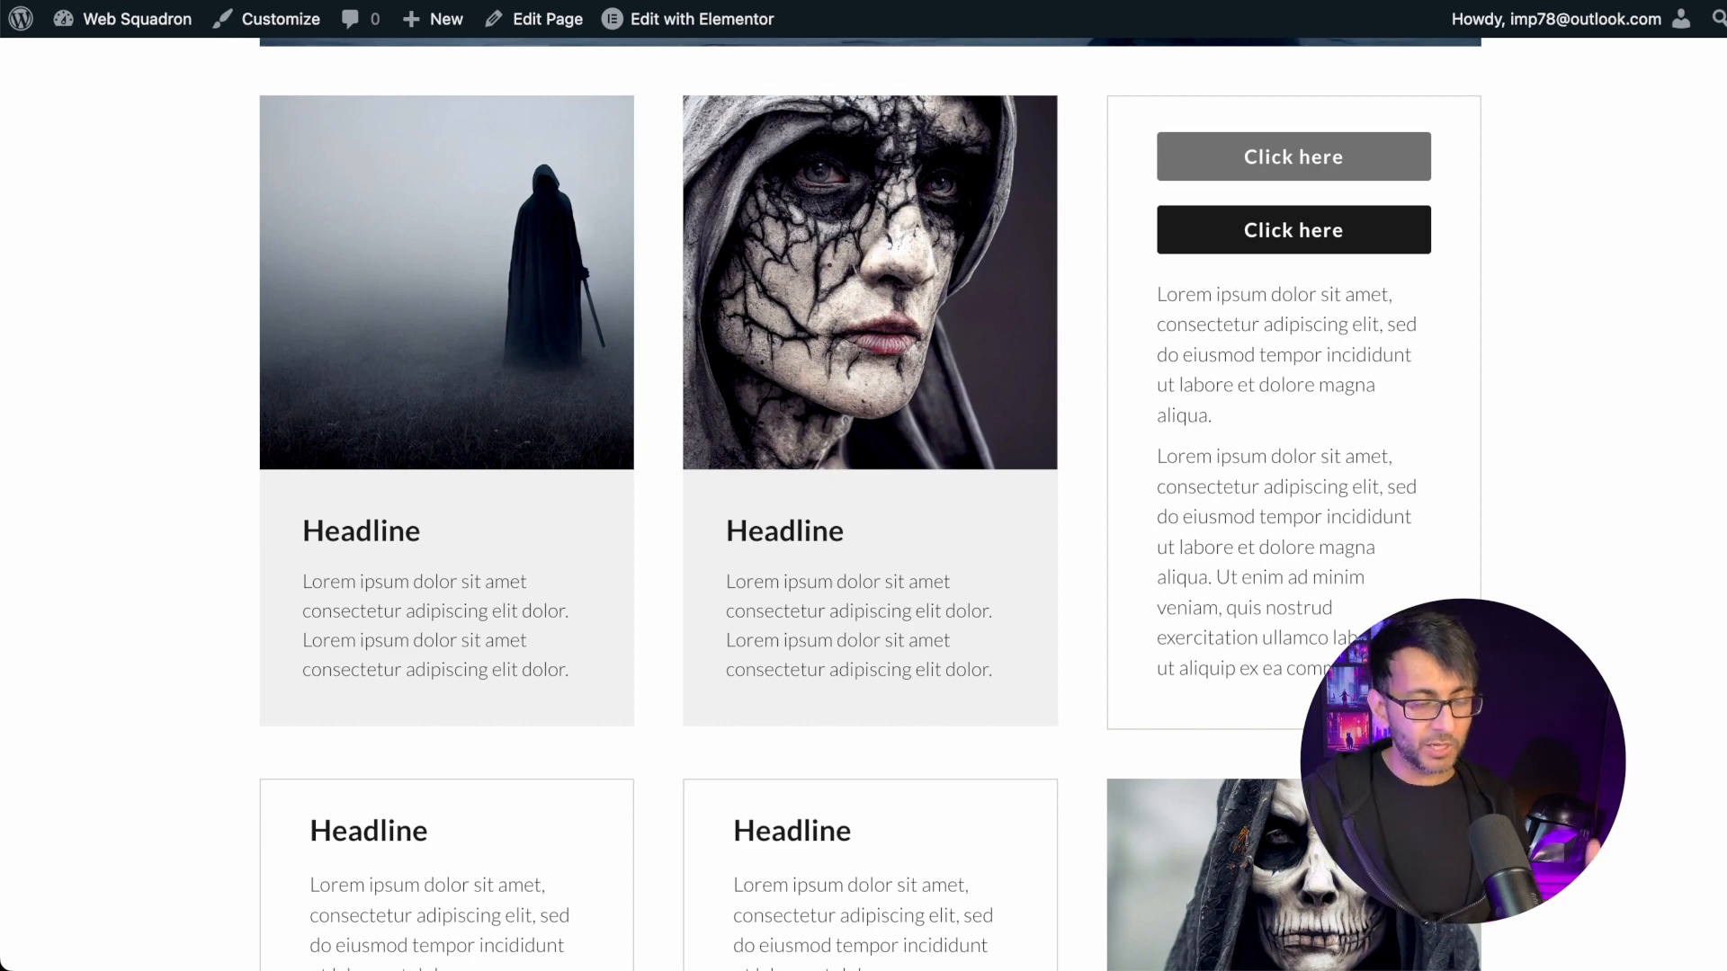
pyautogui.moveTo(1348, 241)
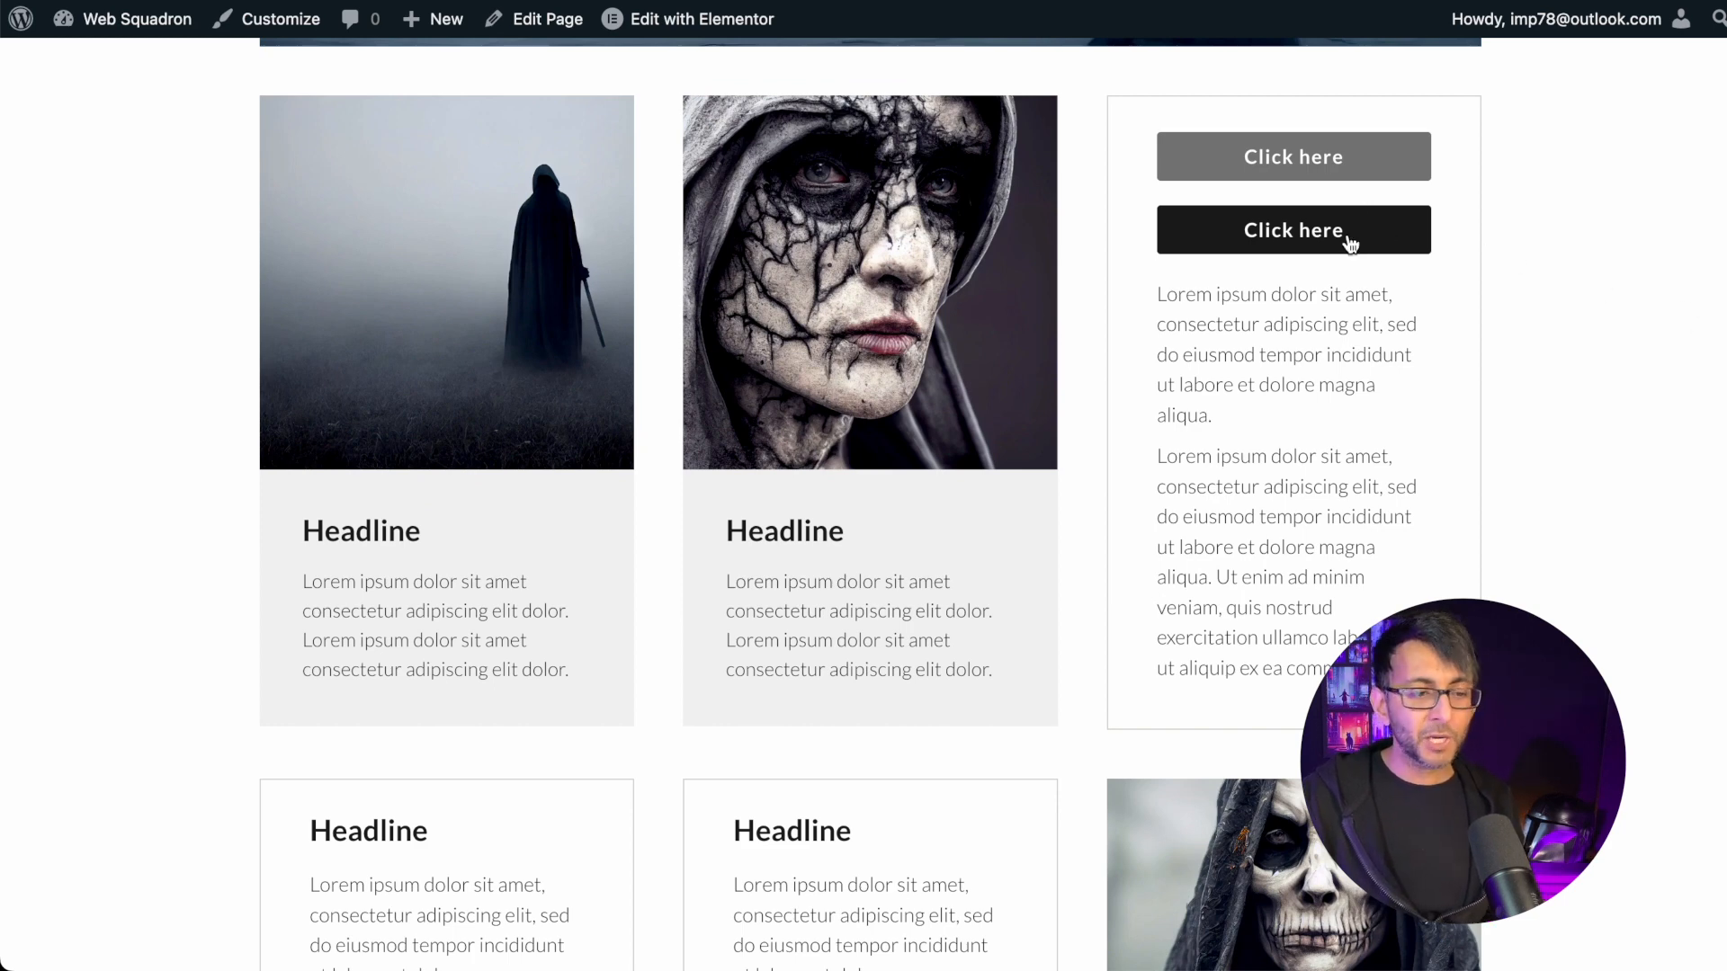
pyautogui.moveTo(1259, 541)
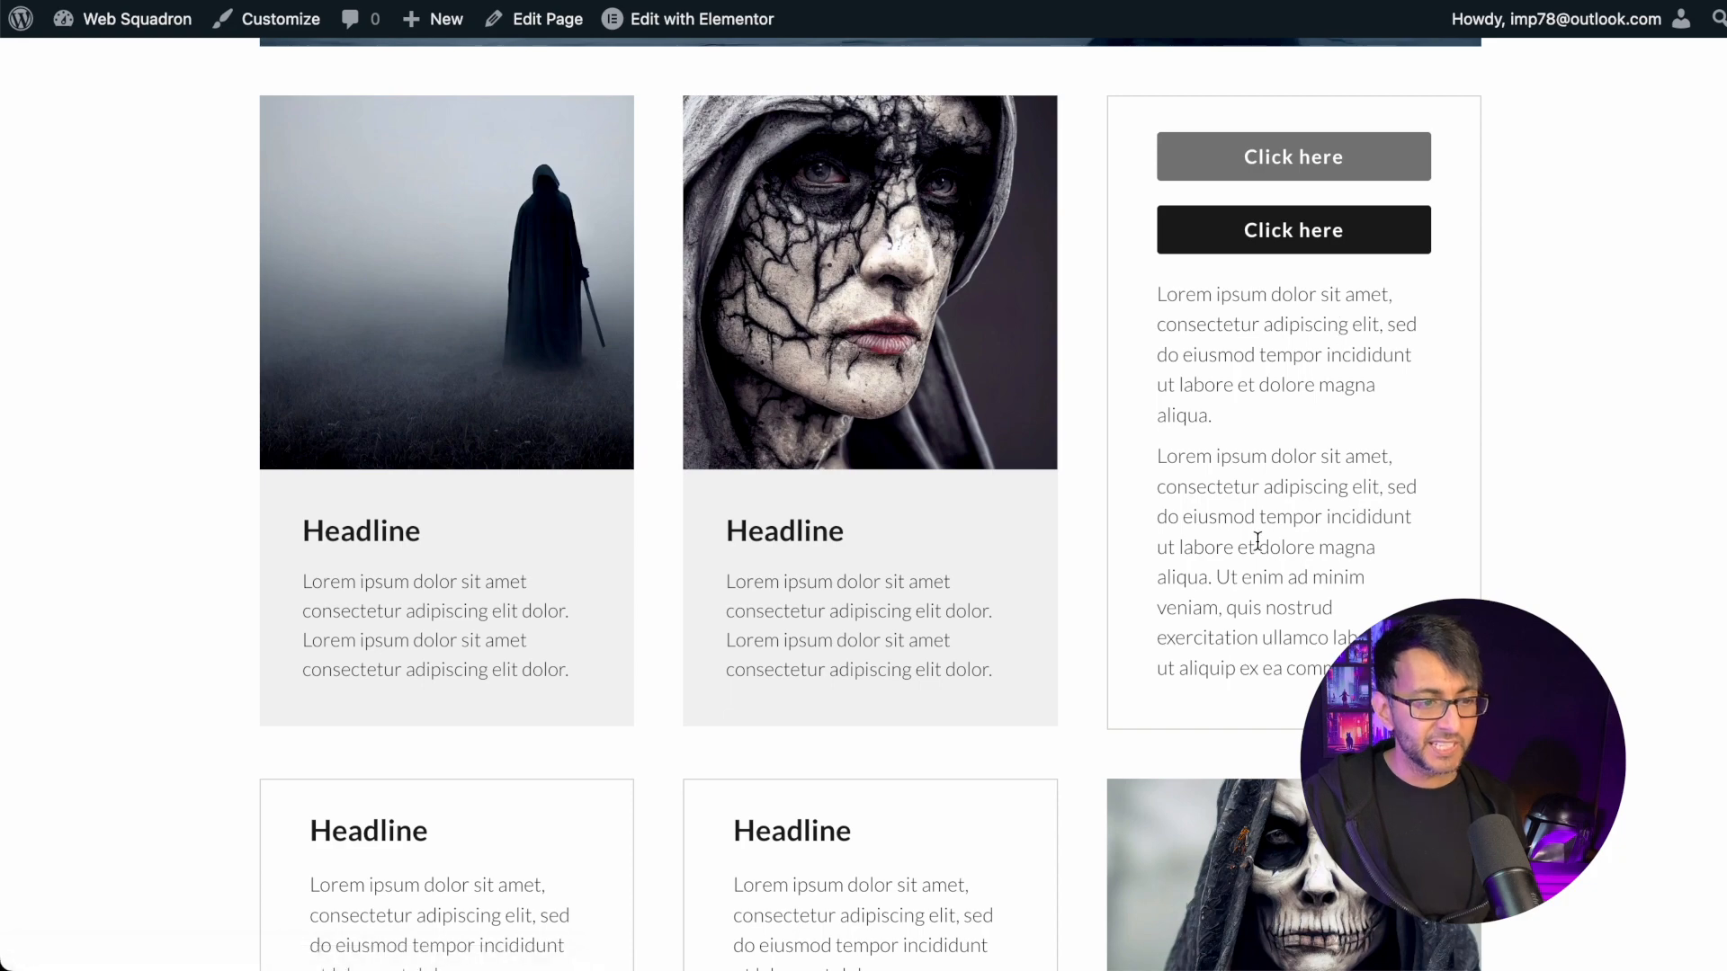
pyautogui.scroll(3)
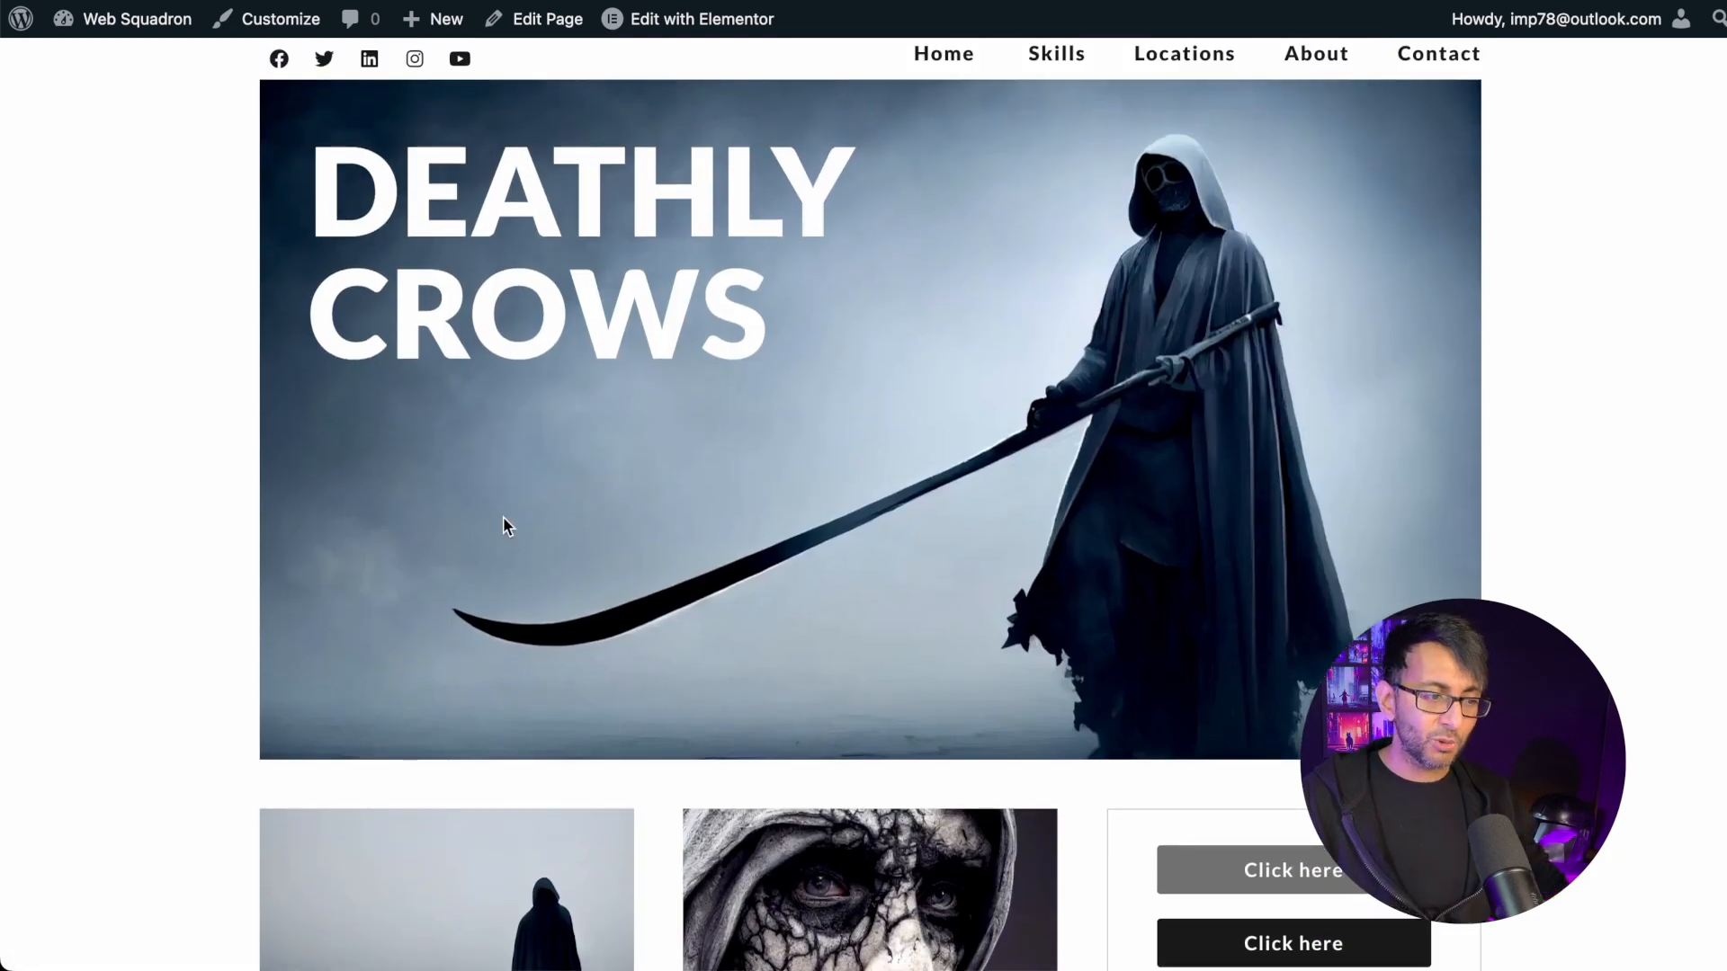
pyautogui.moveTo(457, 558)
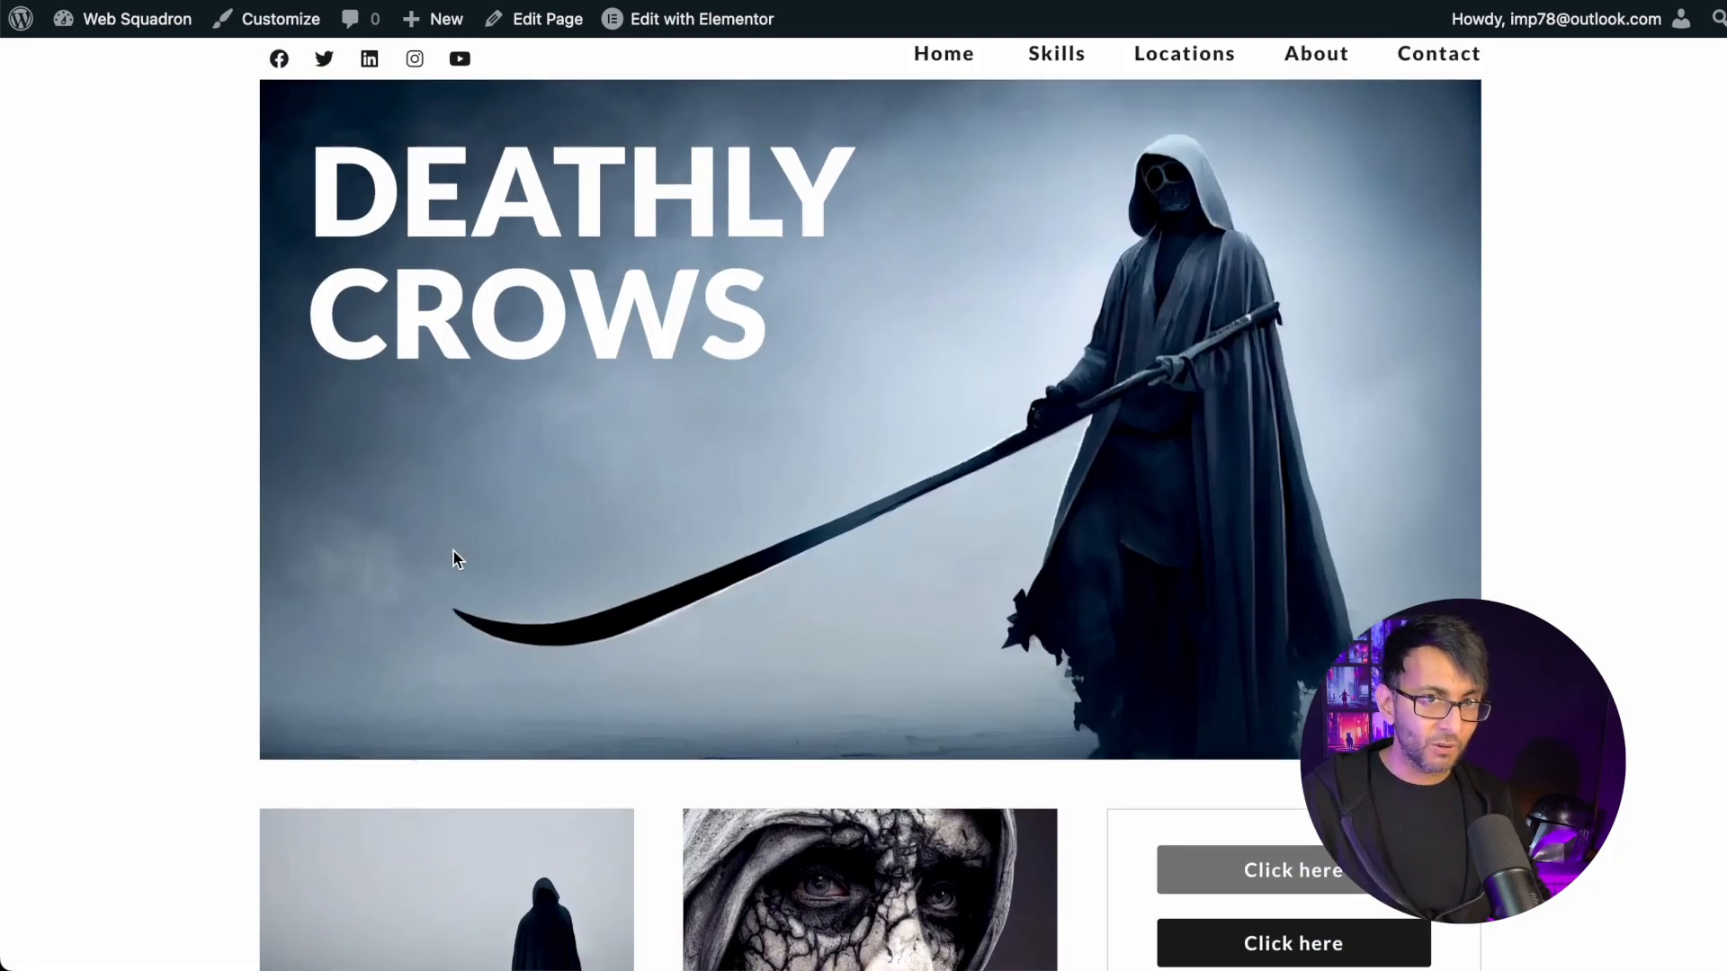
pyautogui.scroll(-3)
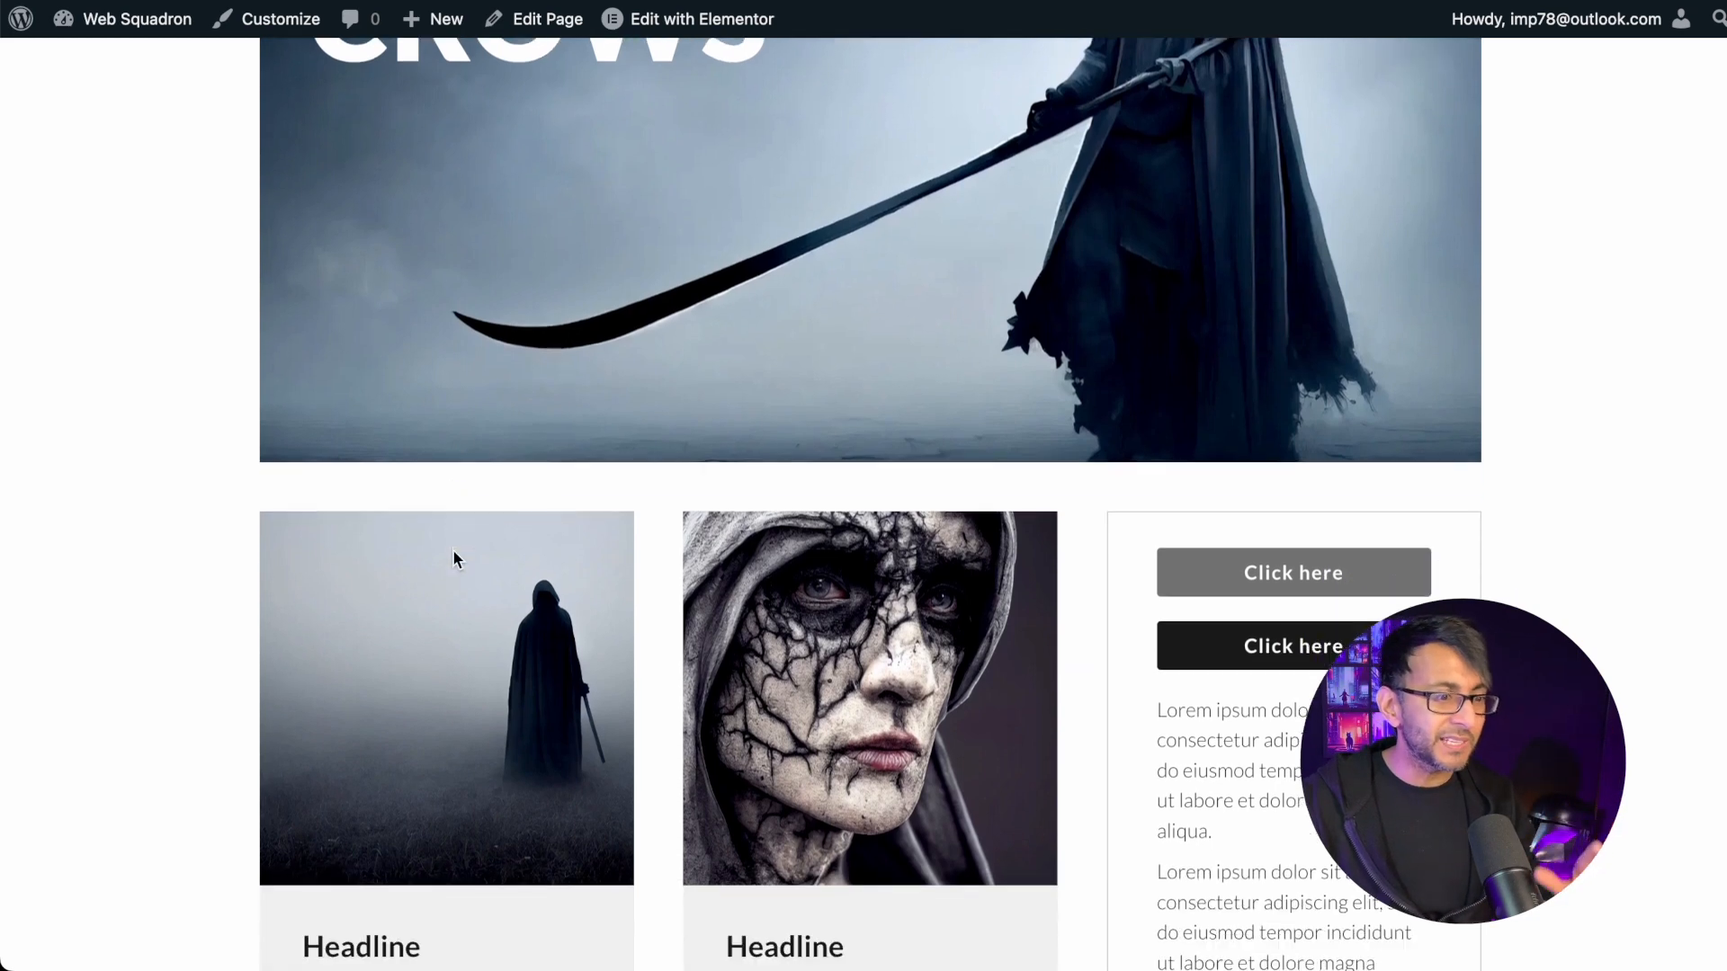
pyautogui.scroll(-3)
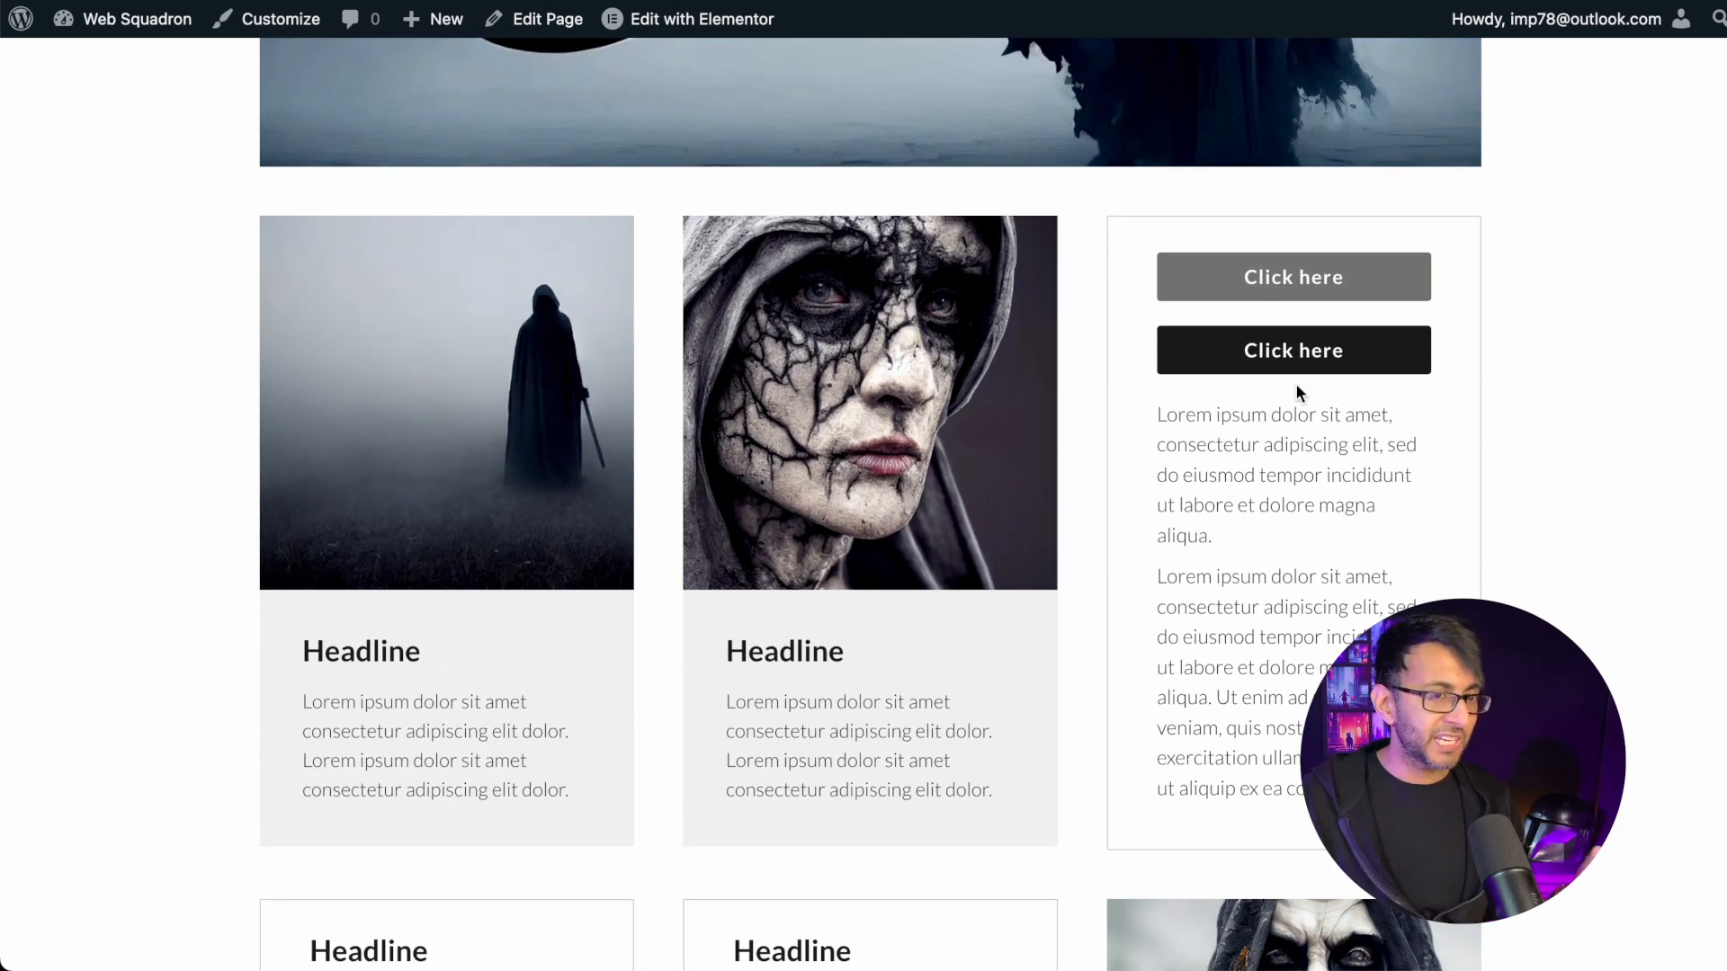
pyautogui.moveTo(1313, 316)
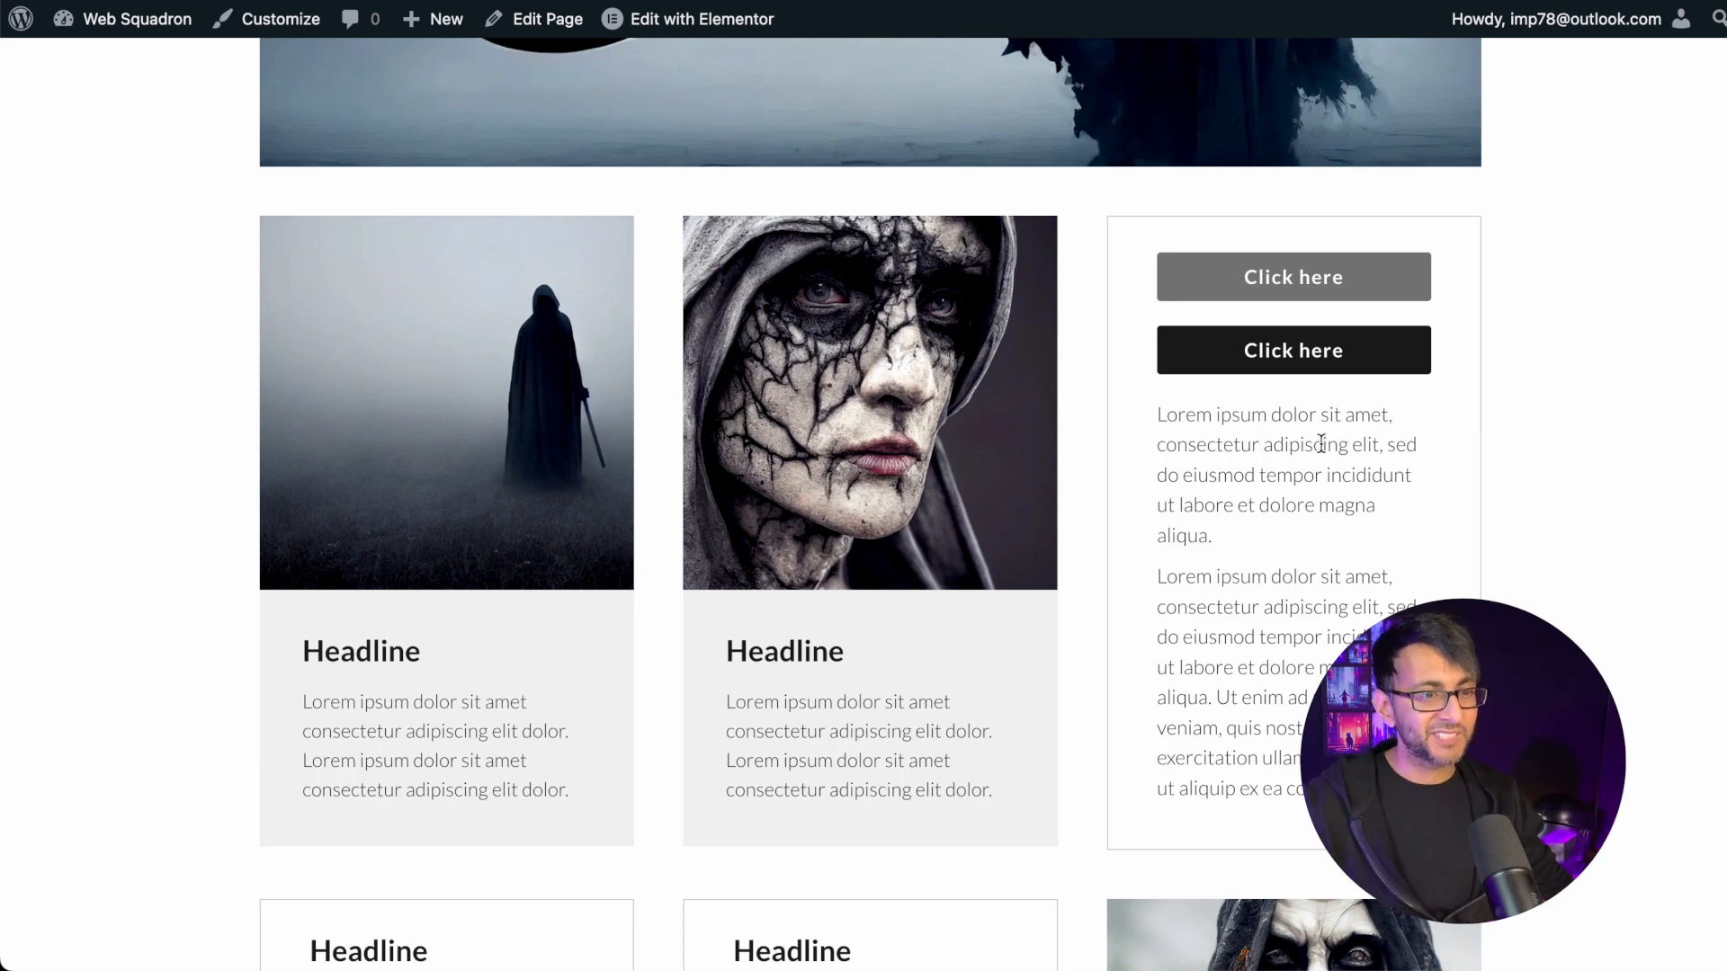
pyautogui.moveTo(1090, 243)
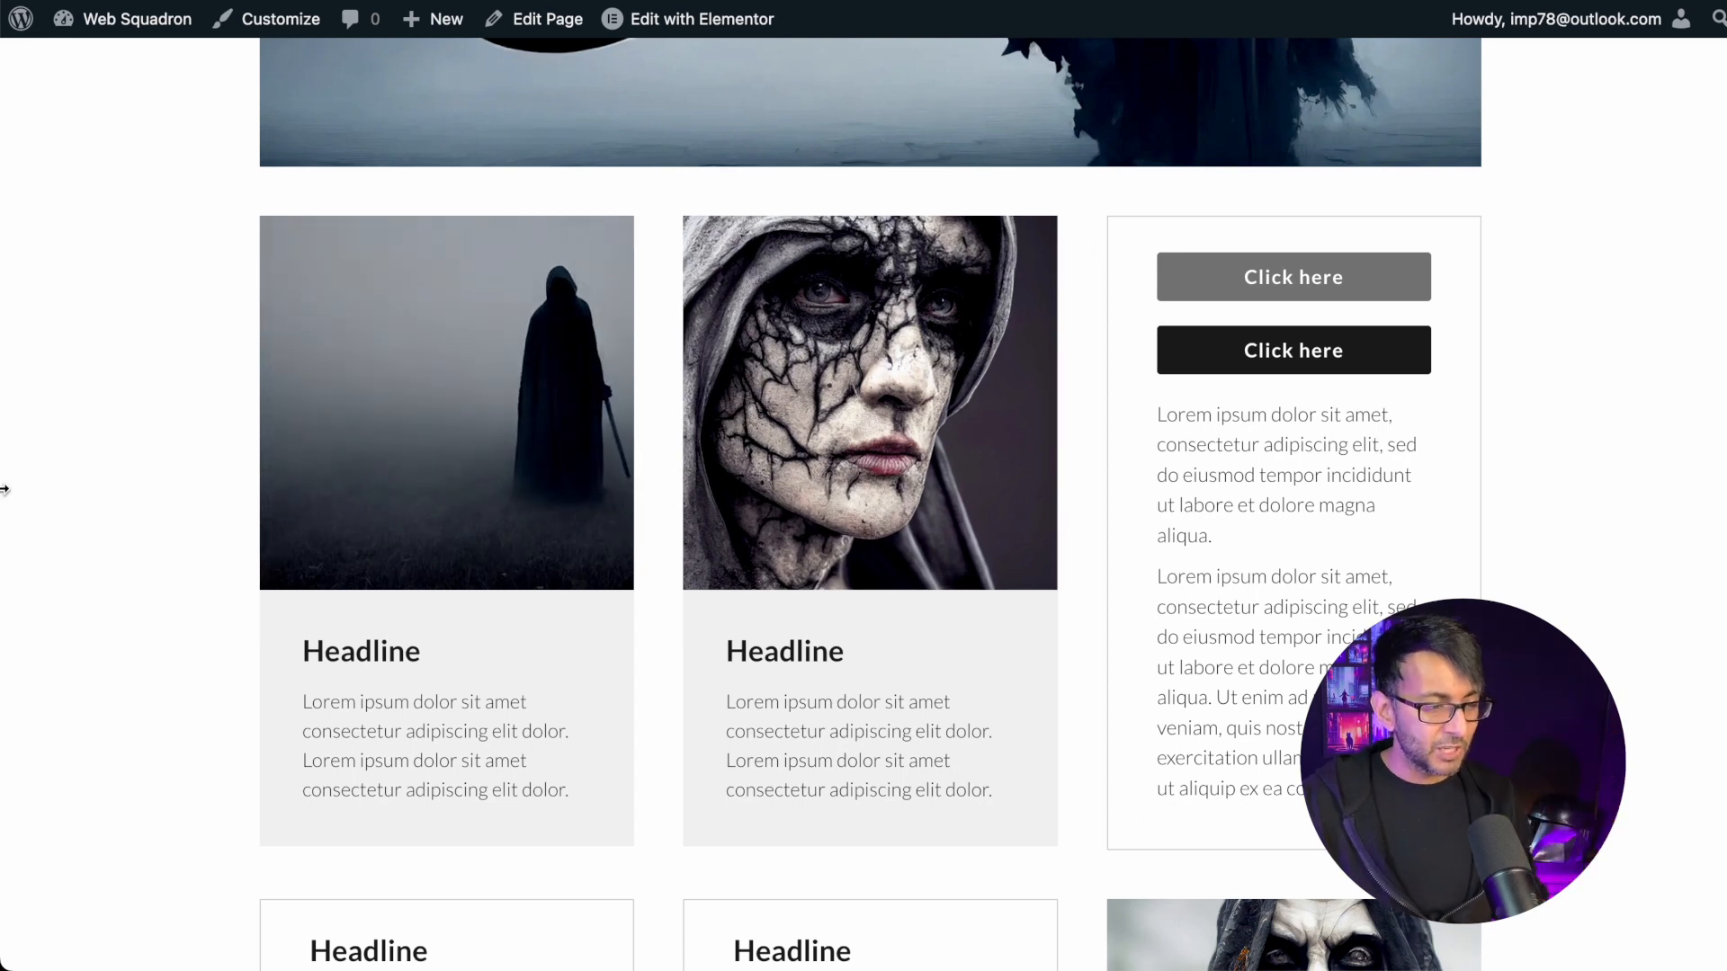
pyautogui.moveTo(182, 499)
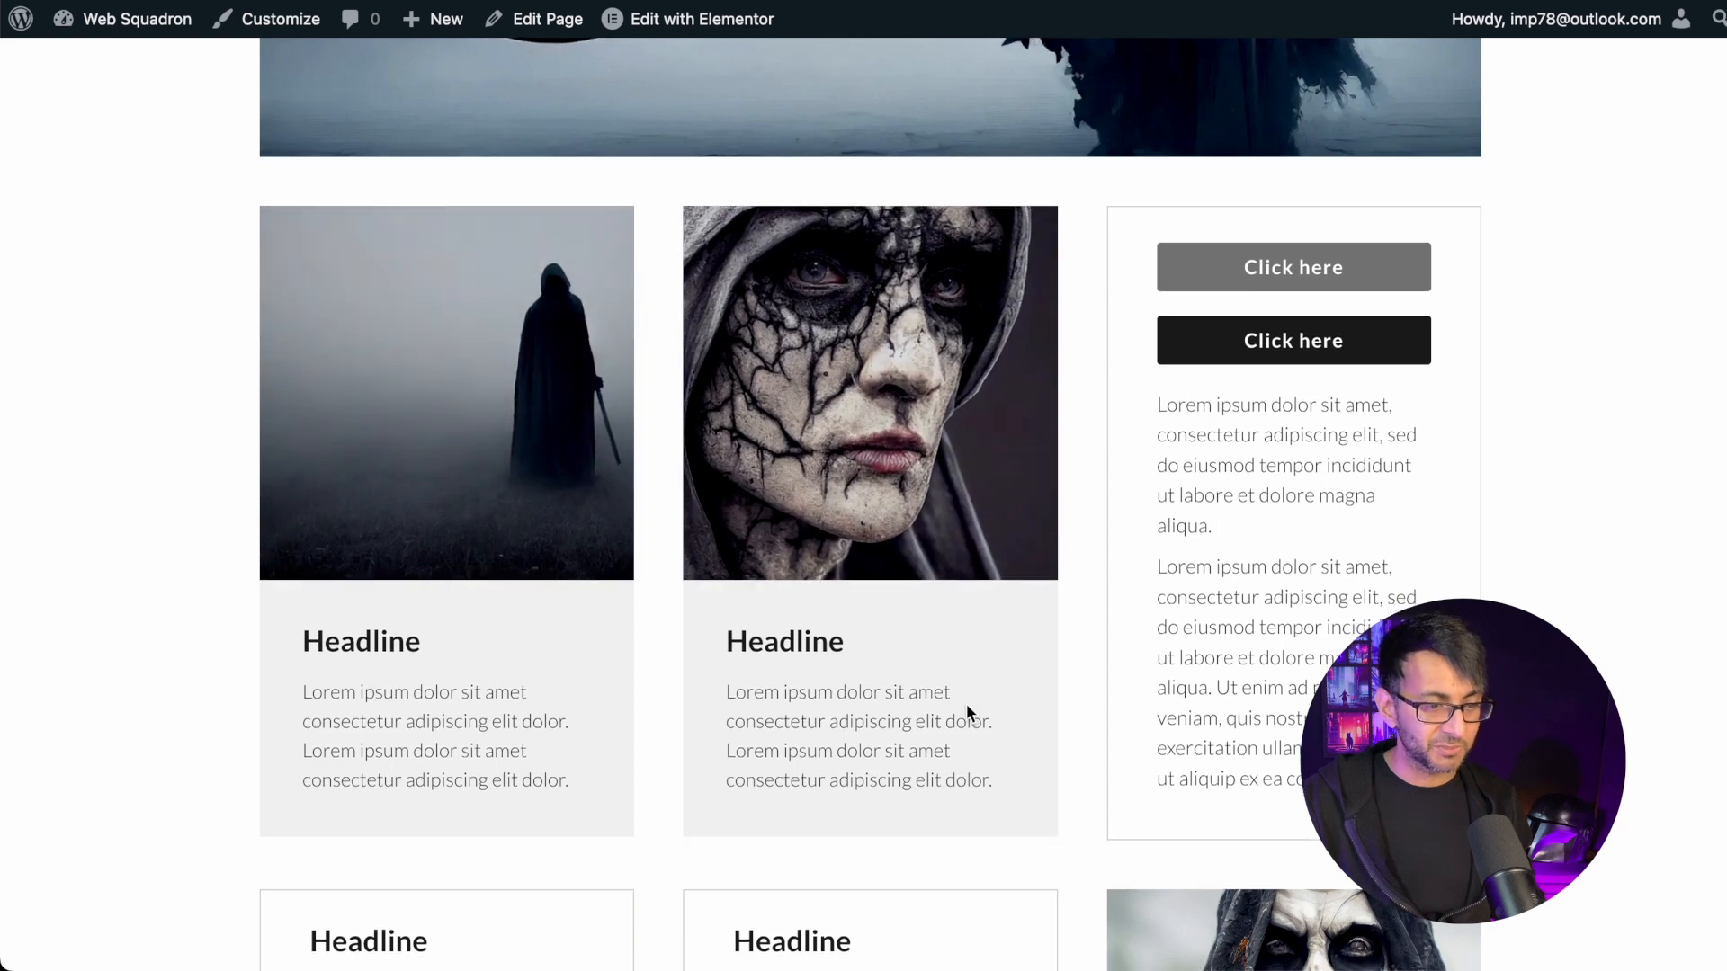
pyautogui.scroll(-3)
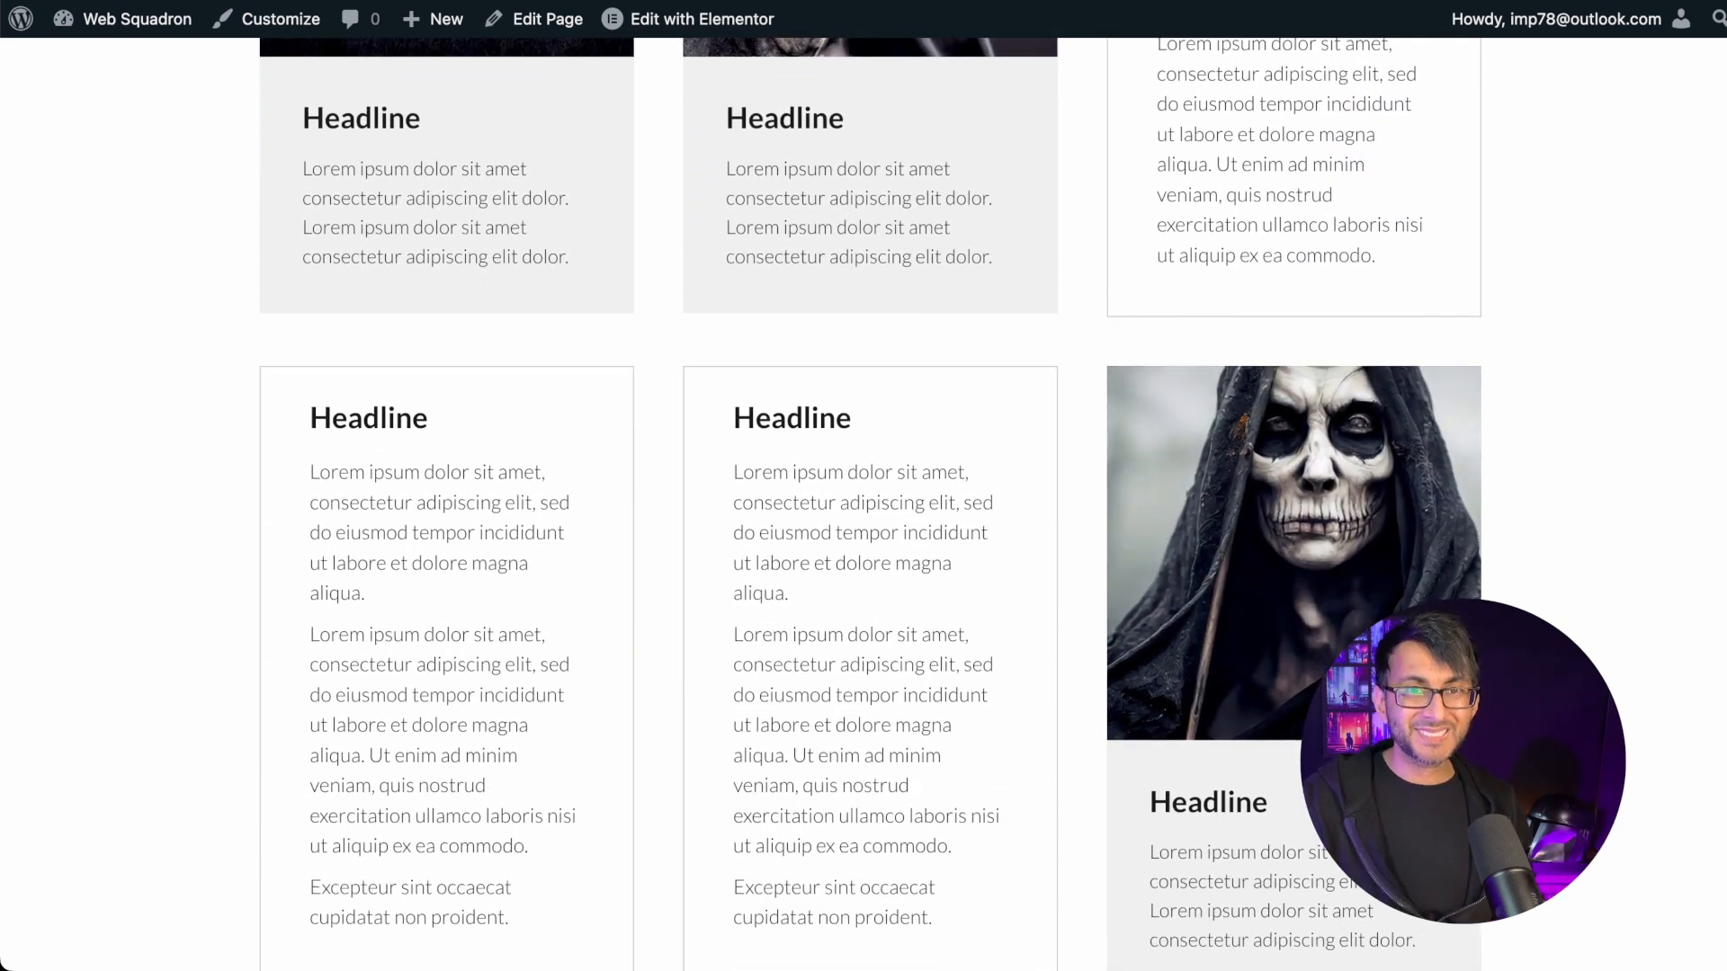
pyautogui.scroll(-3)
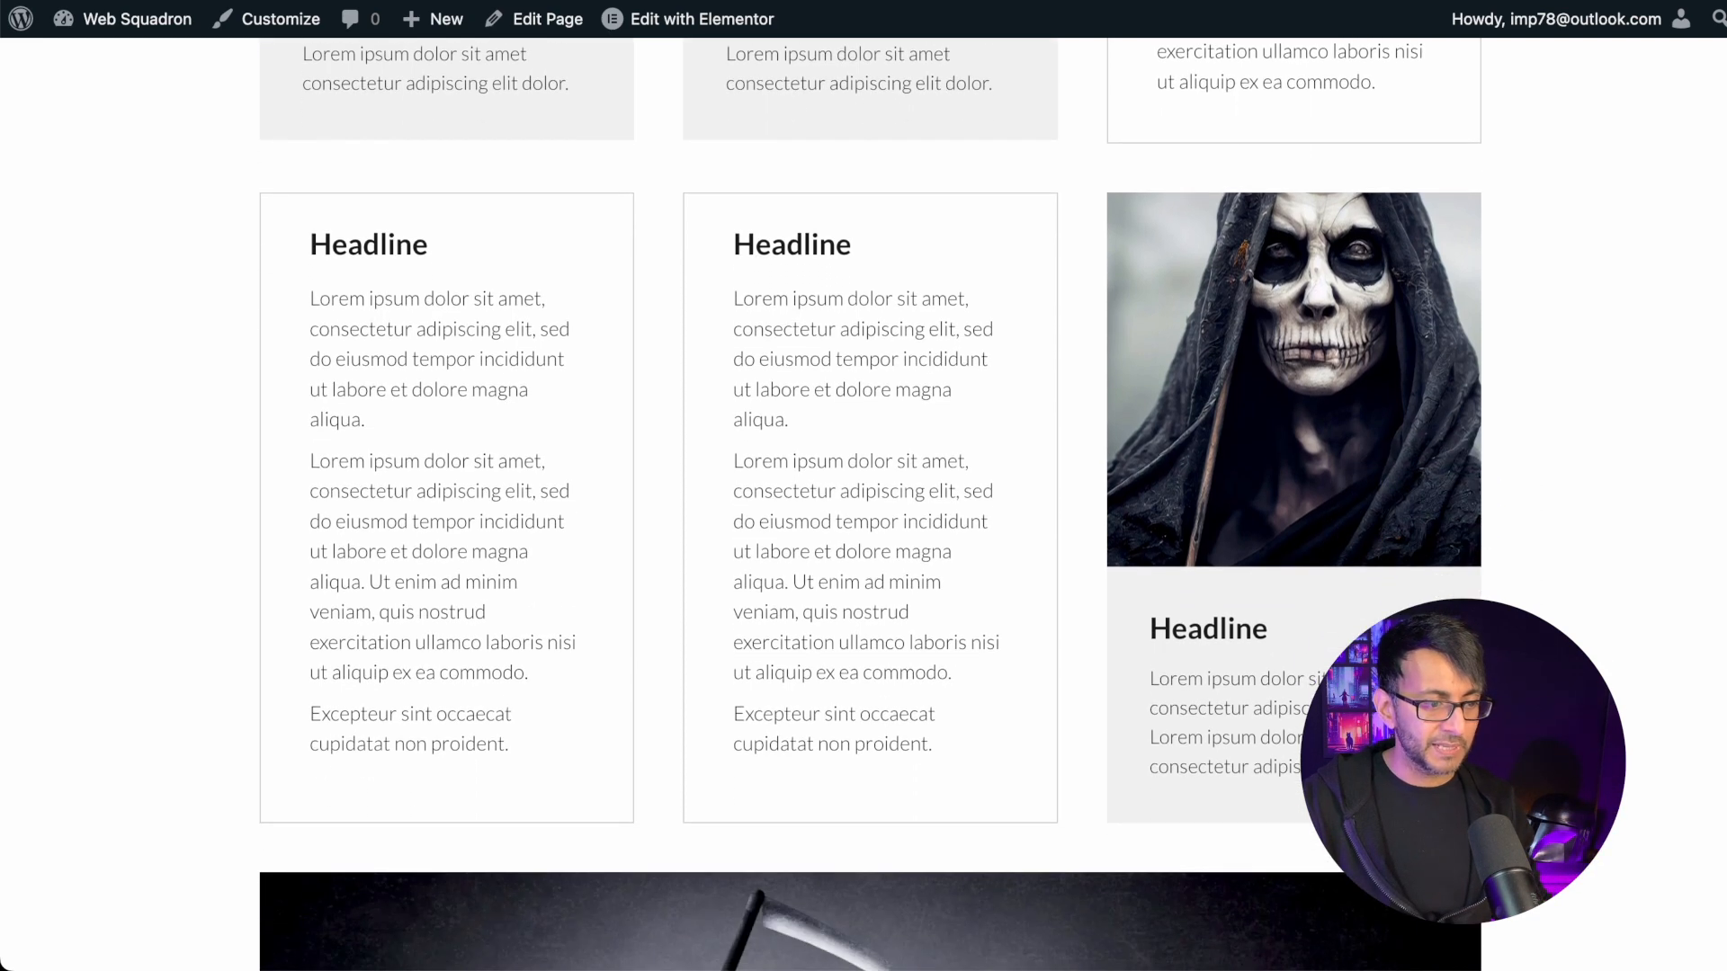
pyautogui.scroll(-3)
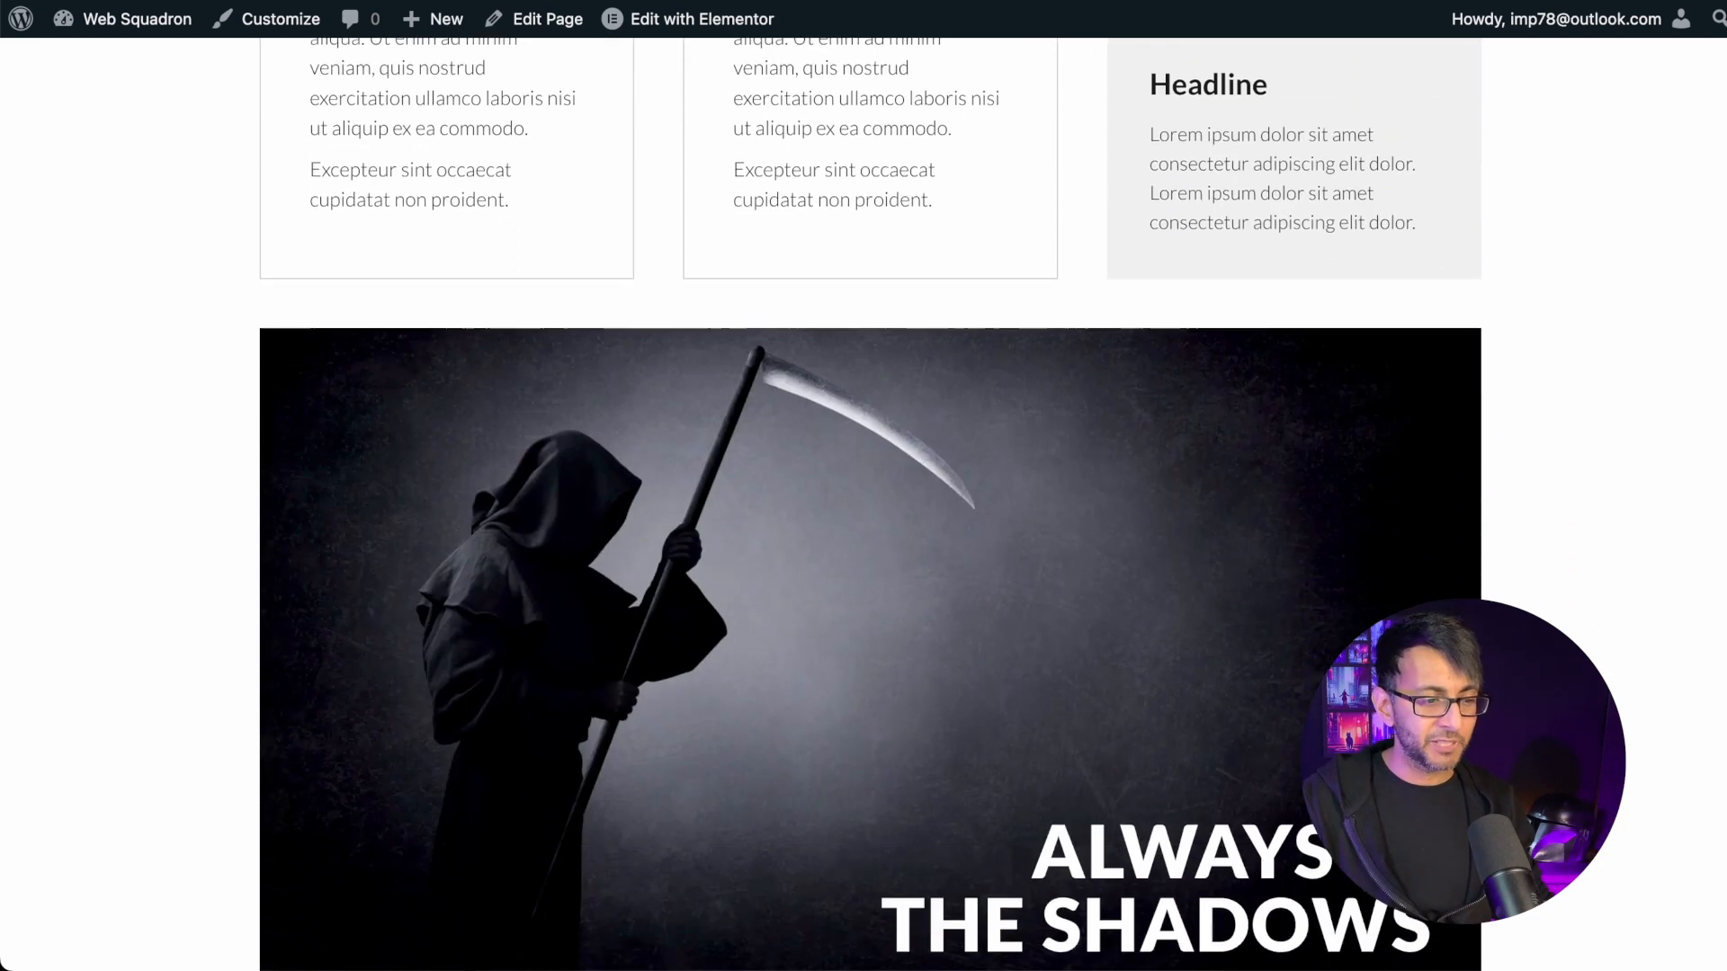
pyautogui.scroll(-3)
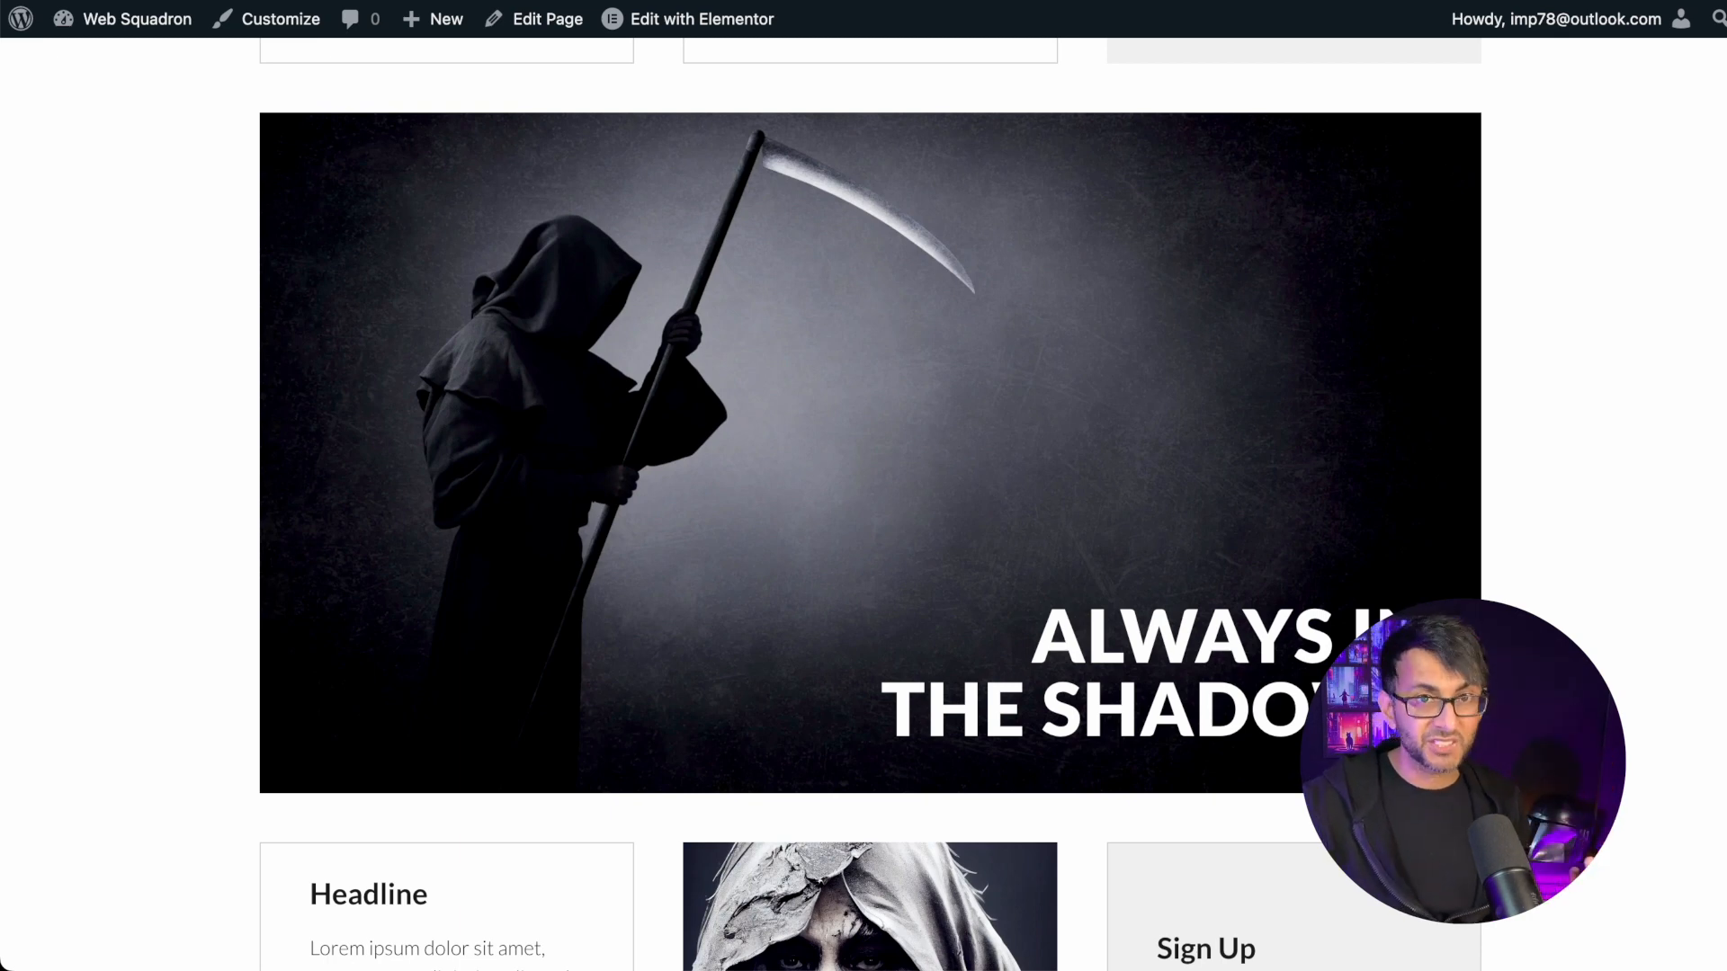
pyautogui.scroll(3)
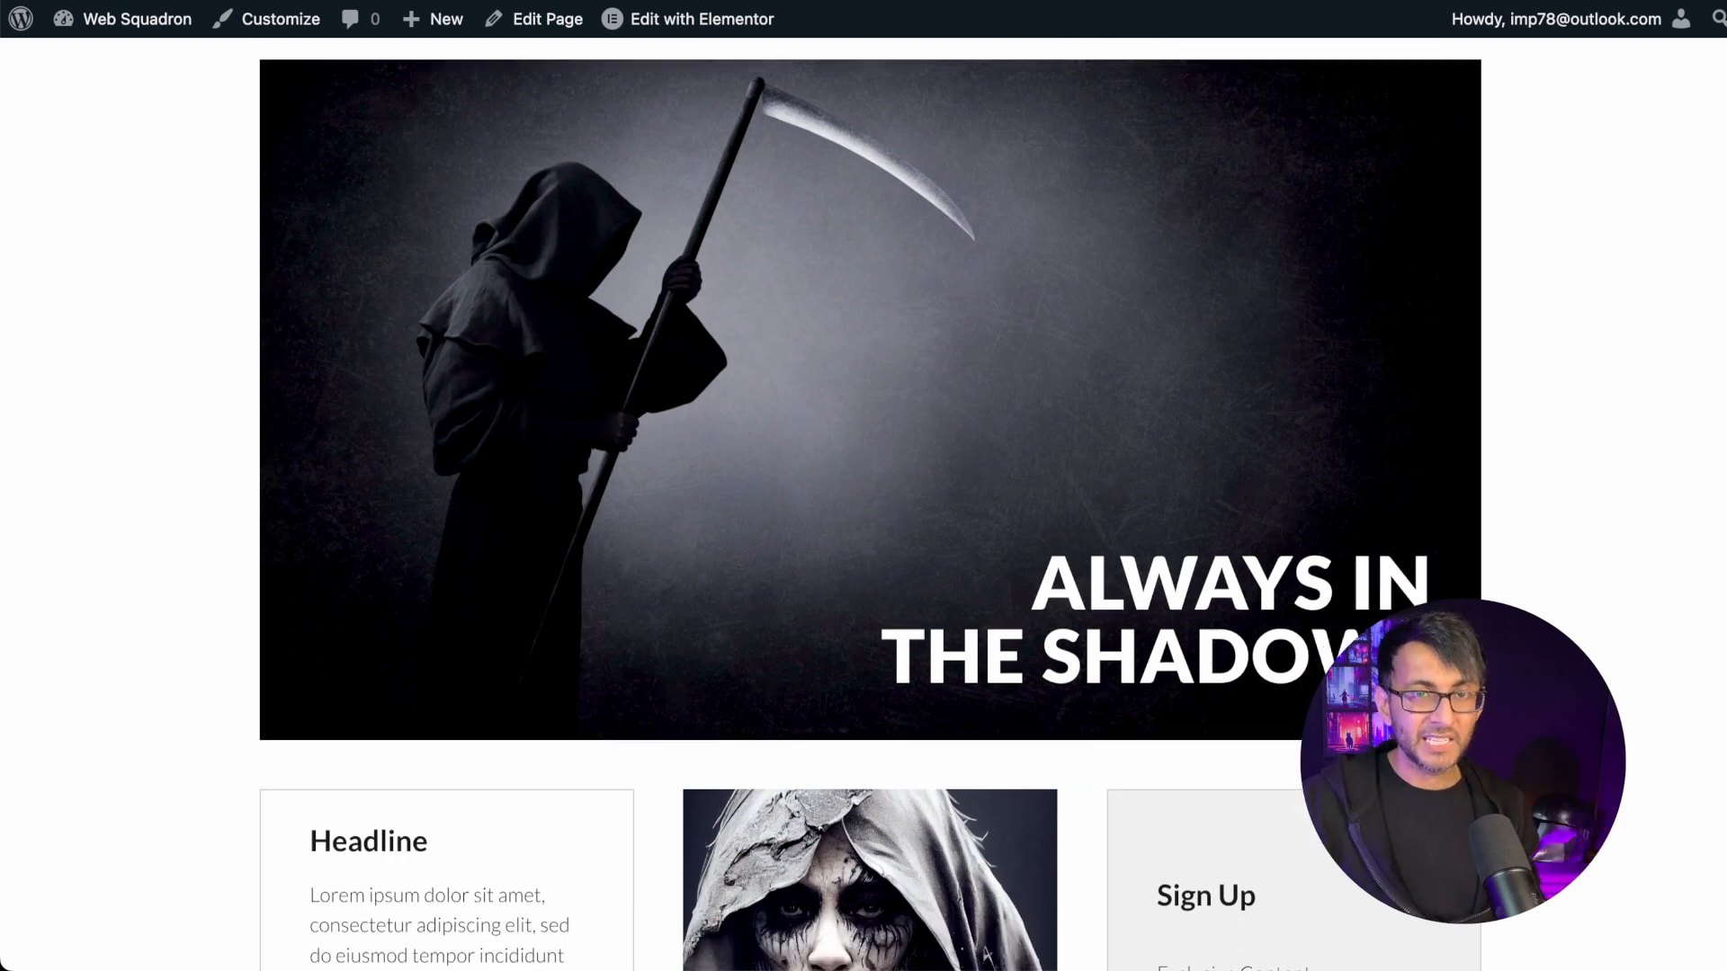
pyautogui.scroll(-3)
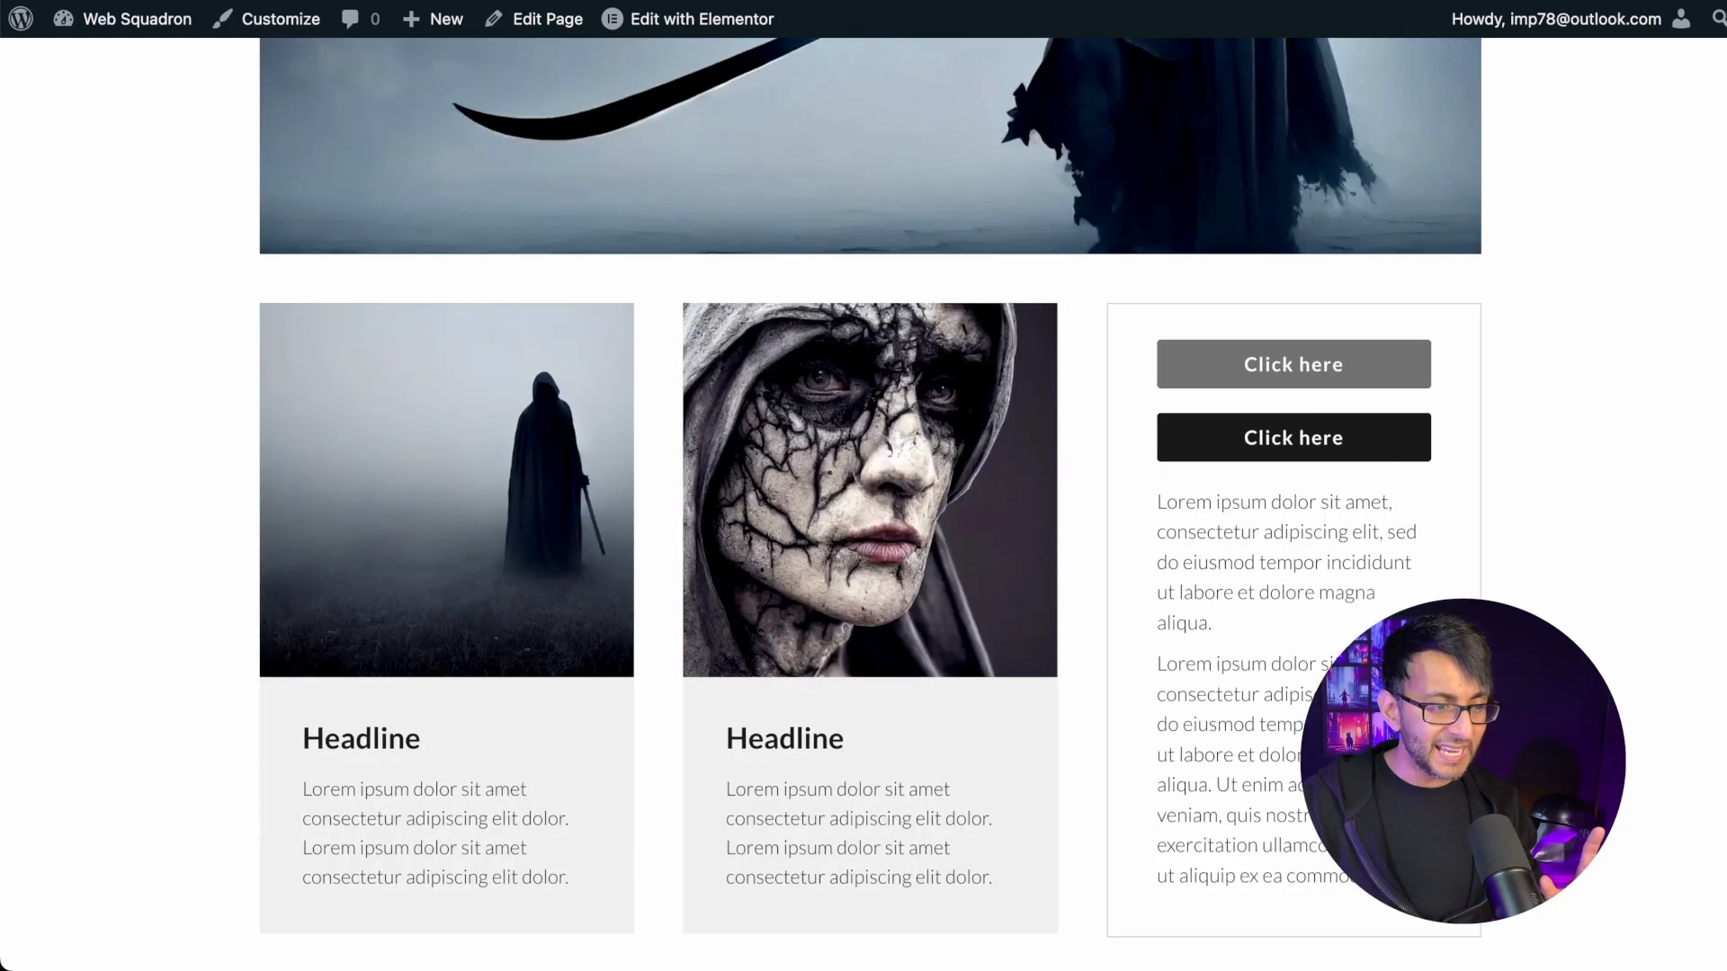
pyautogui.scroll(-3)
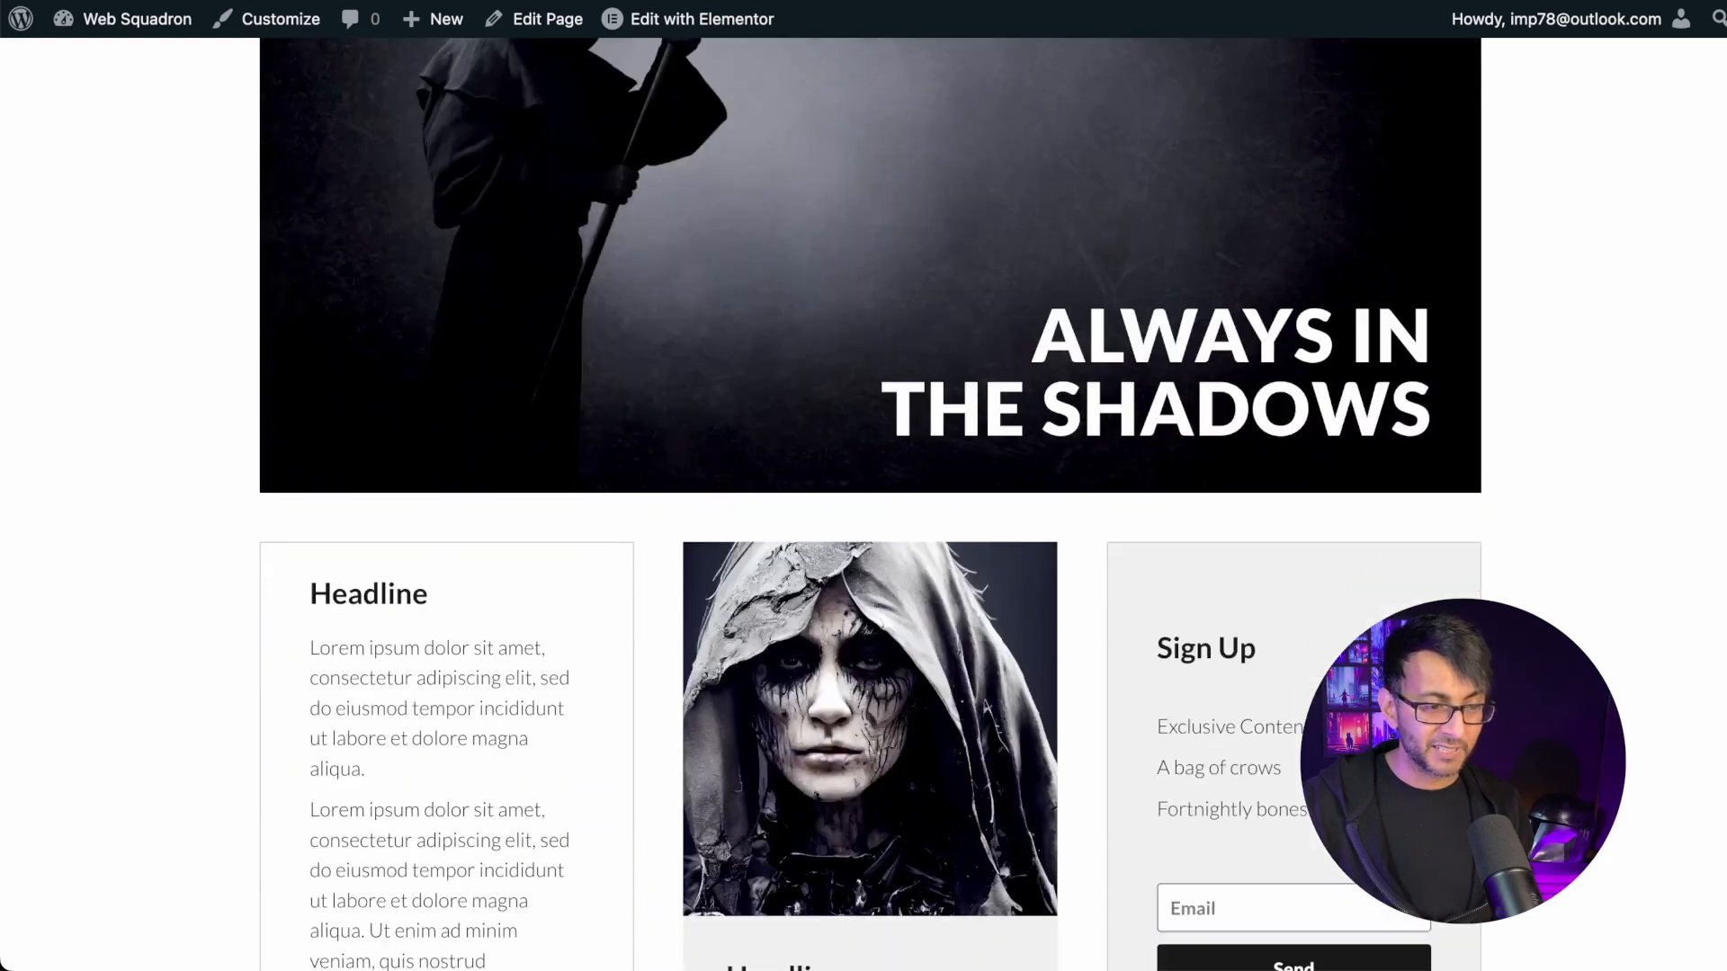
pyautogui.scroll(-3)
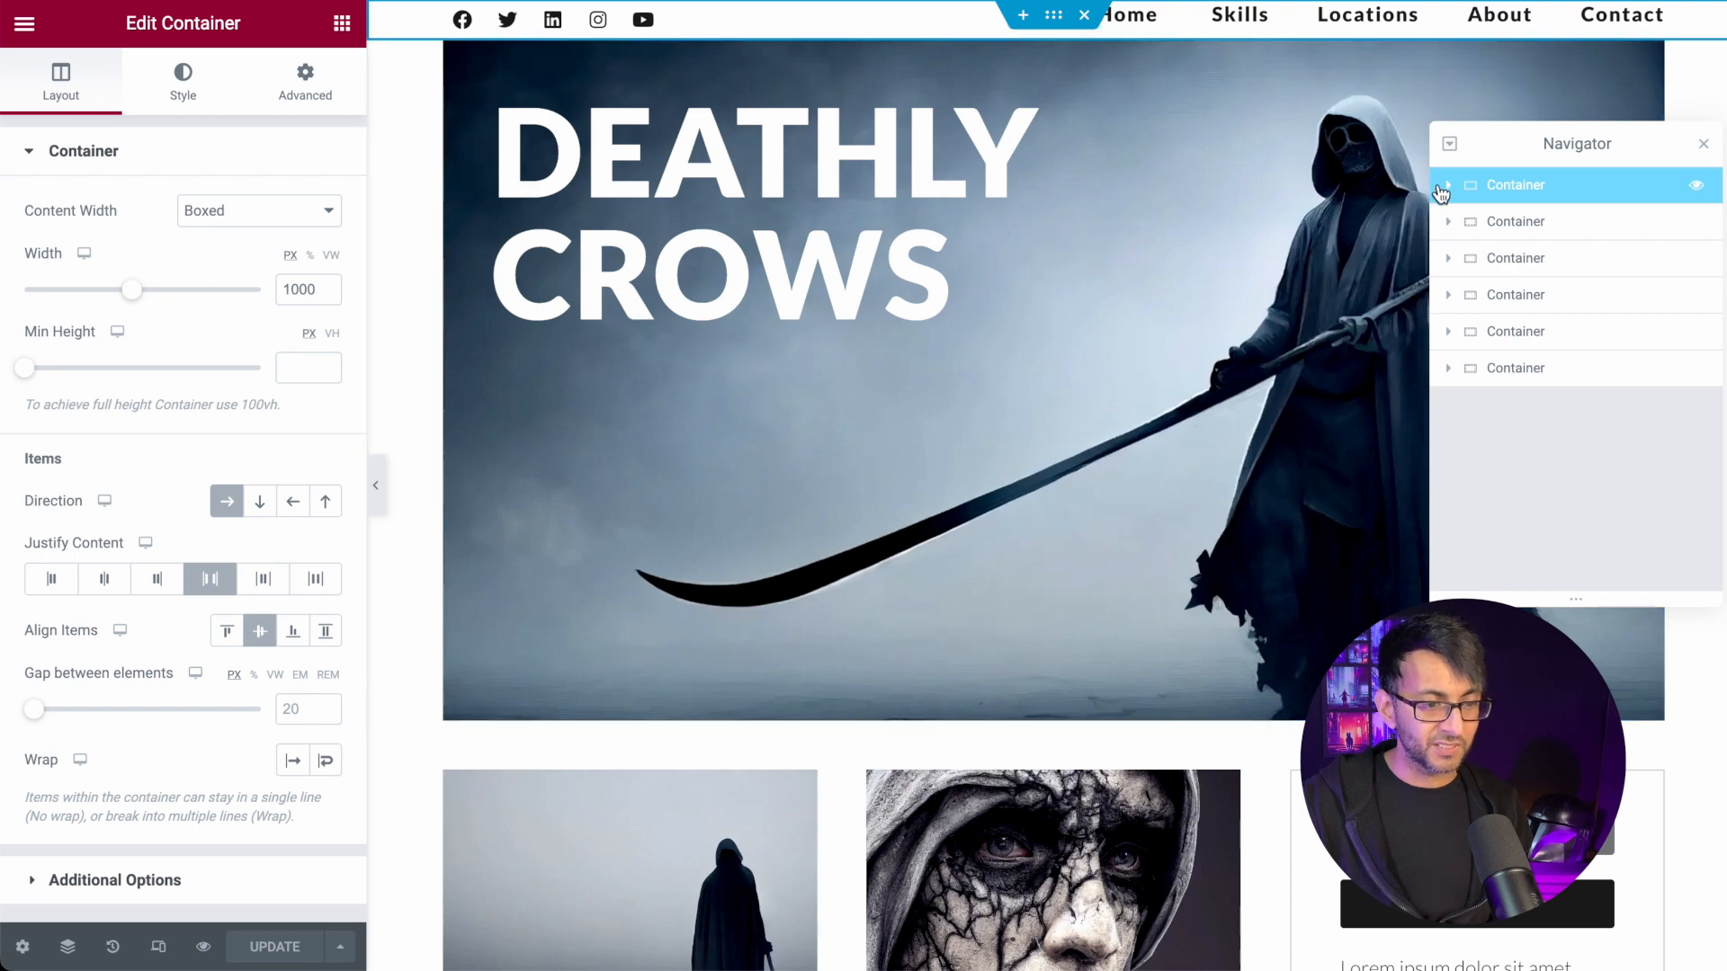
# Expand the header Container, view its menu-links Text Editor, then reselect the row/space-between Container.
pyautogui.click(1447, 183)
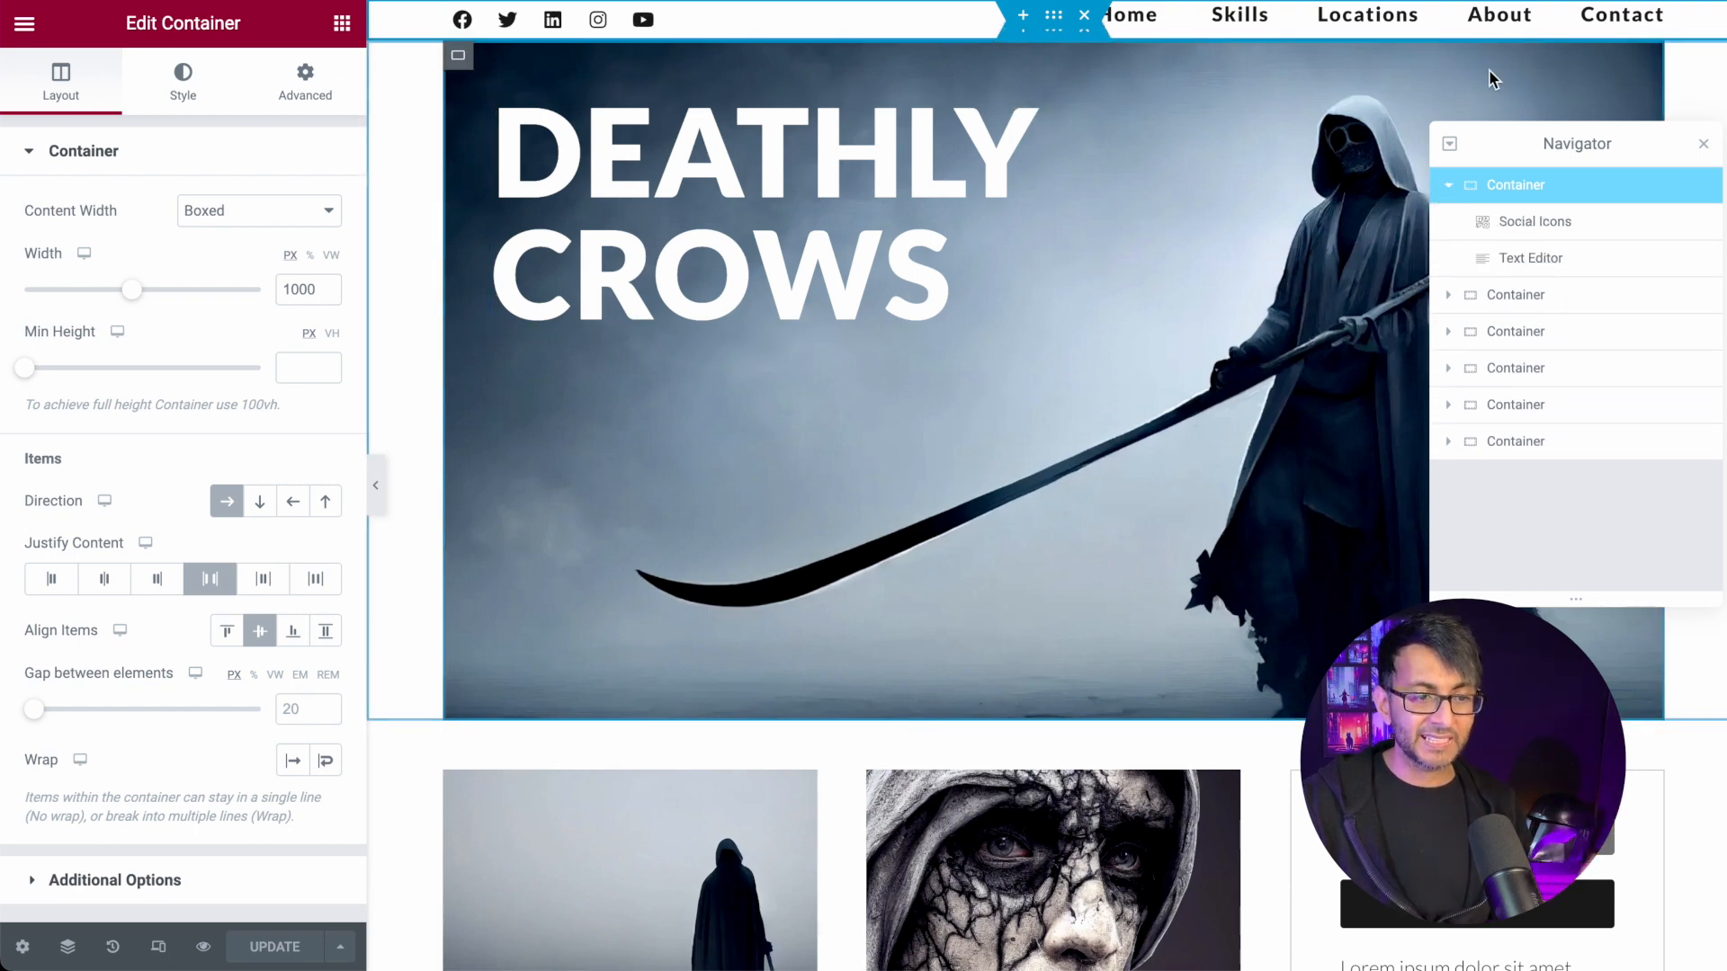
pyautogui.click(1529, 258)
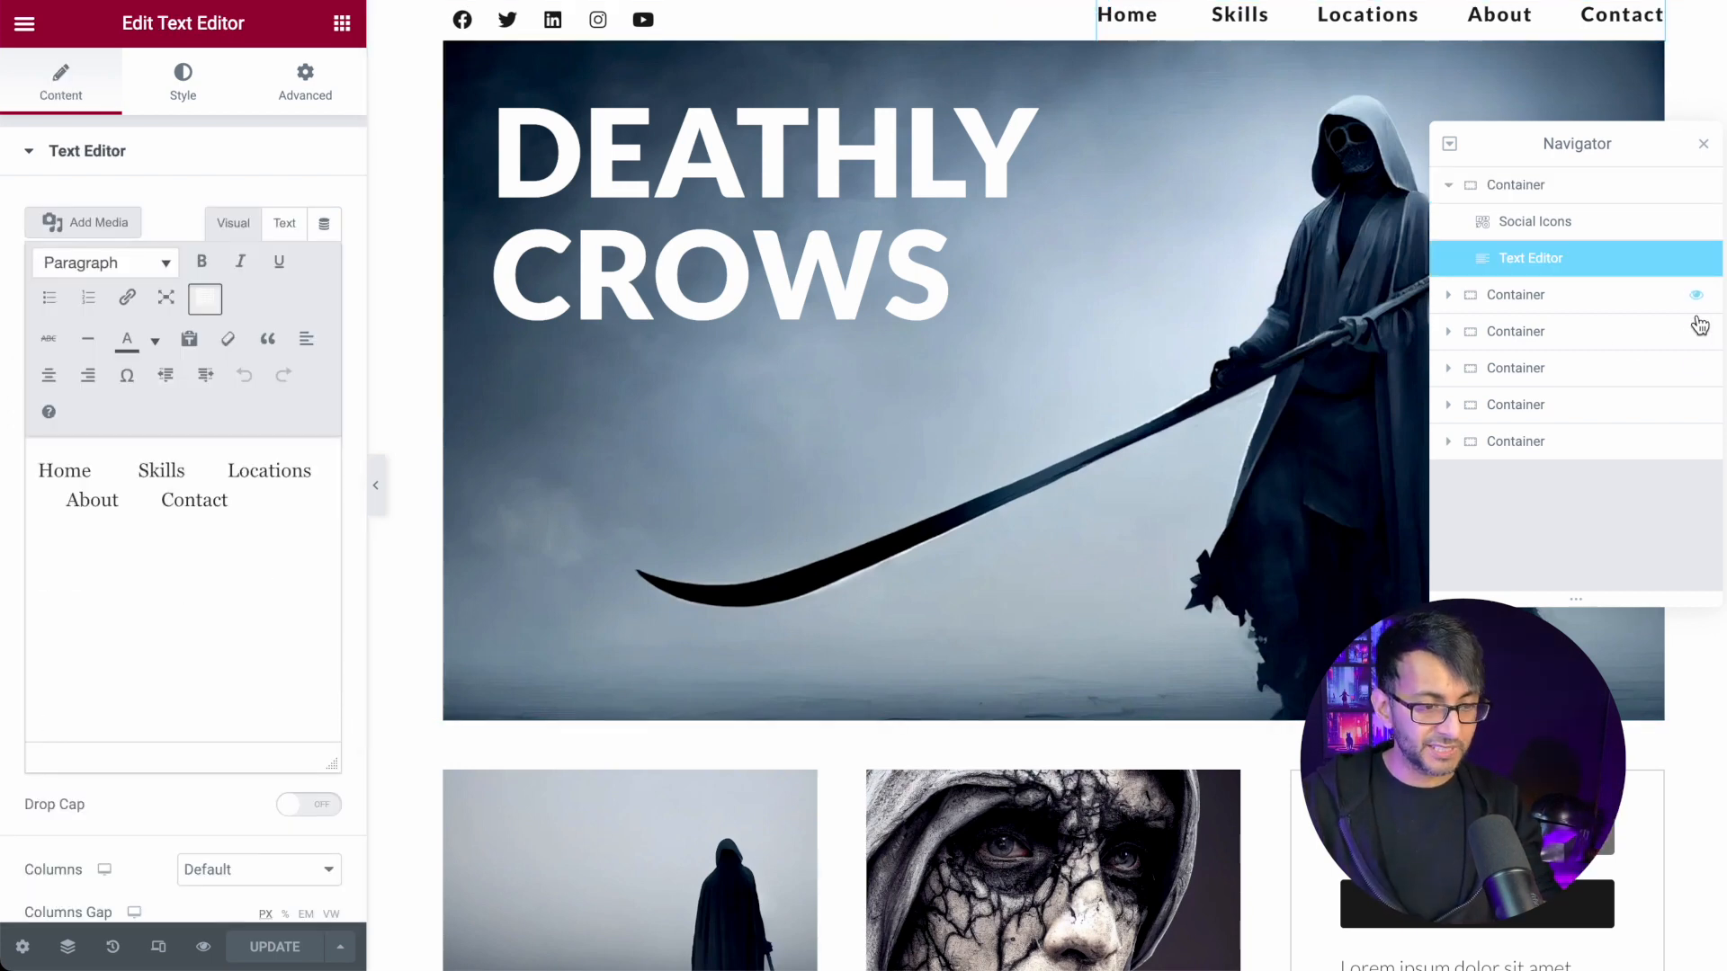
pyautogui.click(1512, 184)
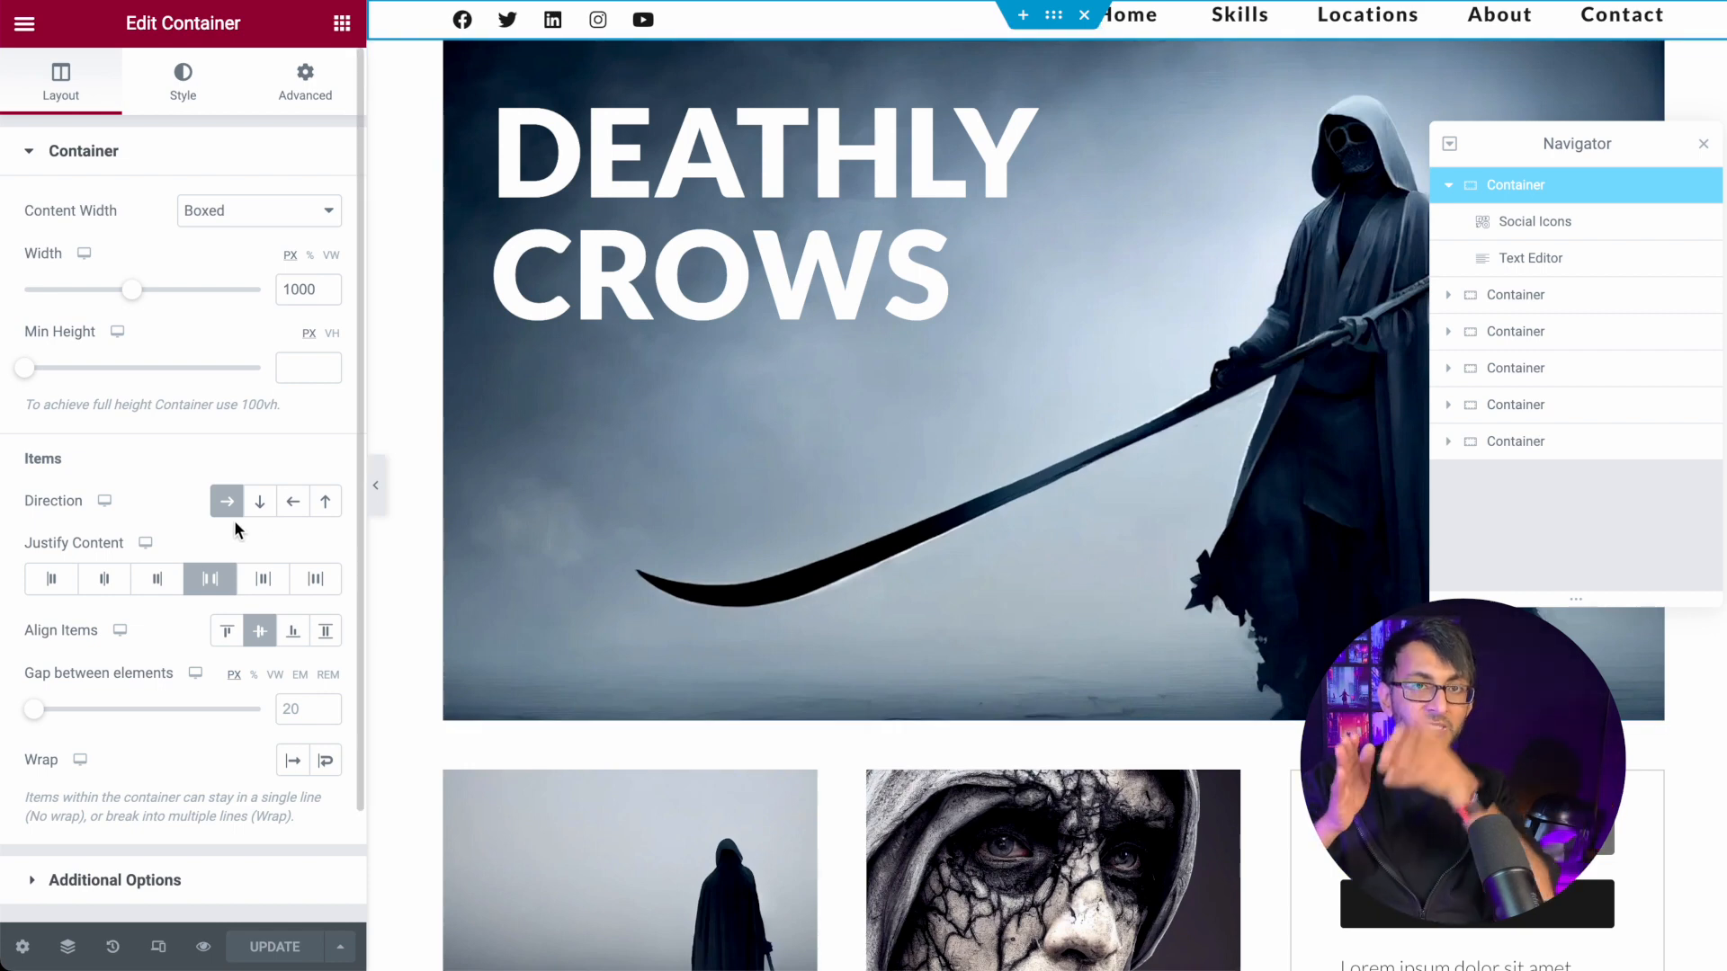
pyautogui.moveTo(209, 579)
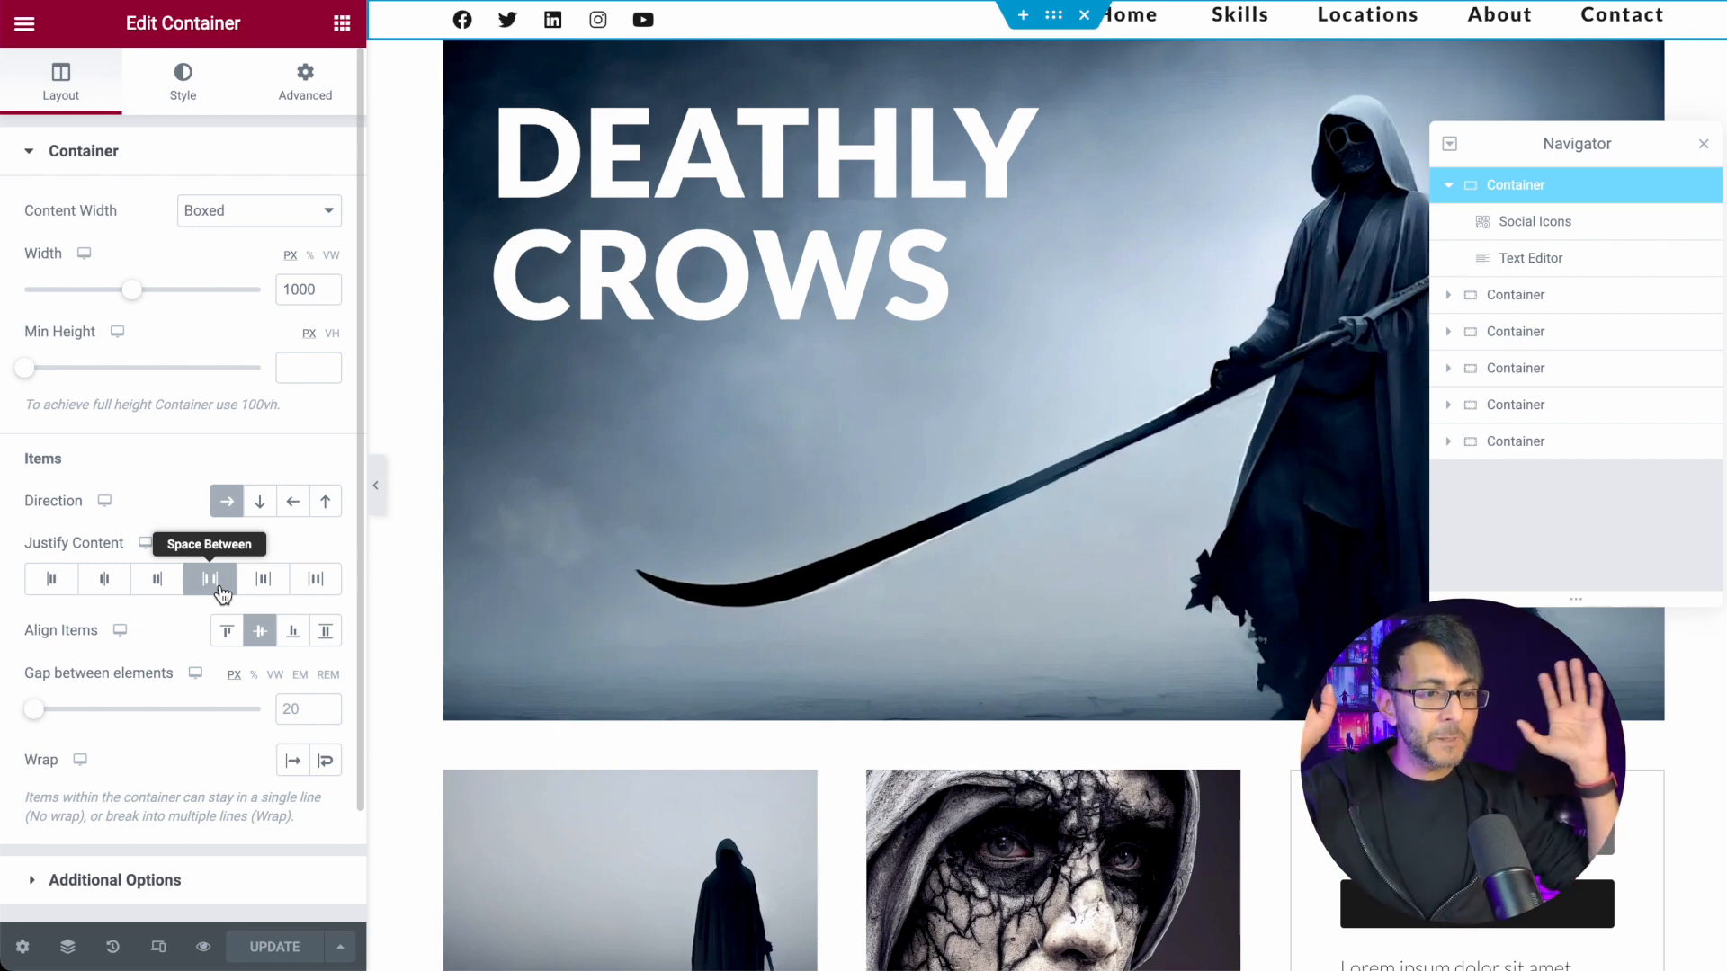
pyautogui.moveTo(251, 304)
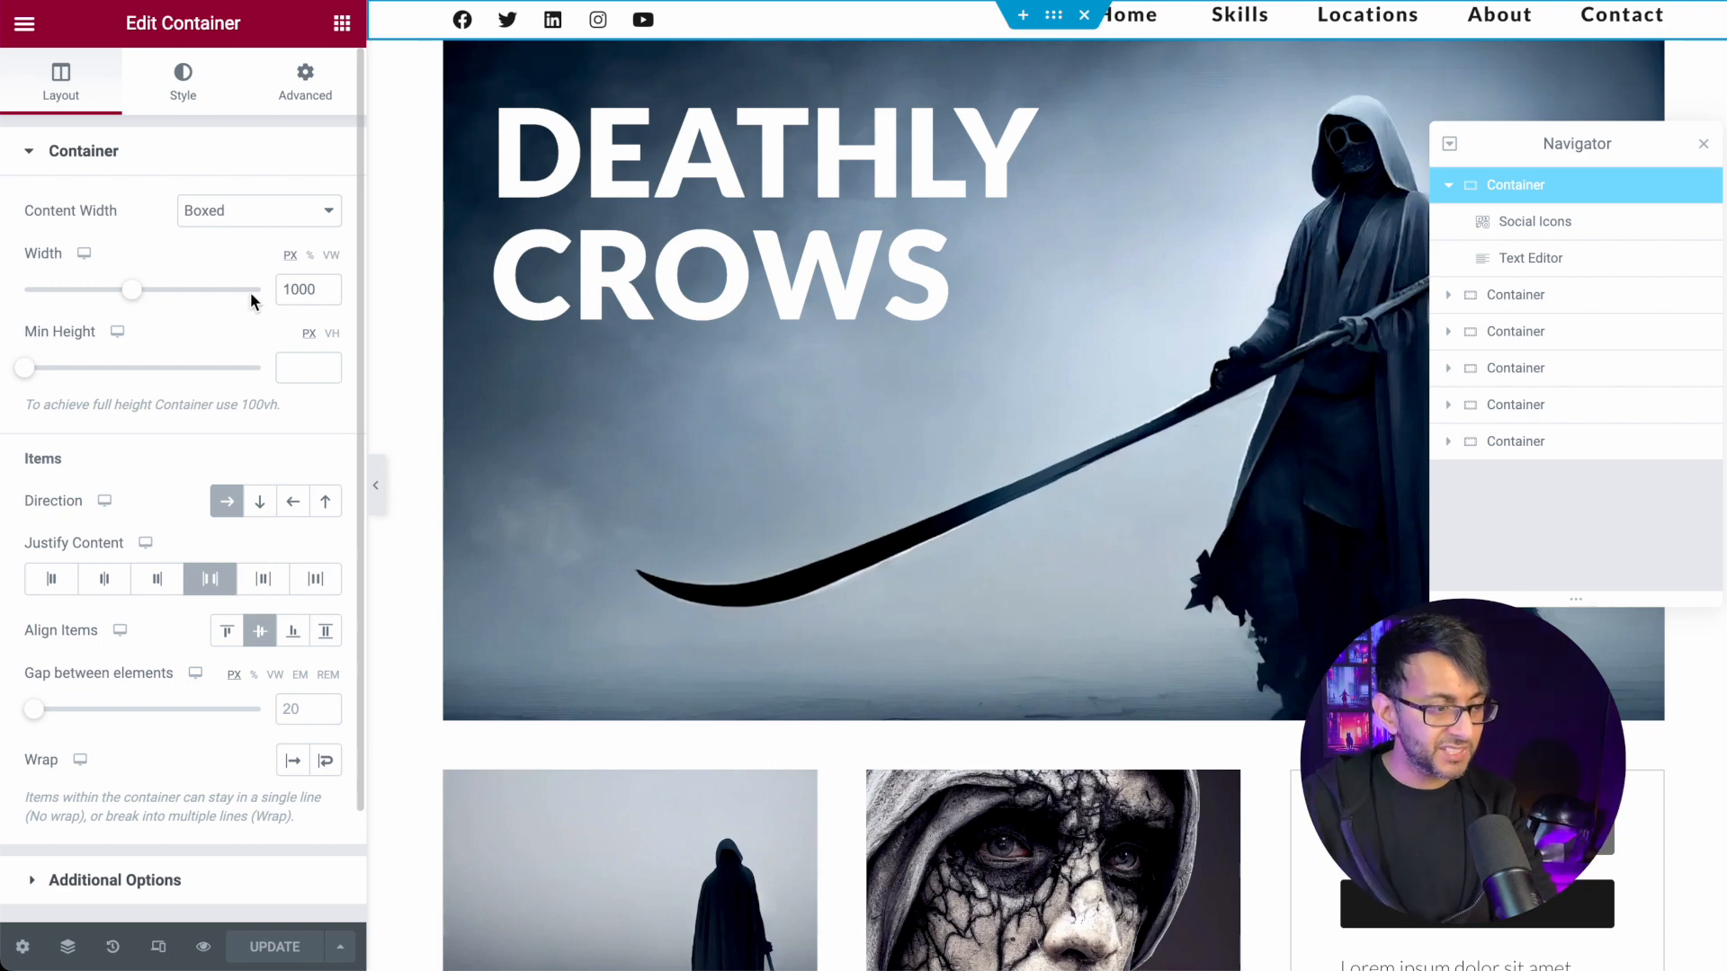
pyautogui.moveTo(268, 298)
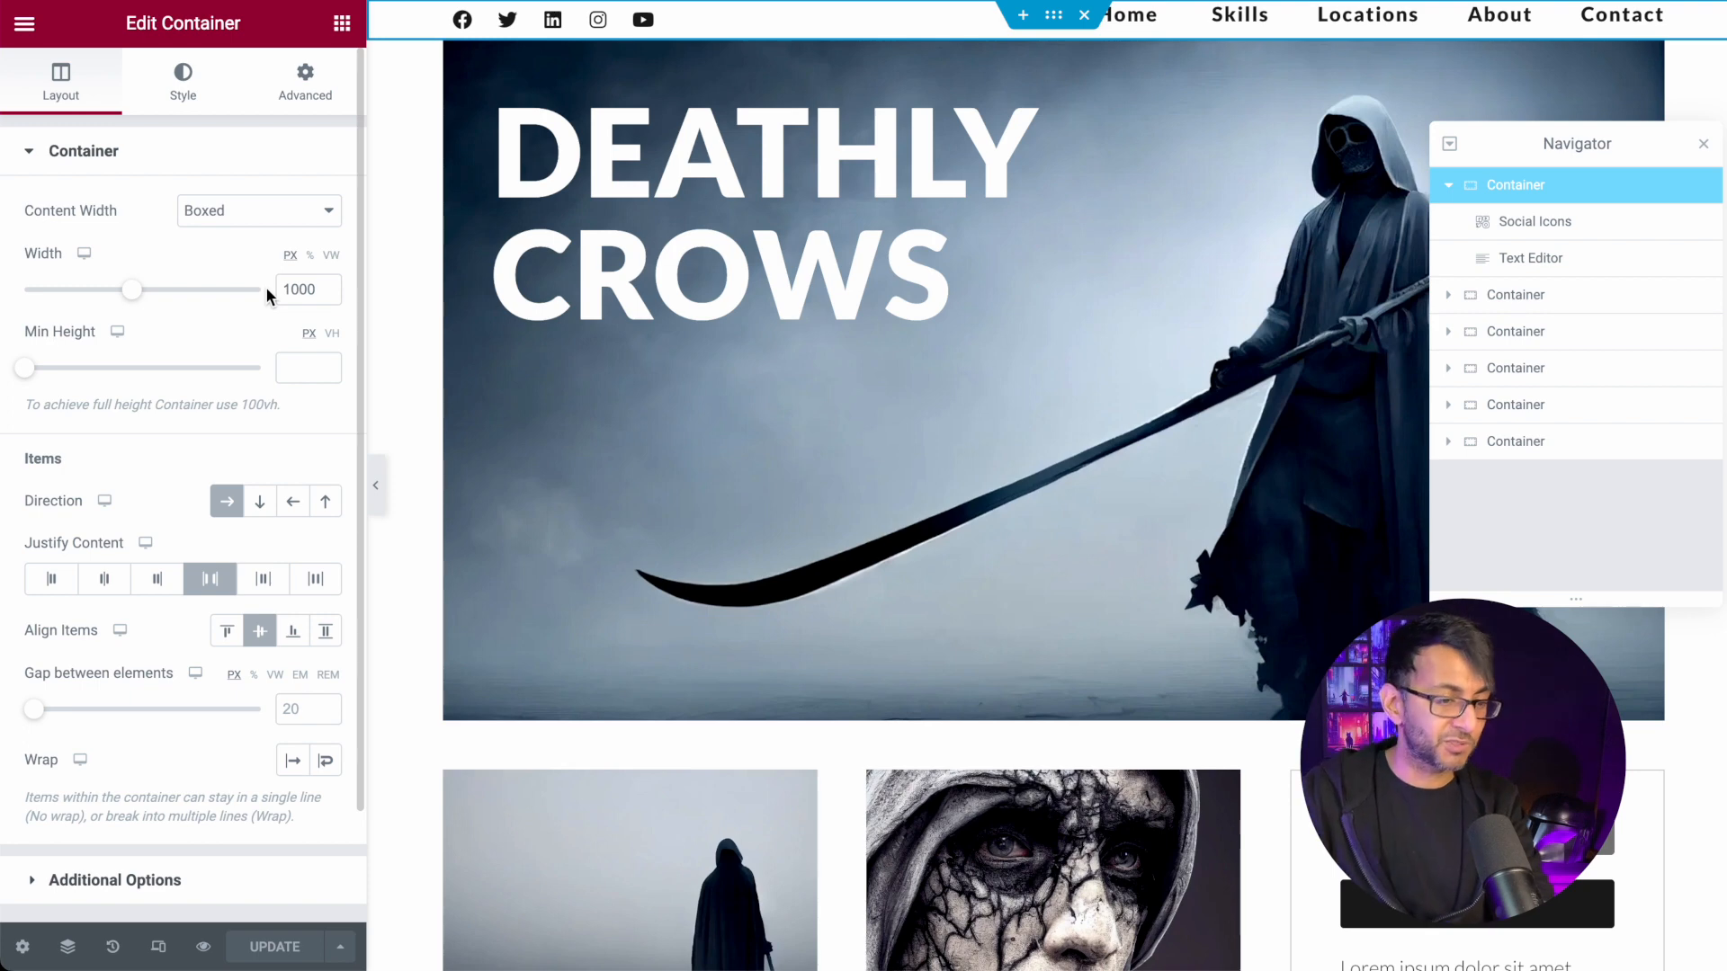
# Select the hero Container, preview the live page, then return to the editor and its heading.
pyautogui.click(1514, 294)
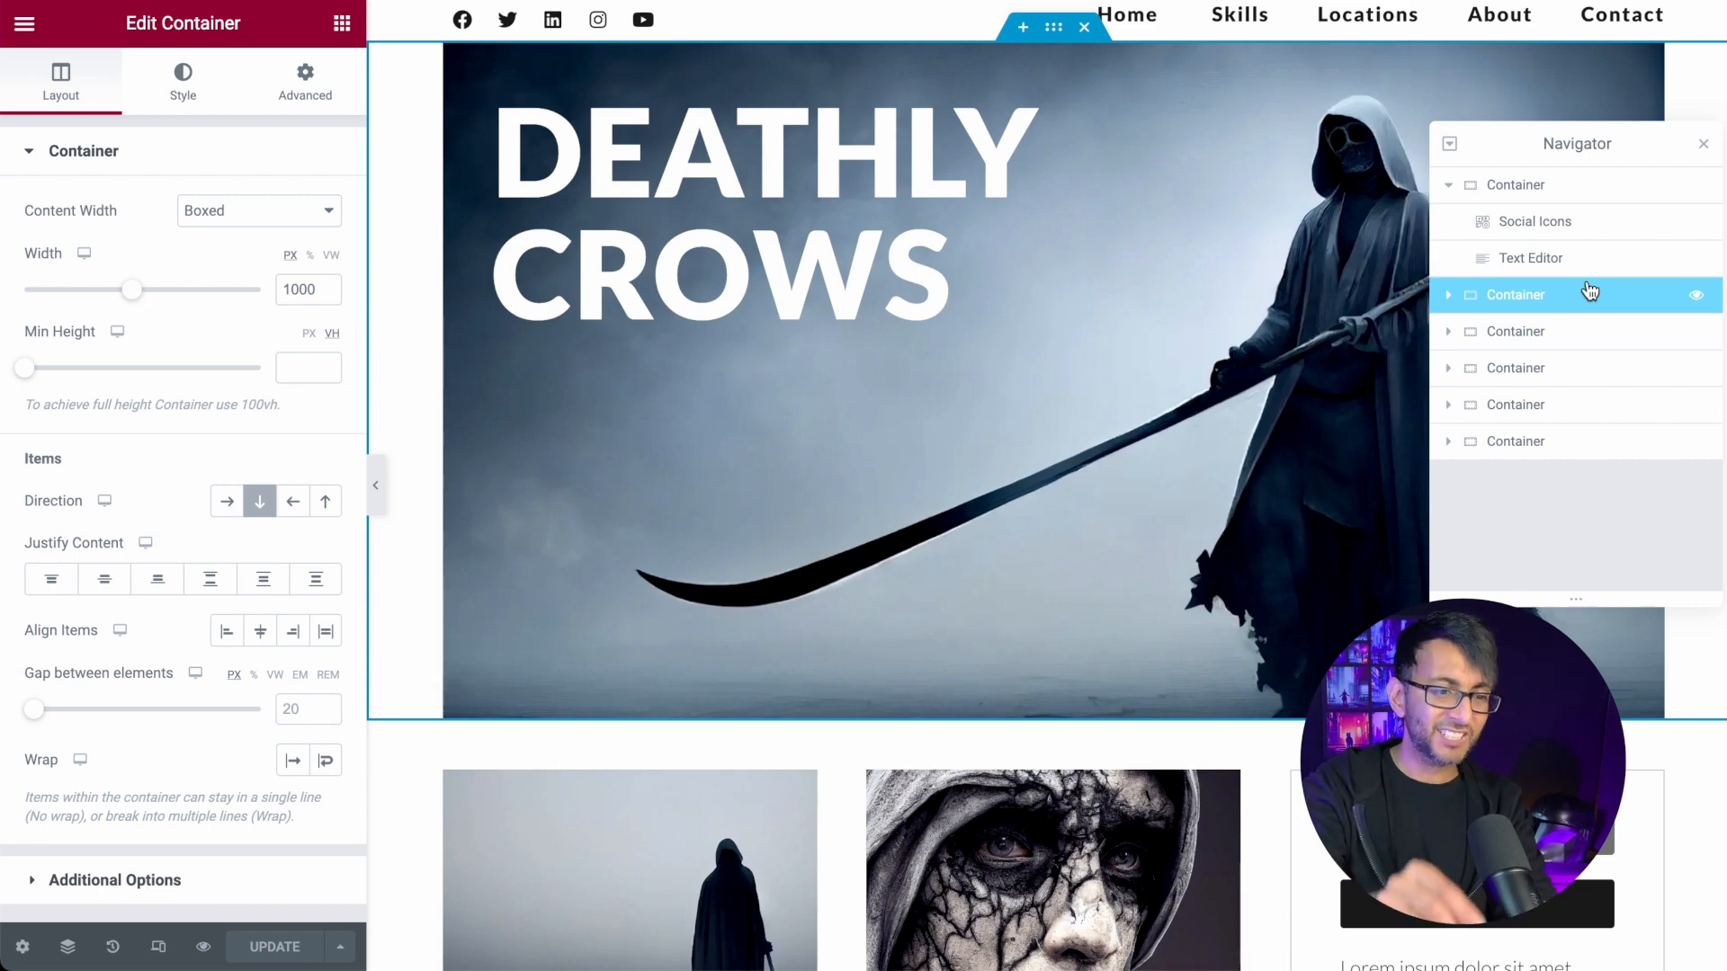
pyautogui.moveTo(1451, 309)
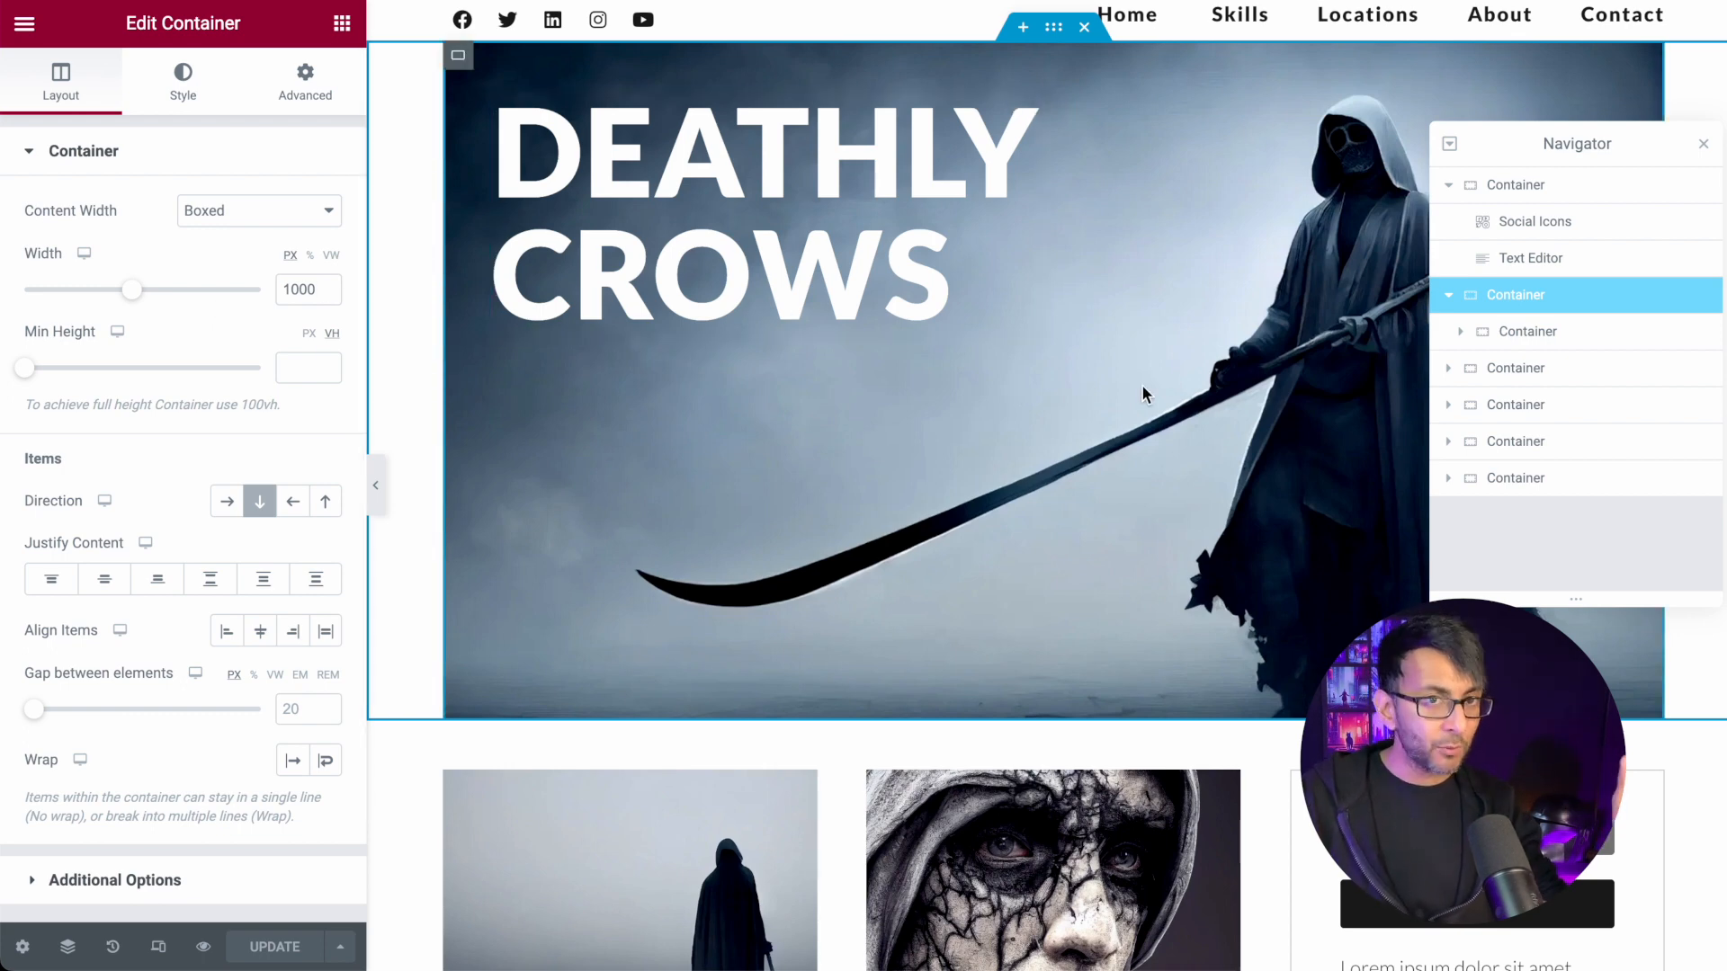
pyautogui.moveTo(1088, 399)
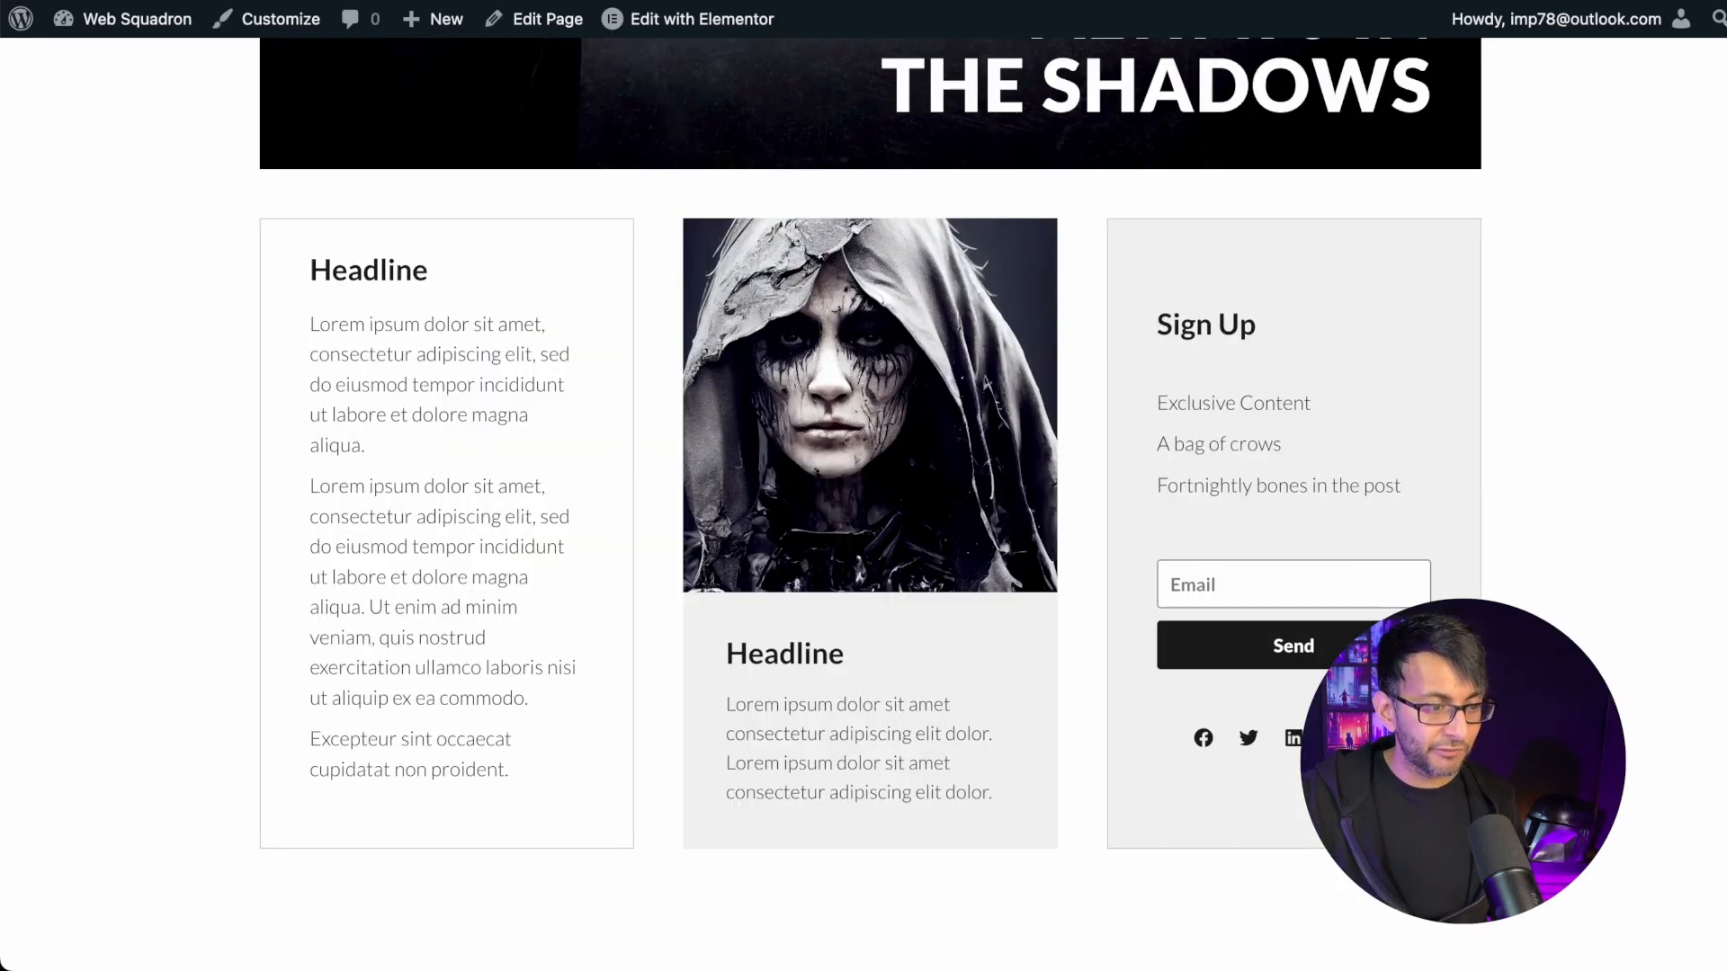
pyautogui.scroll(3)
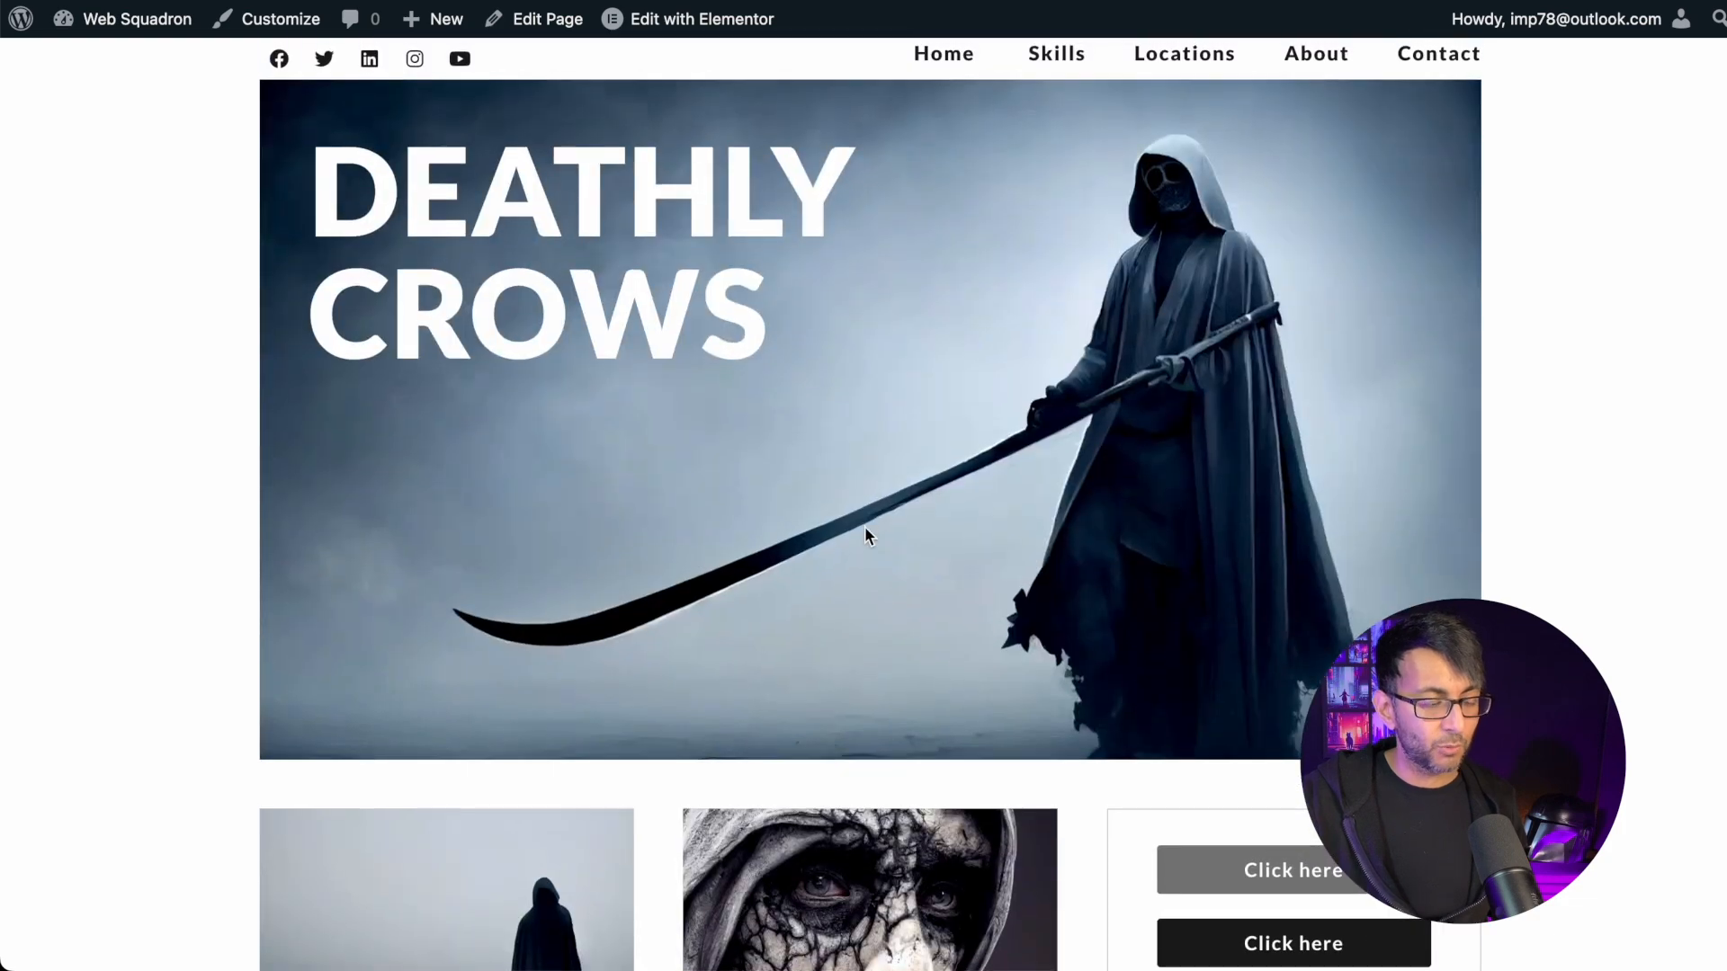
pyautogui.click(699, 19)
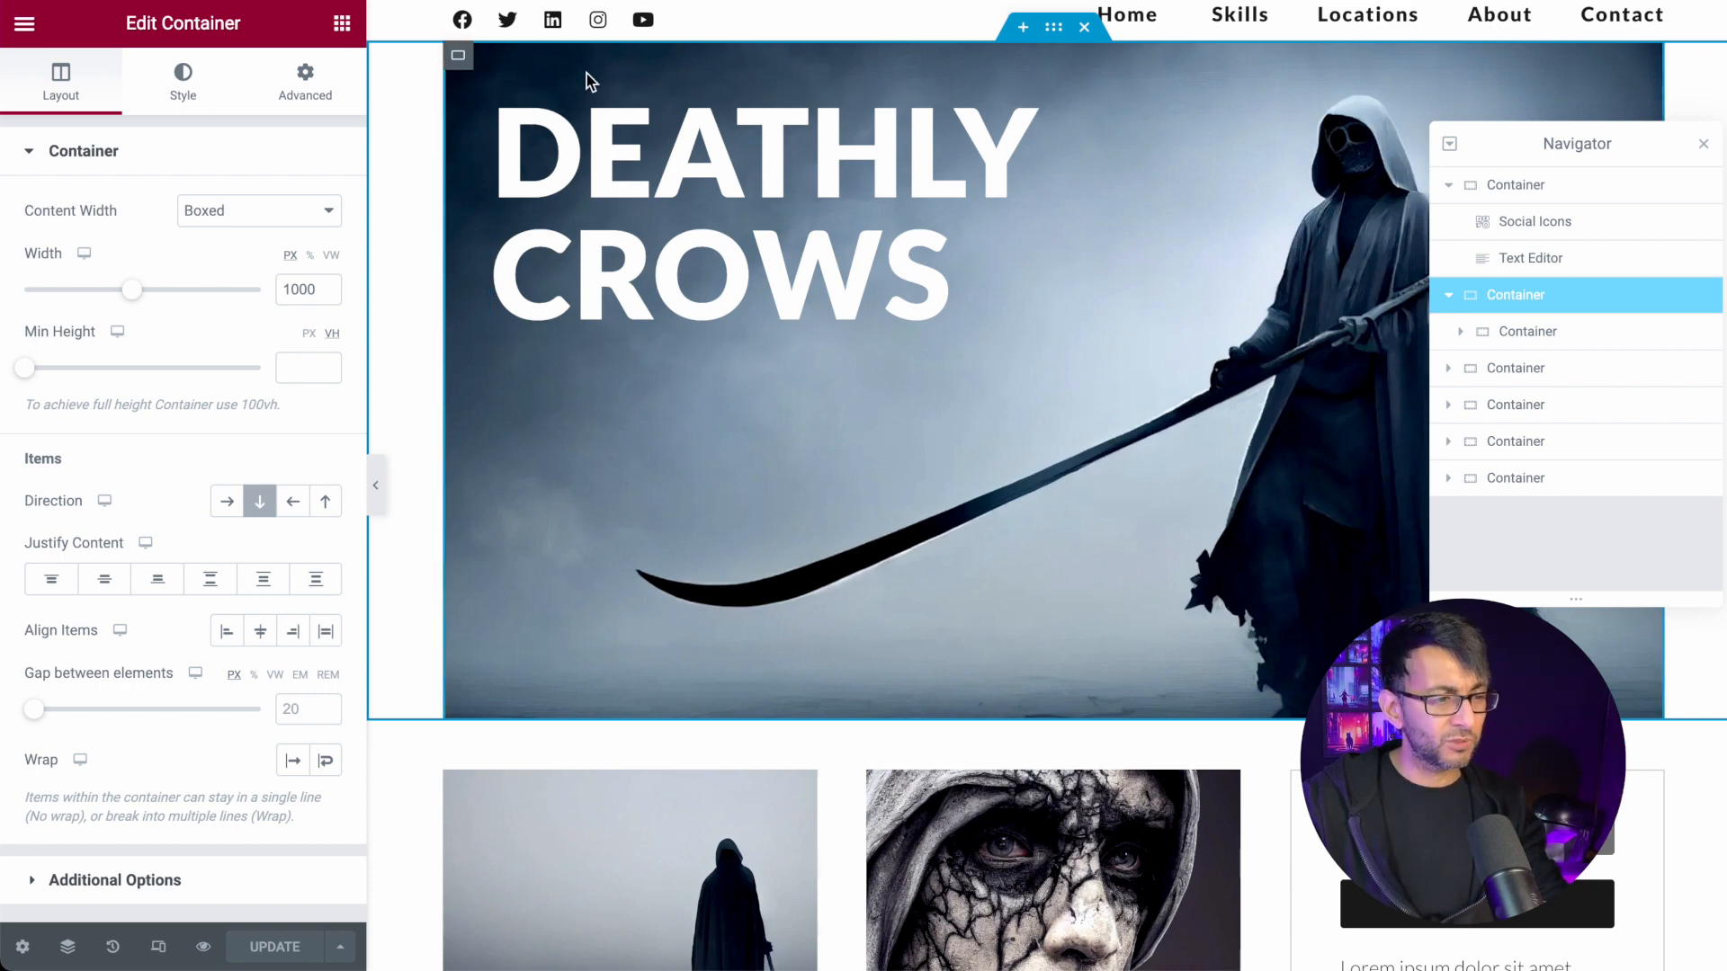
pyautogui.click(561, 193)
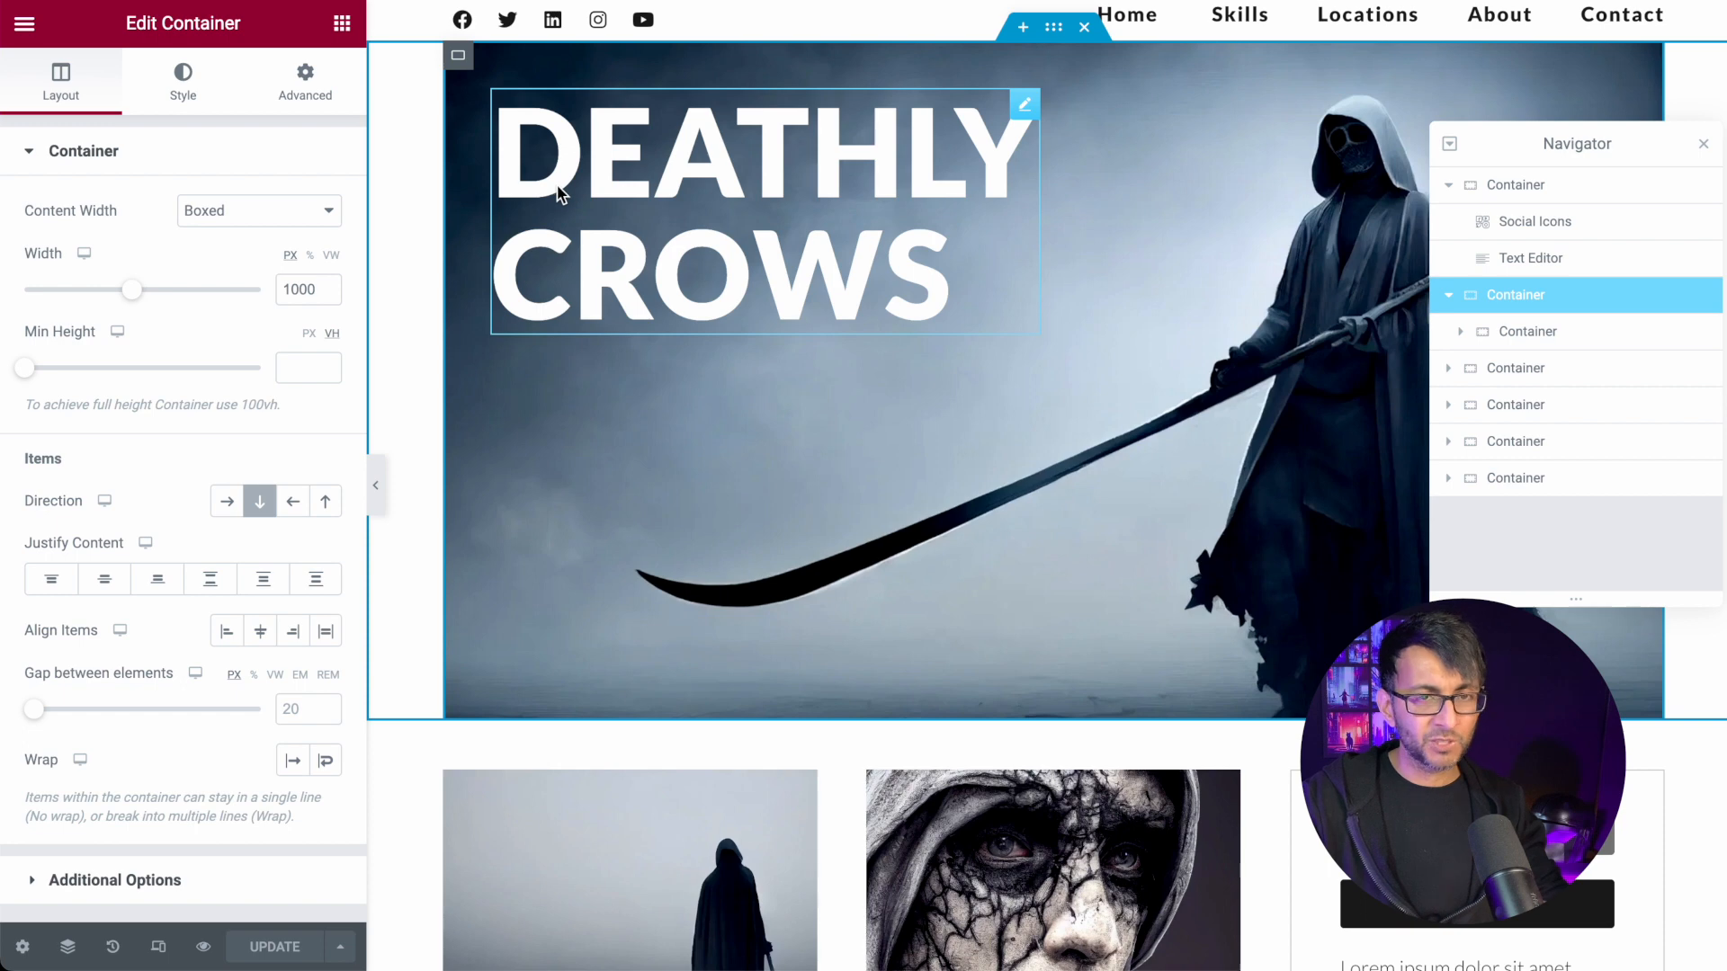
pyautogui.moveTo(631, 226)
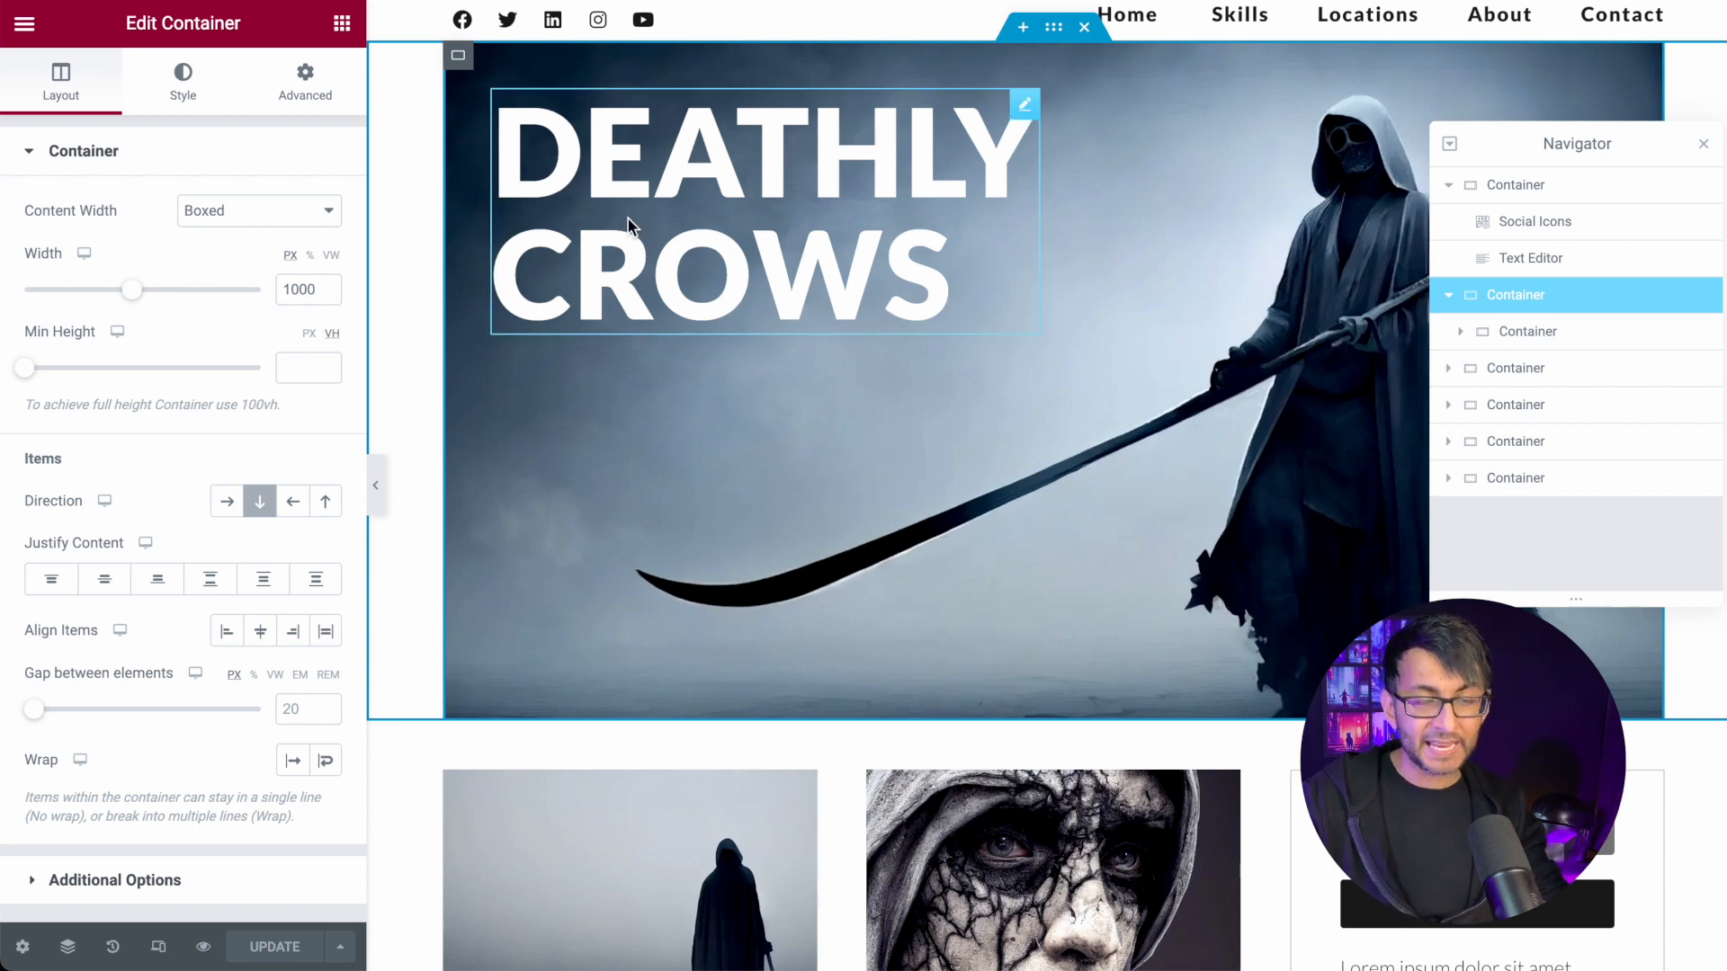
pyautogui.moveTo(735, 246)
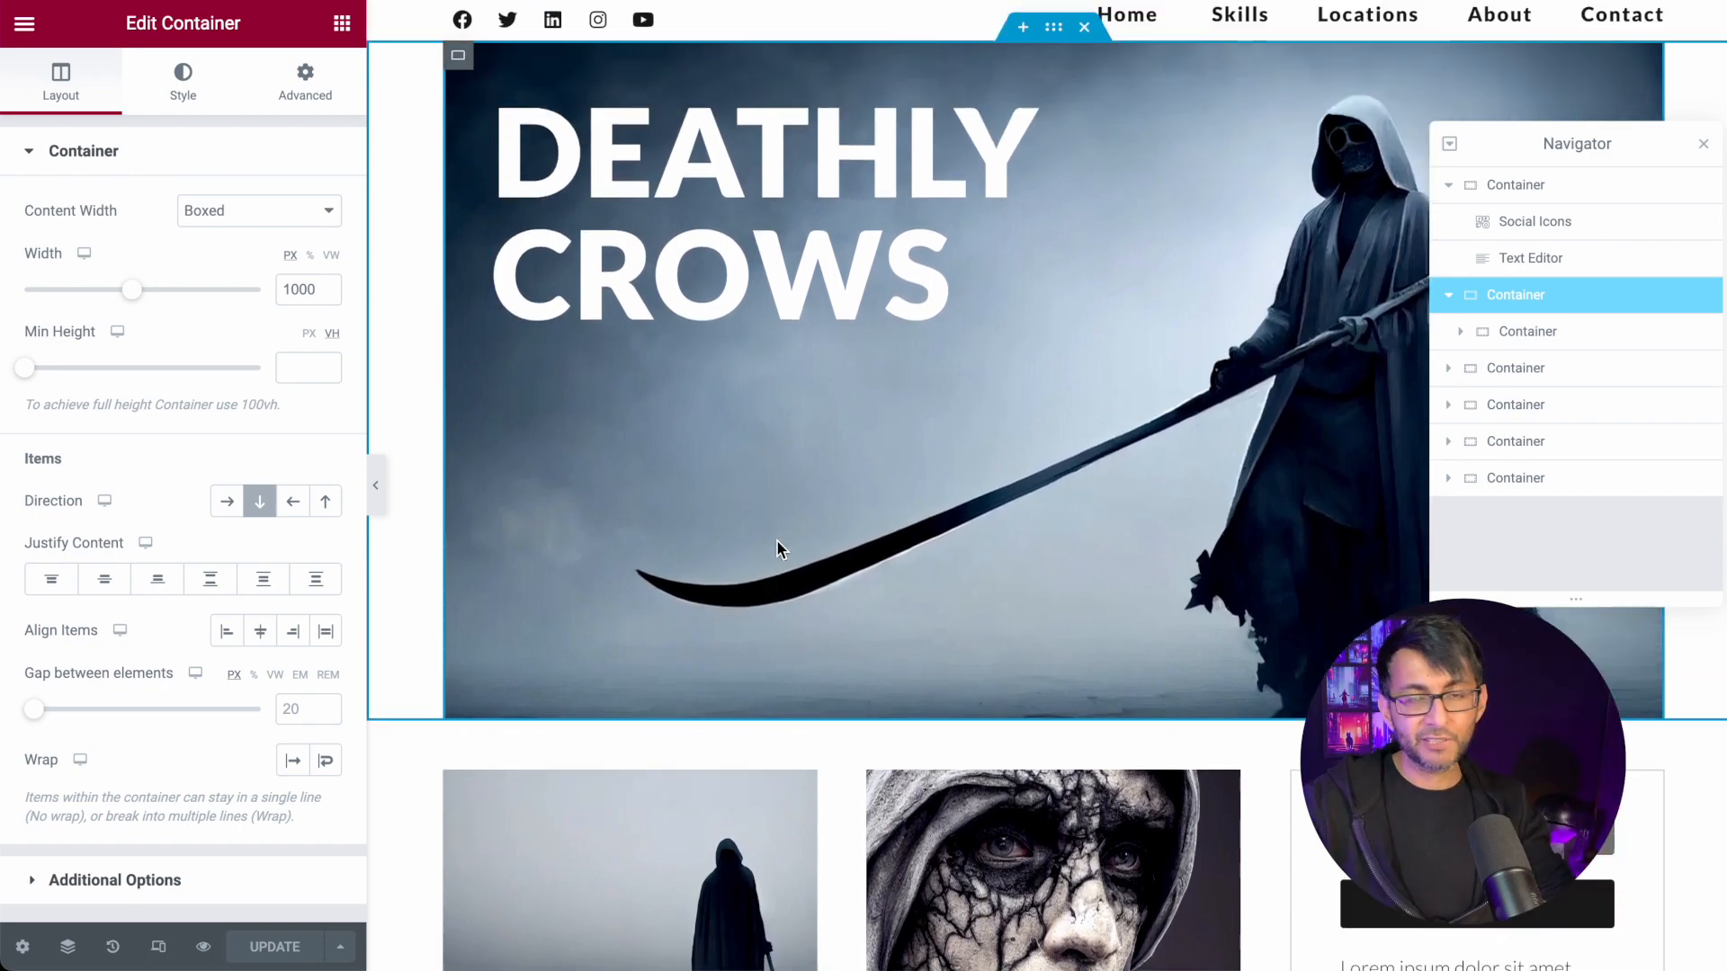
# Expand the third Container in the Navigator to list its two Call to Action cards.
pyautogui.scroll(-3)
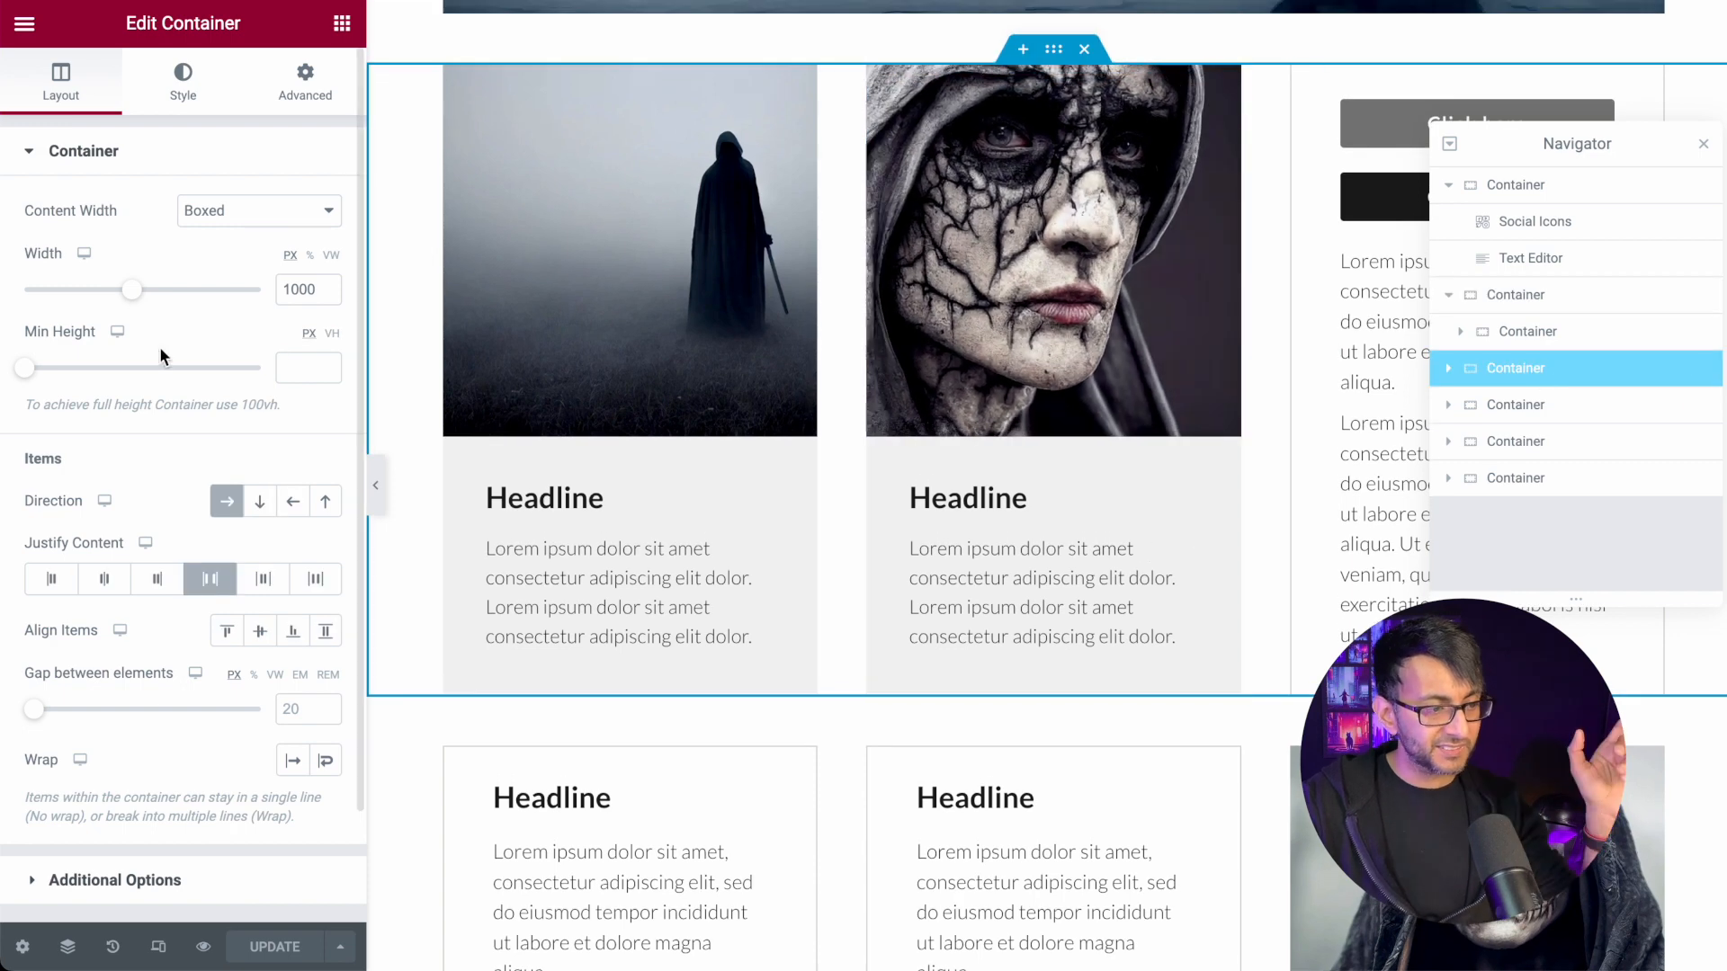
pyautogui.moveTo(226, 501)
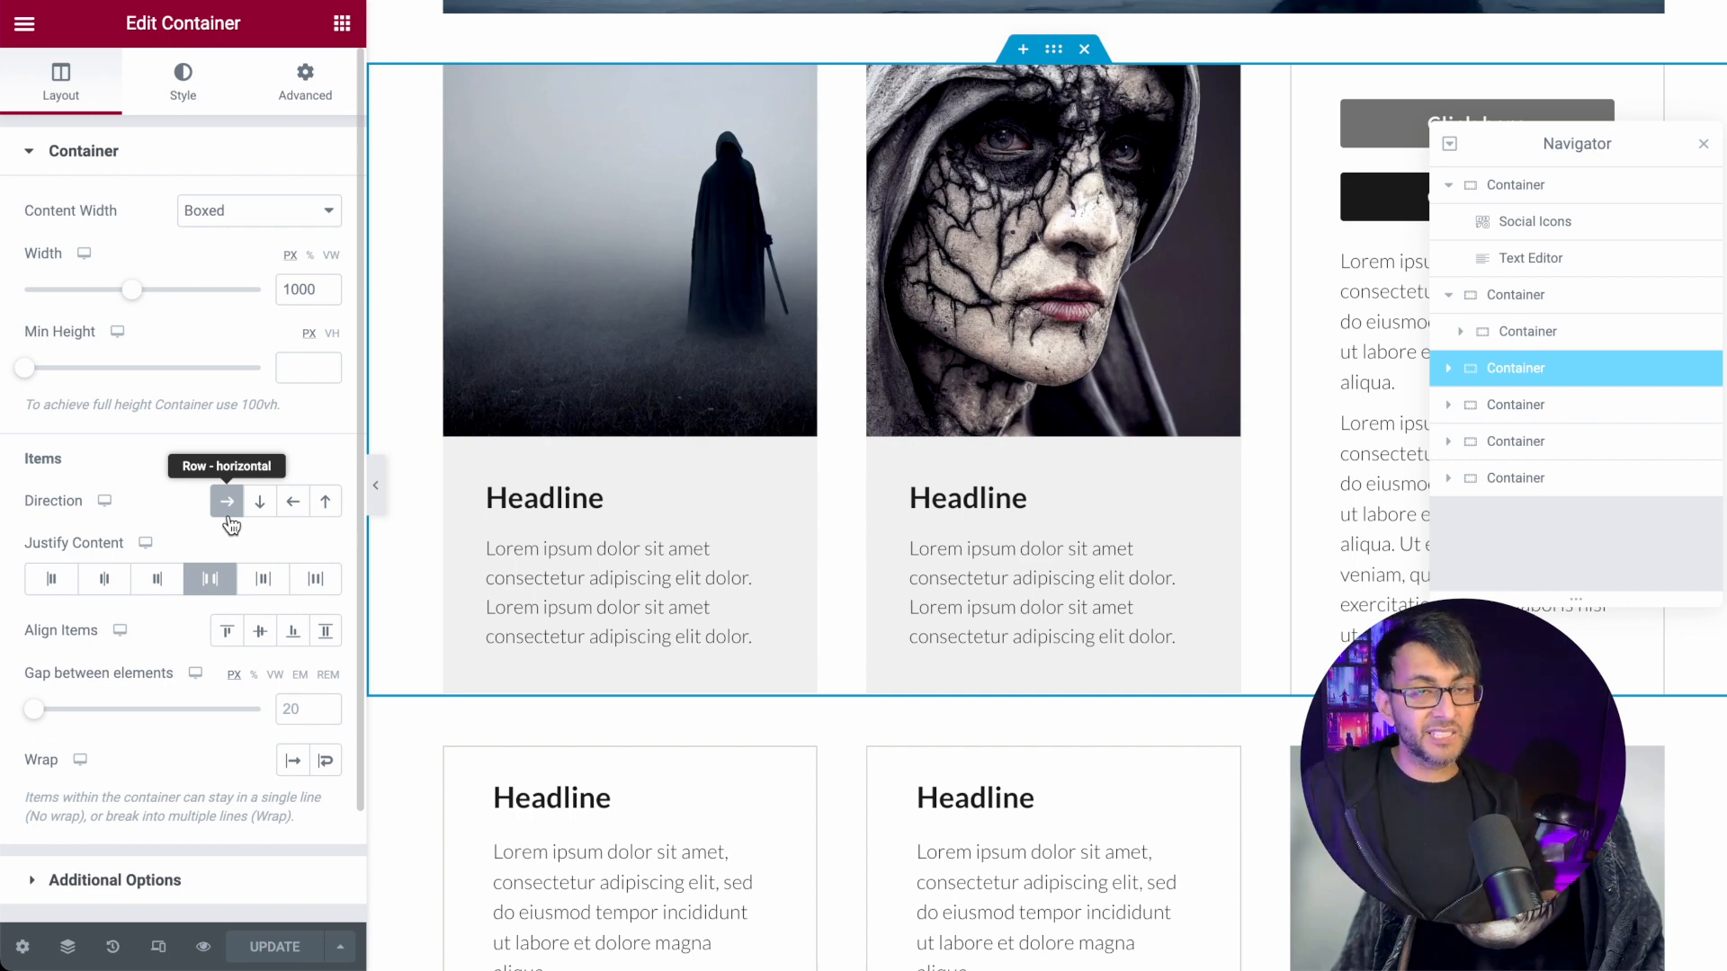
pyautogui.moveTo(1233, 492)
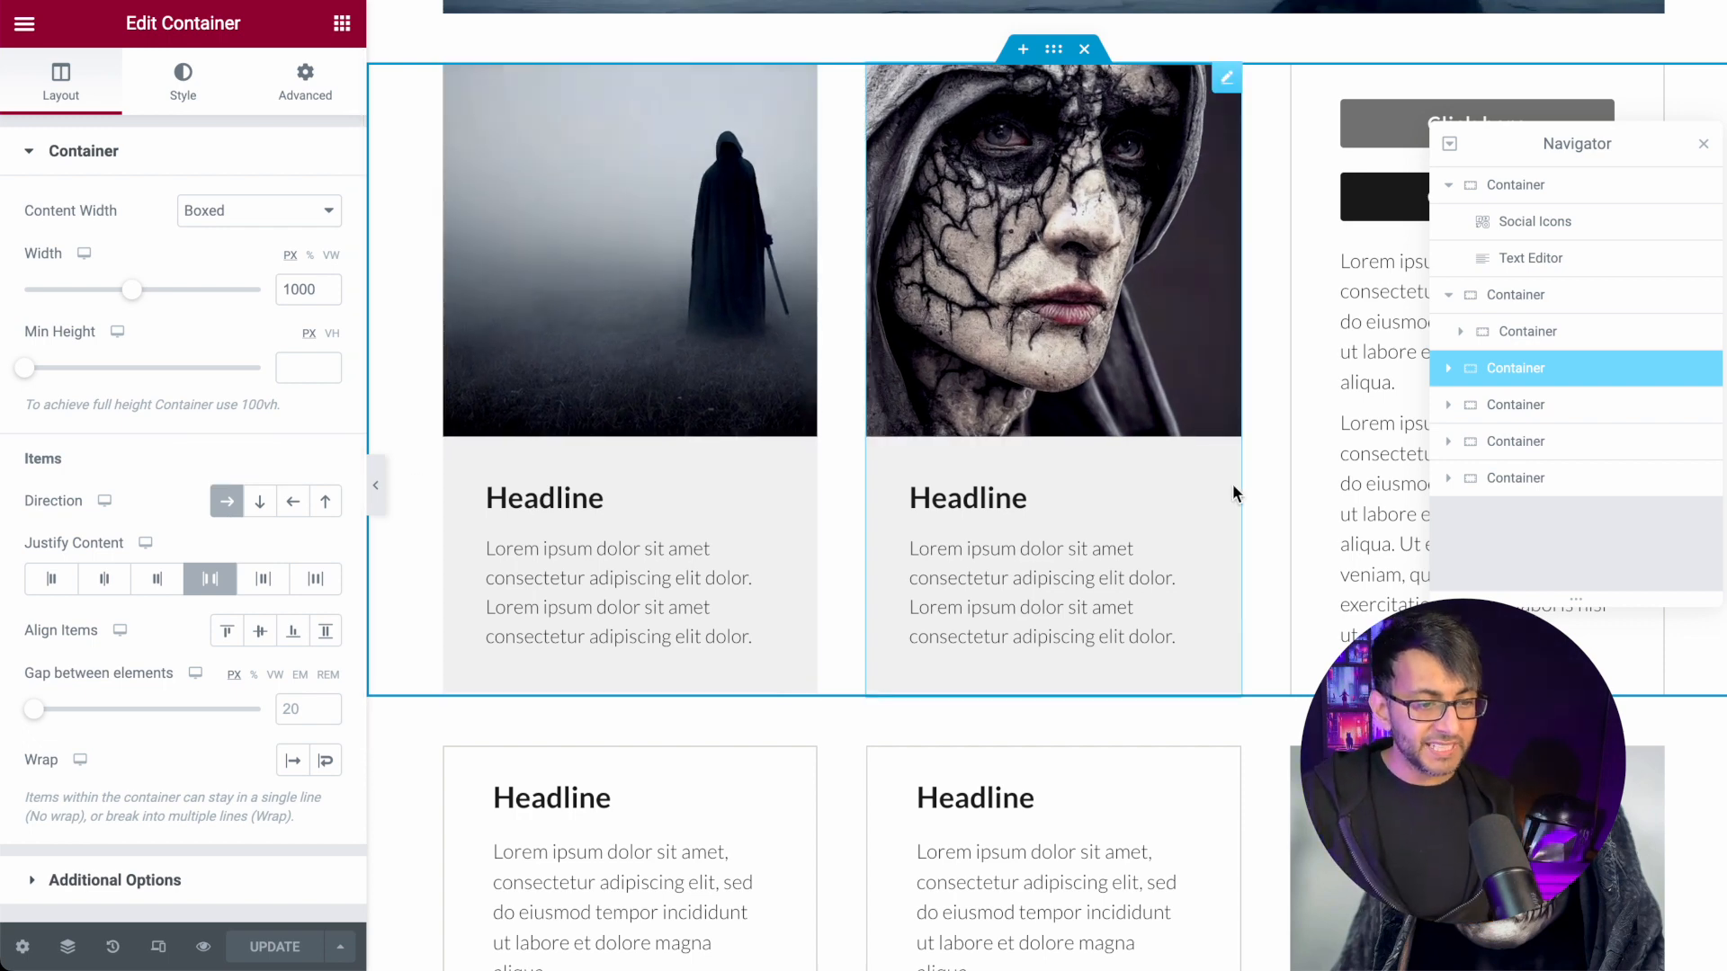
pyautogui.click(1449, 368)
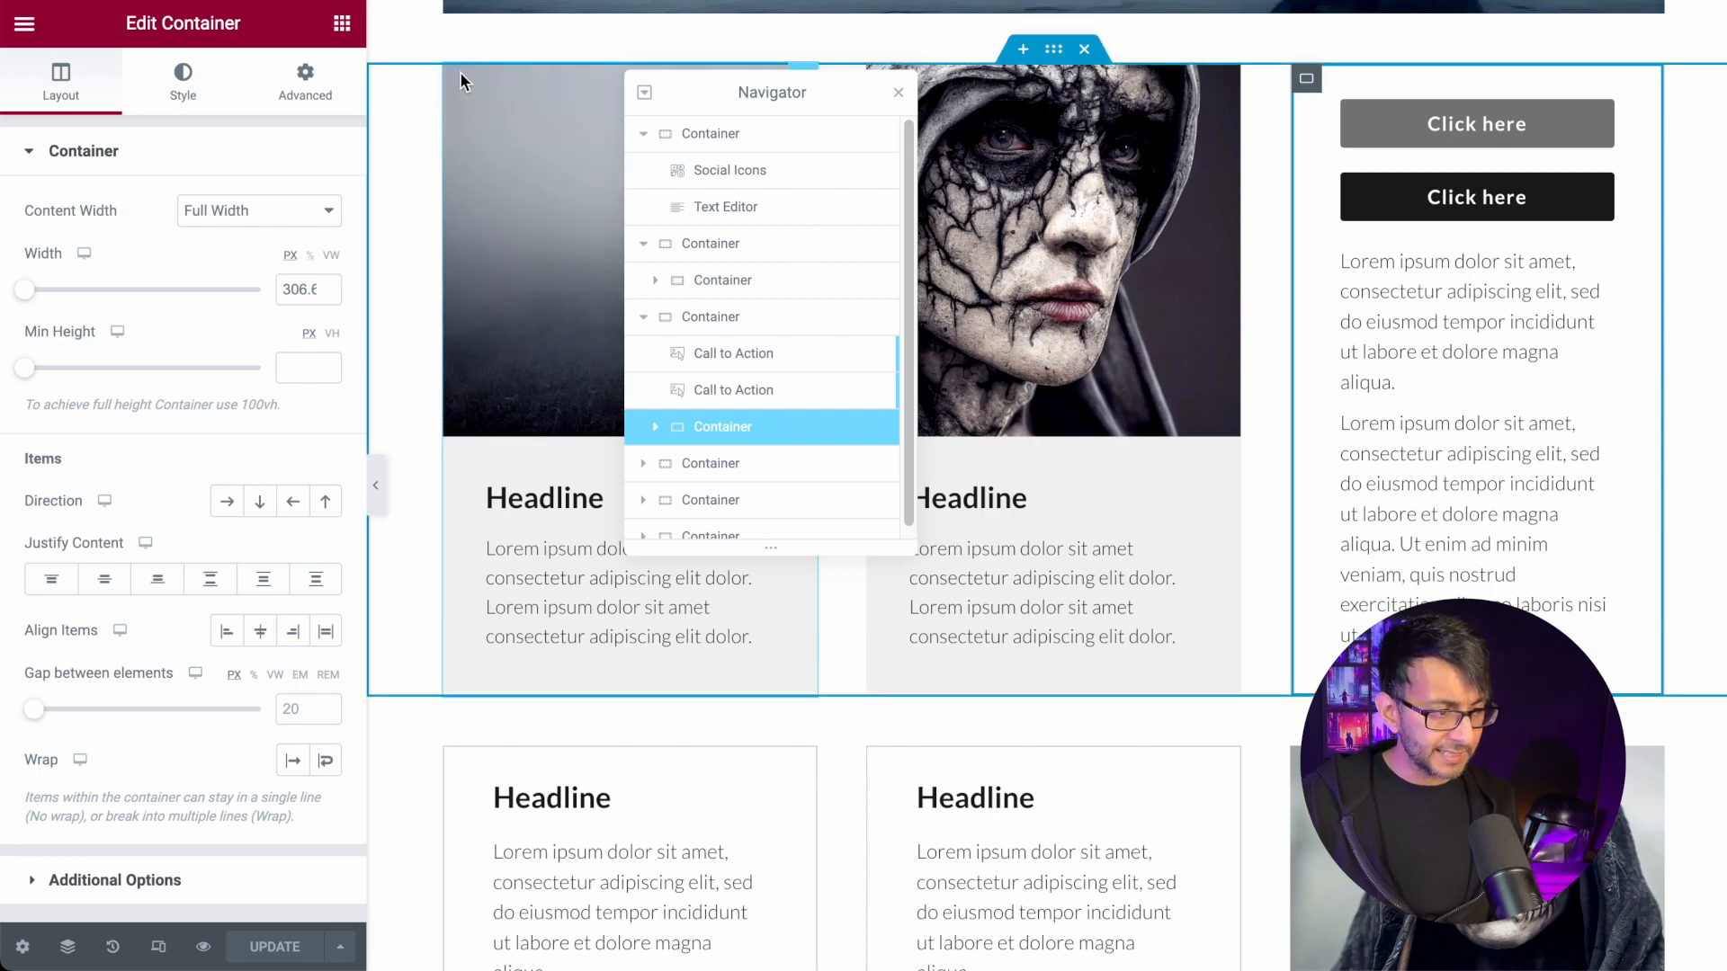
# Check the cracked-face card's Custom 306.6 width, then select the hooded-figure card.
pyautogui.click(735, 388)
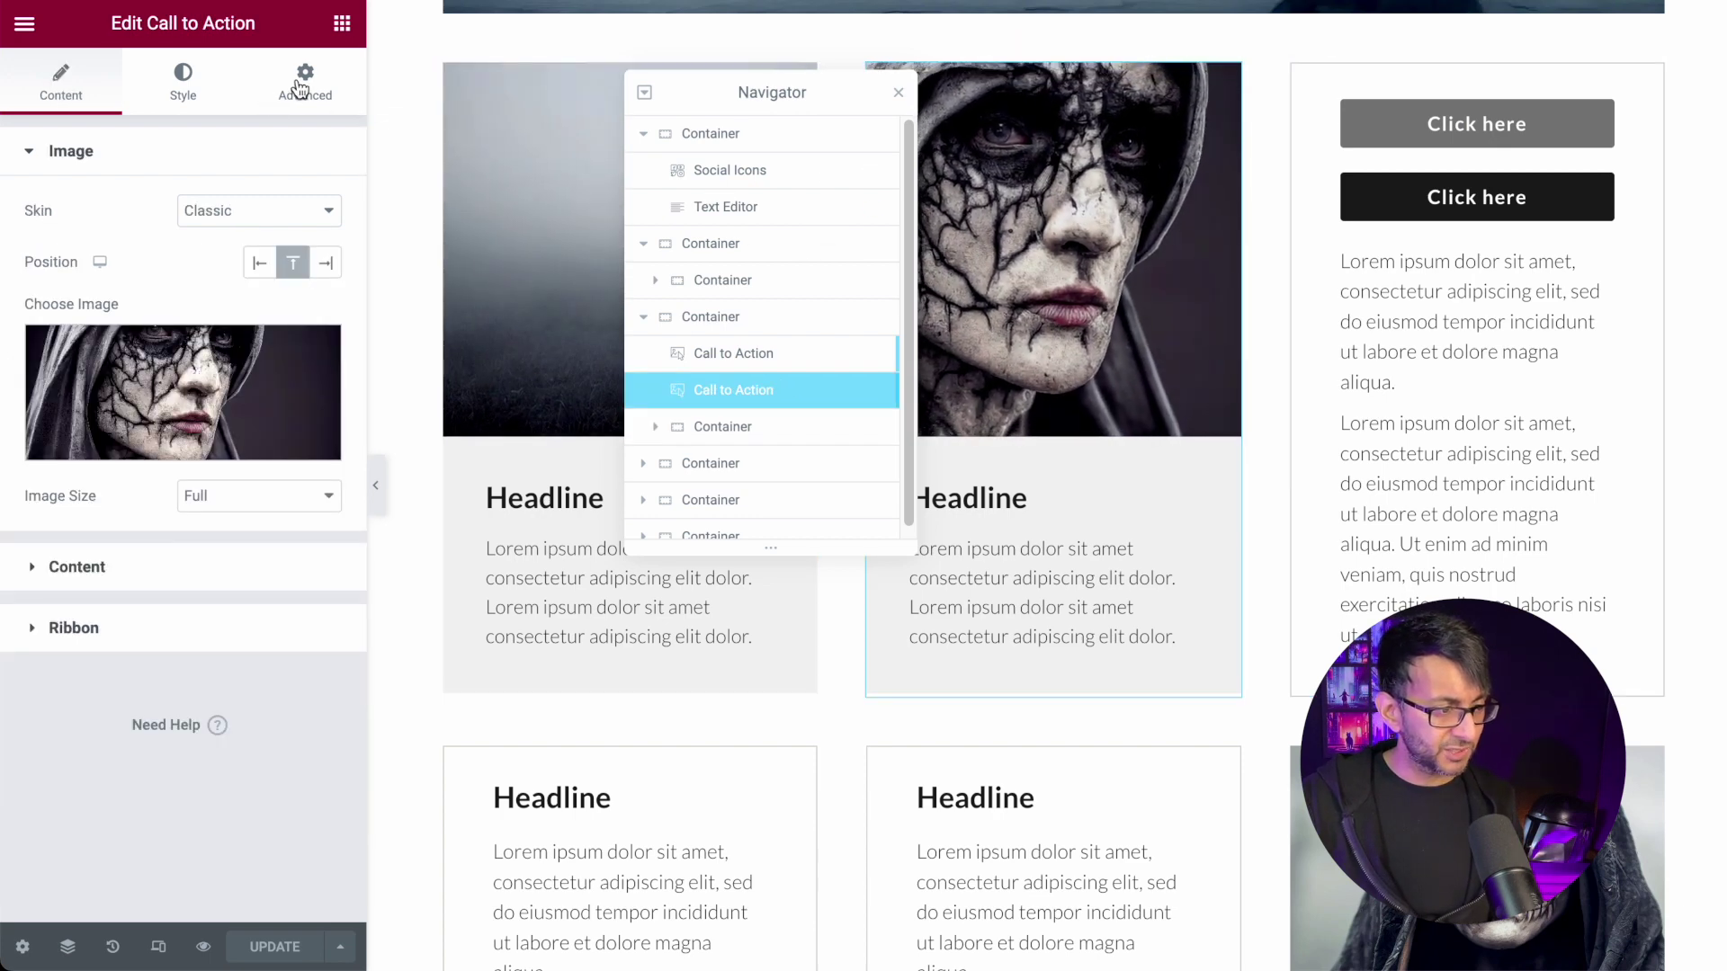
pyautogui.click(303, 80)
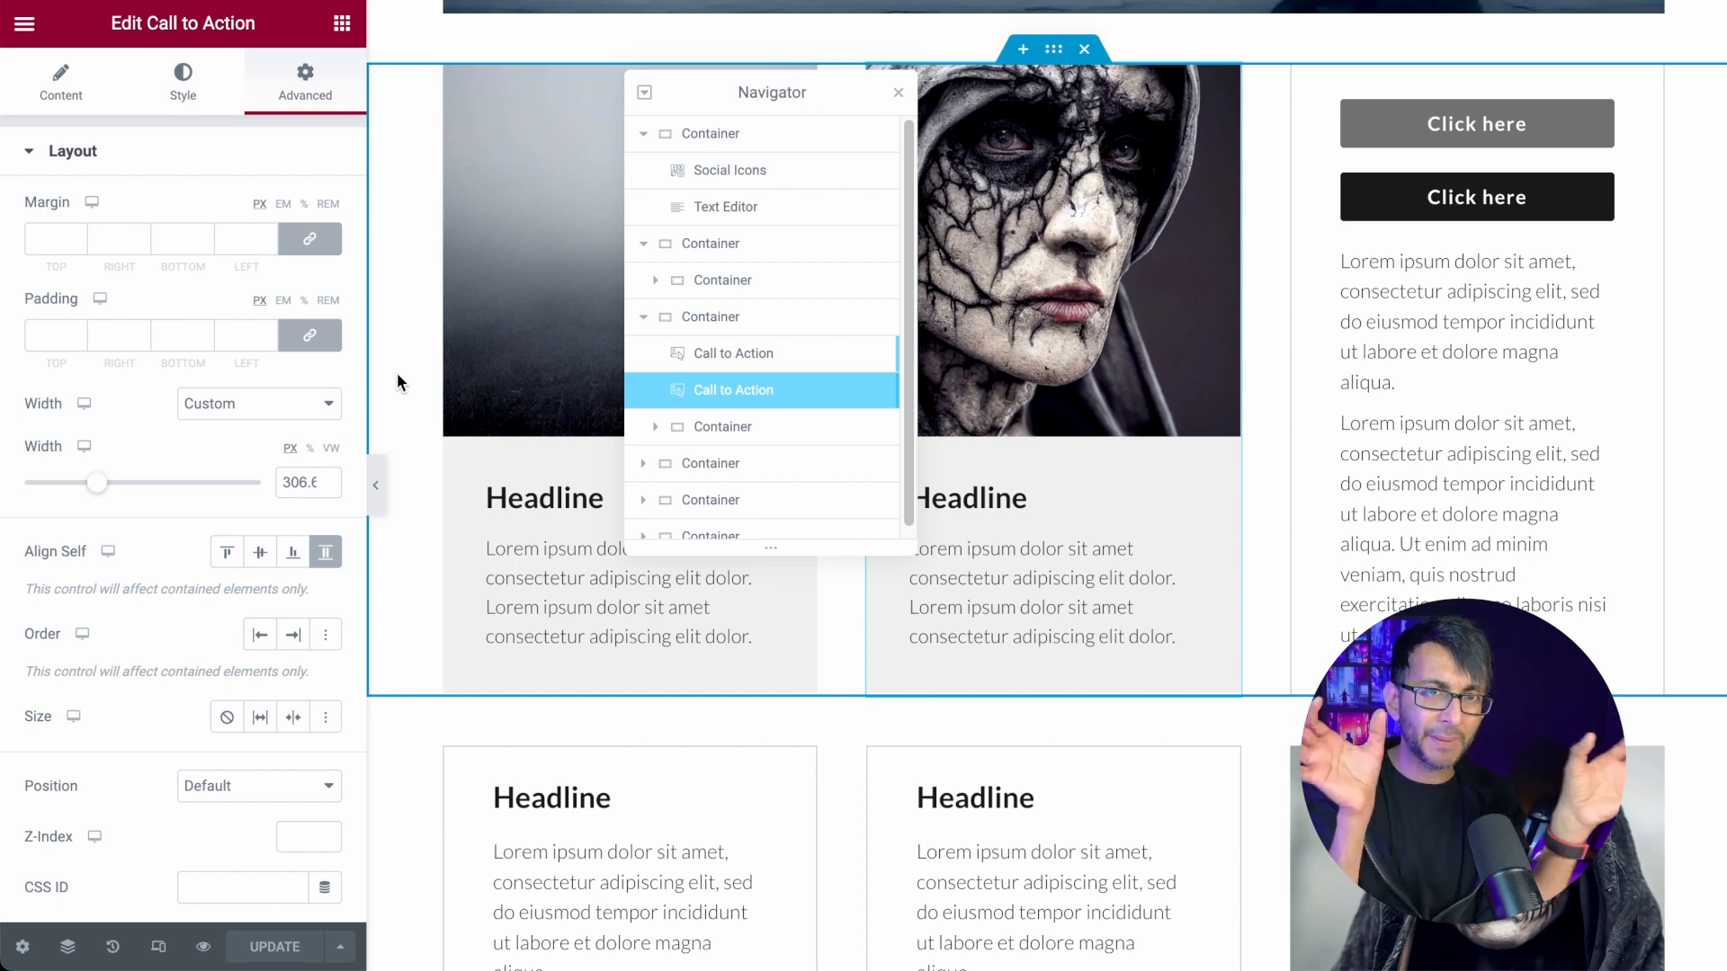
pyautogui.moveTo(185, 477)
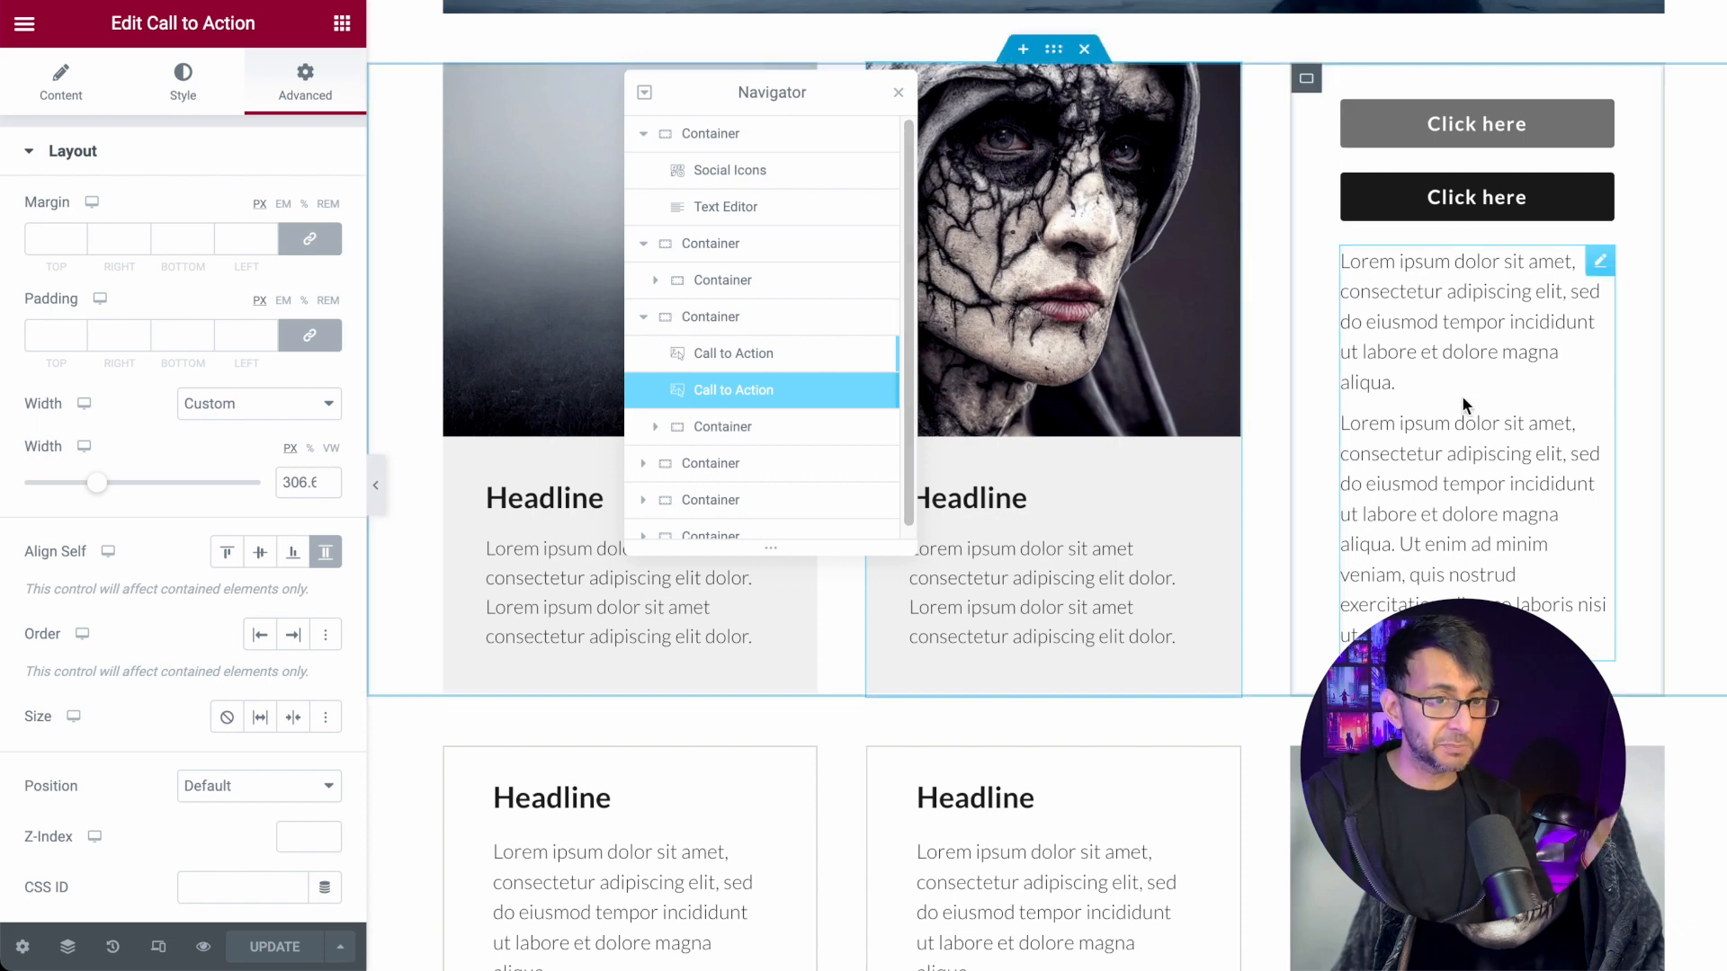
pyautogui.click(734, 352)
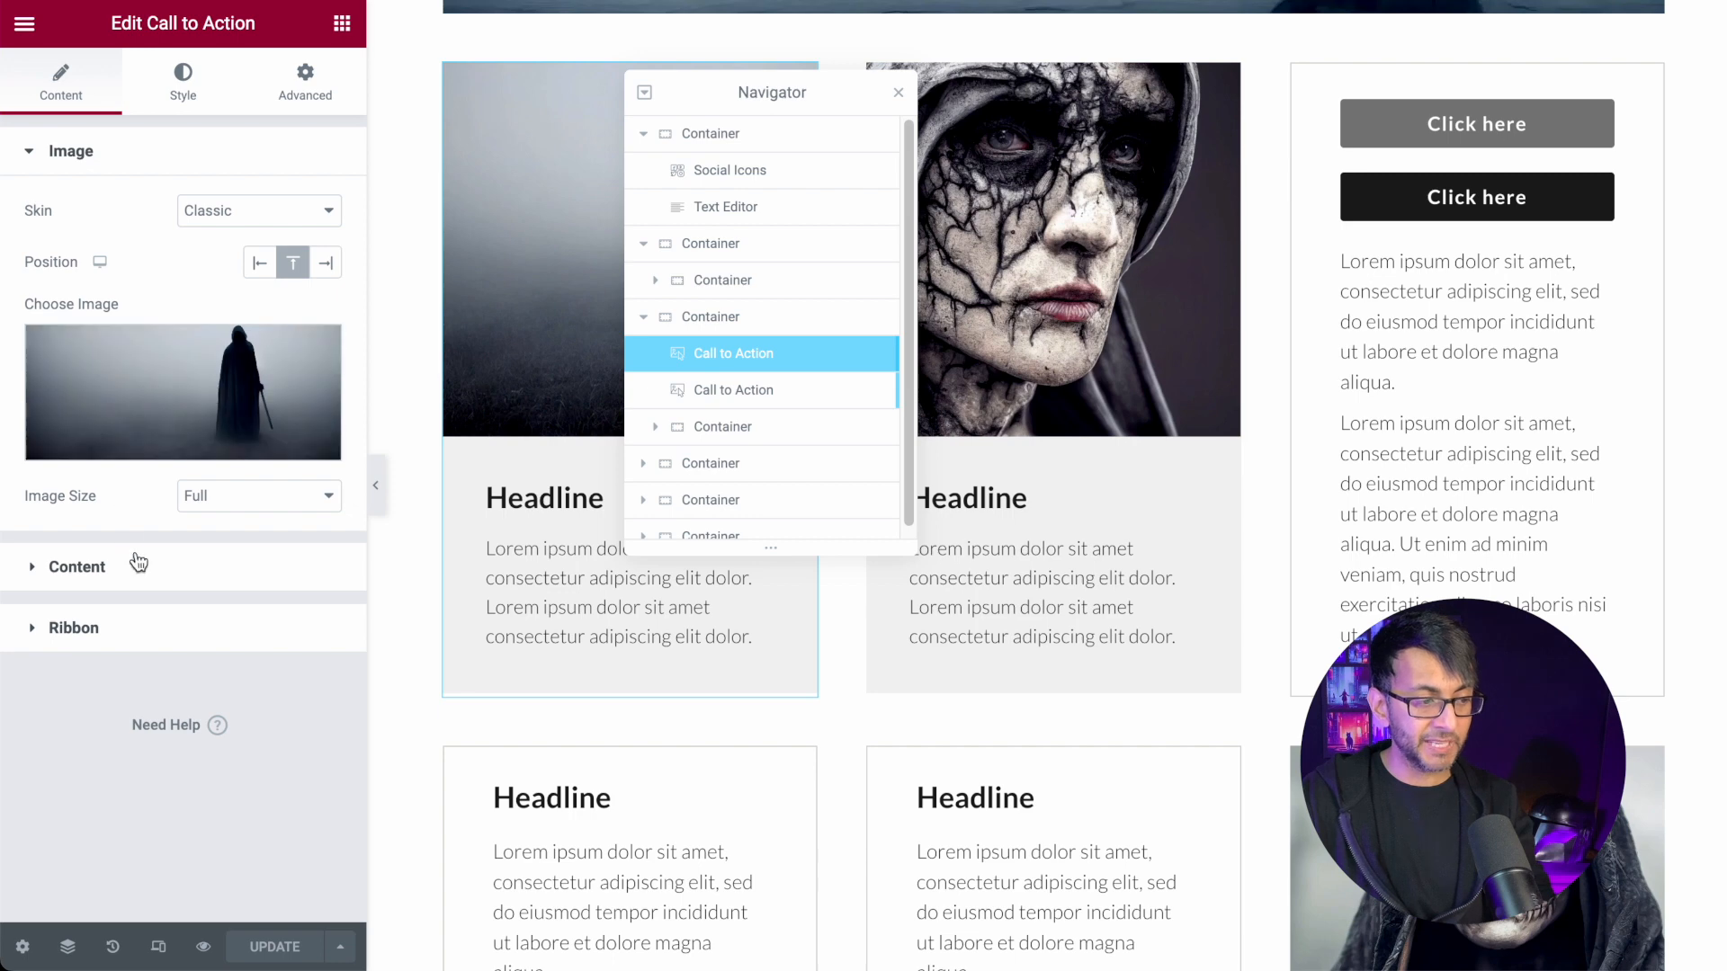
# Select the sign-up column's lorem ipsum Text Editor for editing.
pyautogui.click(78, 566)
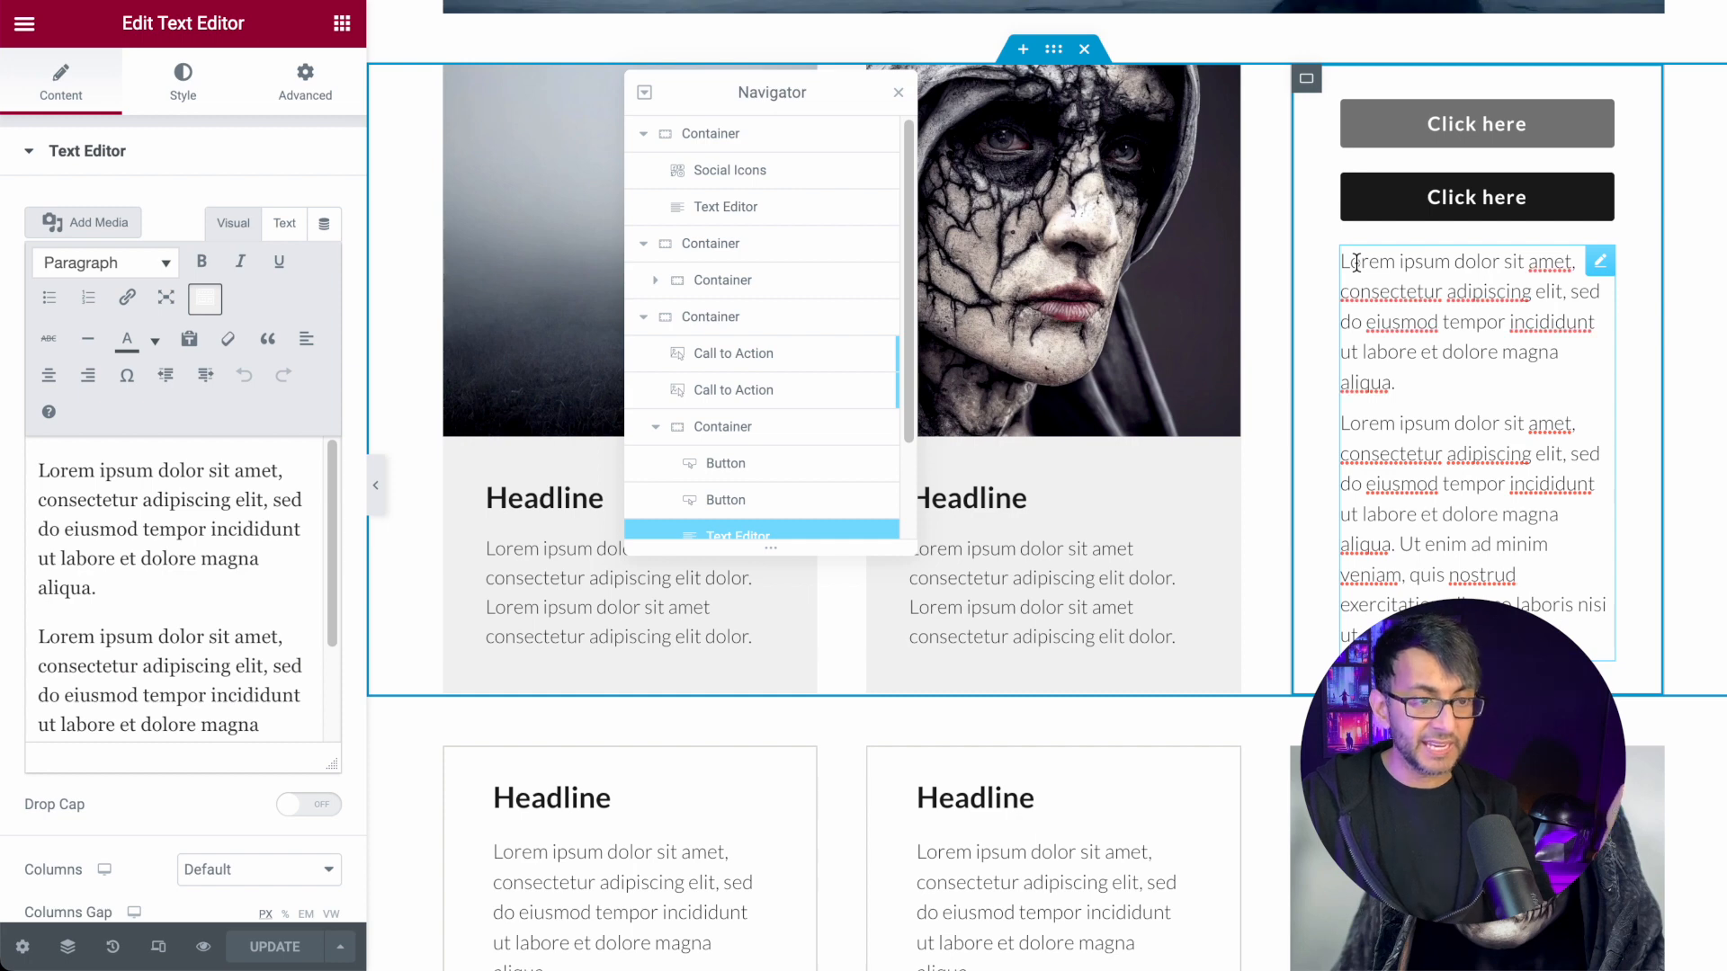
pyautogui.moveTo(1521, 124)
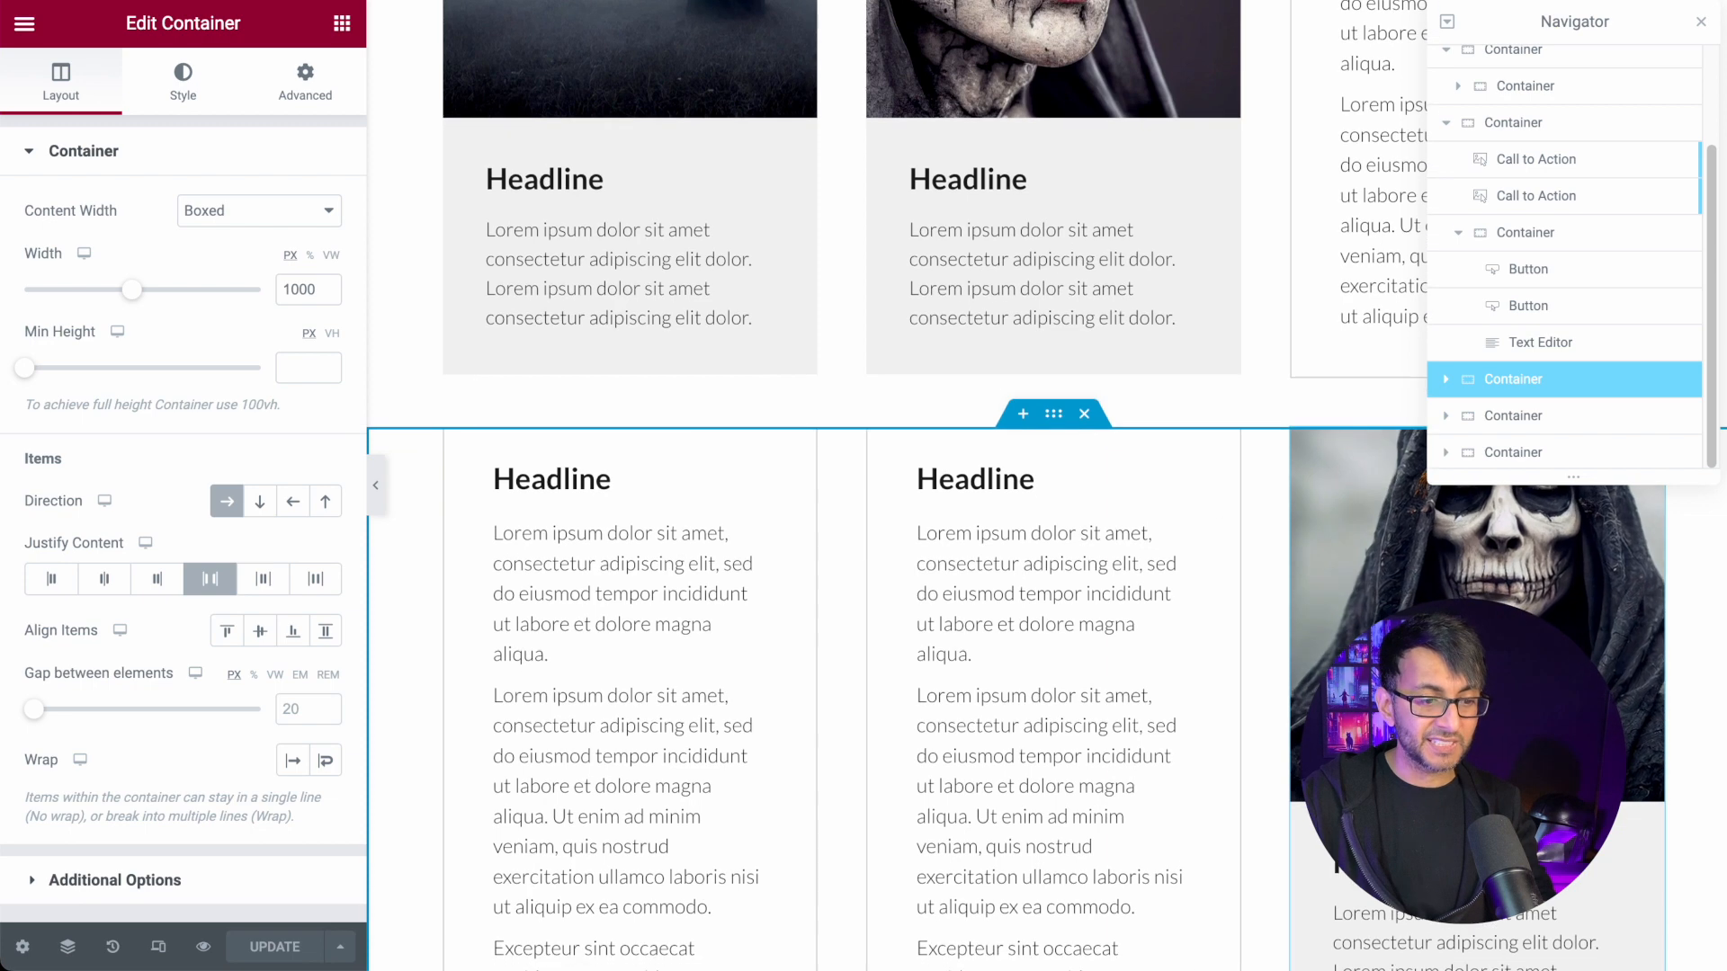
# Select the text-card row's paragraph and container, then scroll to 'The Shadows' banner.
pyautogui.scroll(-3)
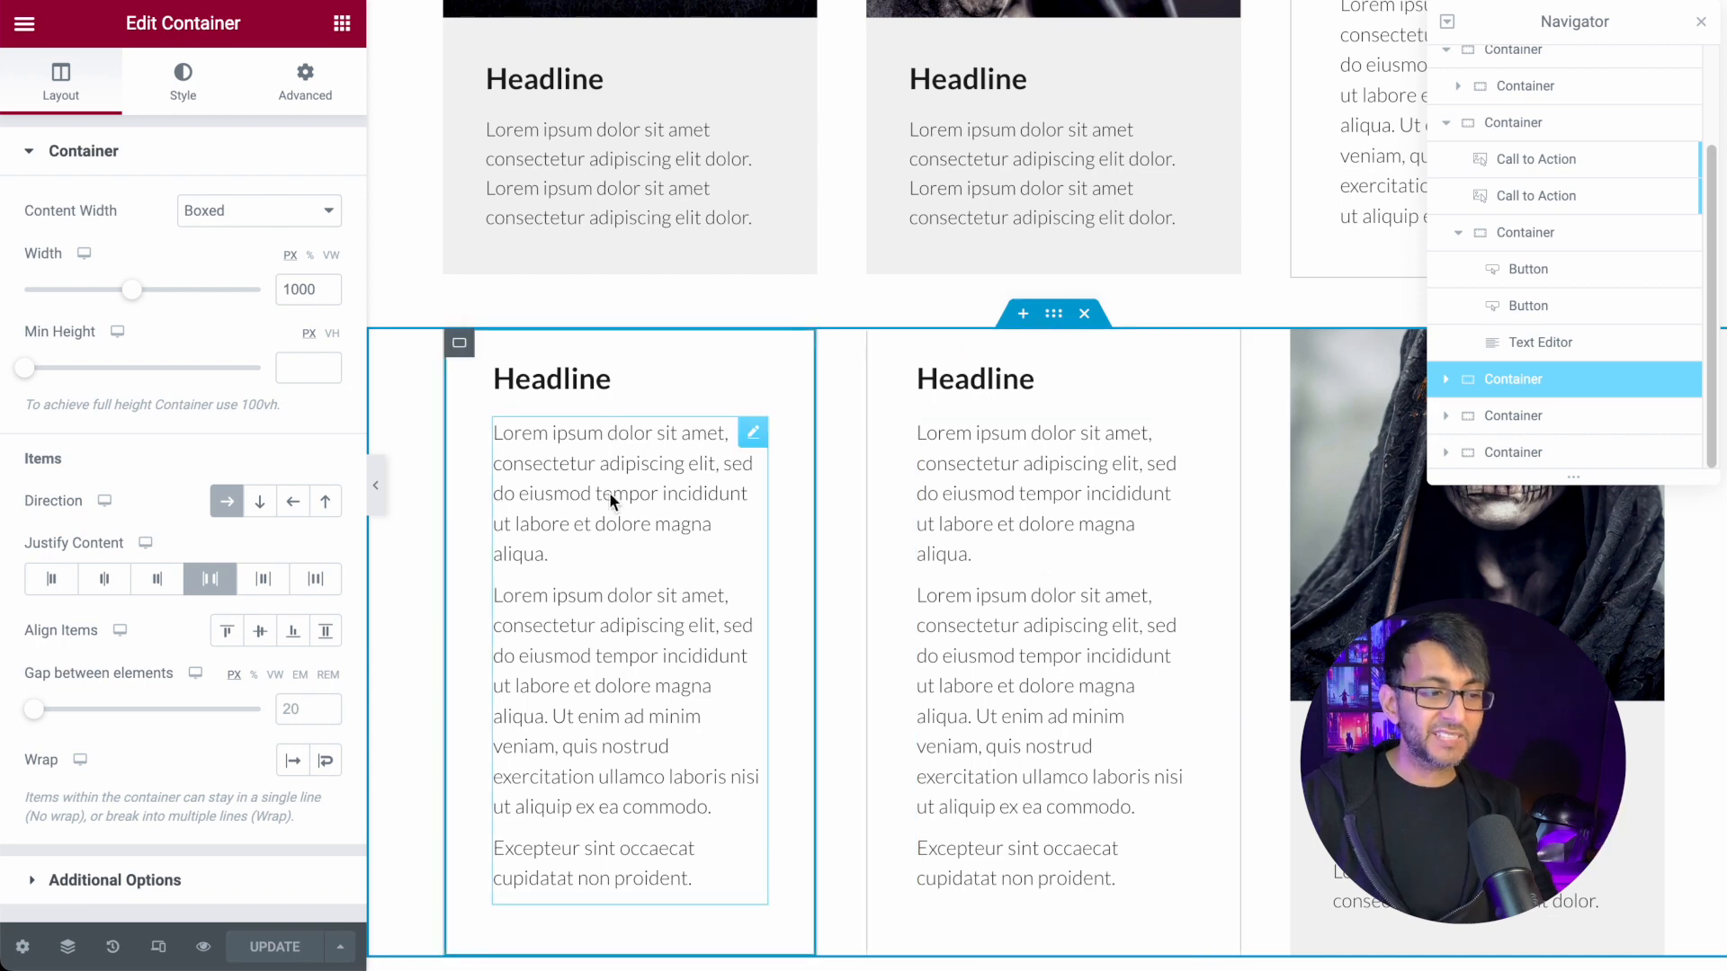
pyautogui.click(983, 451)
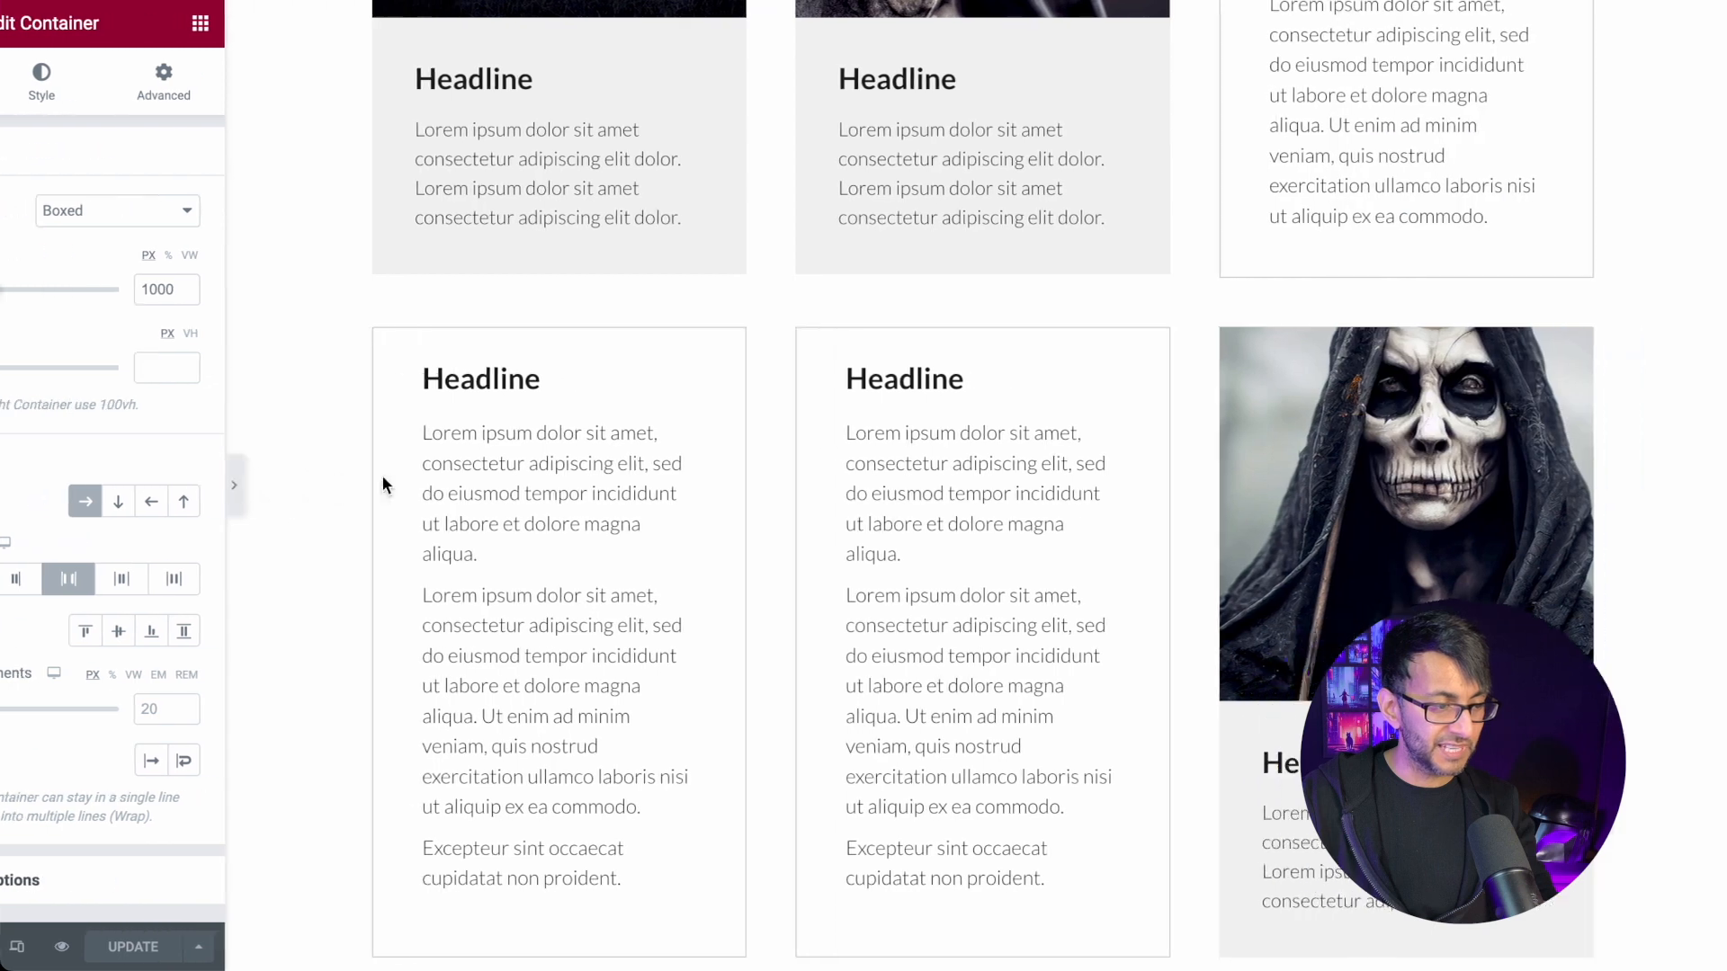
pyautogui.click(234, 485)
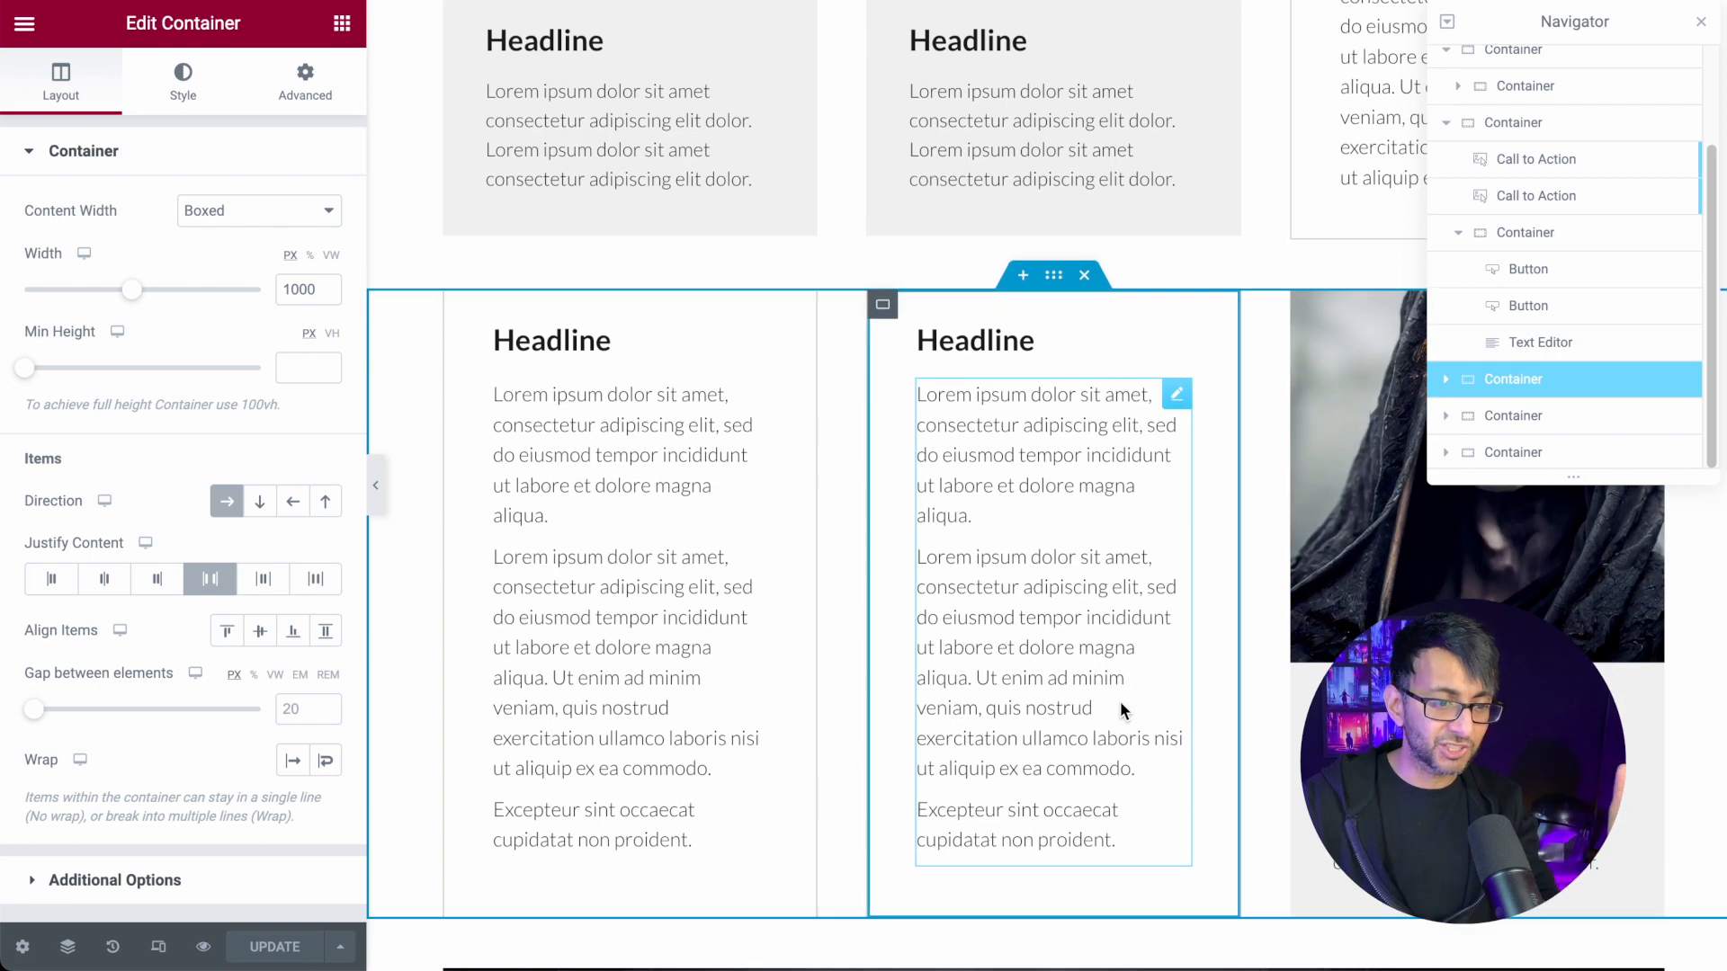
pyautogui.scroll(-3)
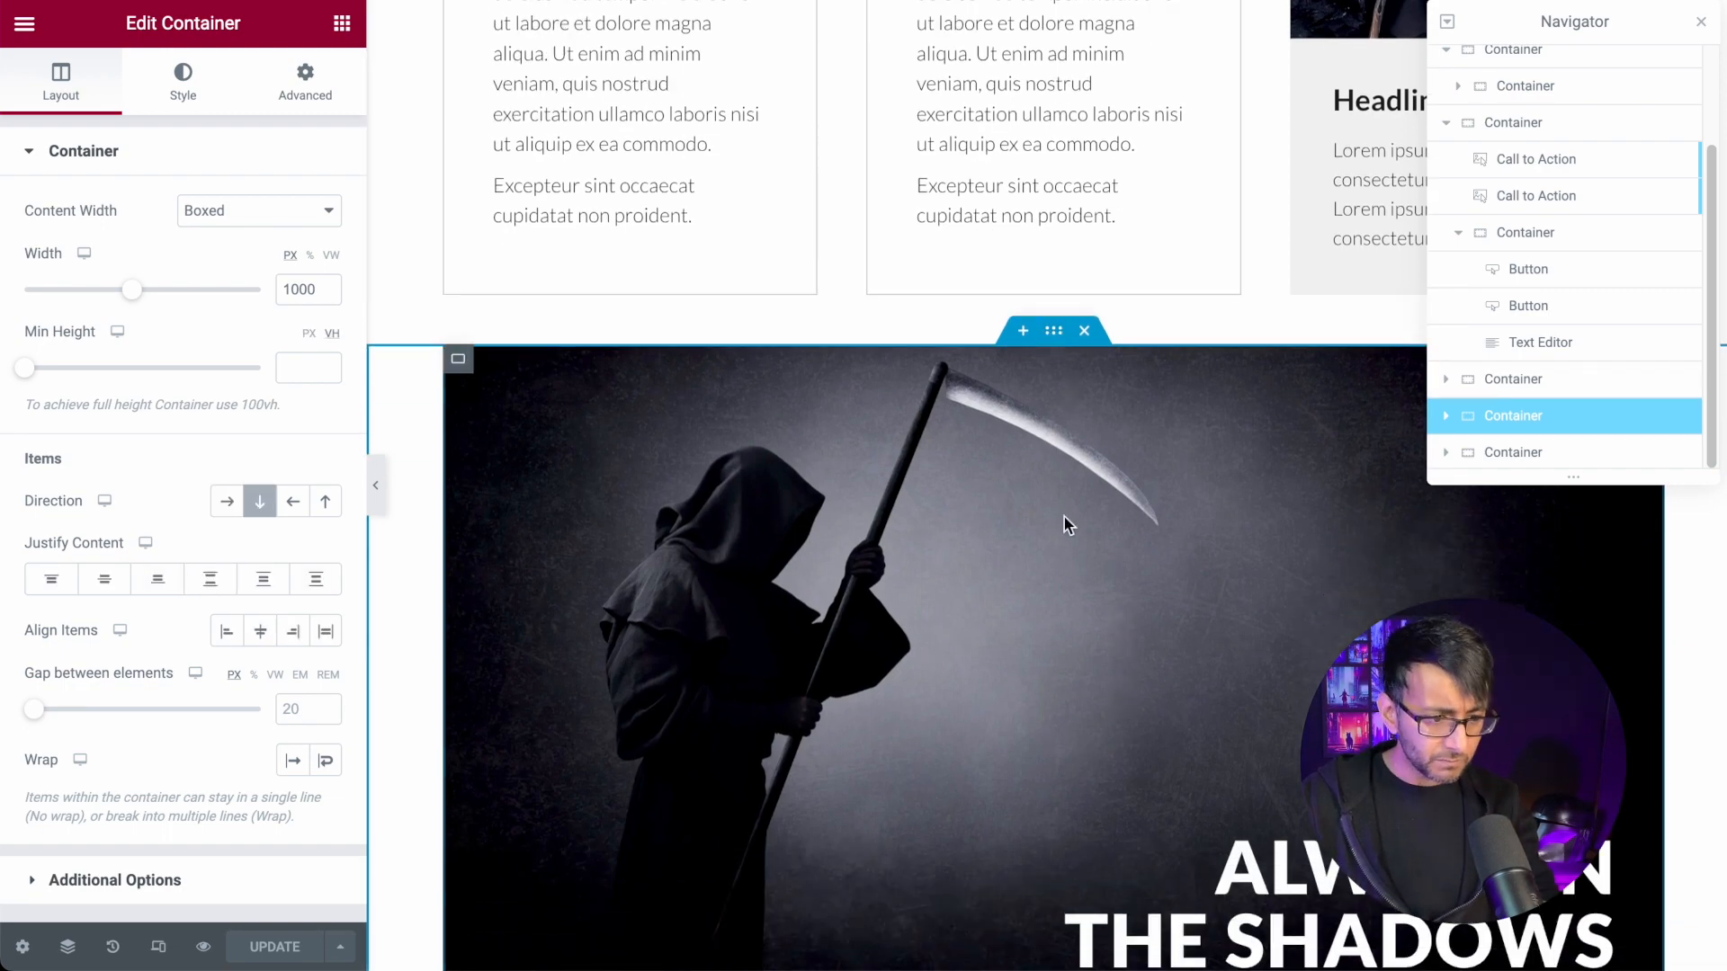
pyautogui.scroll(3)
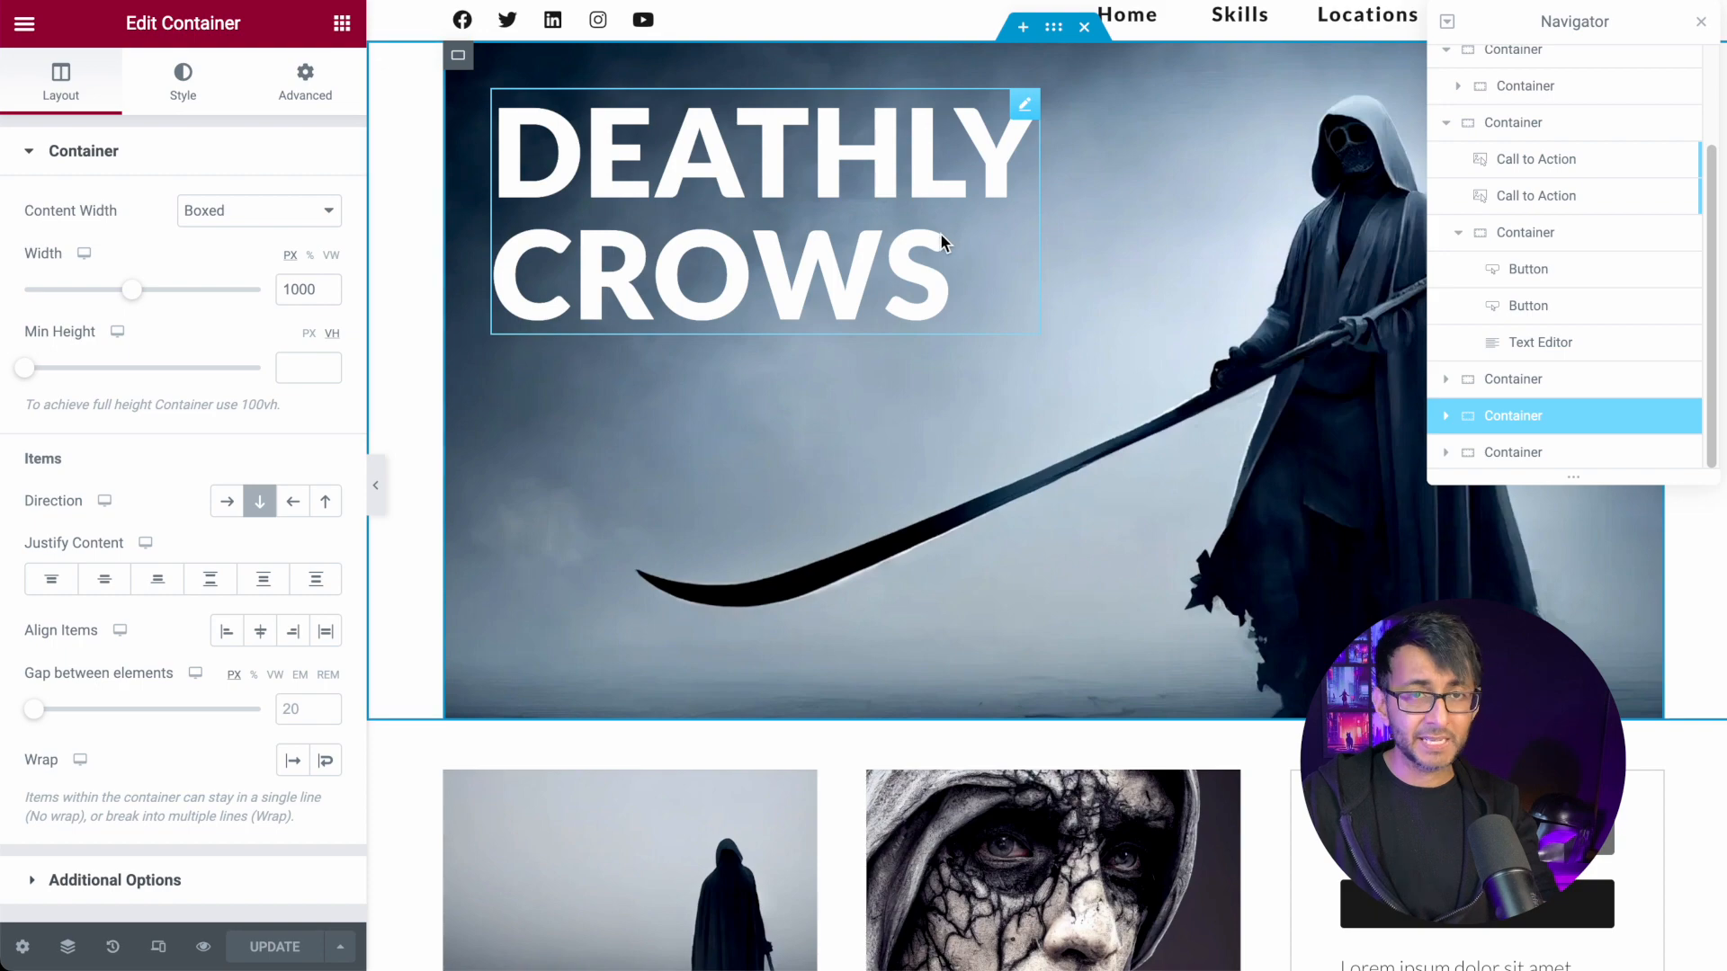
pyautogui.scroll(-3)
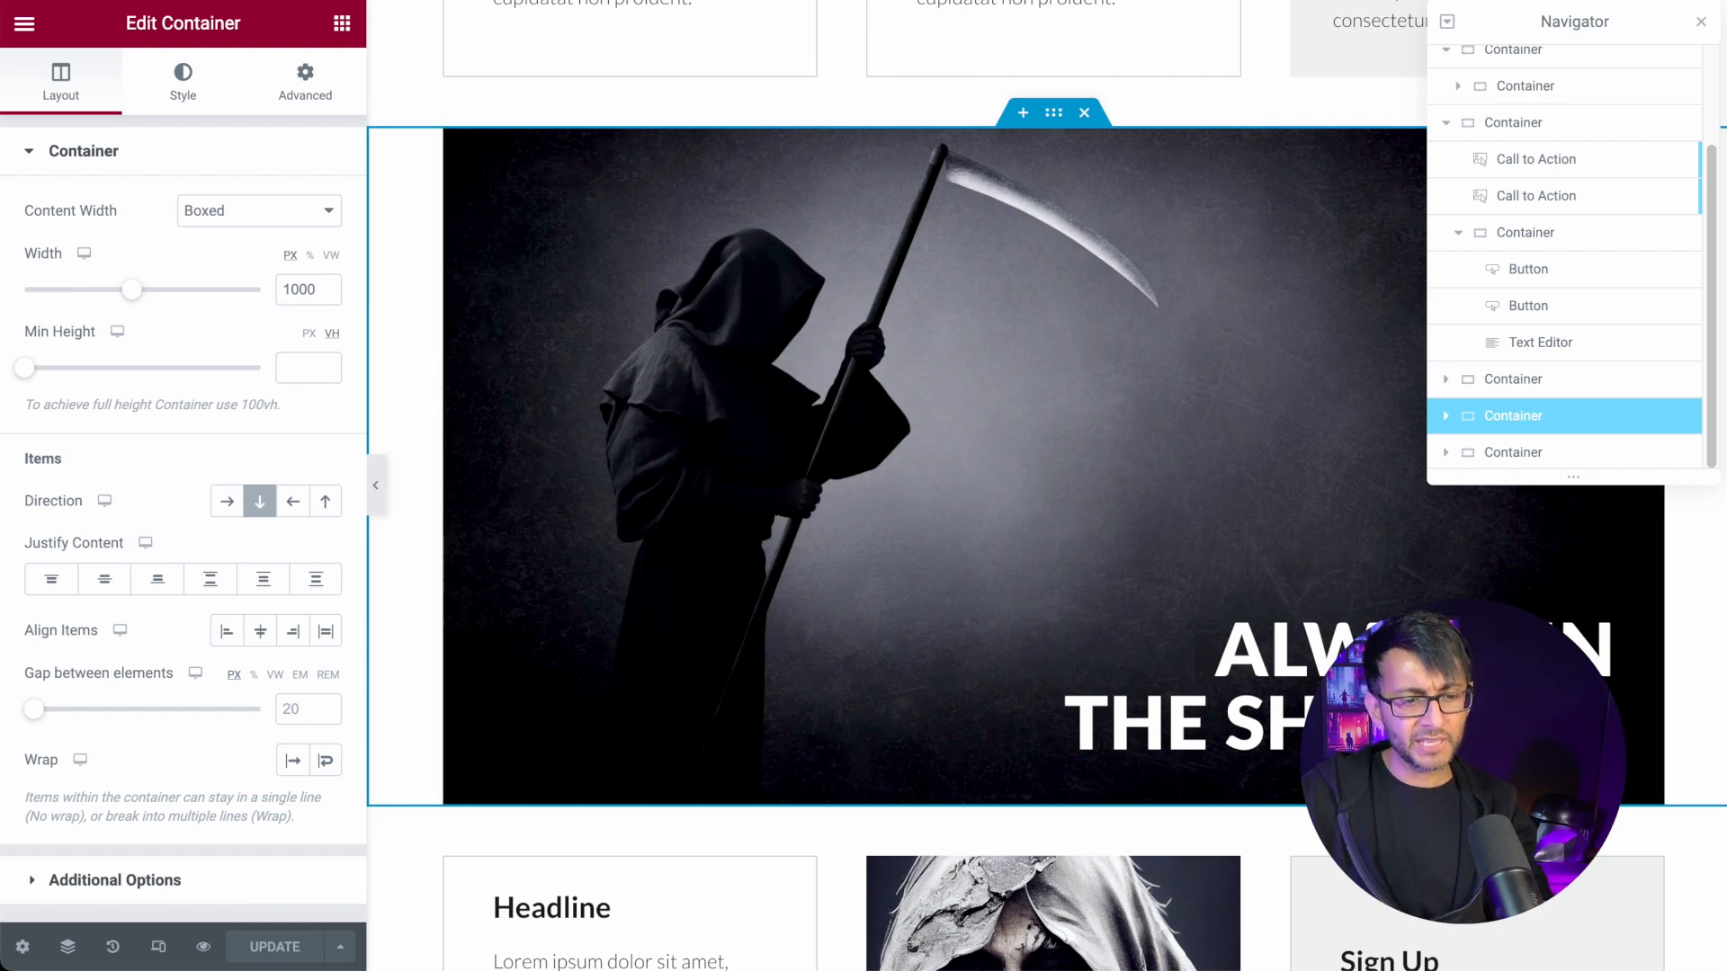
pyautogui.scroll(-3)
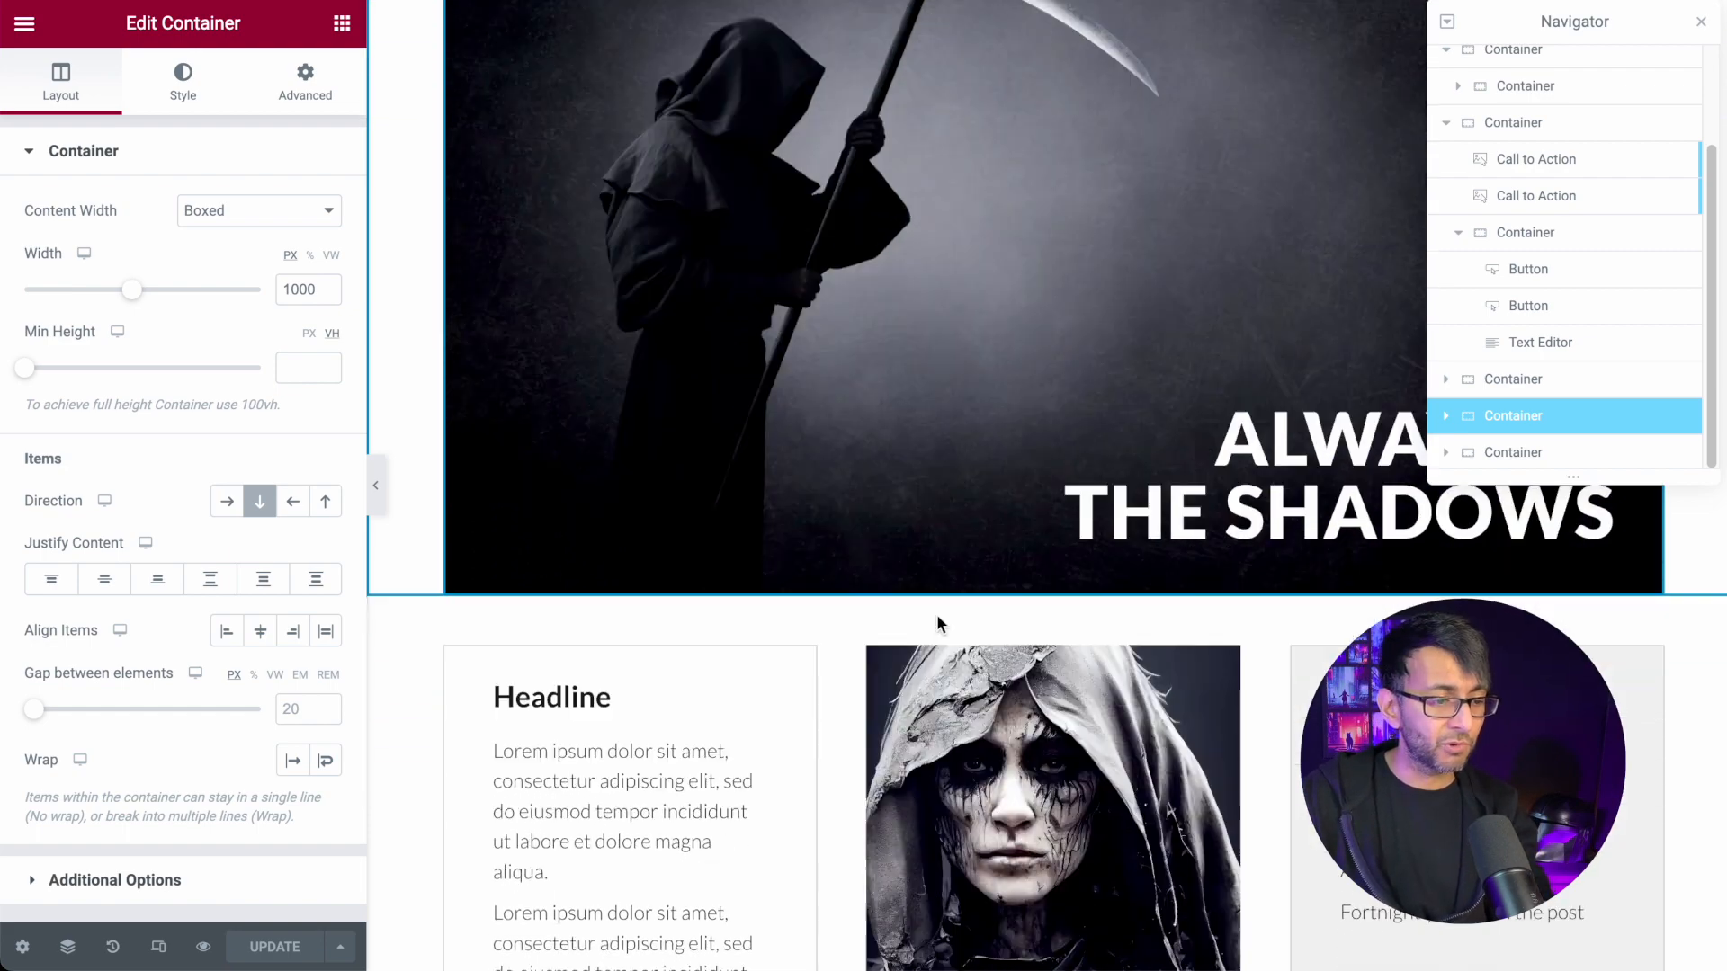
pyautogui.scroll(-3)
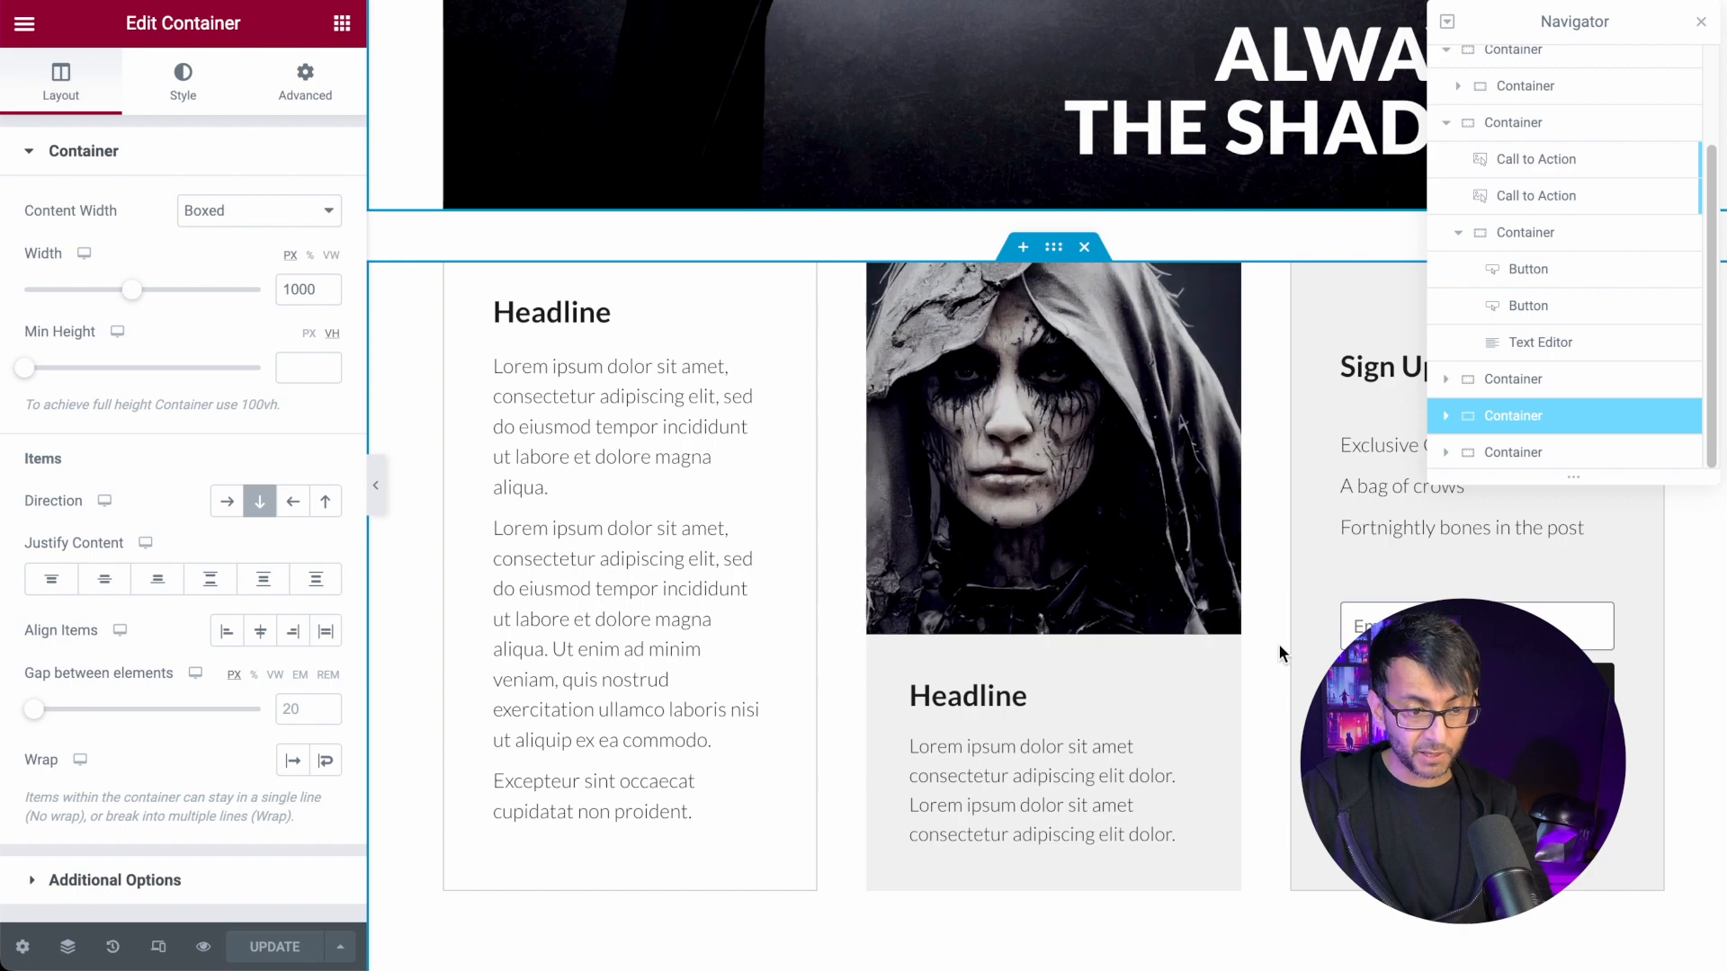
pyautogui.scroll(-3)
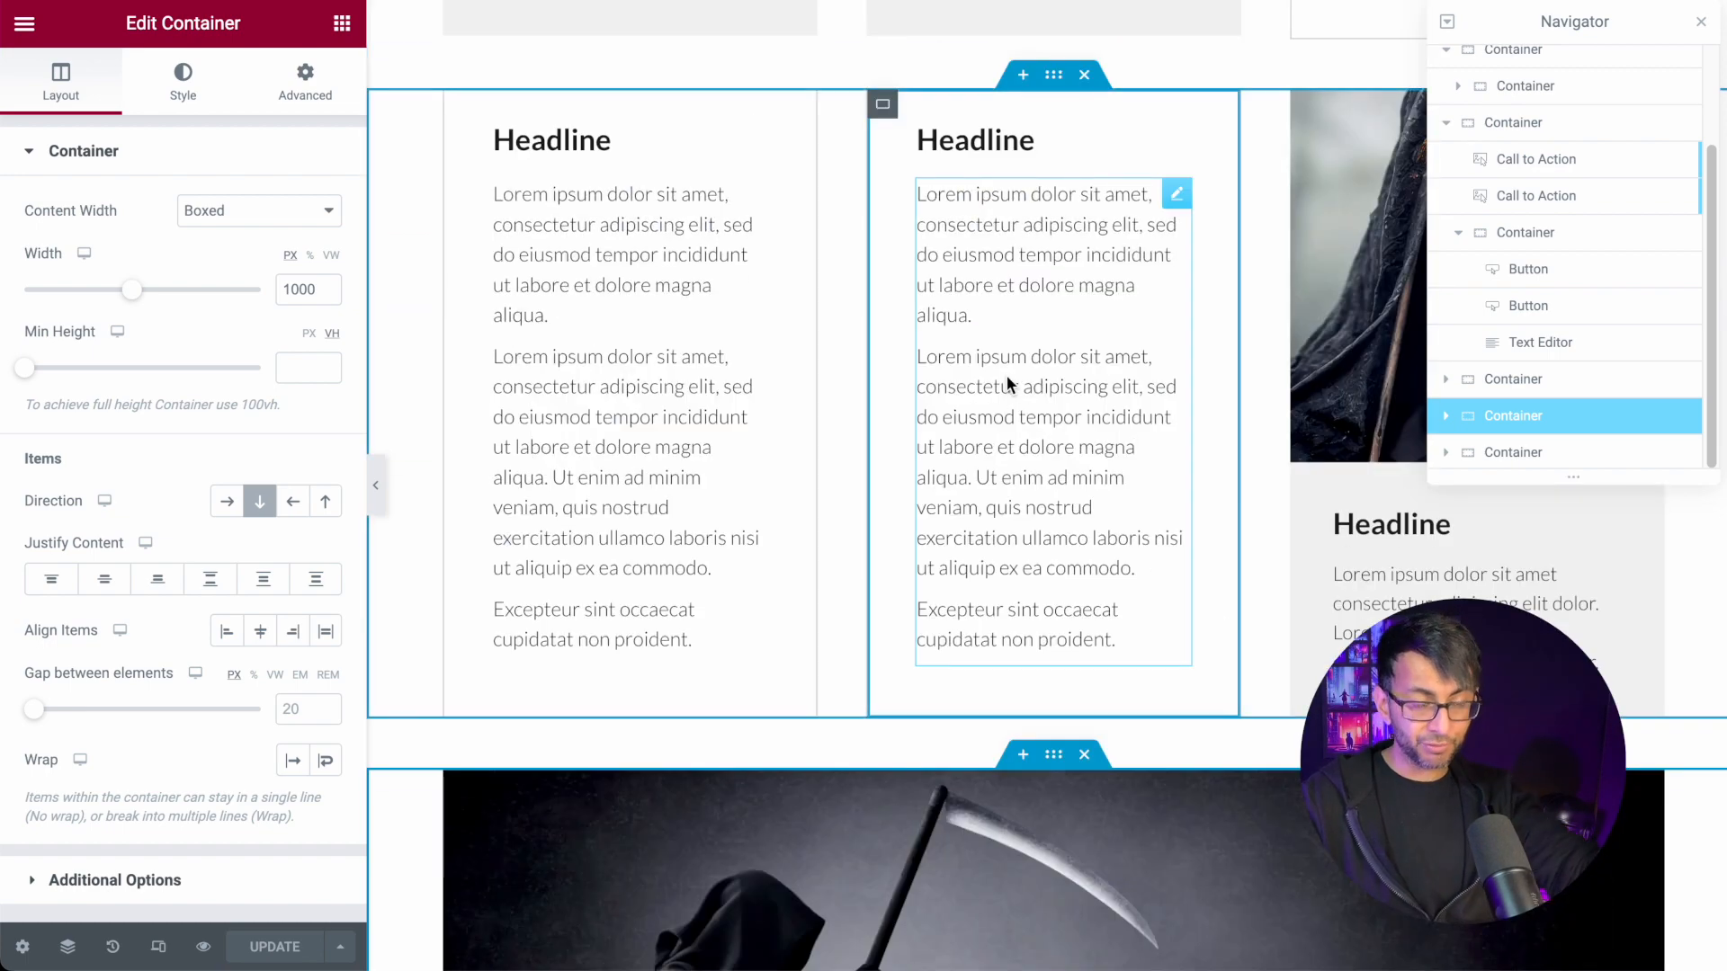
pyautogui.scroll(-3)
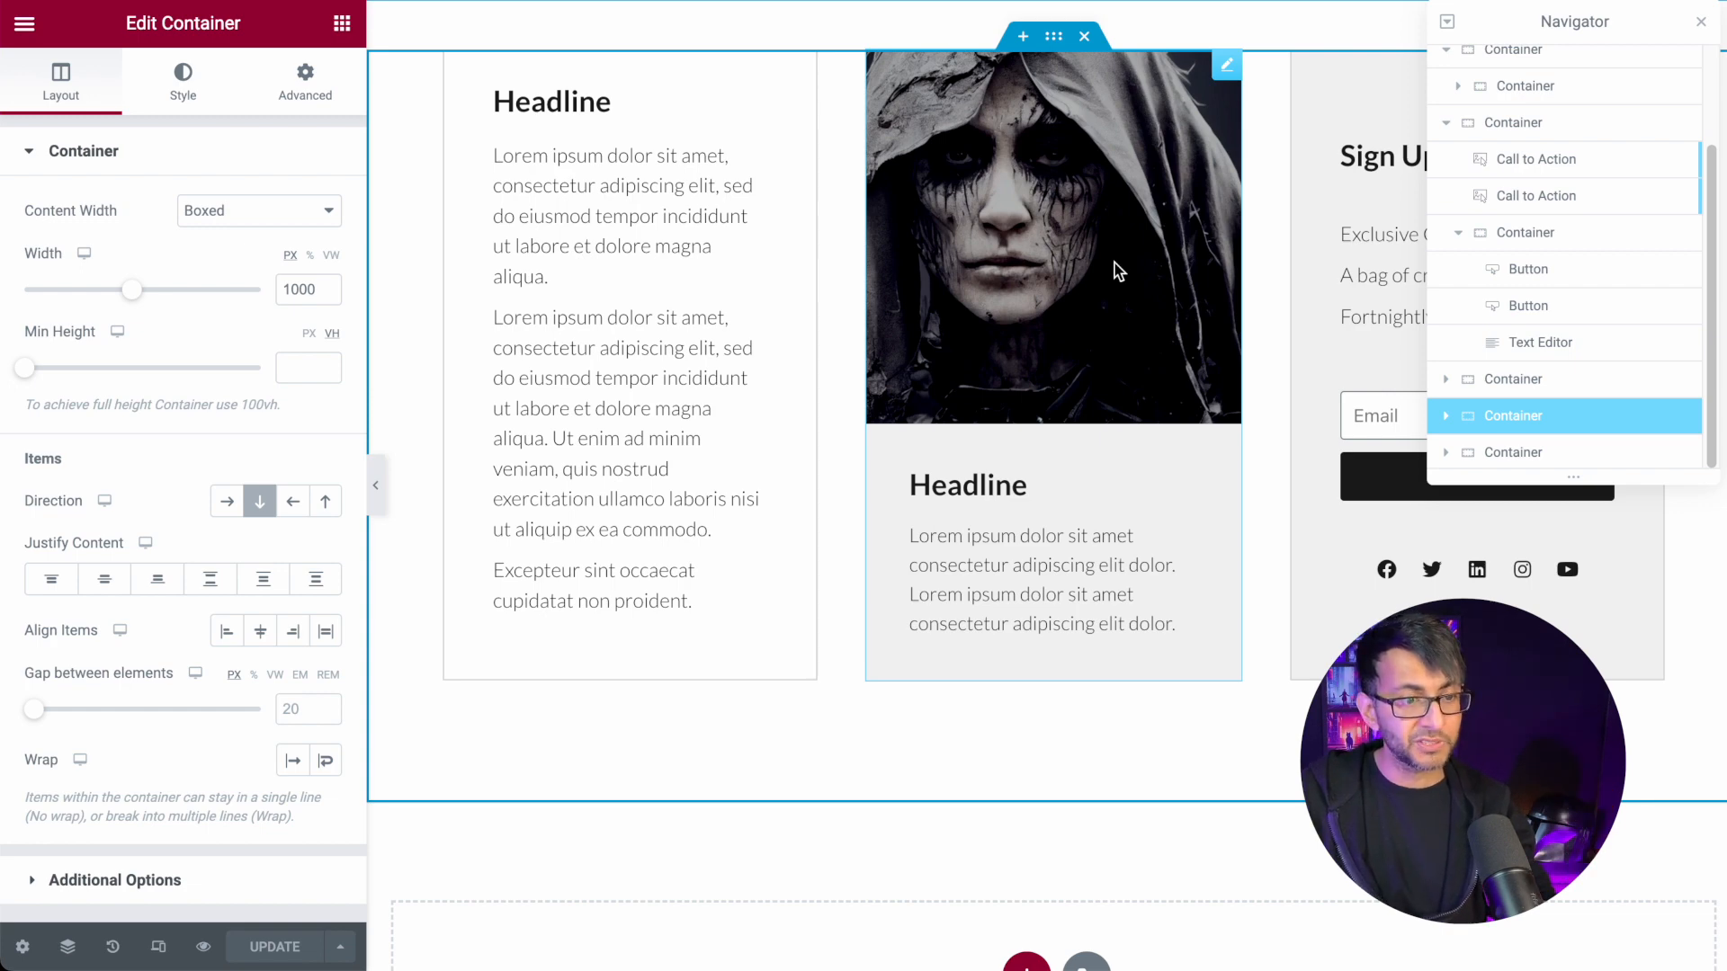
pyautogui.scroll(-3)
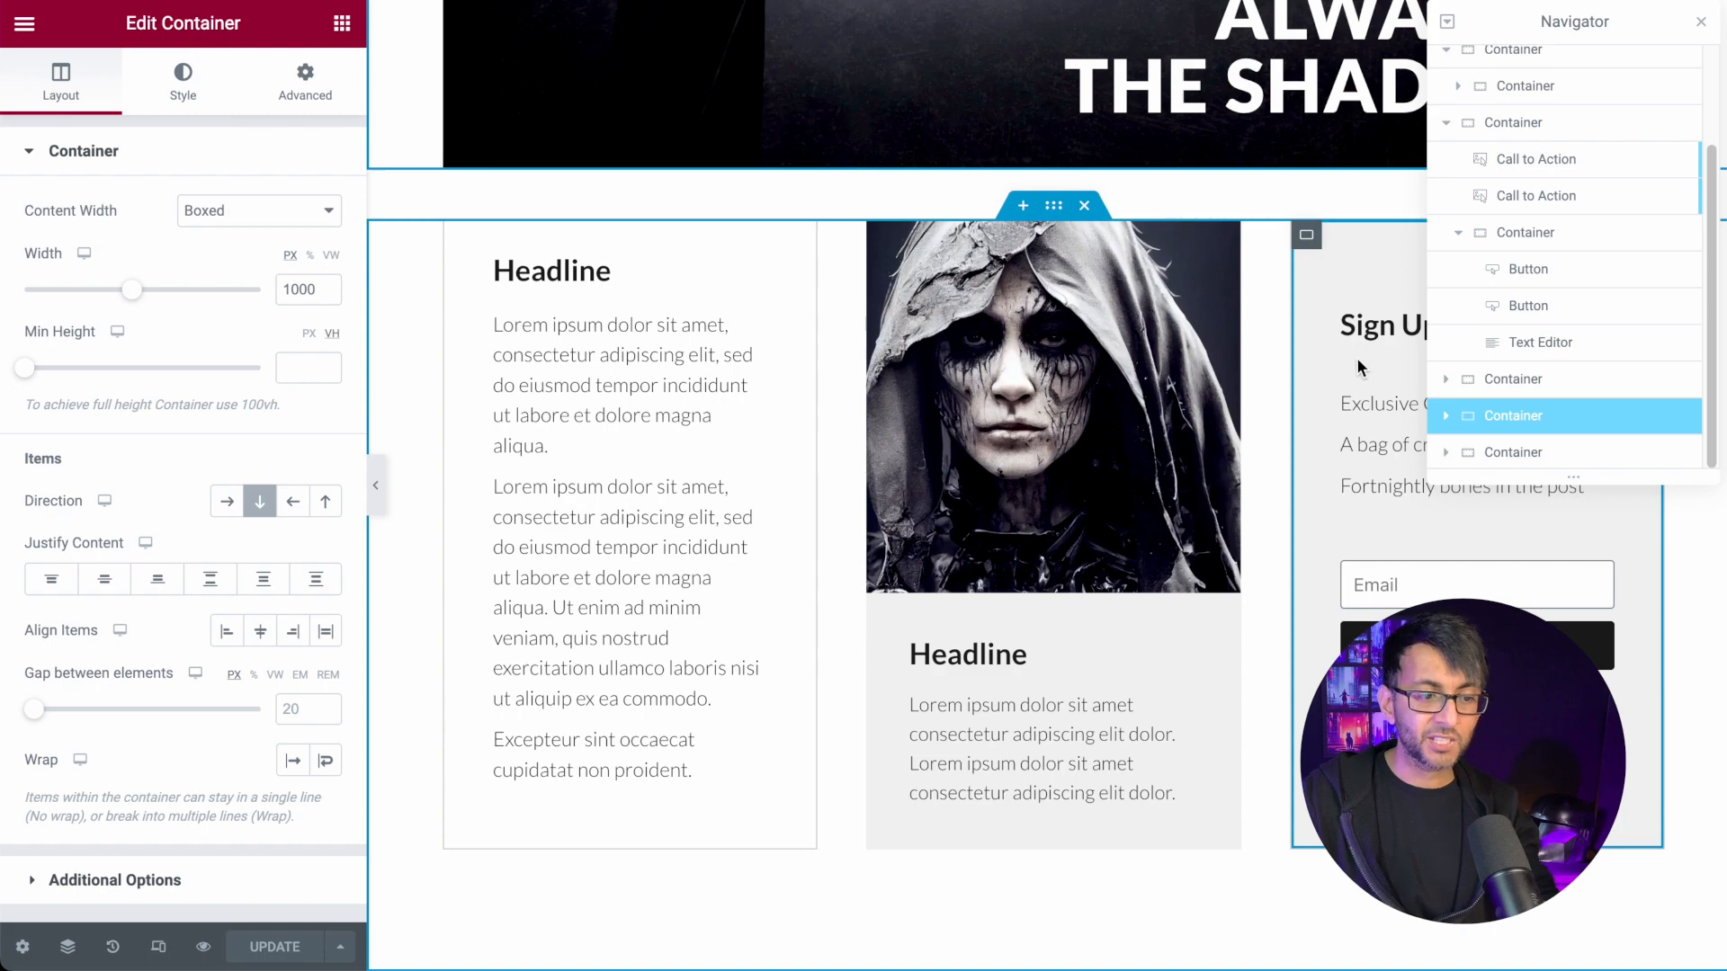
pyautogui.scroll(-3)
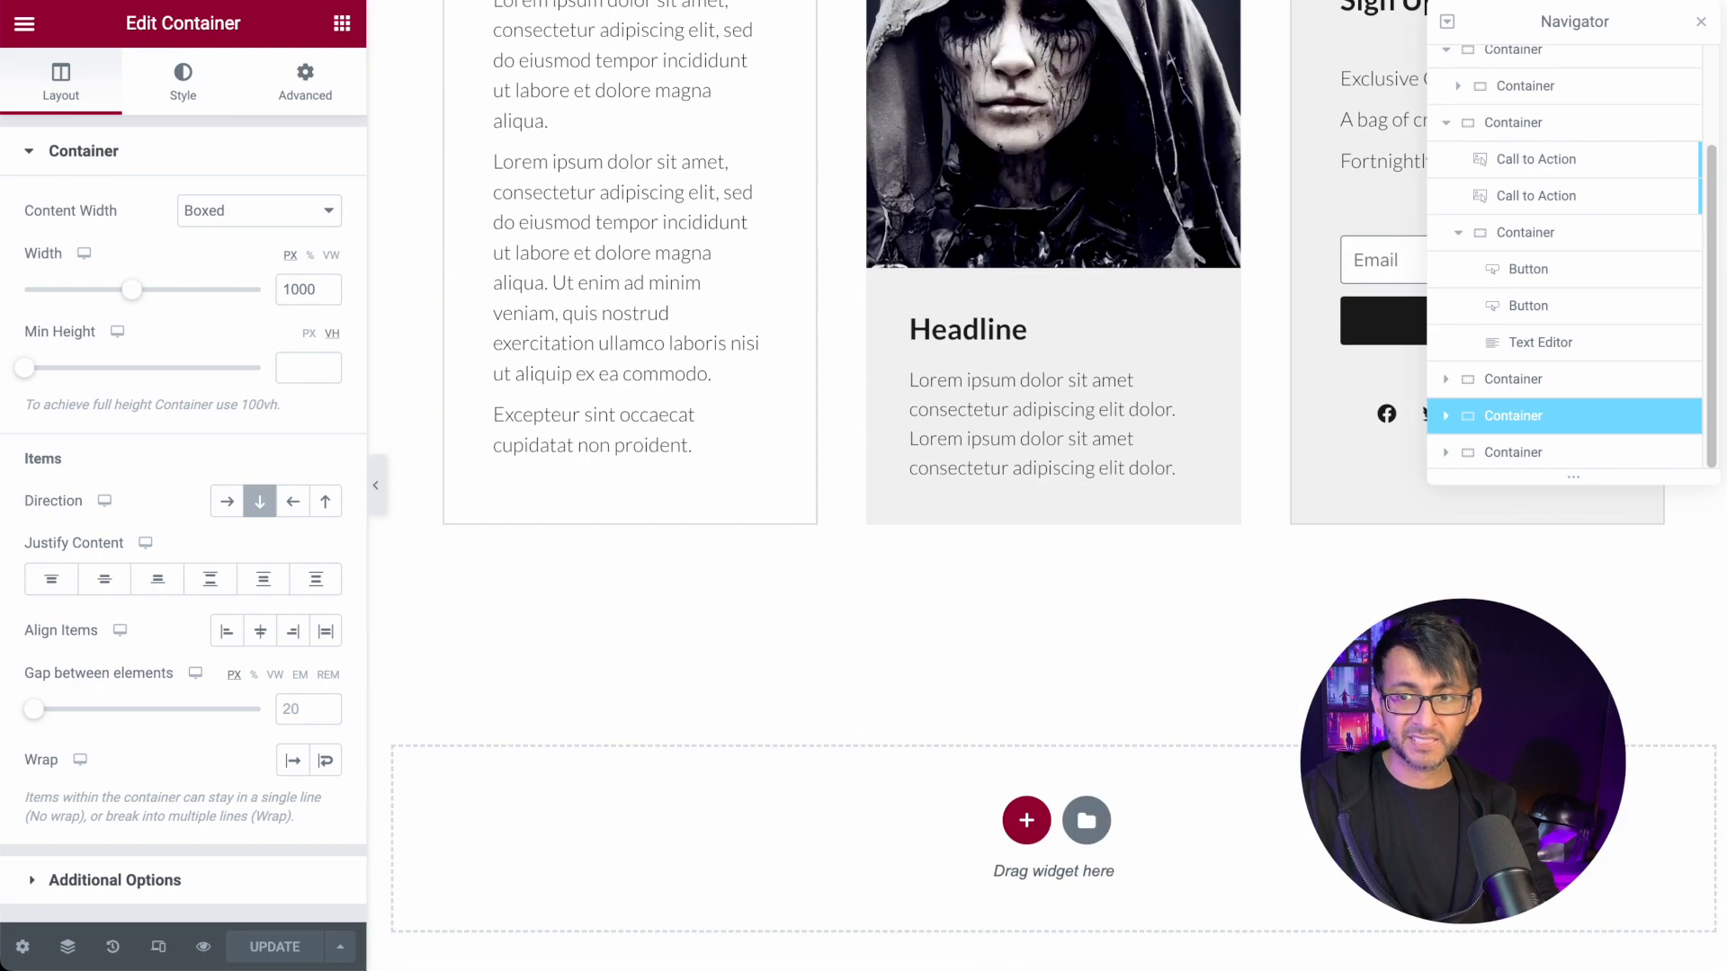
pyautogui.click(1701, 20)
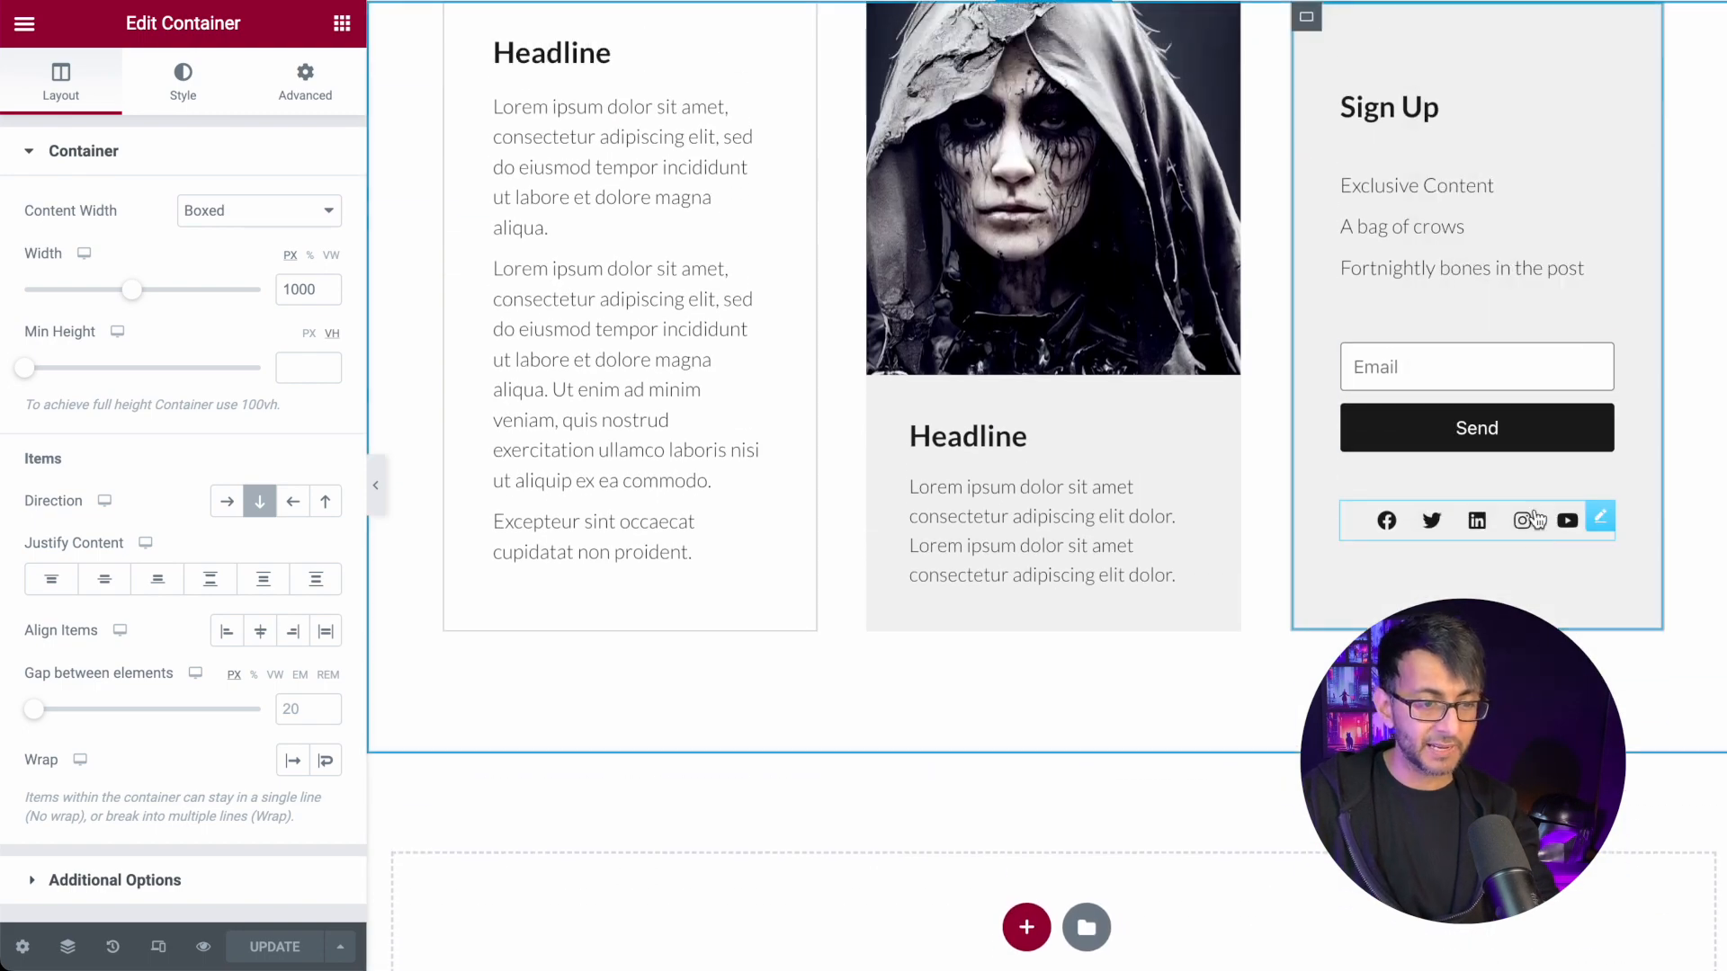
pyautogui.scroll(3)
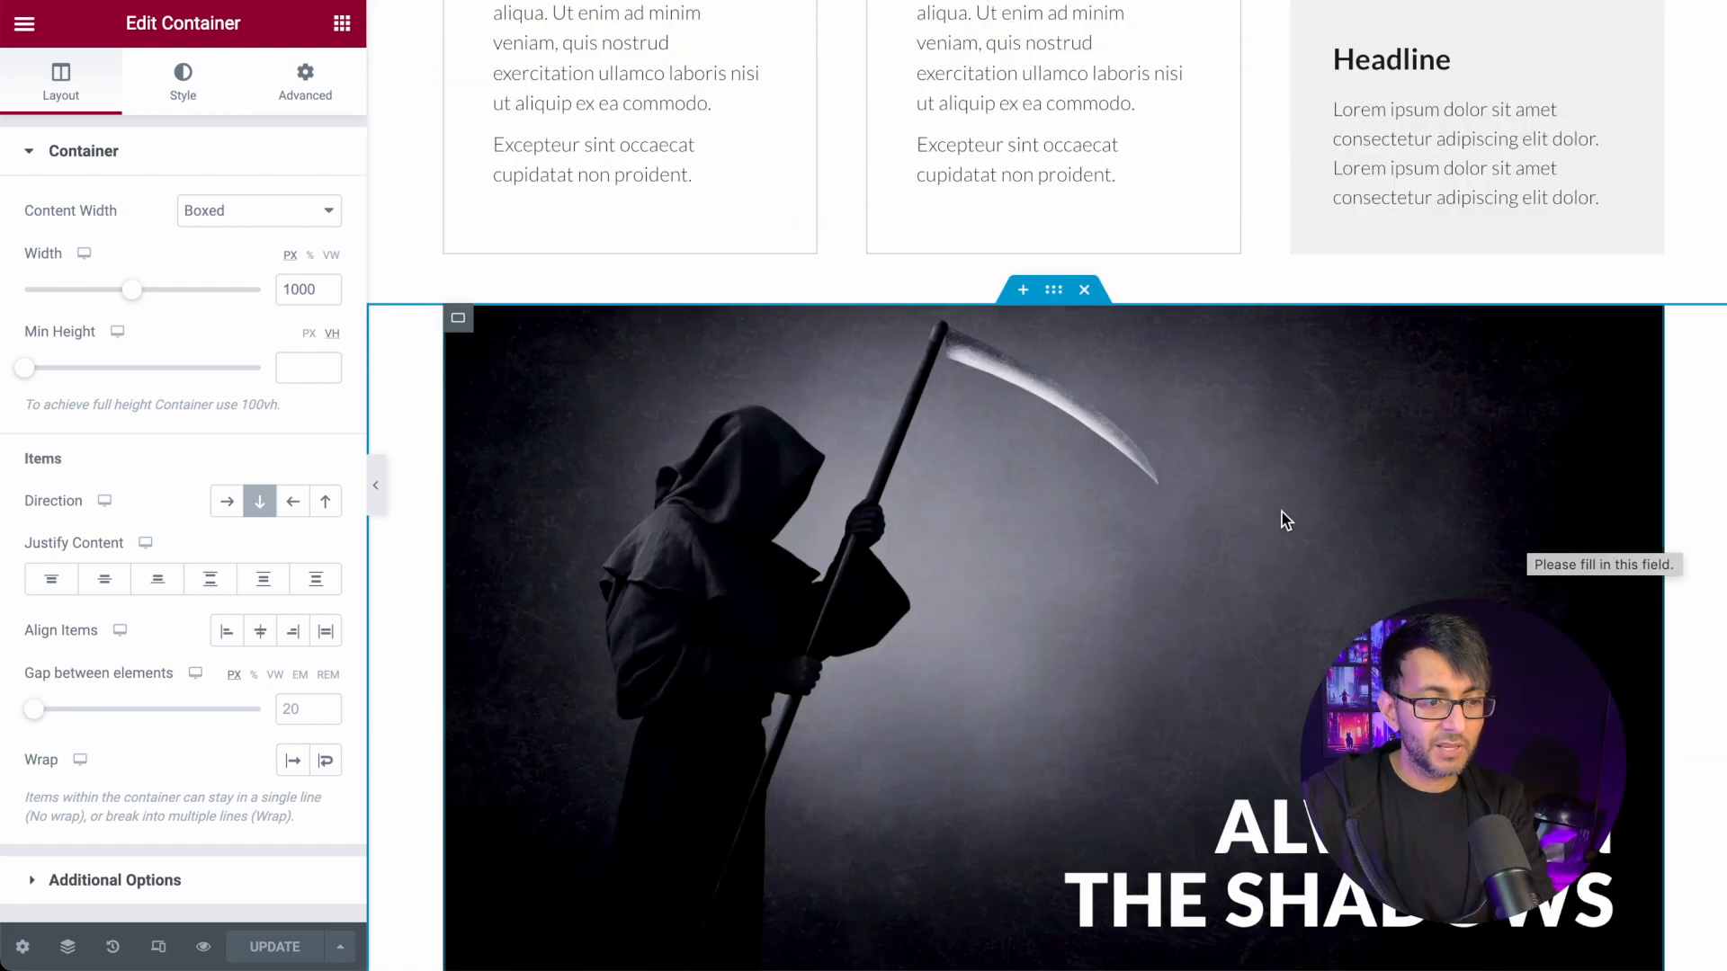
# Scroll the live black-and-white page from the hero through the cards to the sign-up column.
pyautogui.scroll(-3)
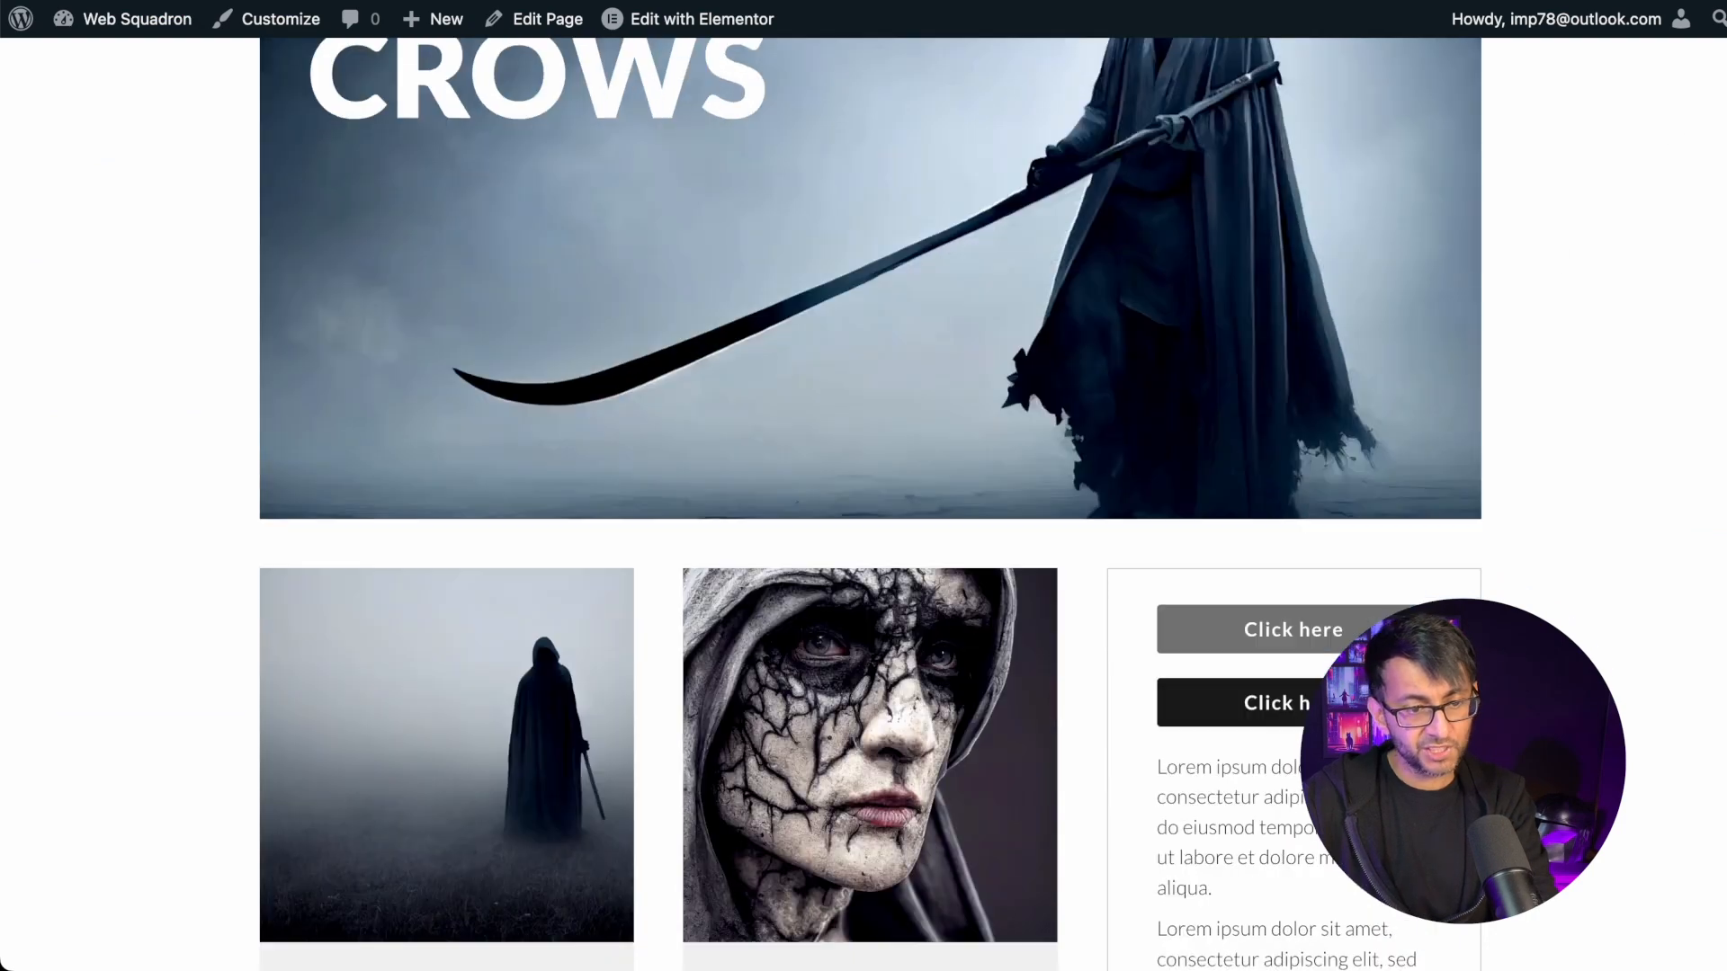
pyautogui.scroll(-3)
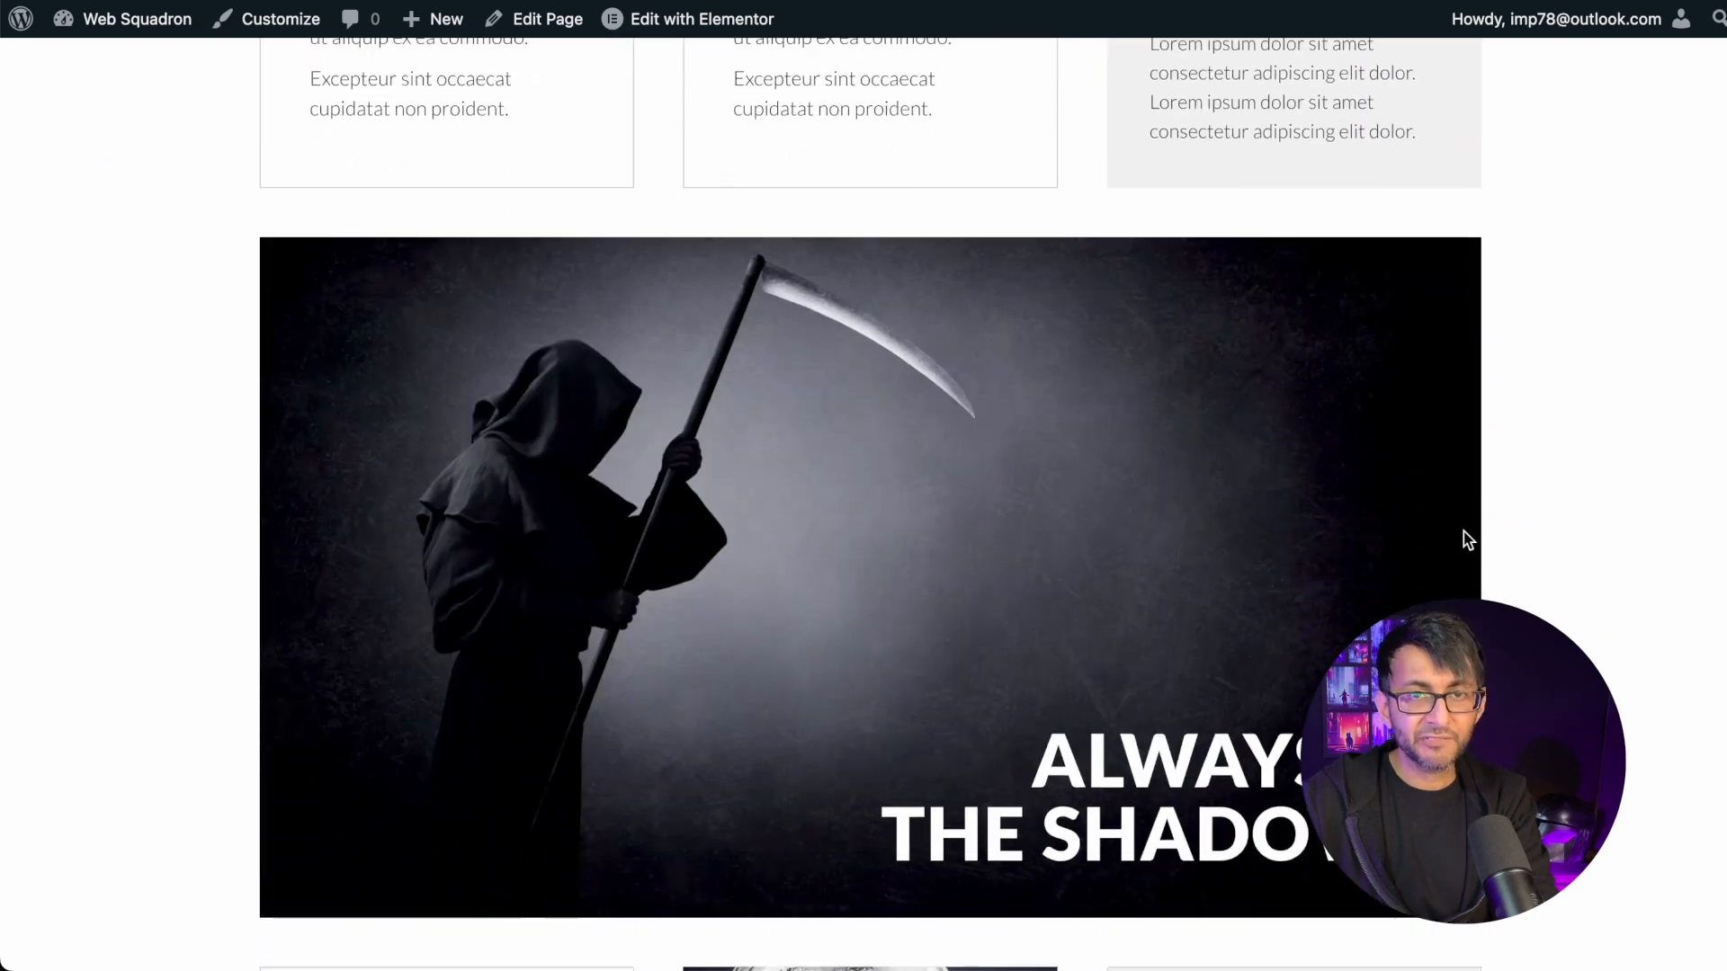
pyautogui.scroll(-3)
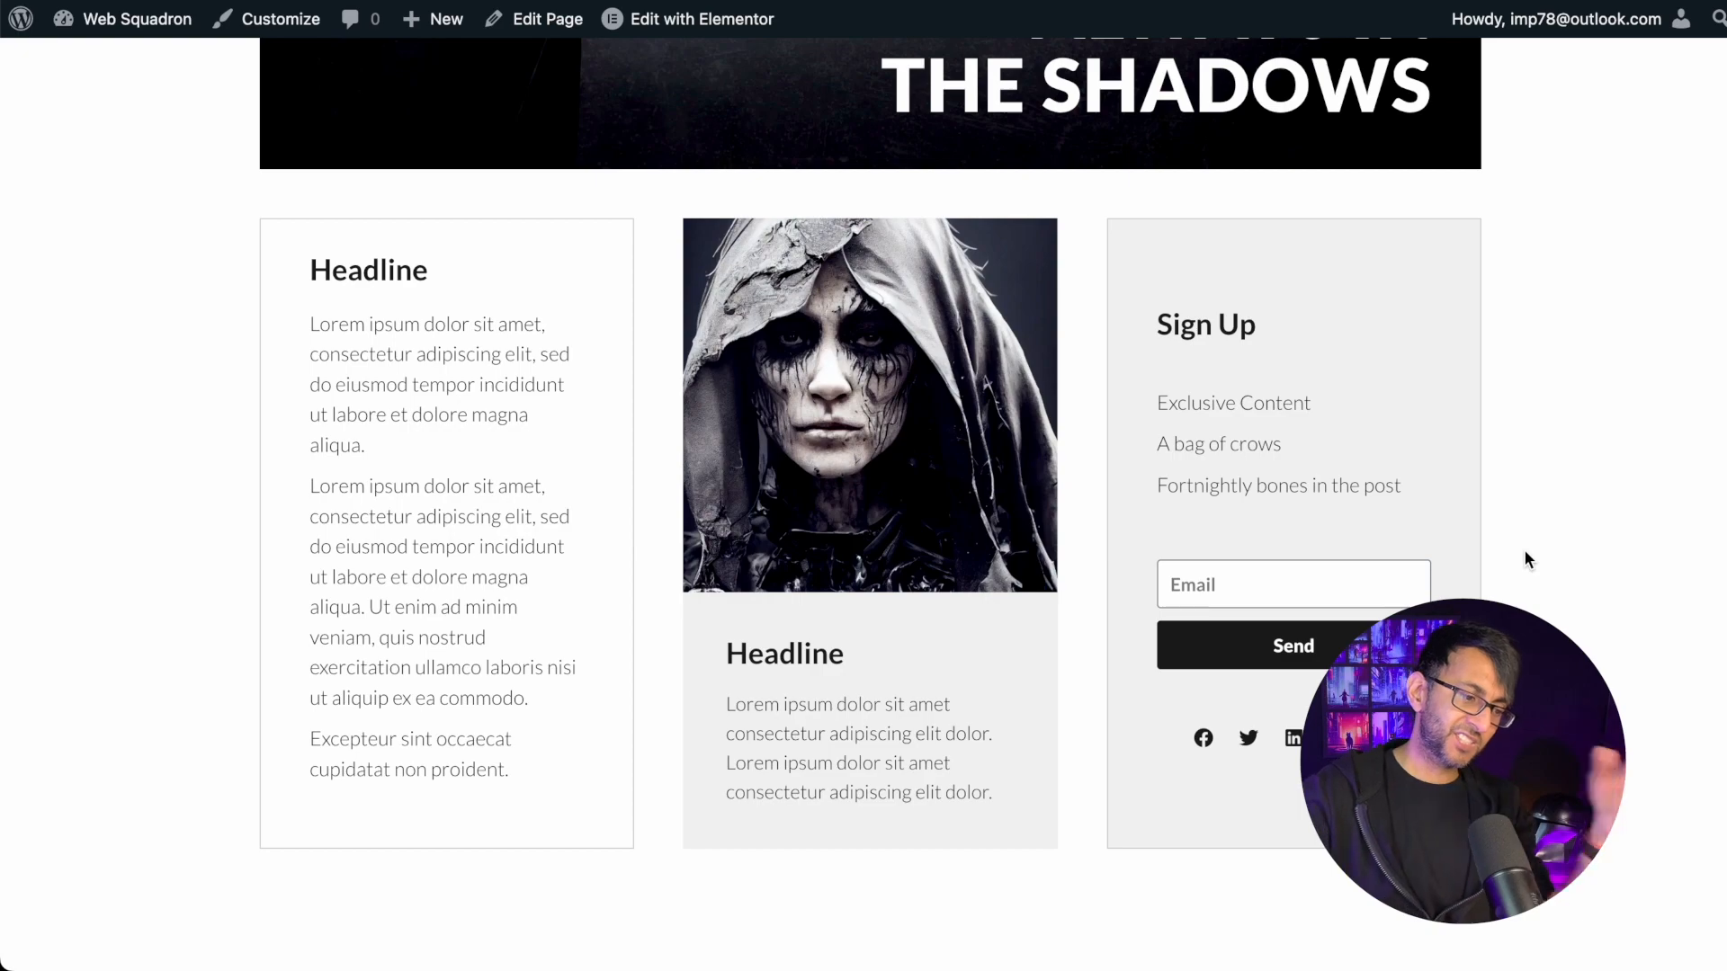
pyautogui.scroll(-3)
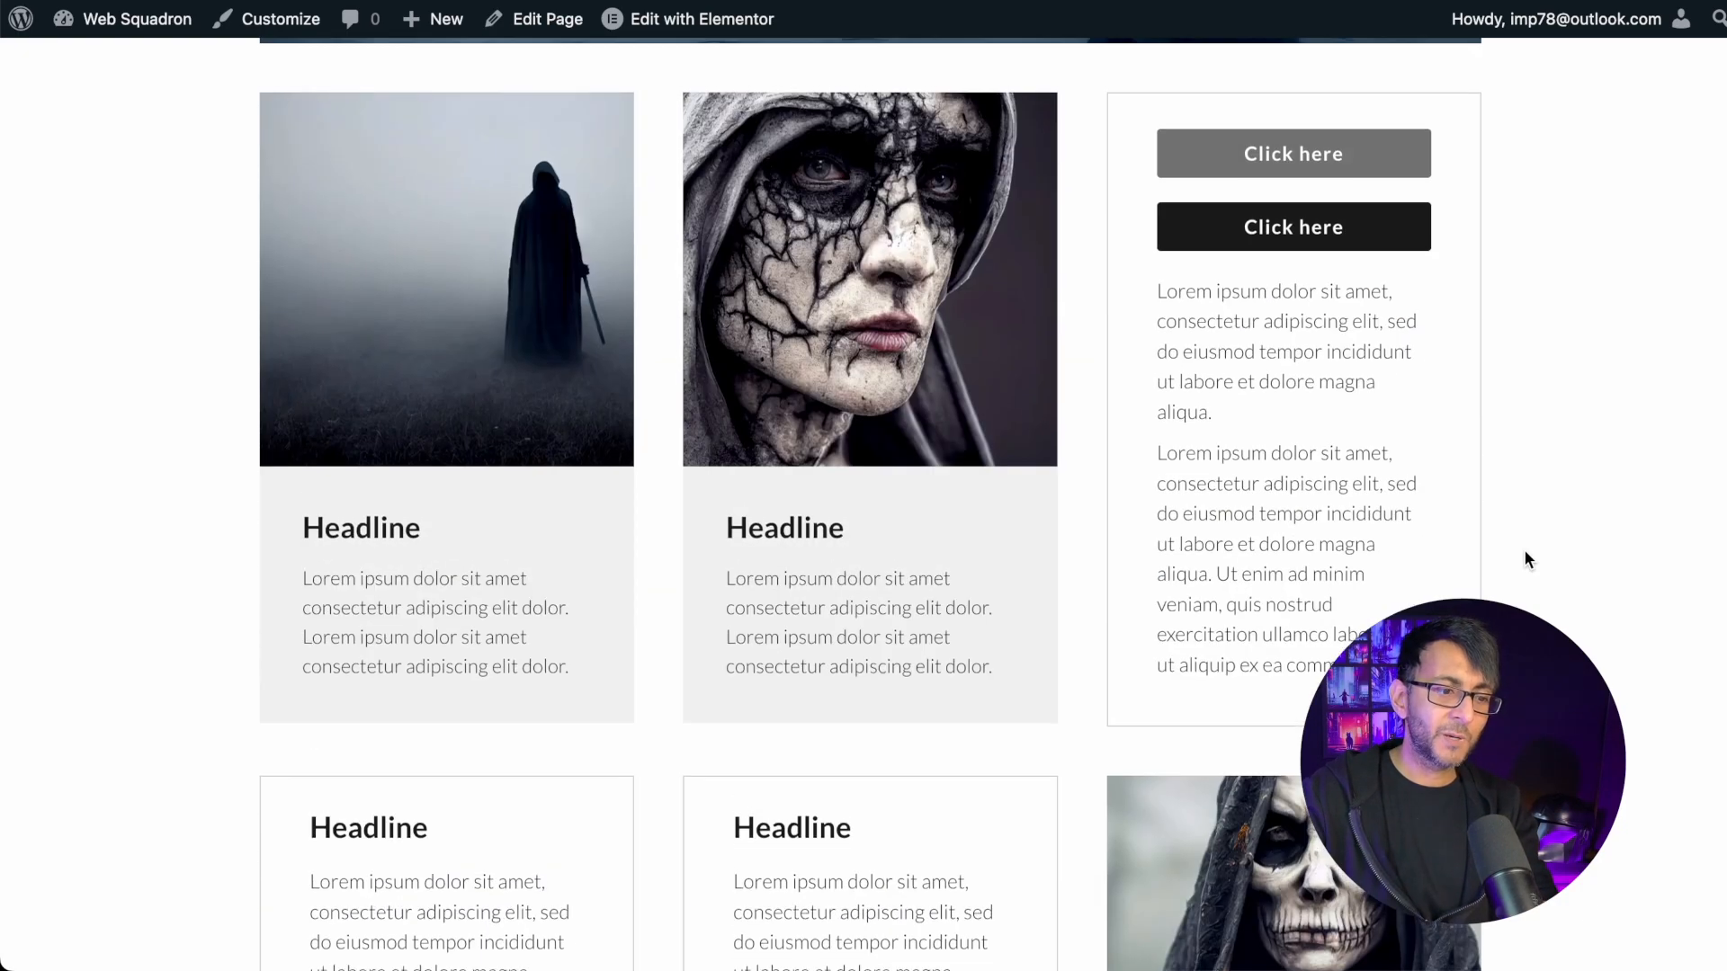
pyautogui.scroll(-3)
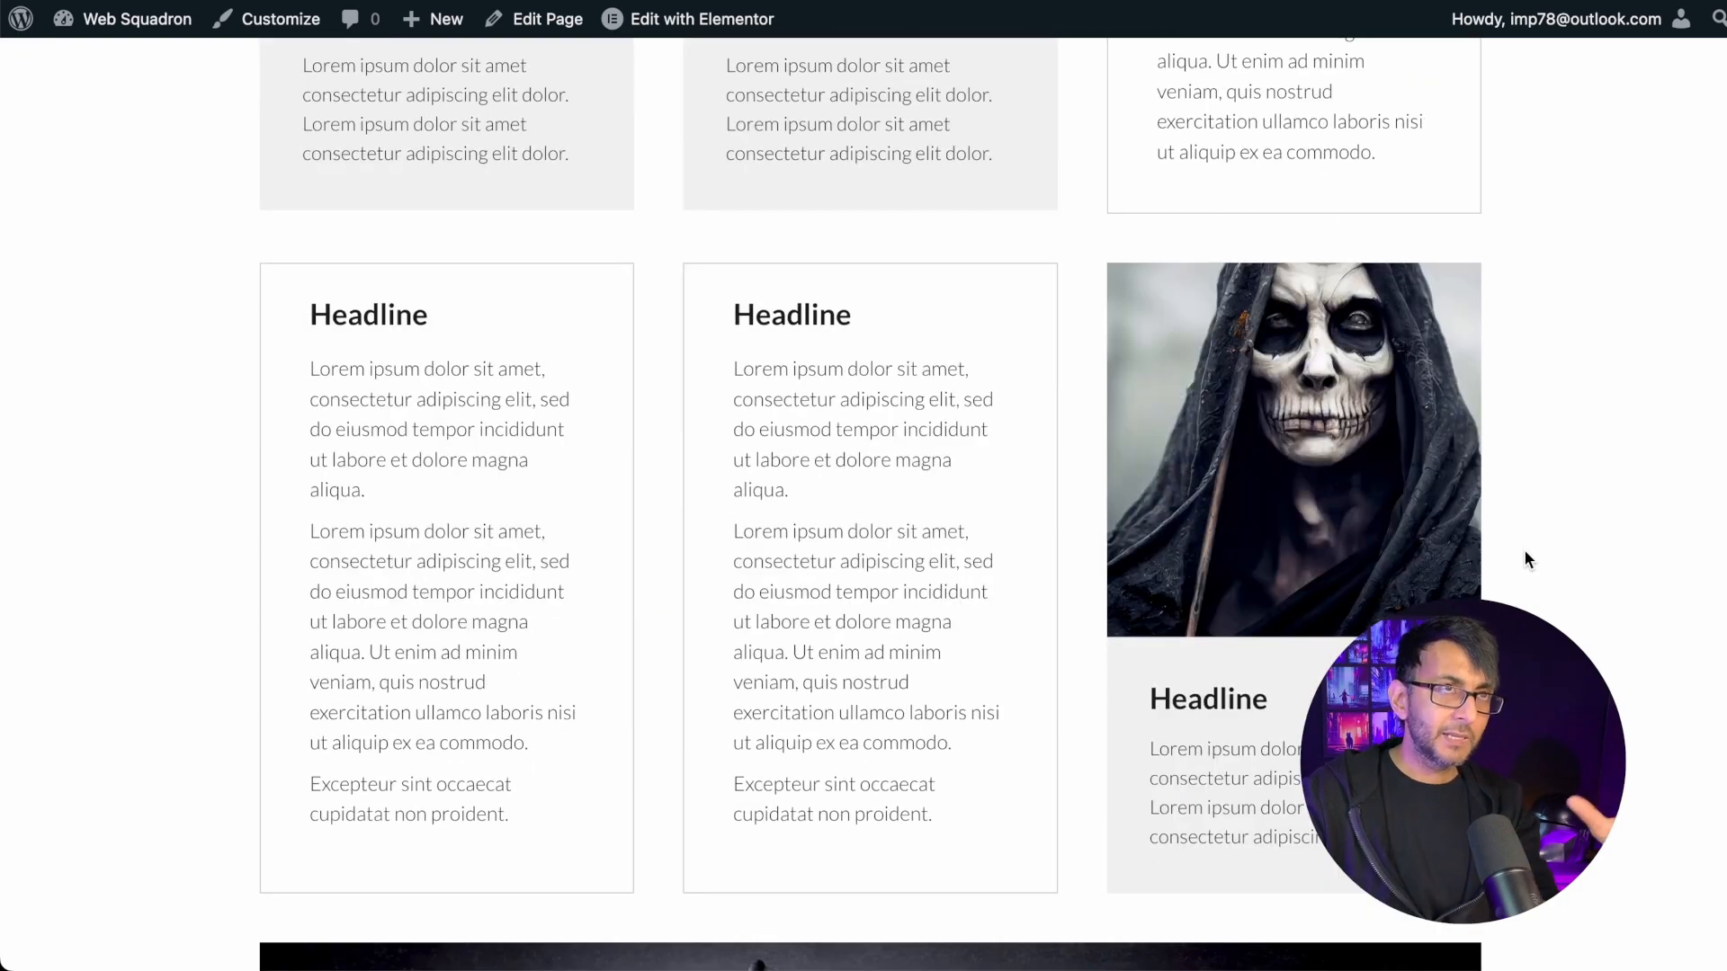
pyautogui.scroll(-3)
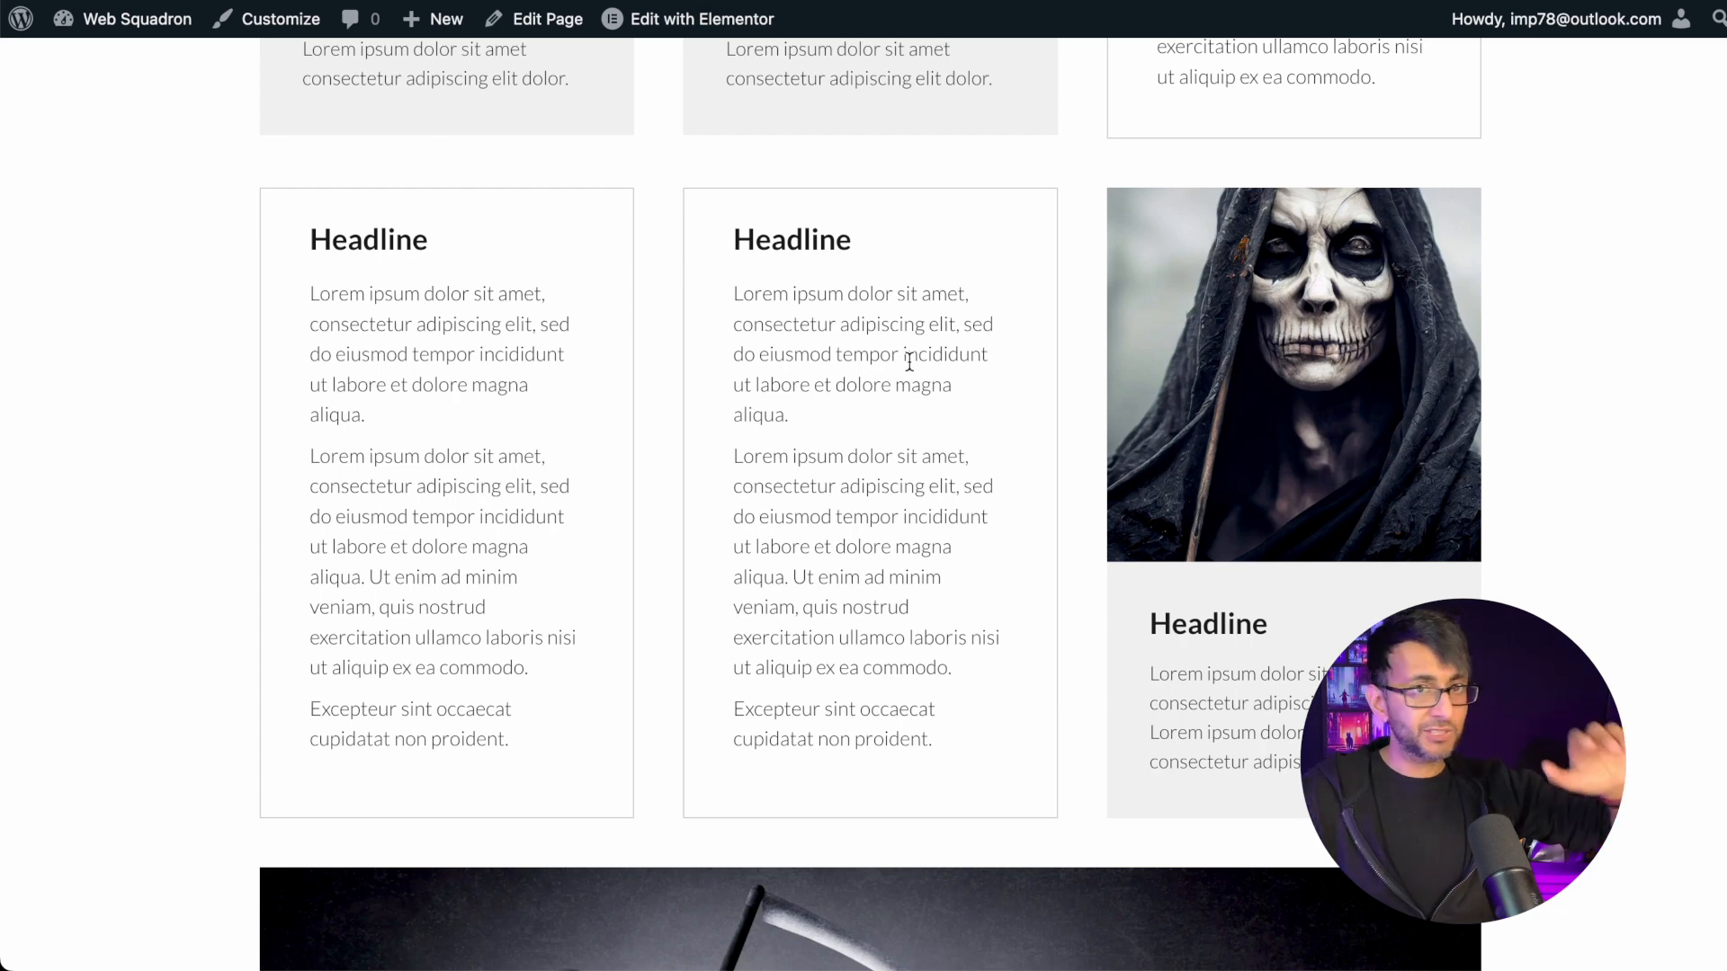
pyautogui.moveTo(913, 474)
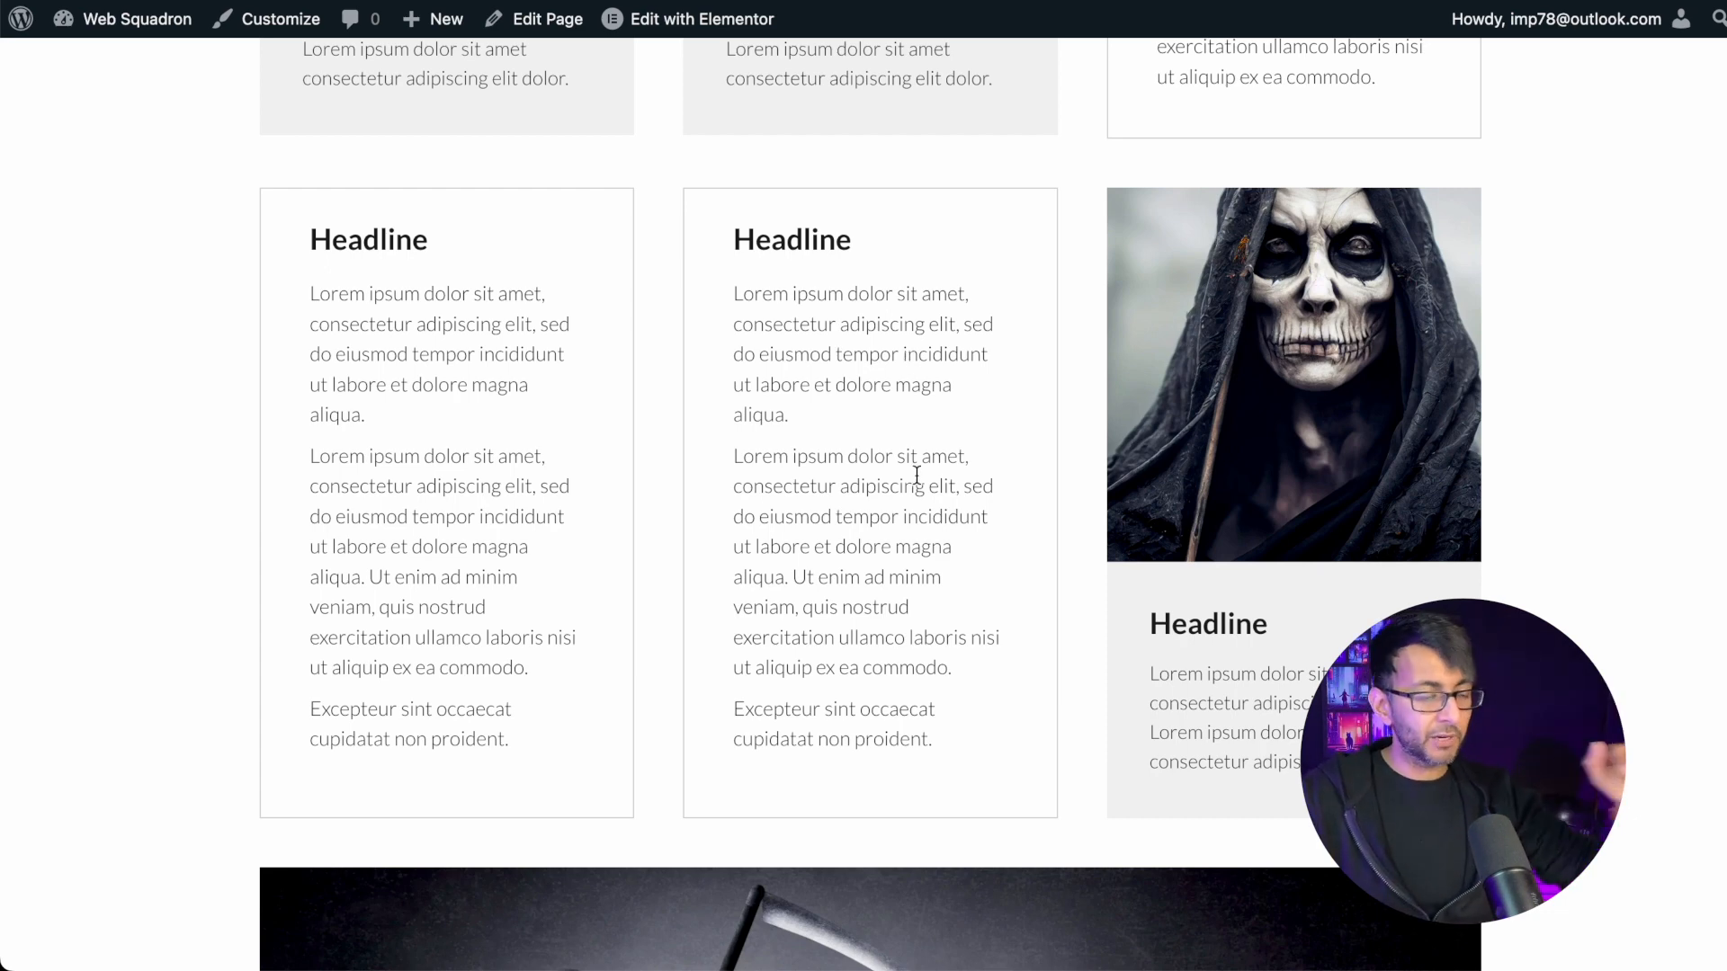
pyautogui.moveTo(914, 412)
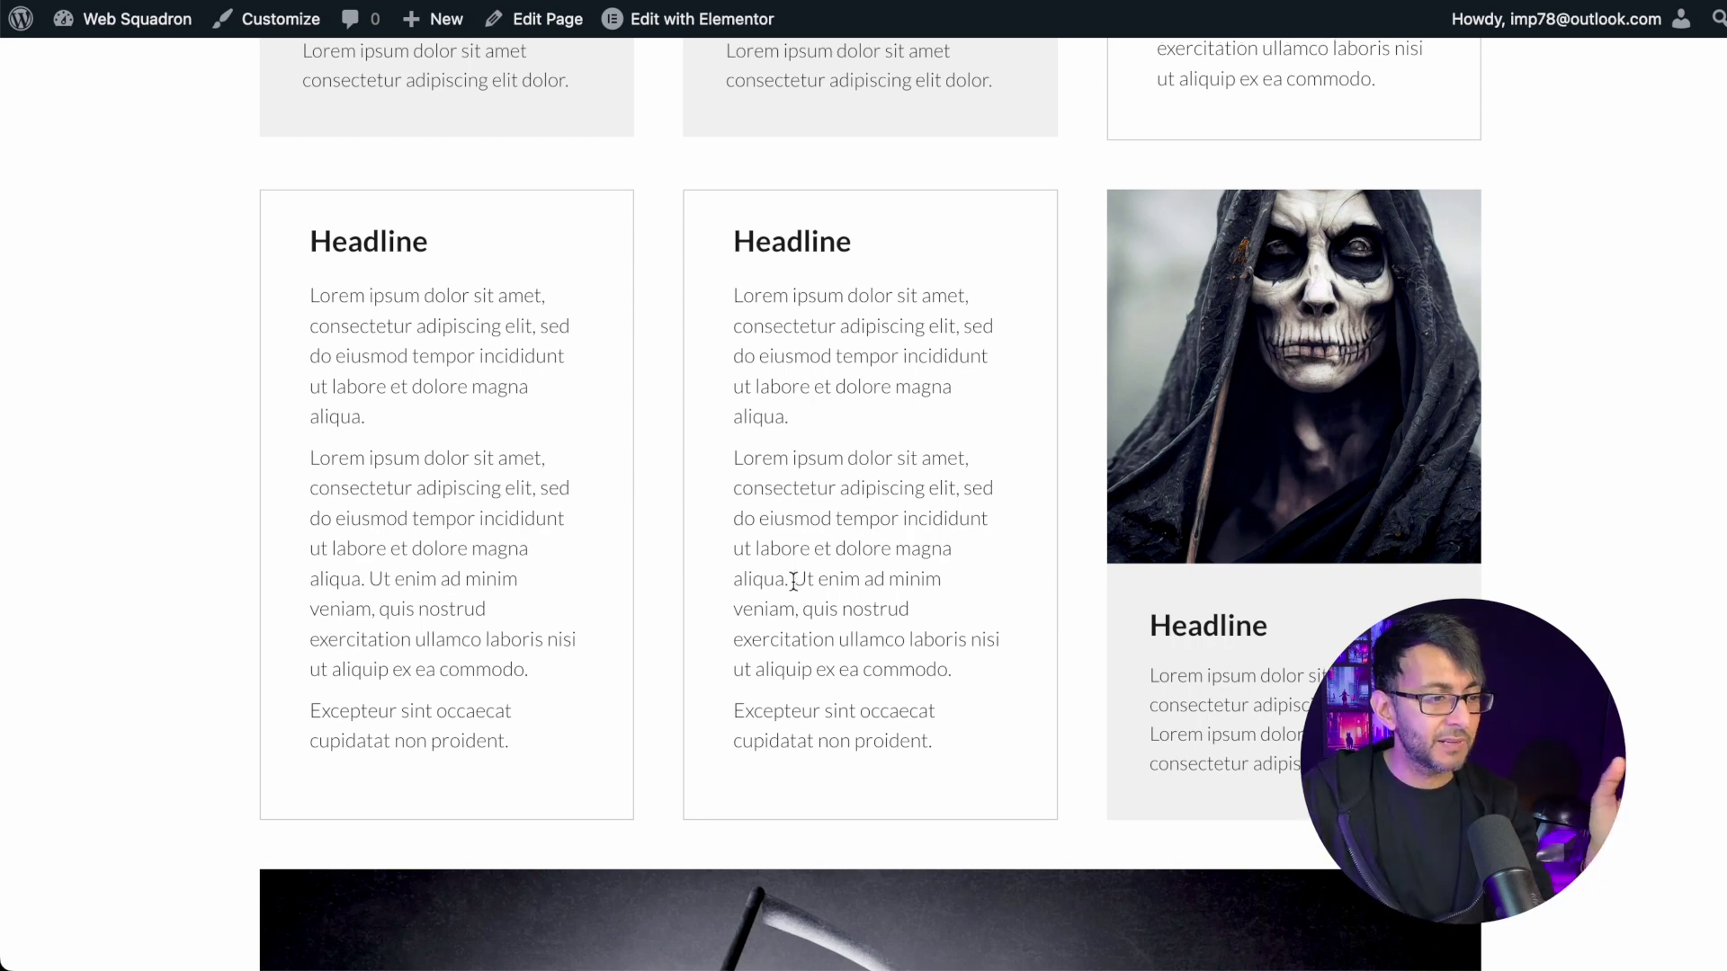
pyautogui.scroll(-3)
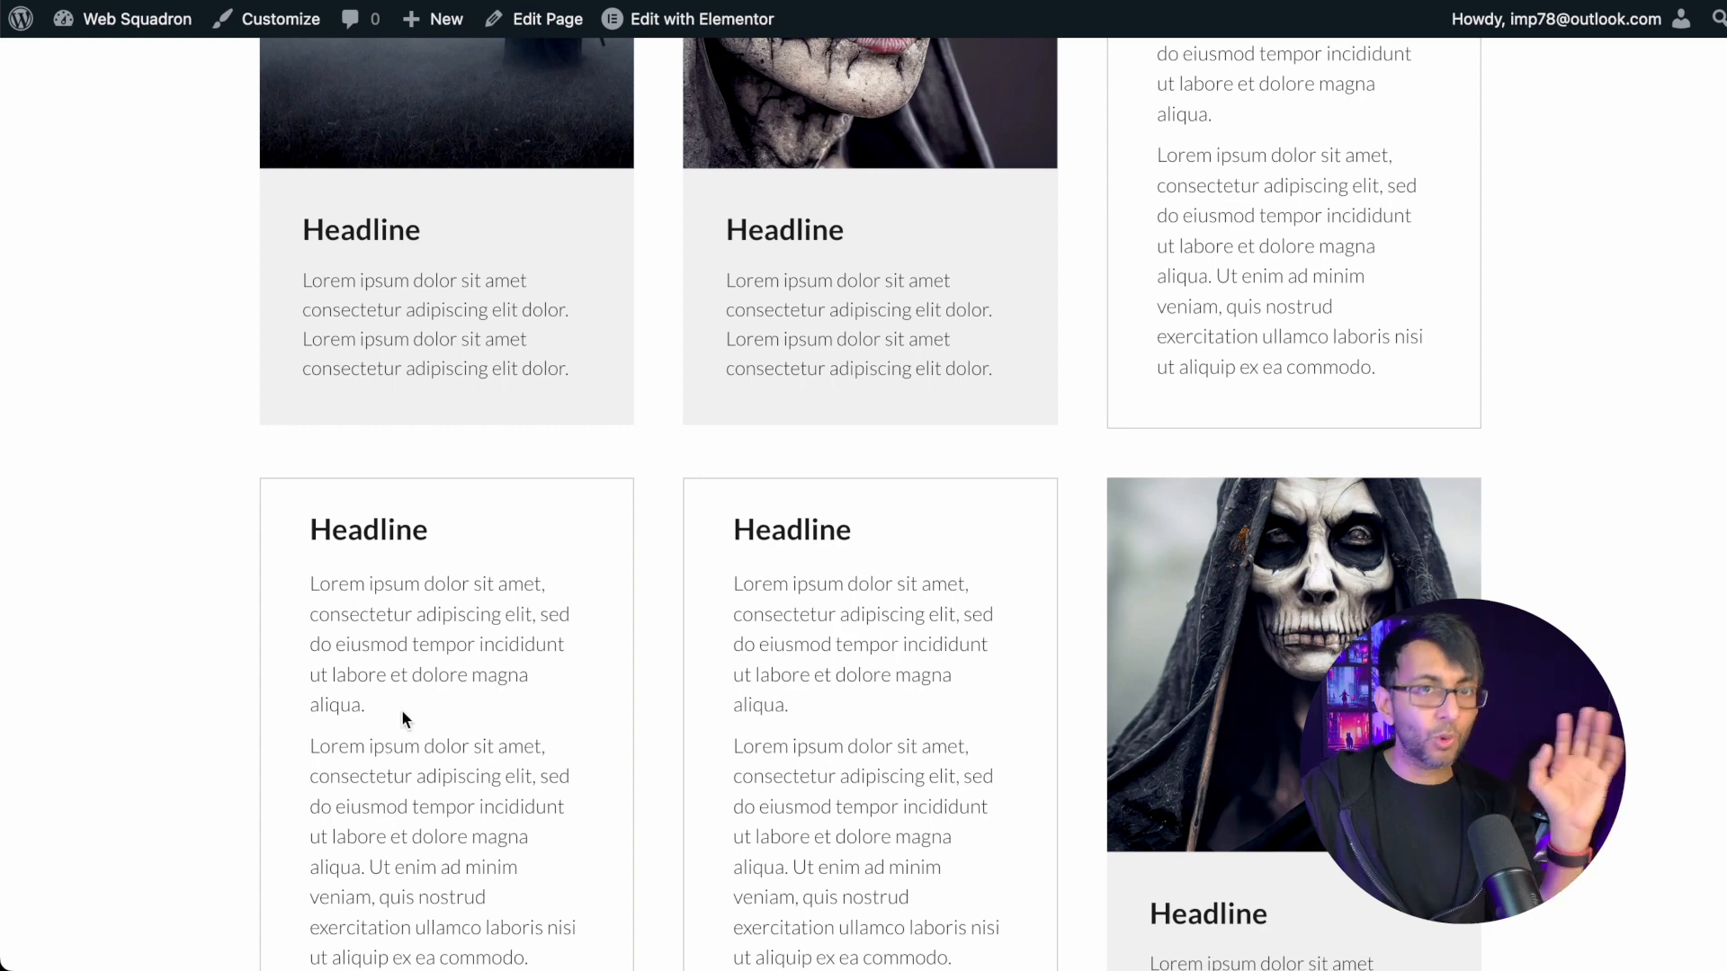
pyautogui.scroll(-3)
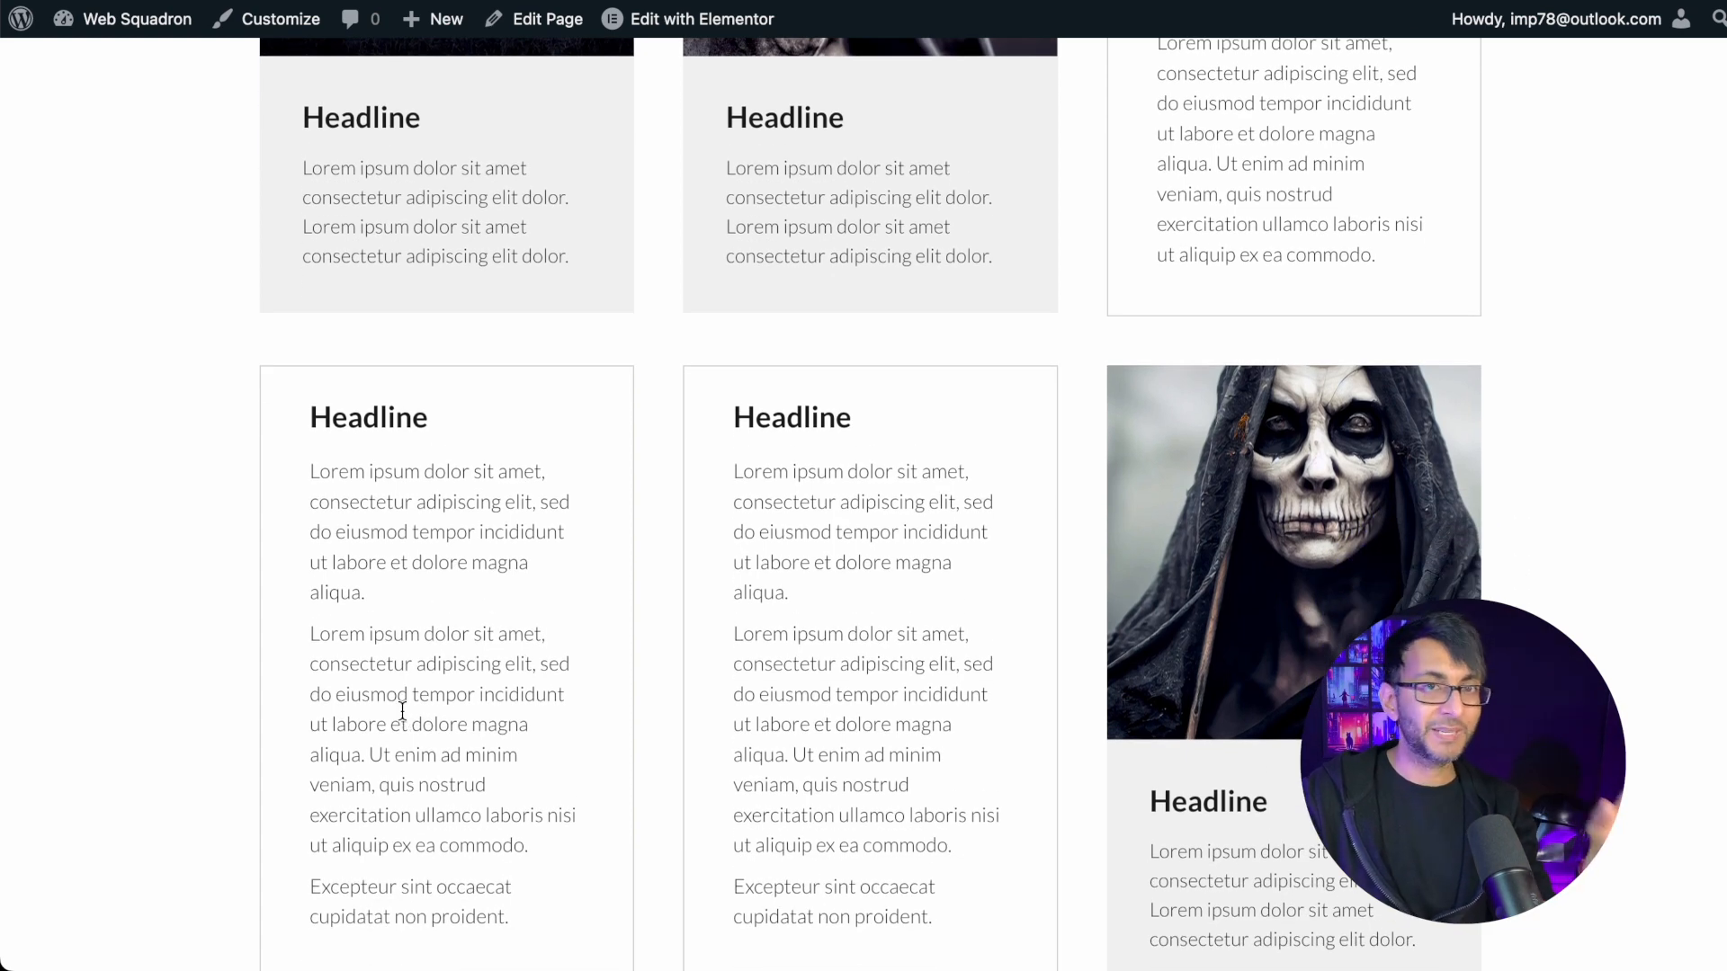
pyautogui.scroll(-3)
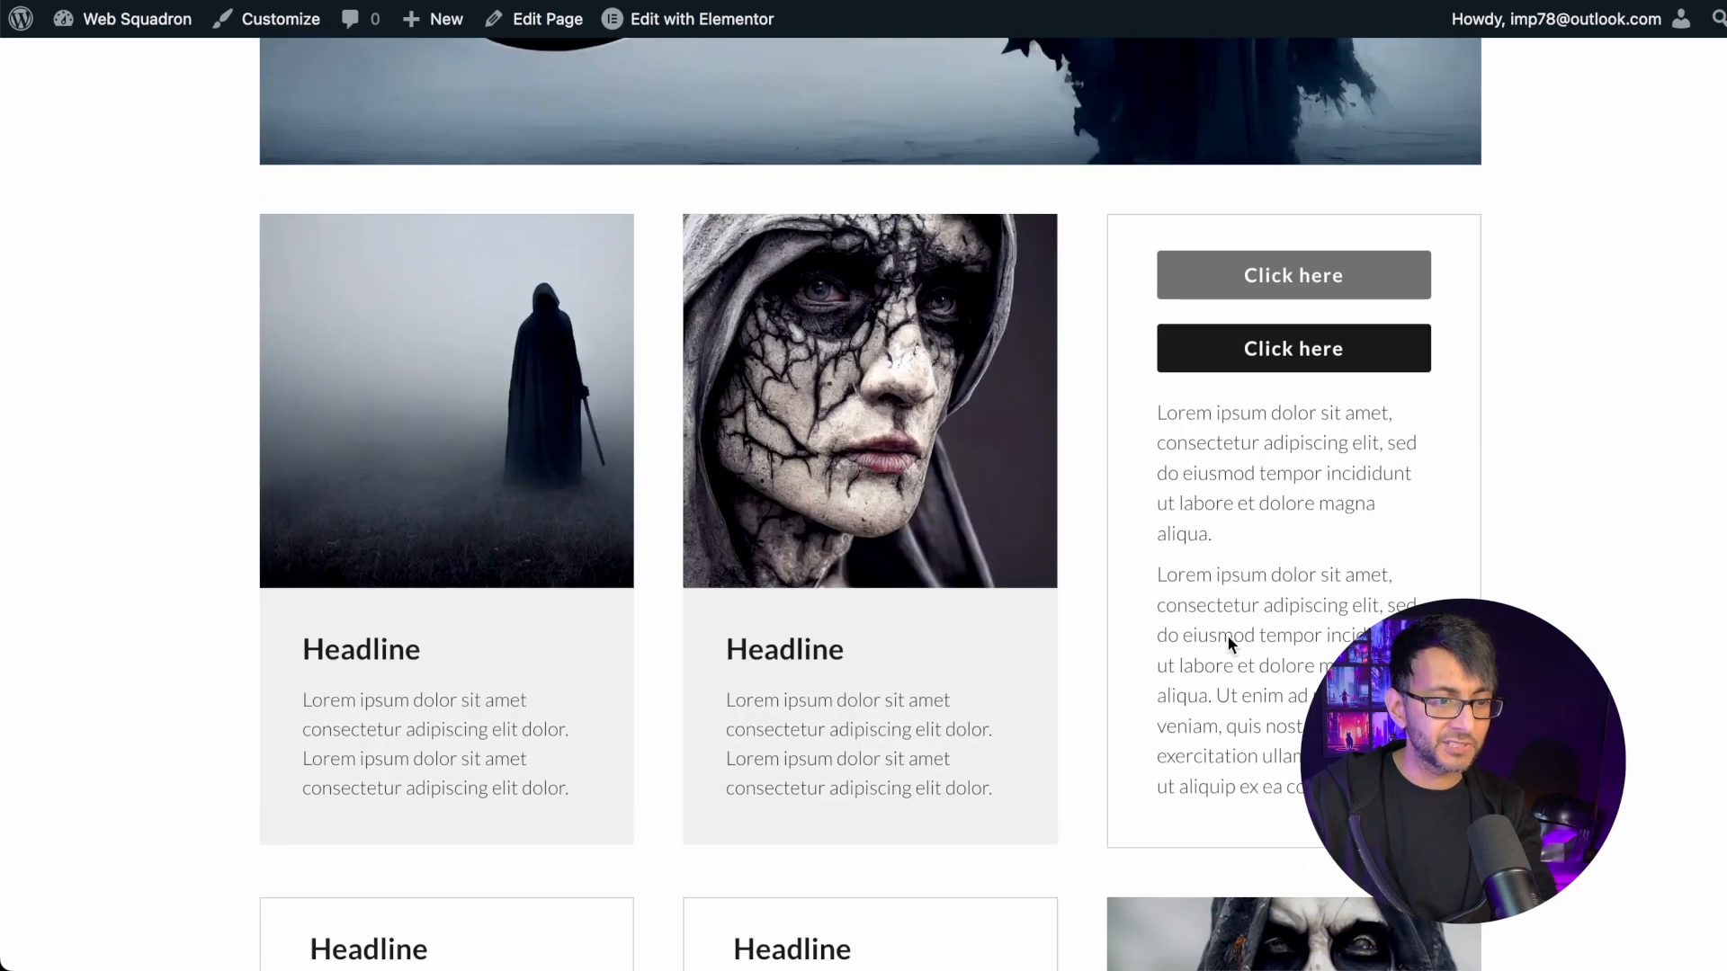
pyautogui.scroll(3)
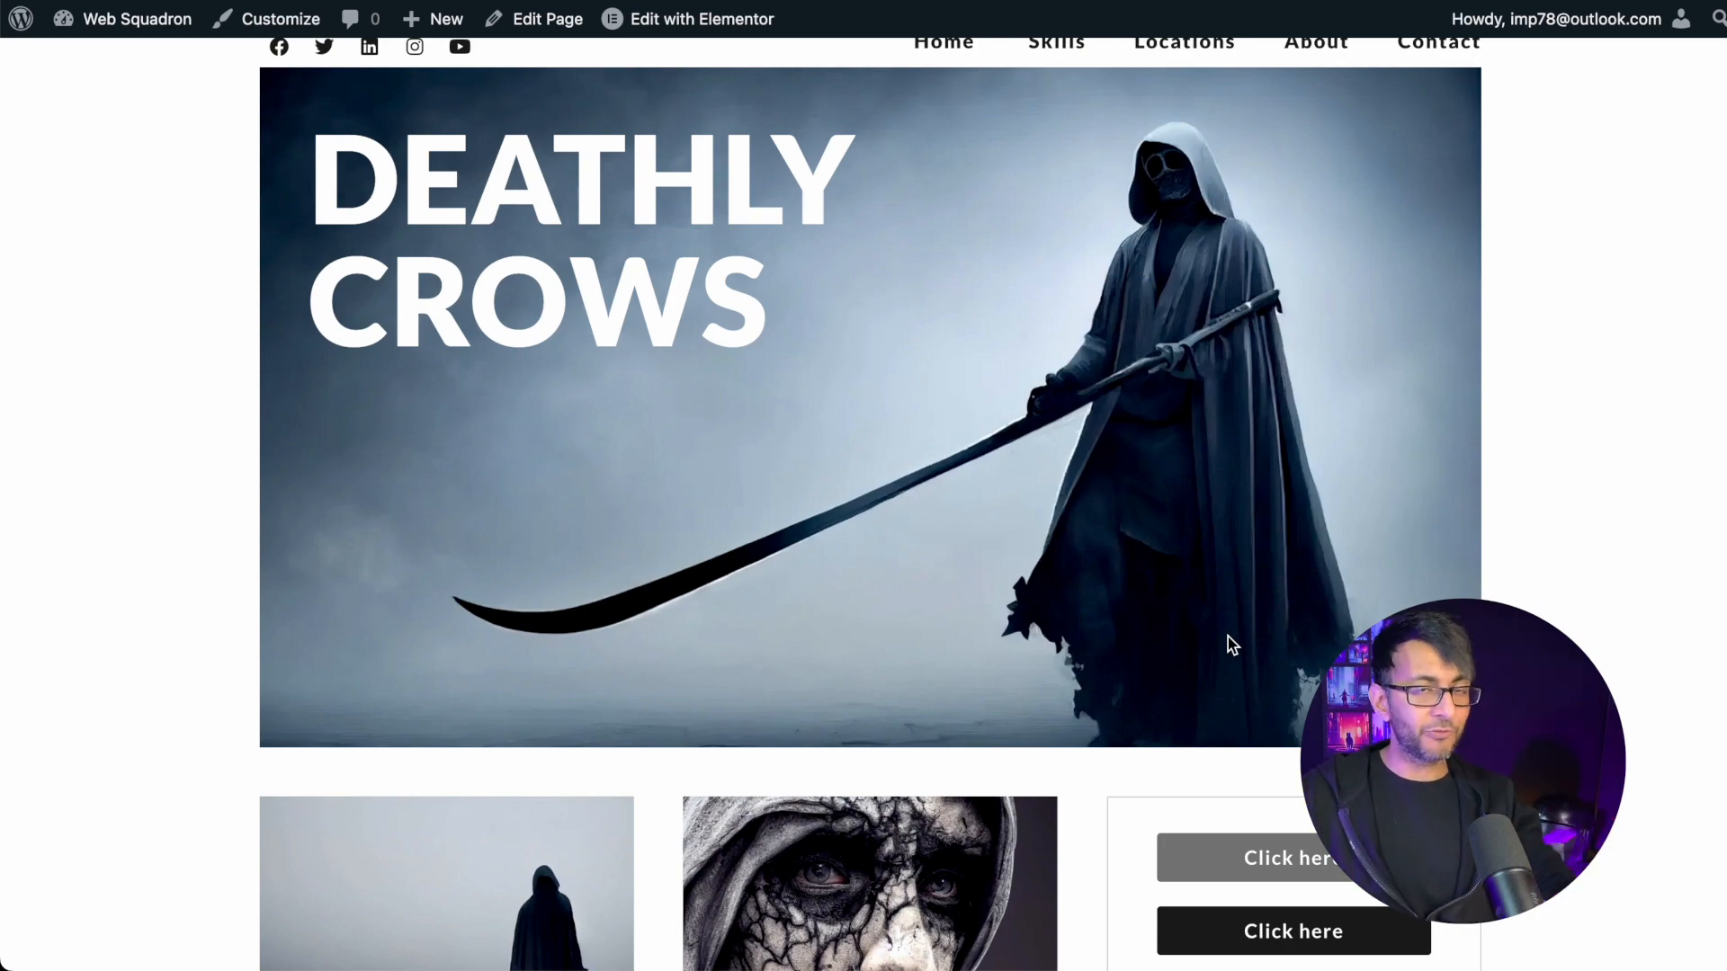
pyautogui.scroll(-3)
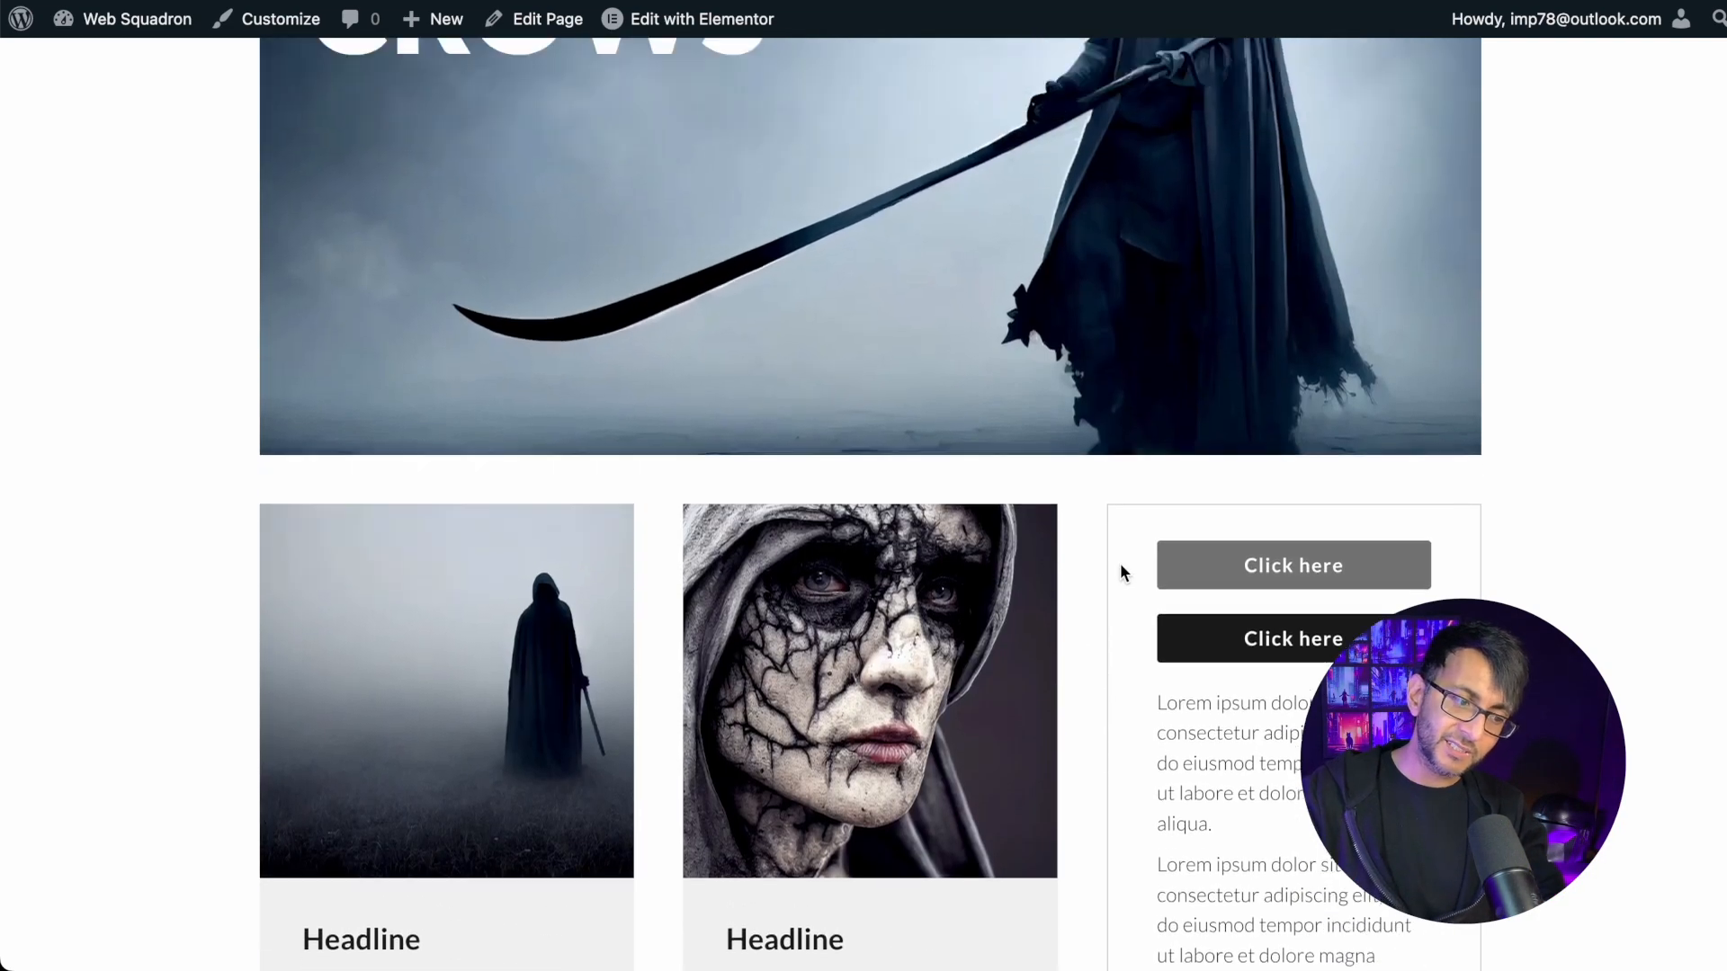
pyautogui.scroll(-3)
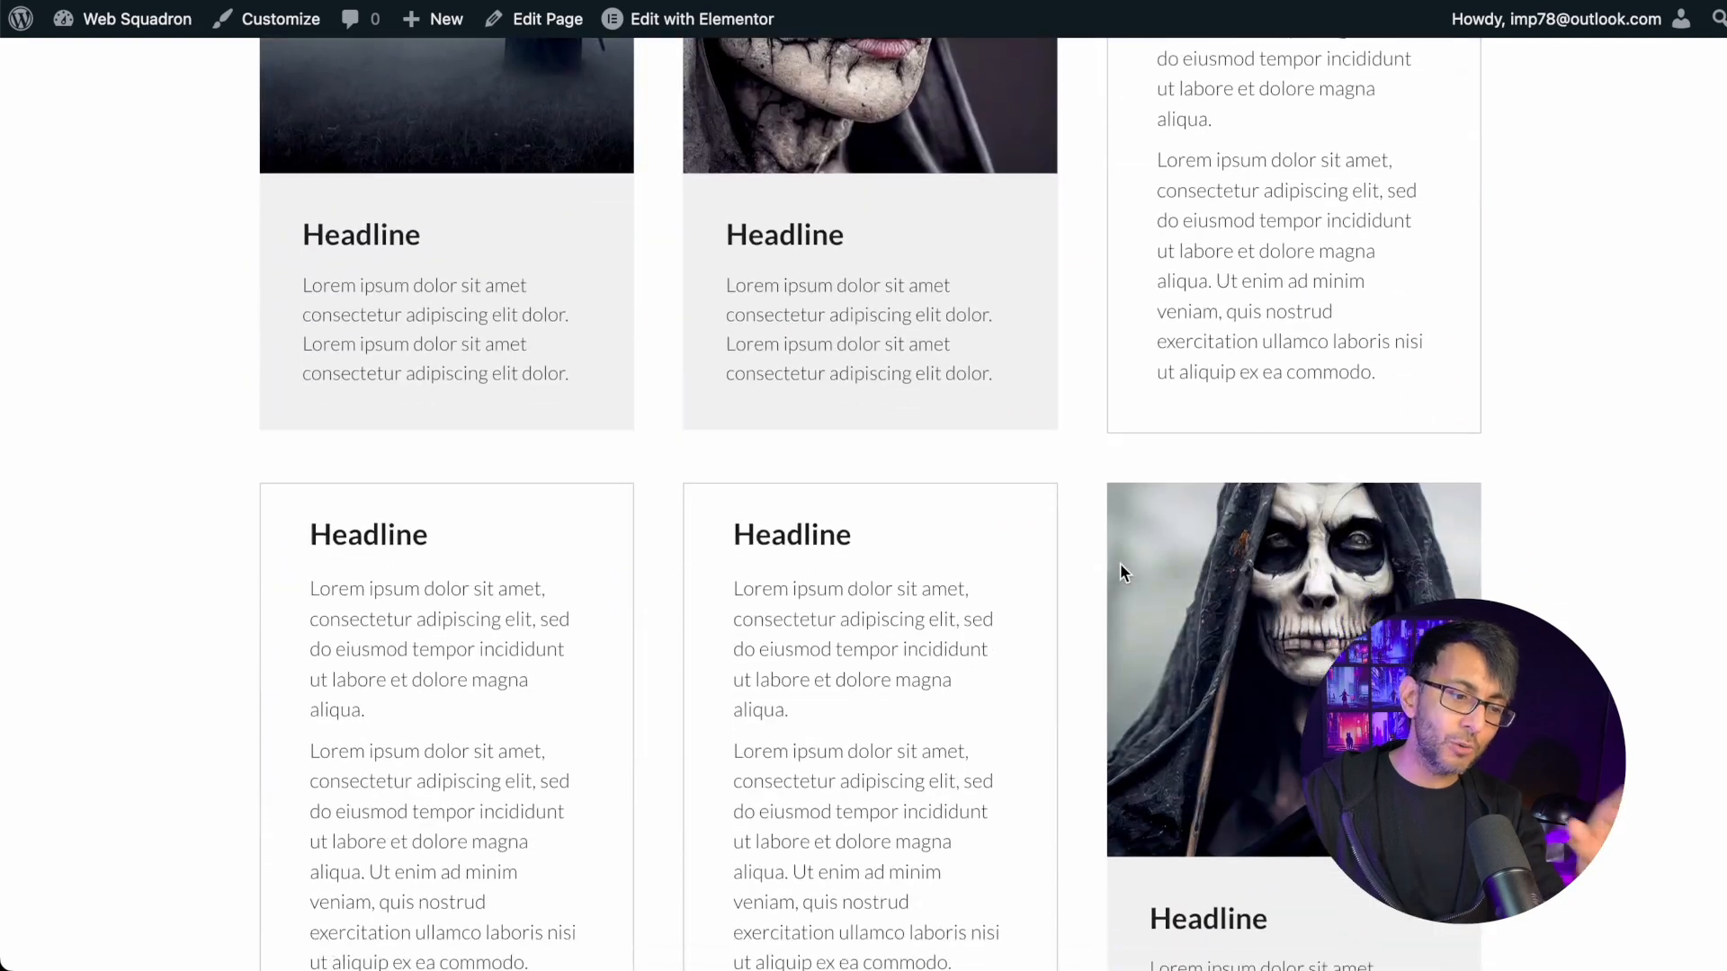
pyautogui.scroll(3)
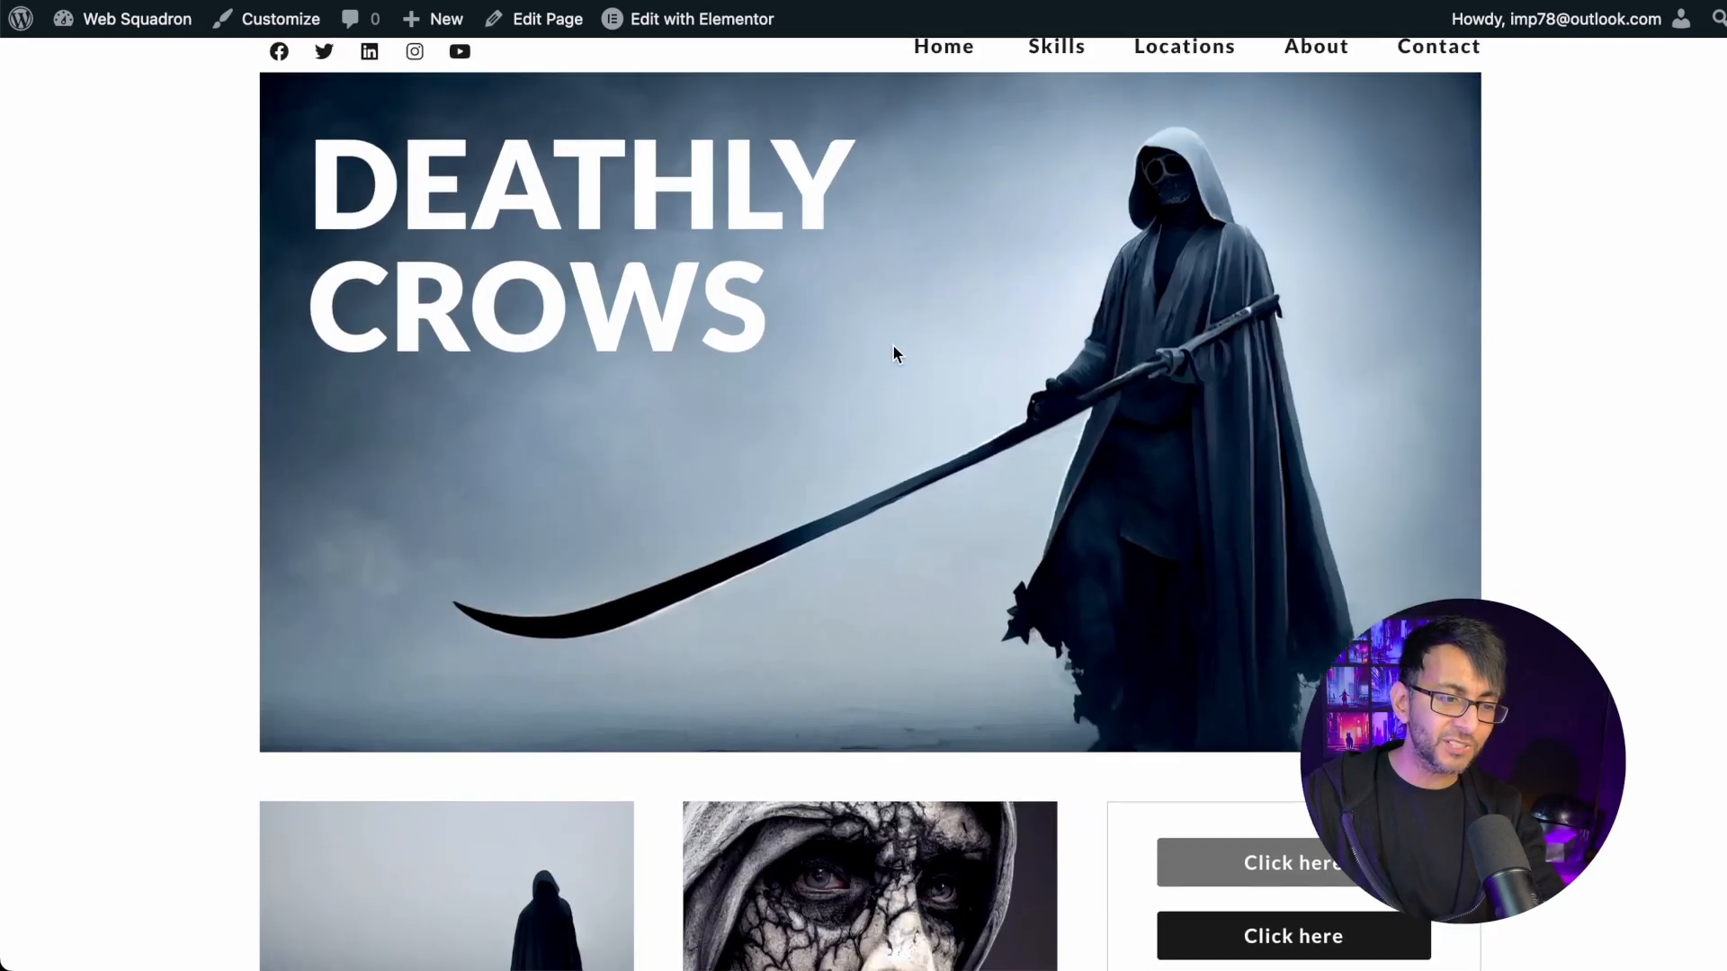
pyautogui.scroll(-3)
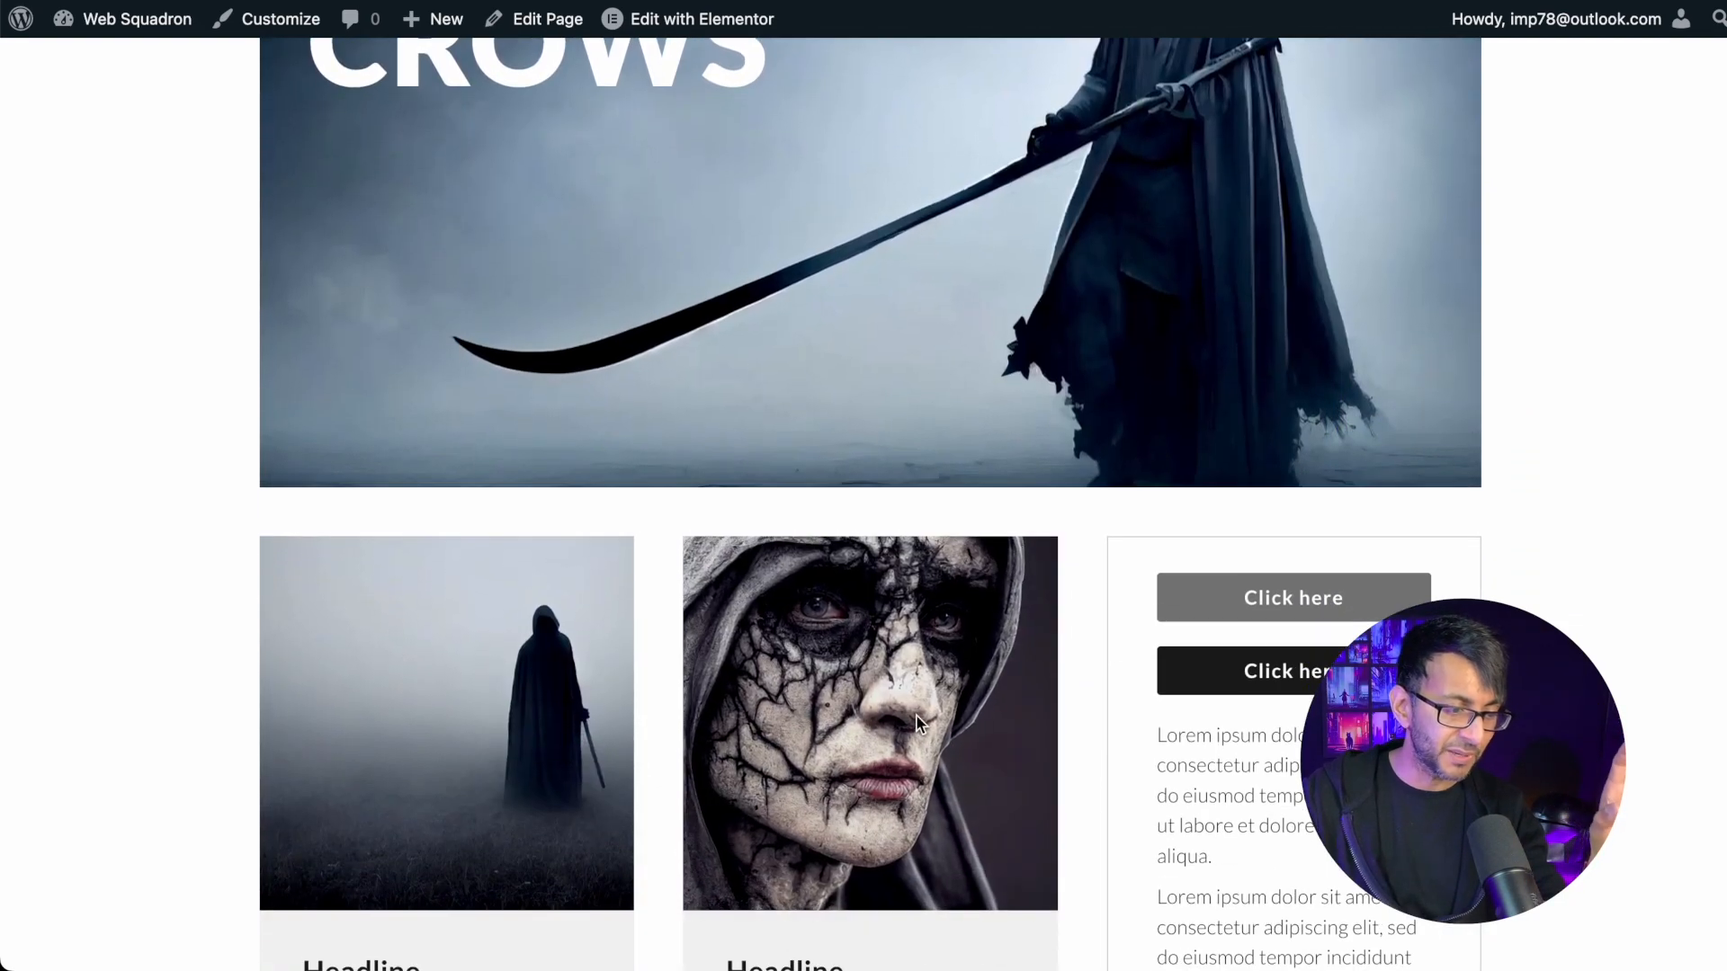
pyautogui.scroll(-3)
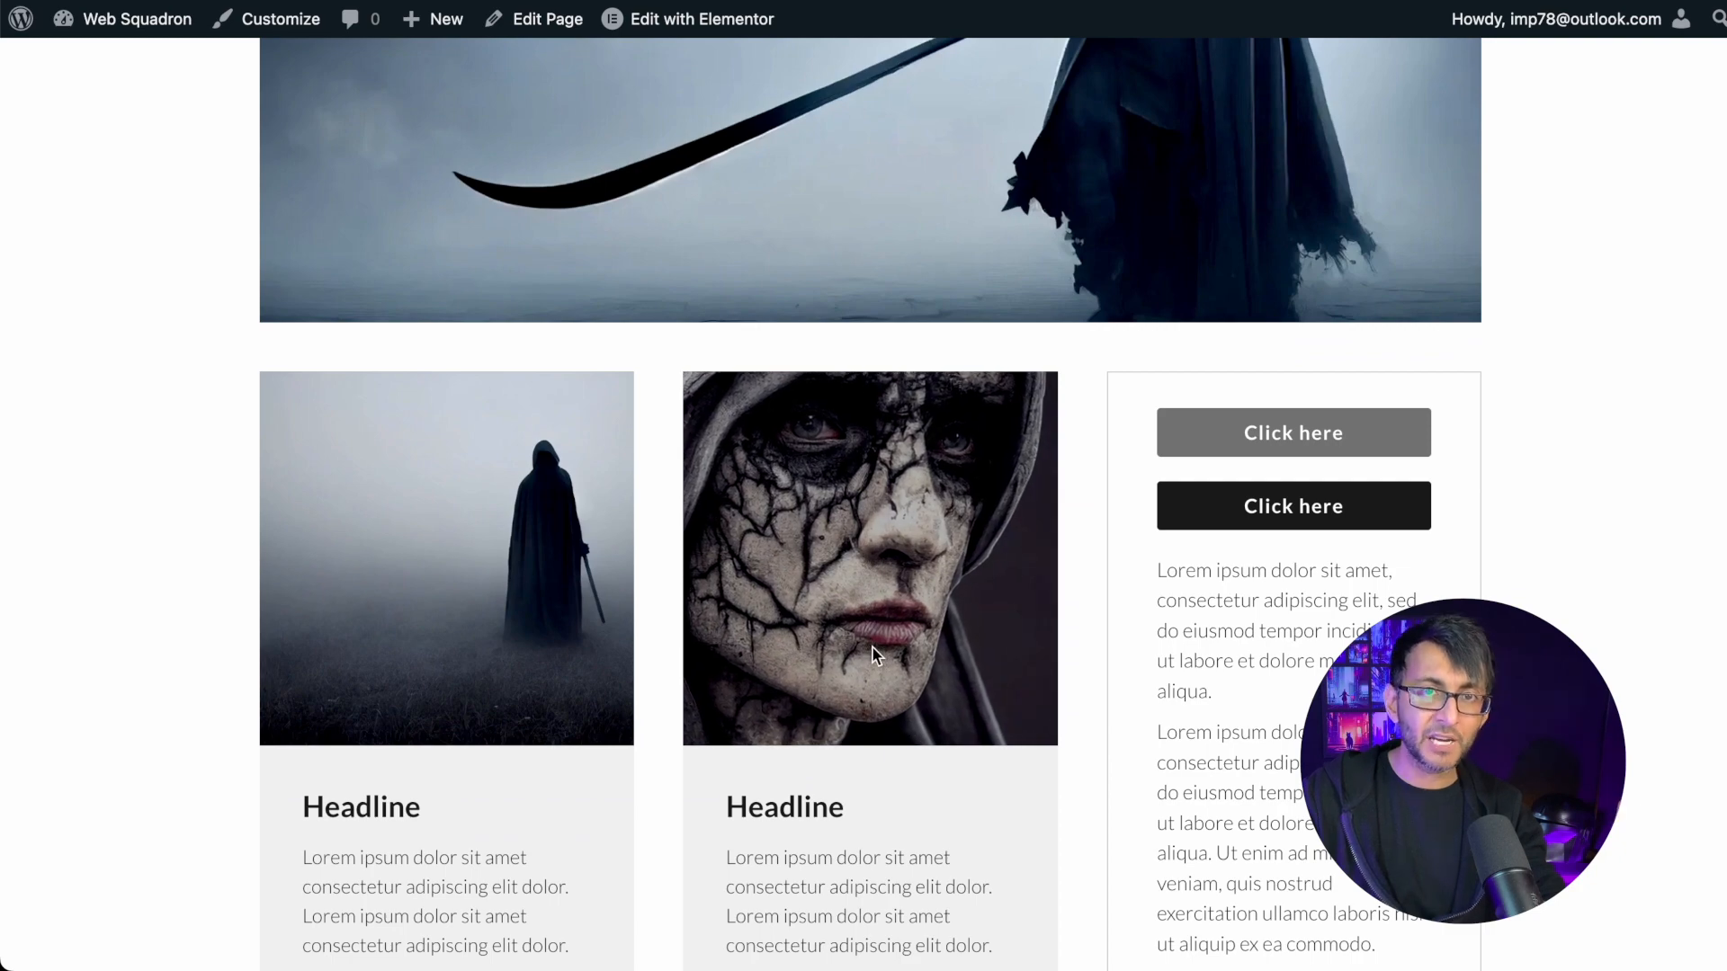
pyautogui.scroll(-3)
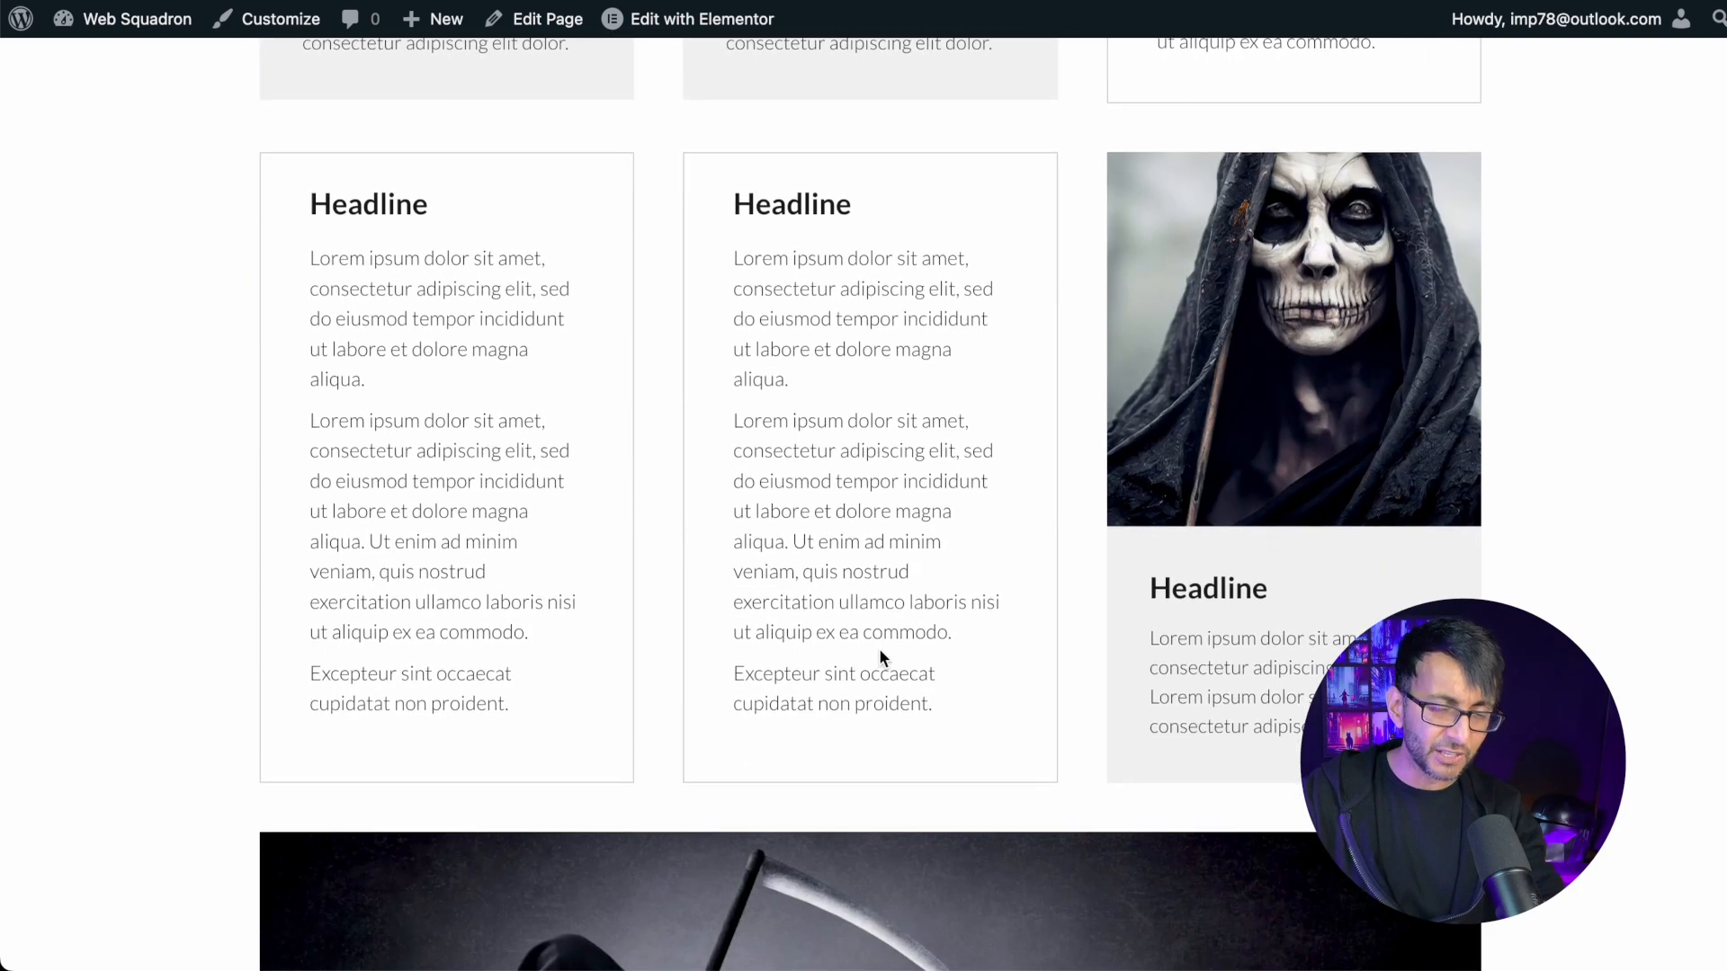
pyautogui.scroll(-3)
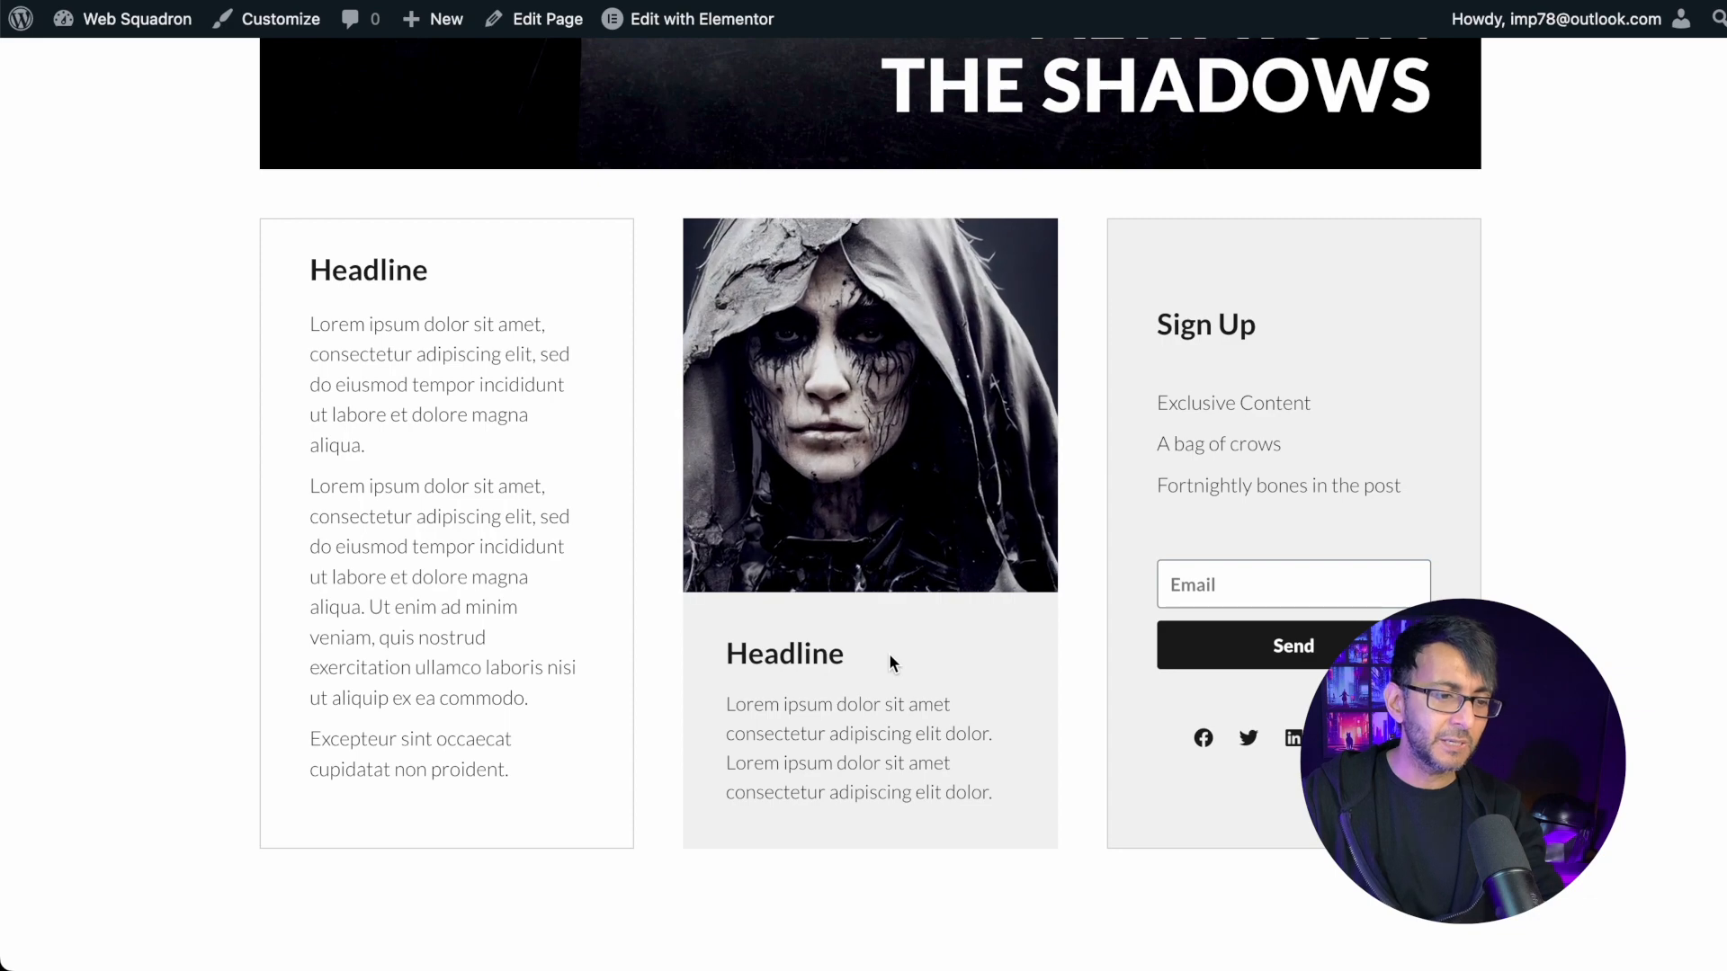
pyautogui.scroll(3)
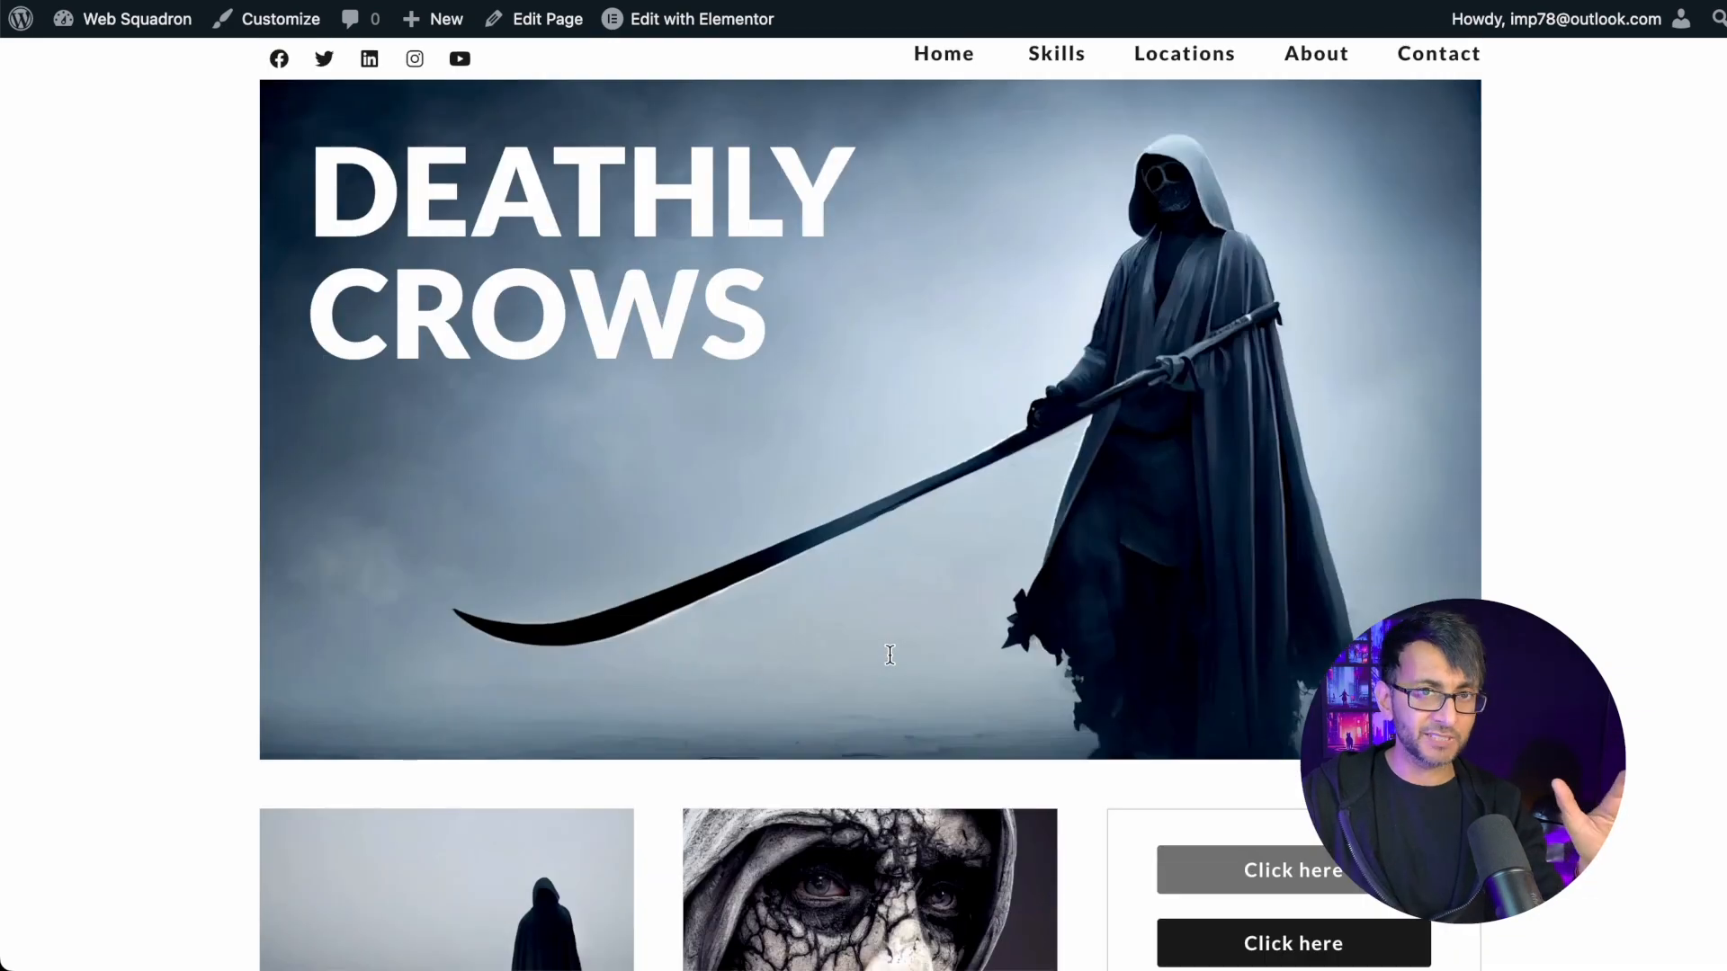
pyautogui.moveTo(892, 662)
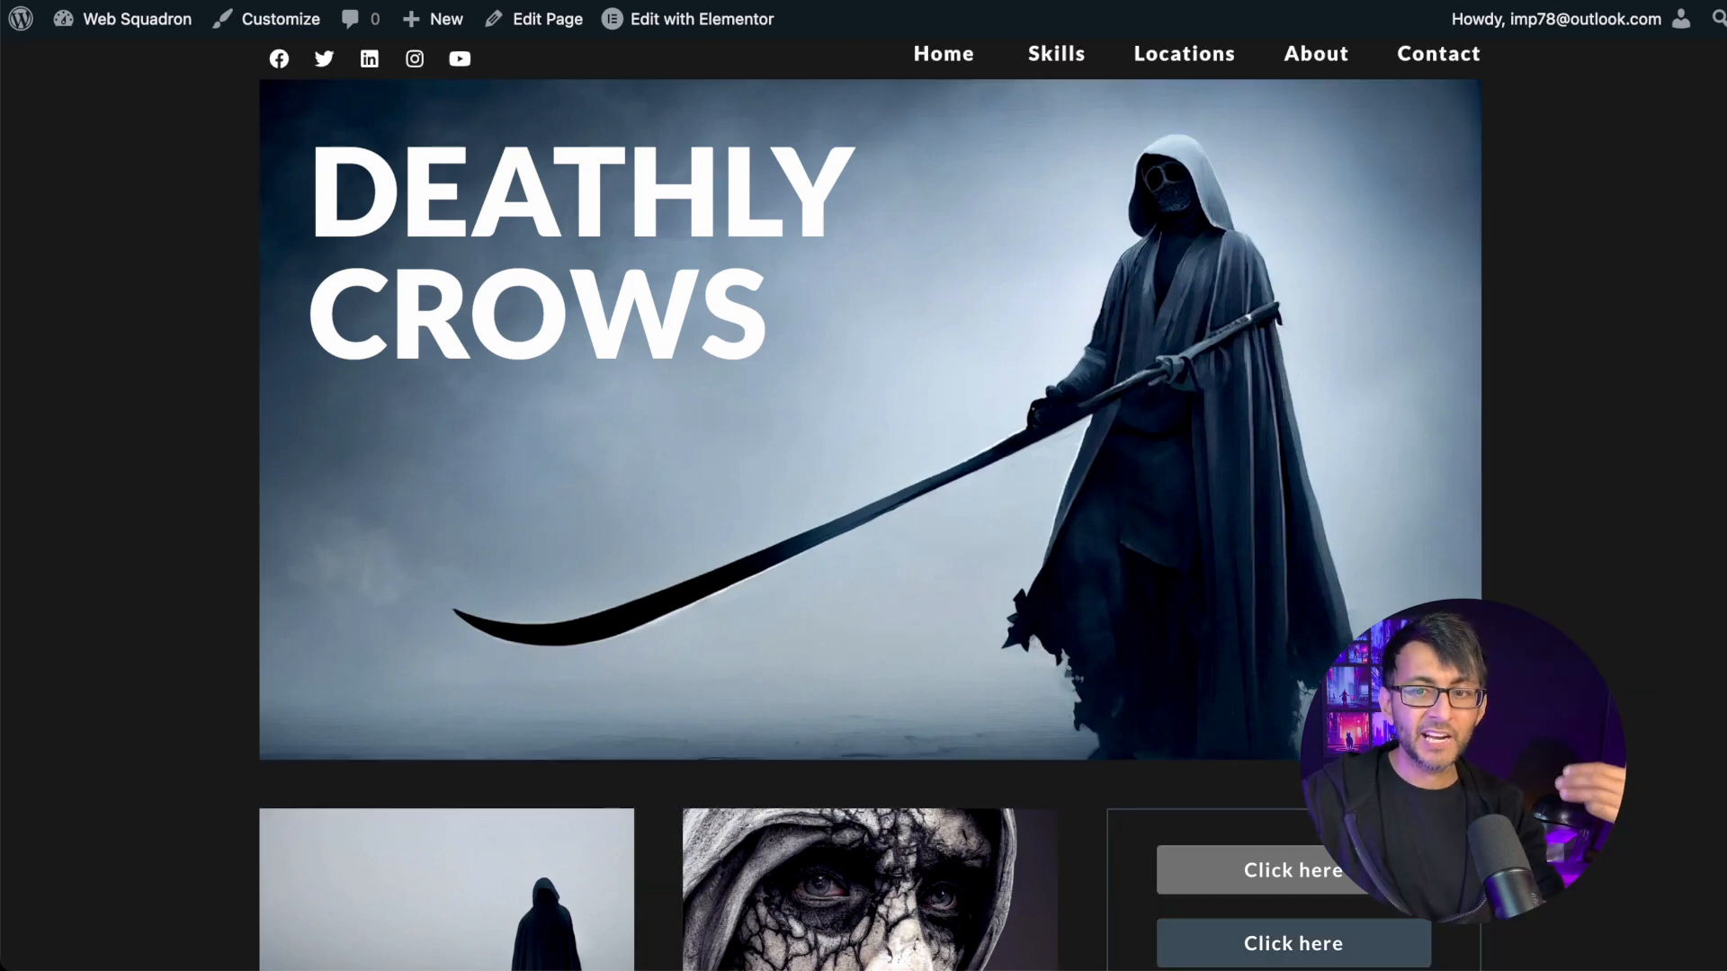
# Scroll through the dark-theme page with its slate-blue cards and buttons.
pyautogui.scroll(-3)
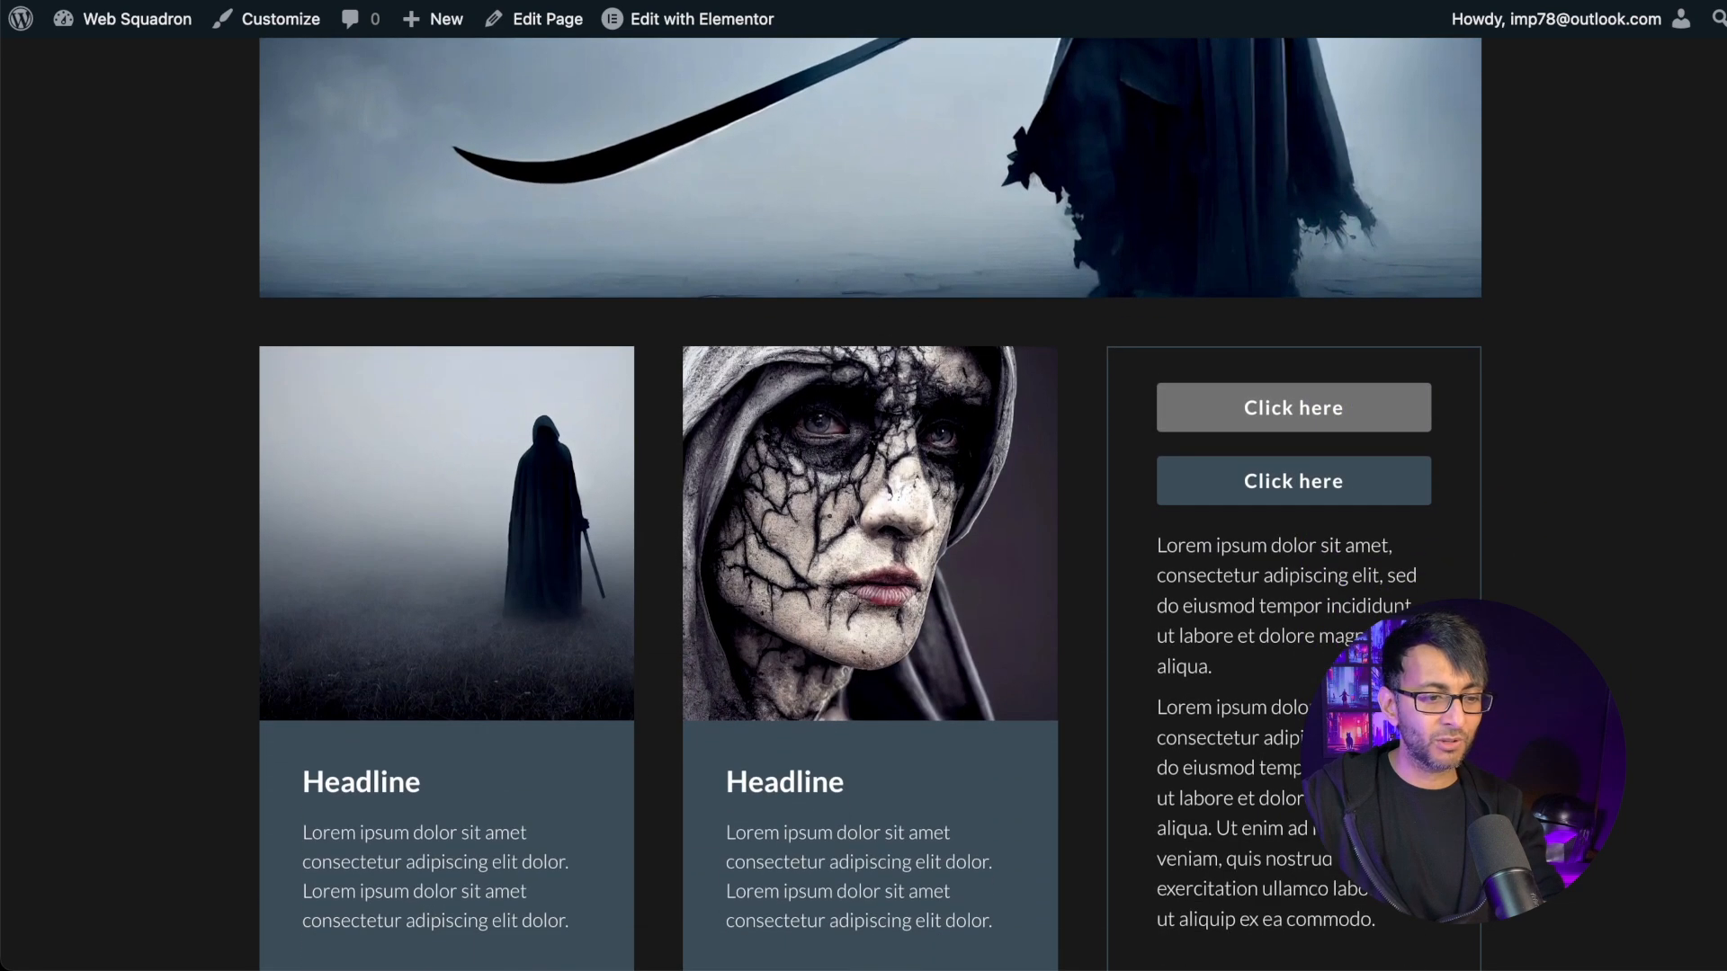
pyautogui.scroll(-3)
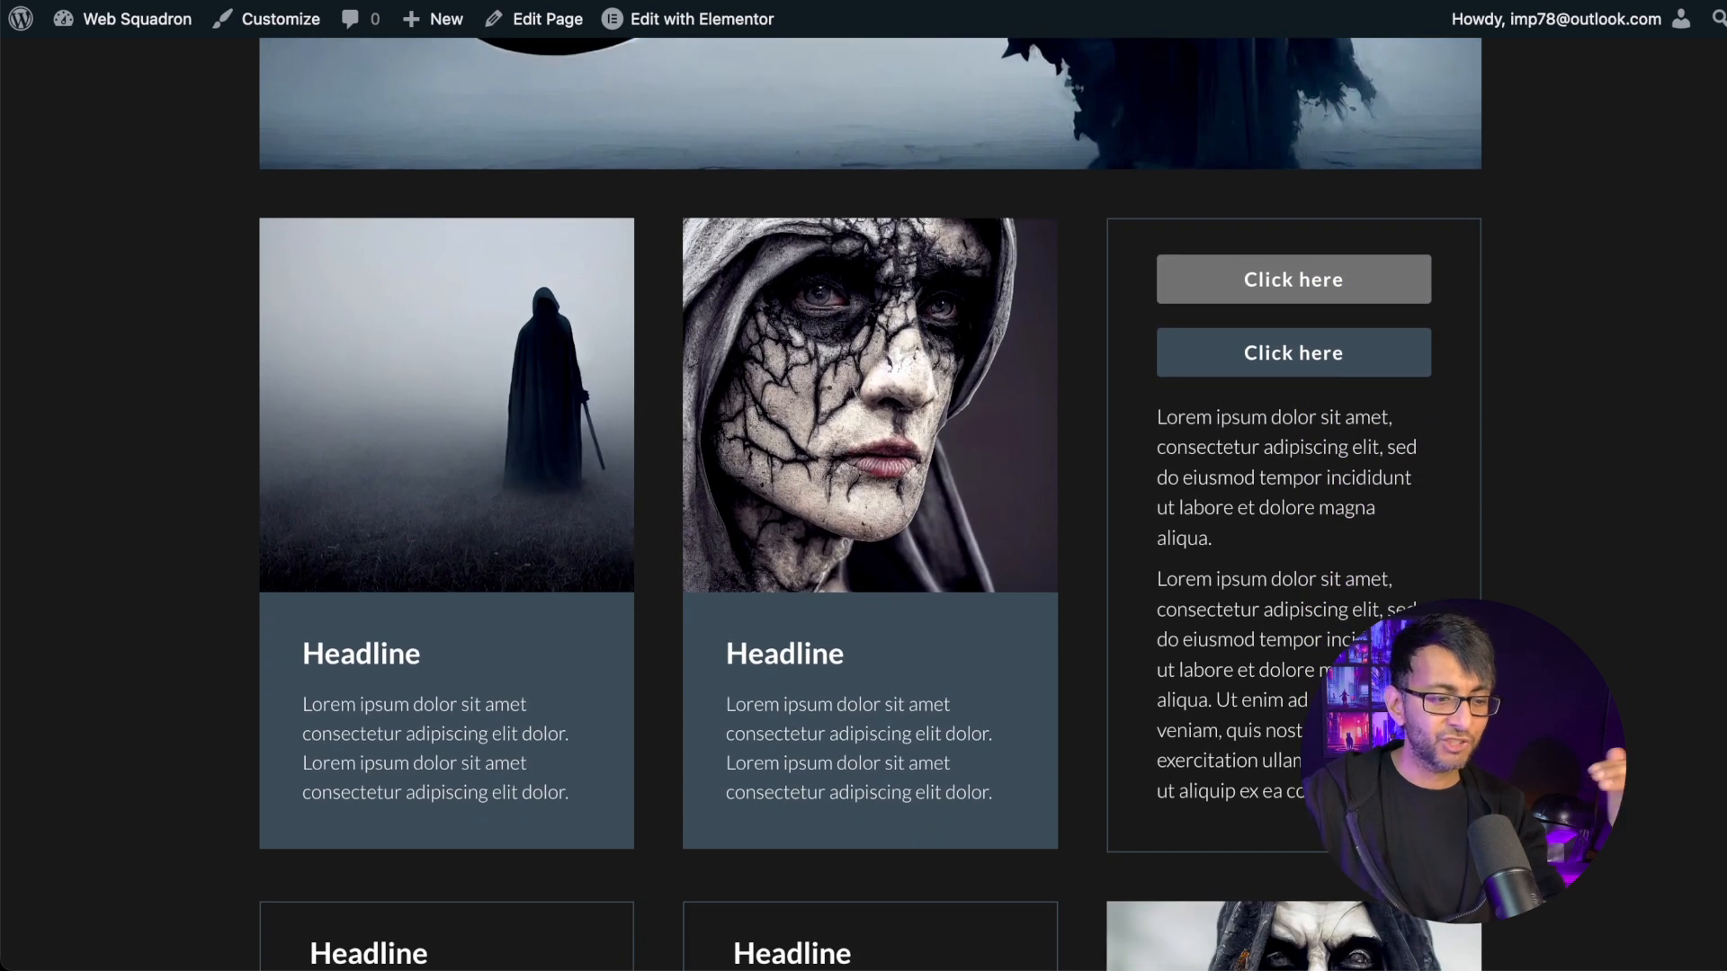
pyautogui.scroll(-3)
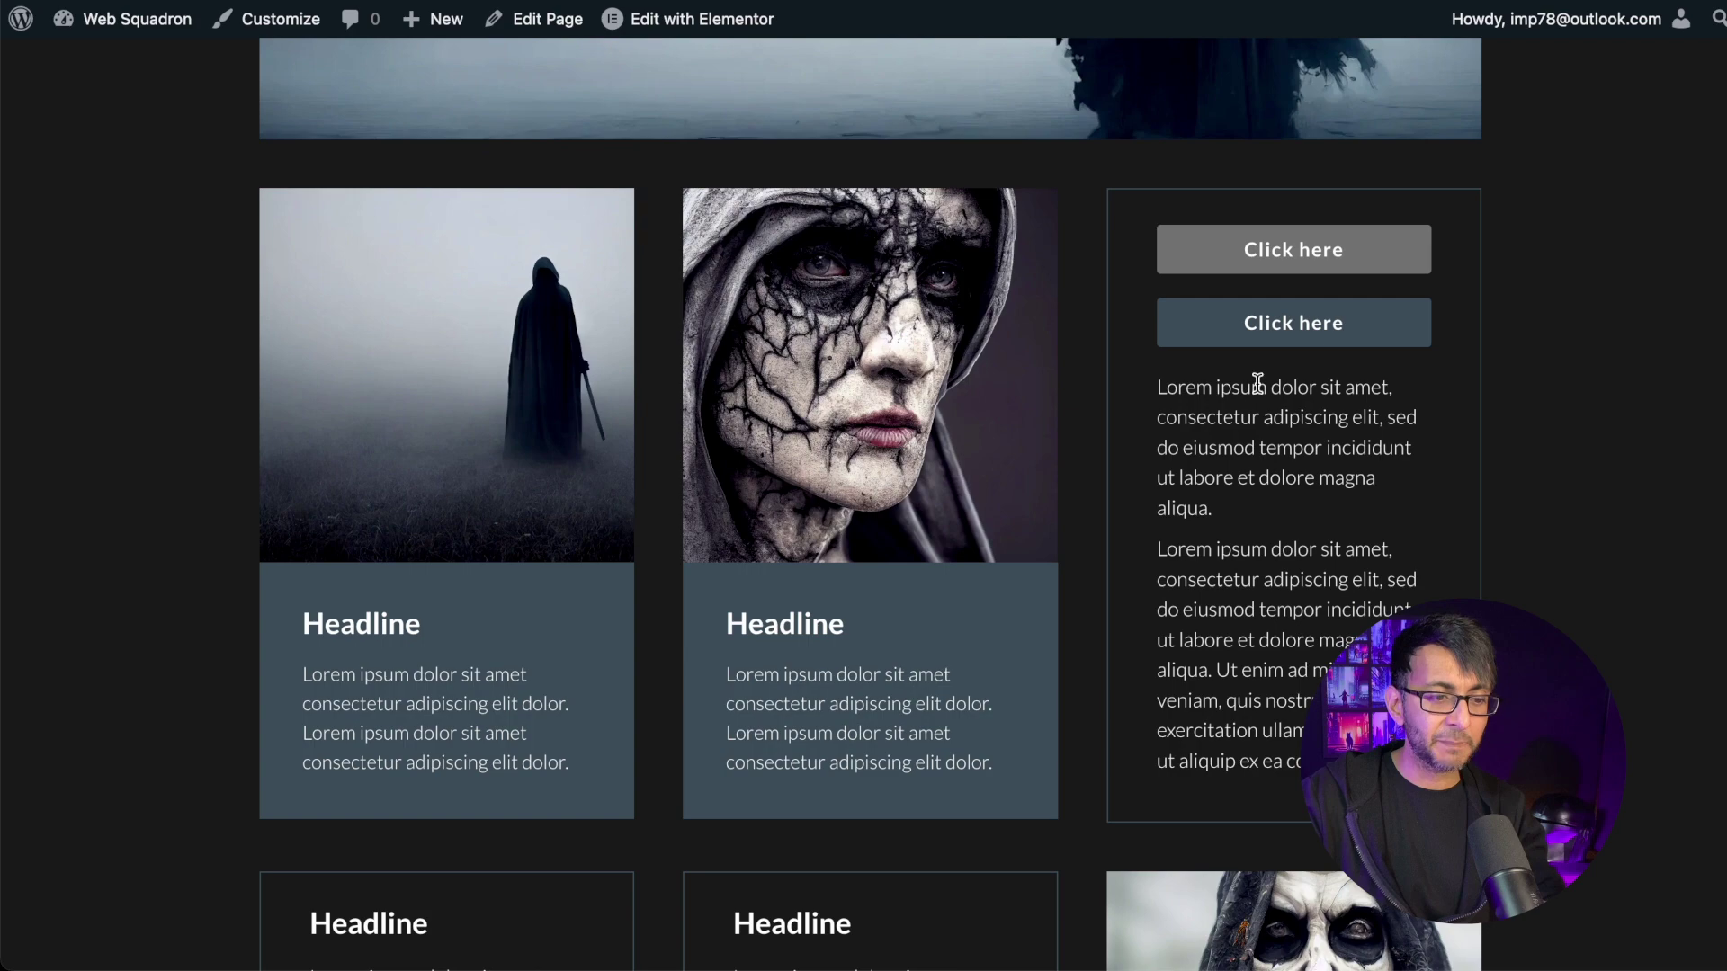
pyautogui.scroll(-3)
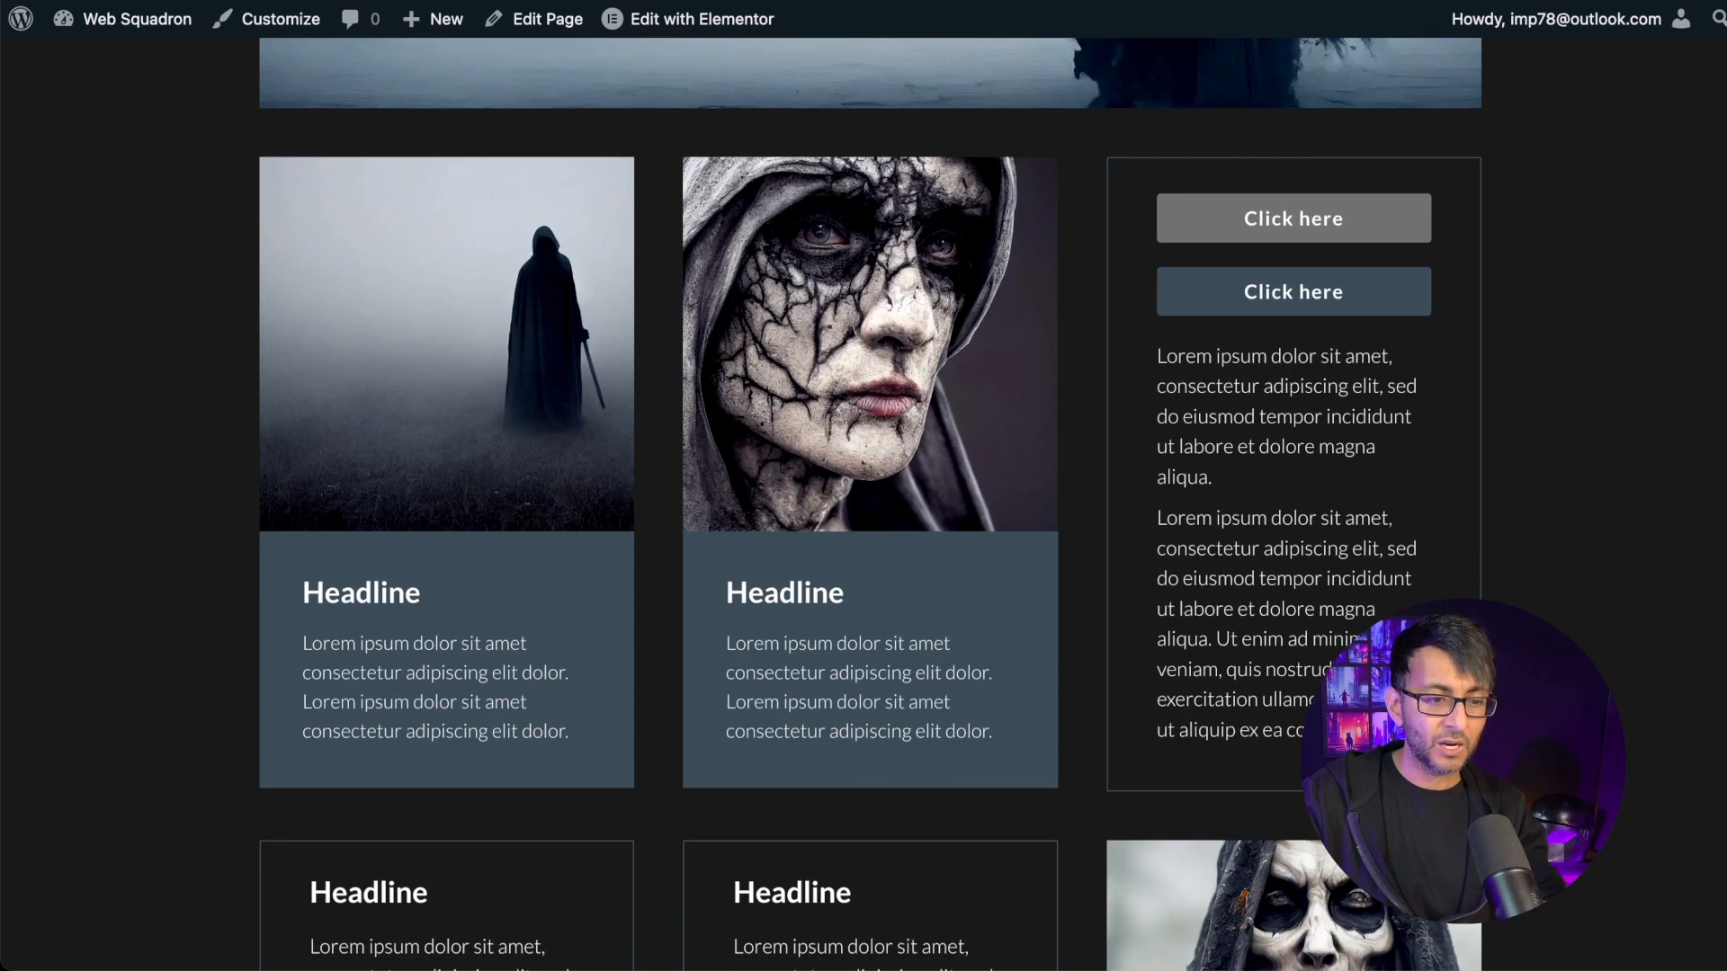
pyautogui.scroll(3)
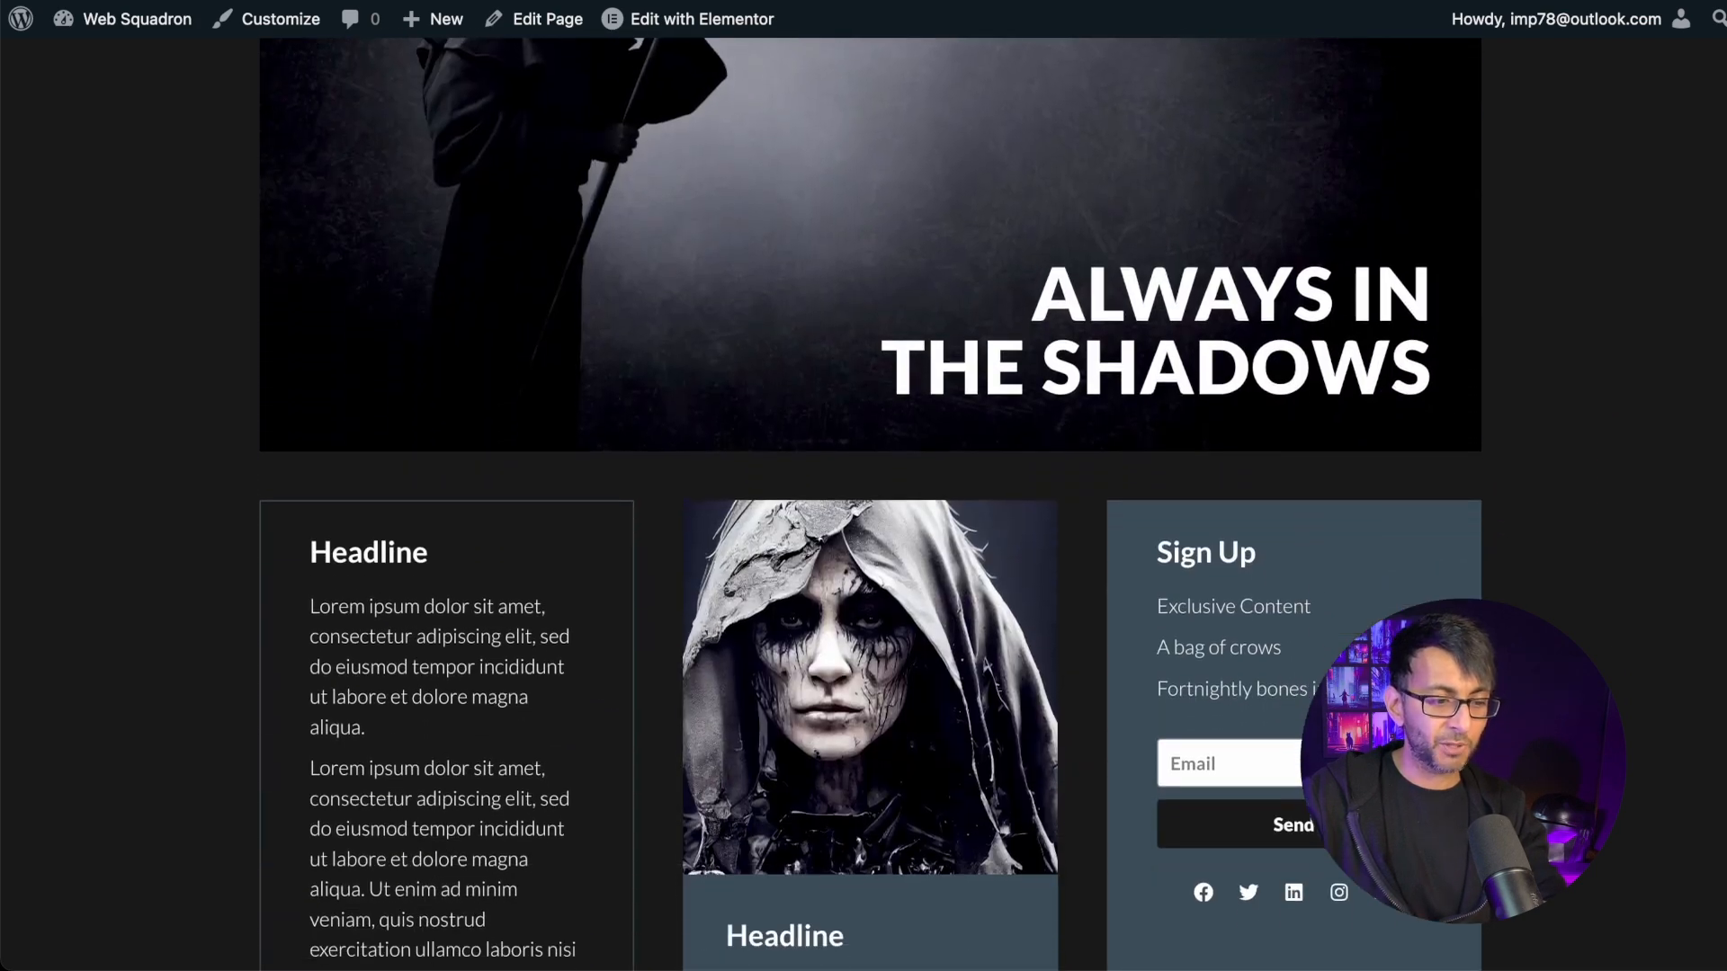
pyautogui.scroll(-3)
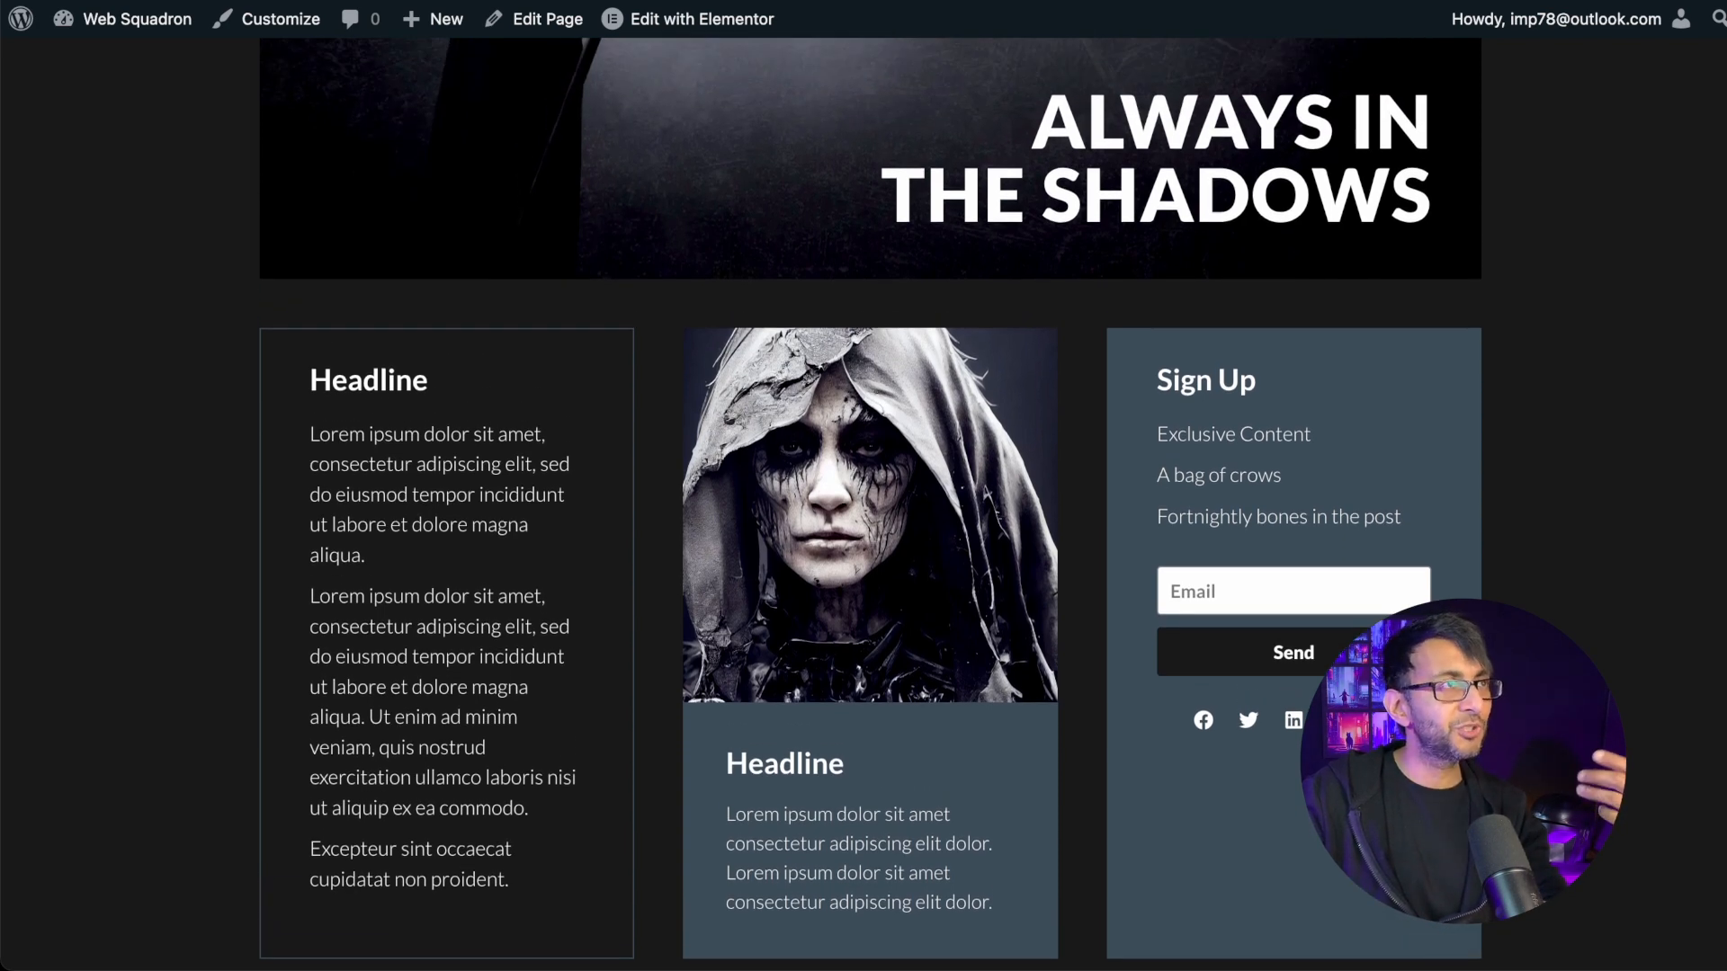
pyautogui.moveTo(1445, 411)
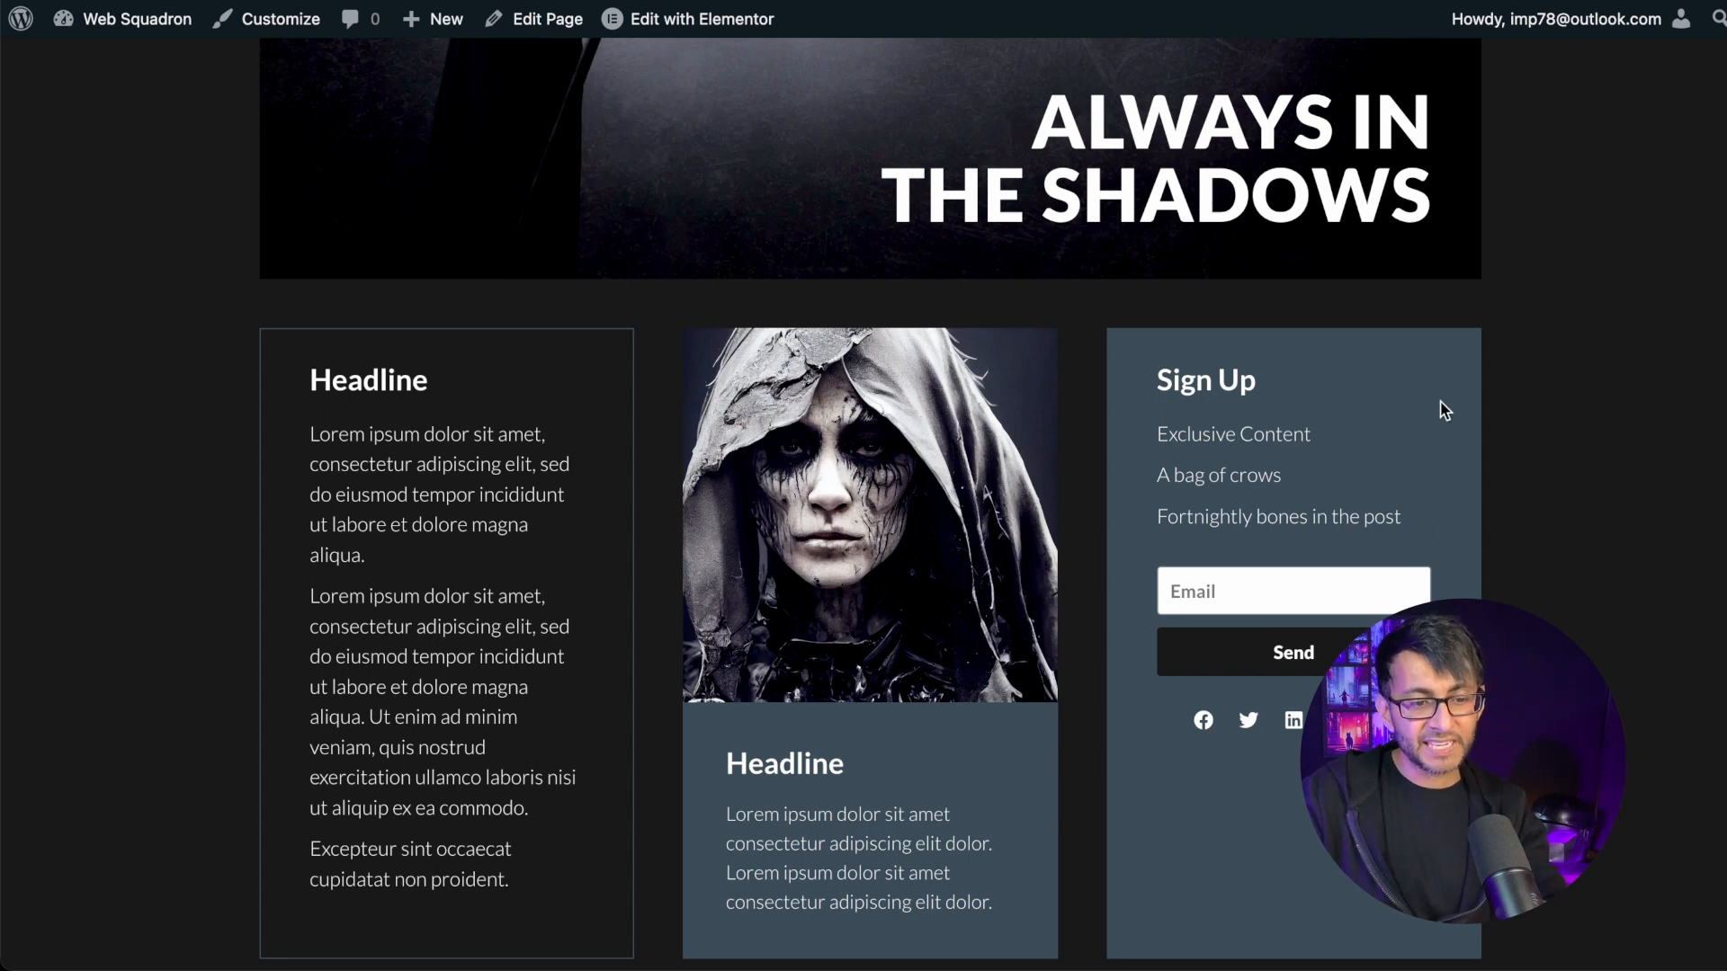
pyautogui.moveTo(1429, 393)
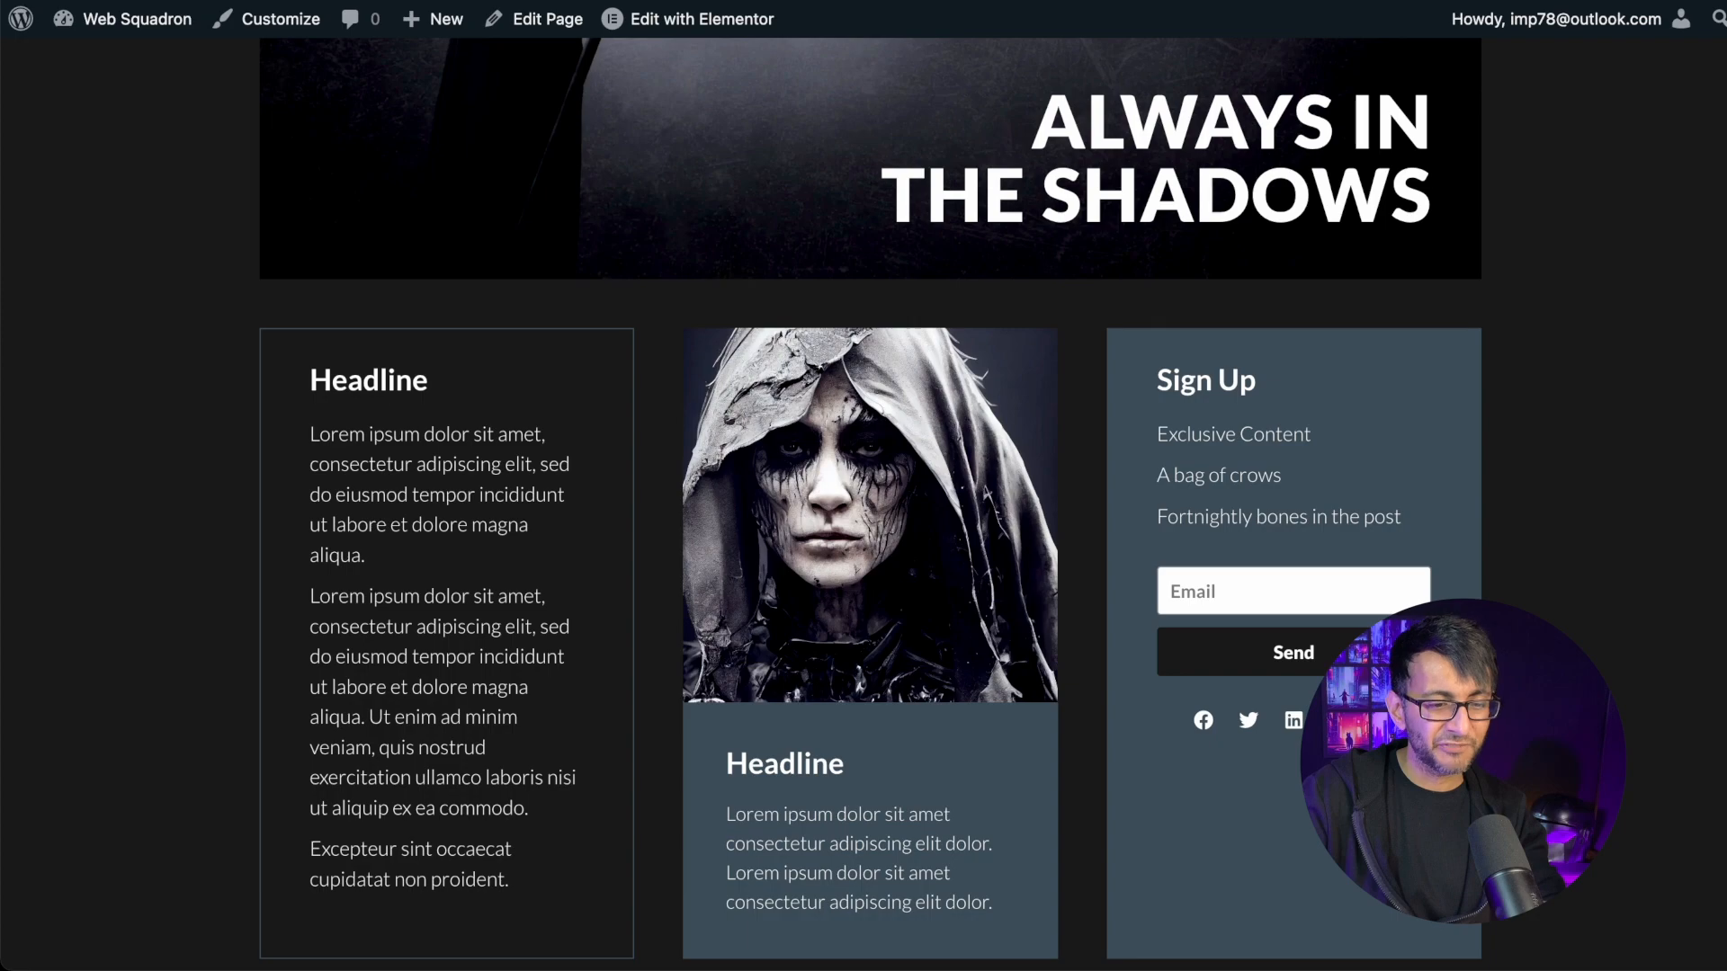
pyautogui.scroll(-3)
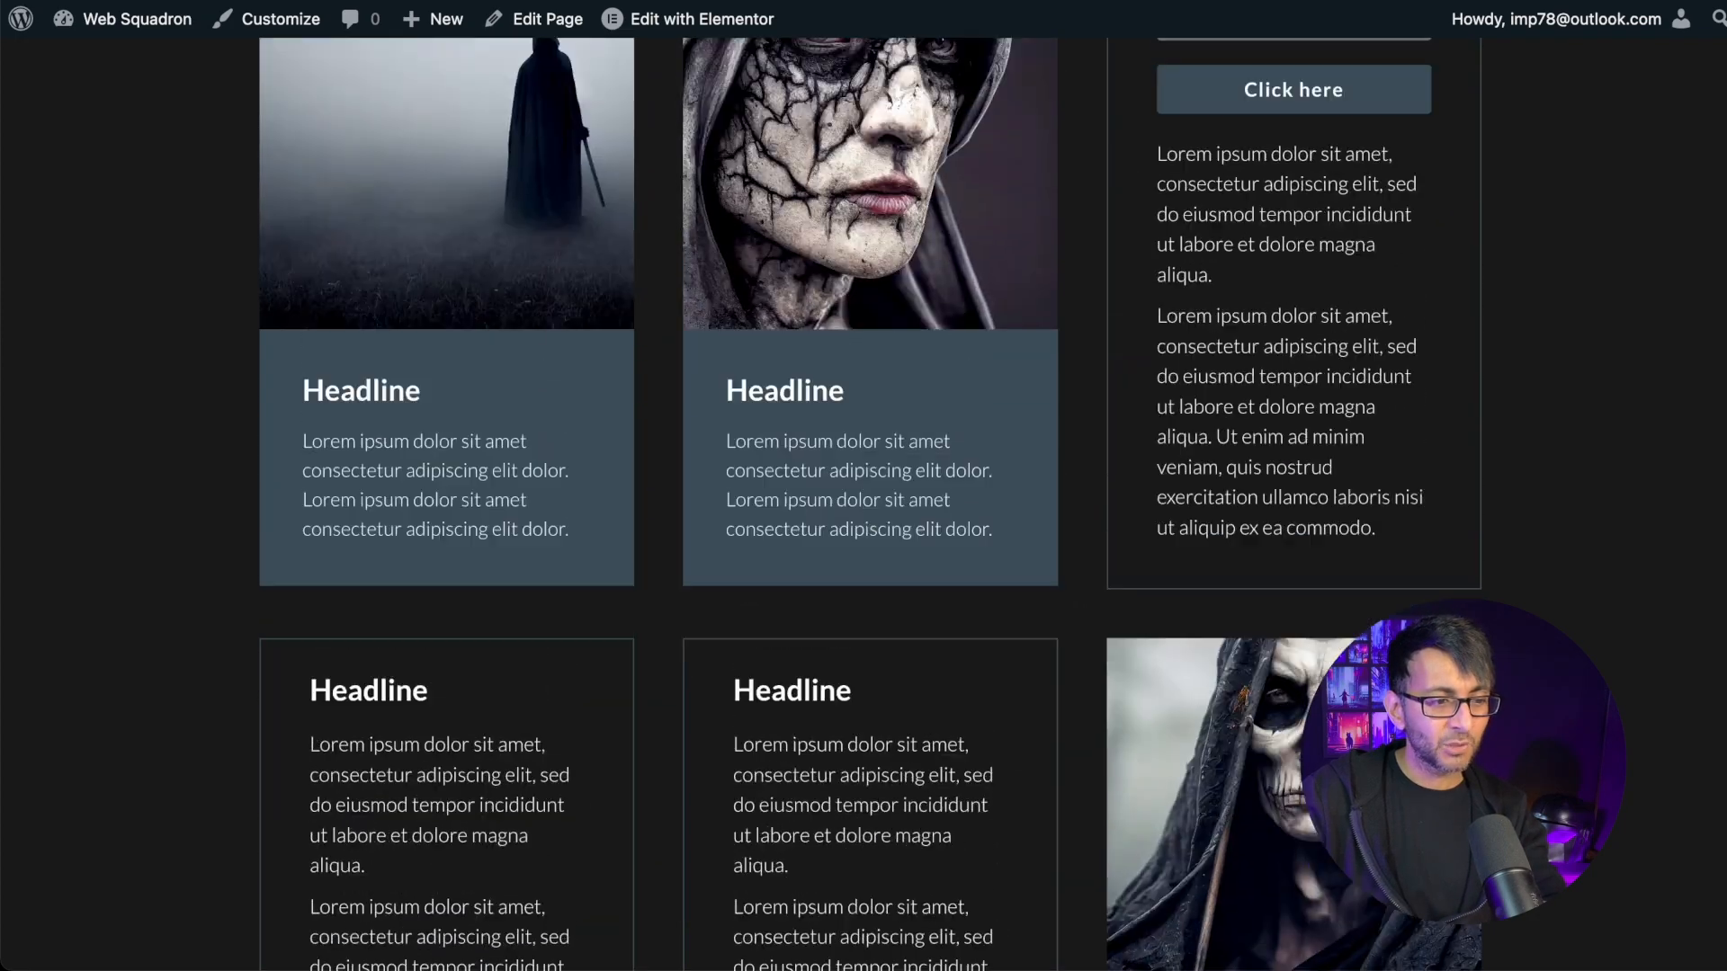
pyautogui.scroll(3)
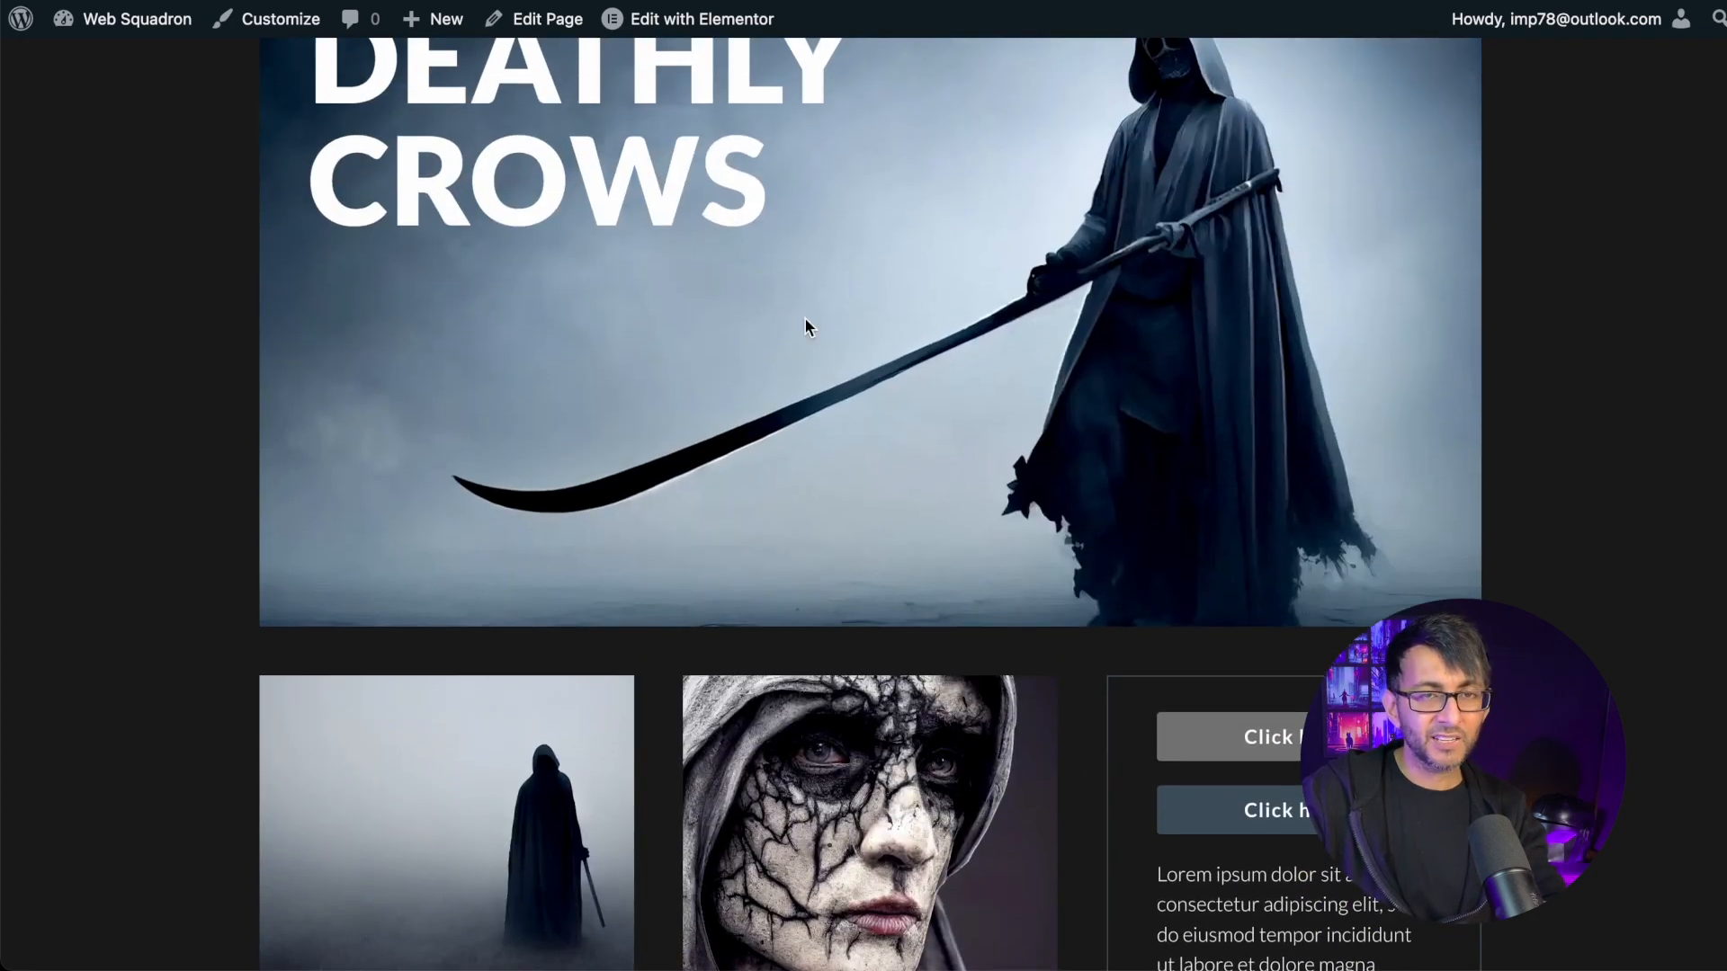
pyautogui.scroll(-3)
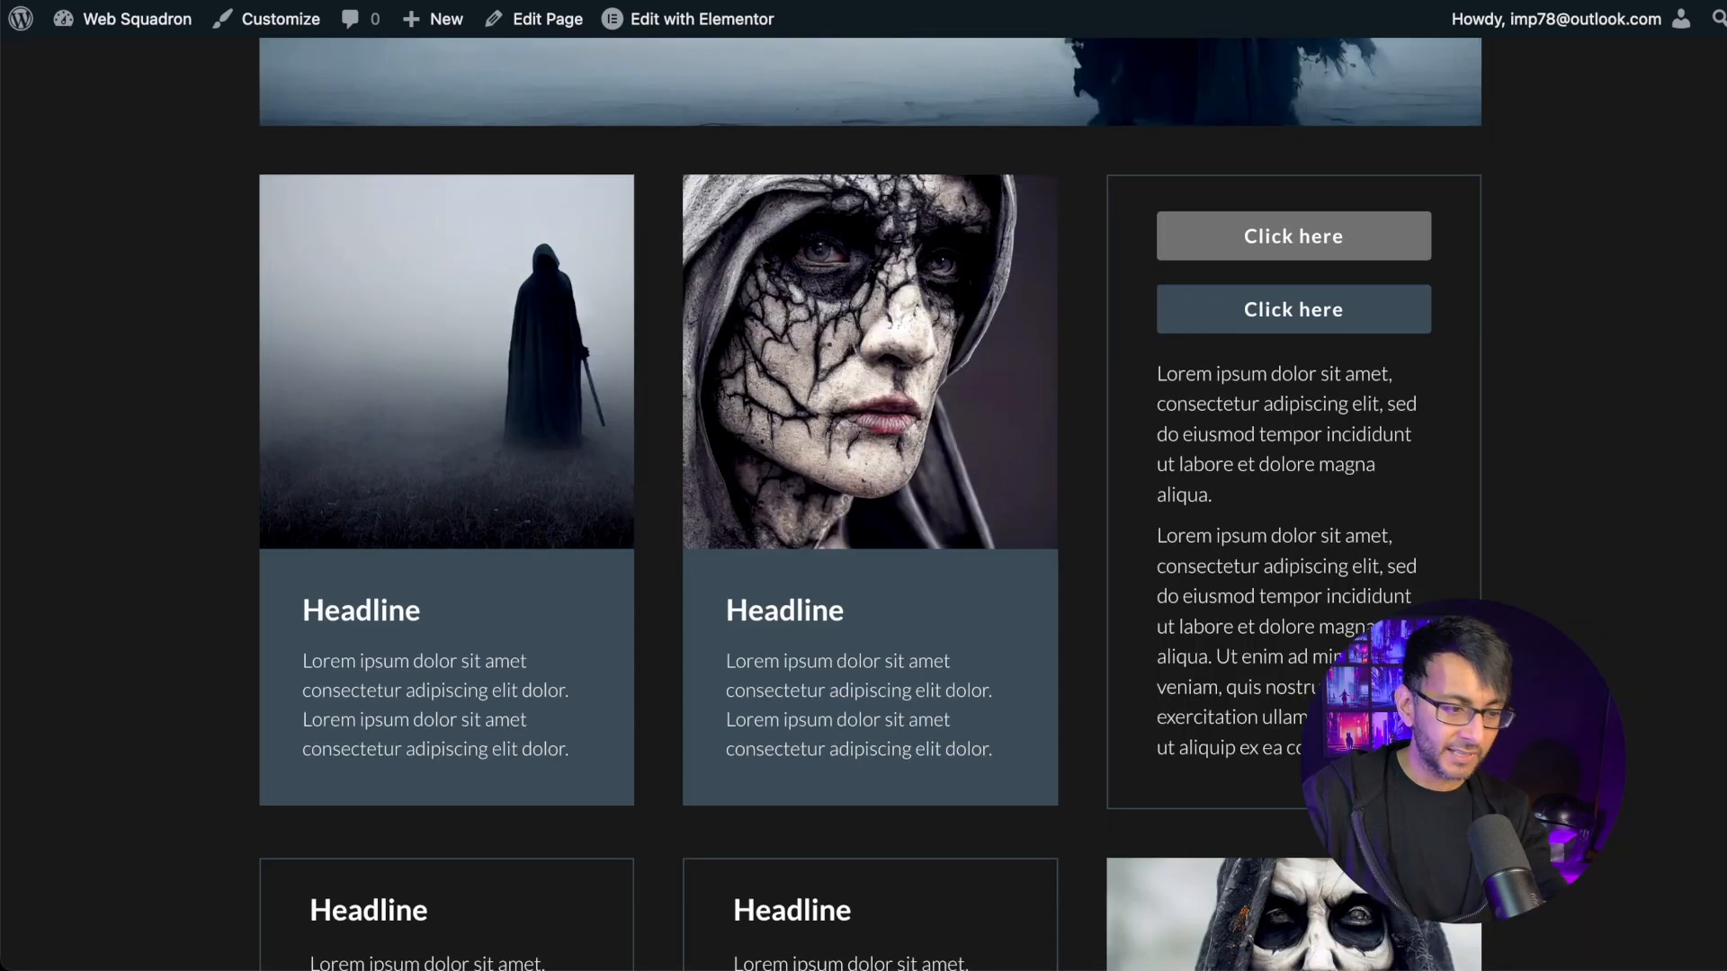
pyautogui.scroll(-3)
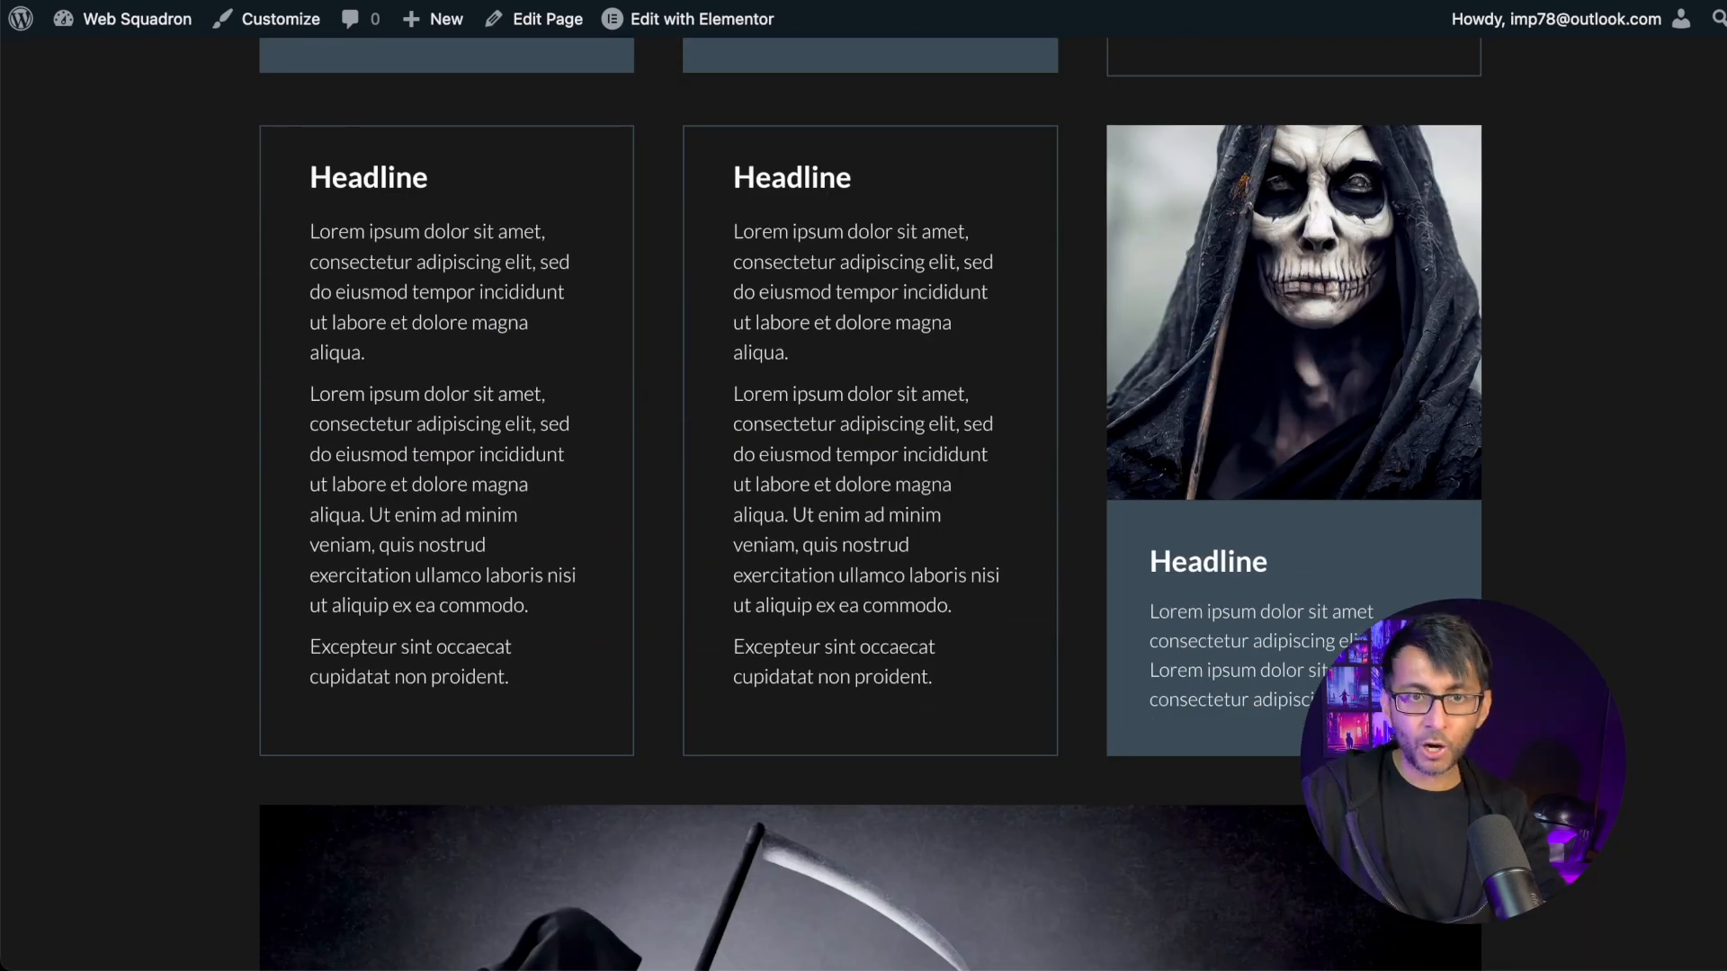
pyautogui.scroll(3)
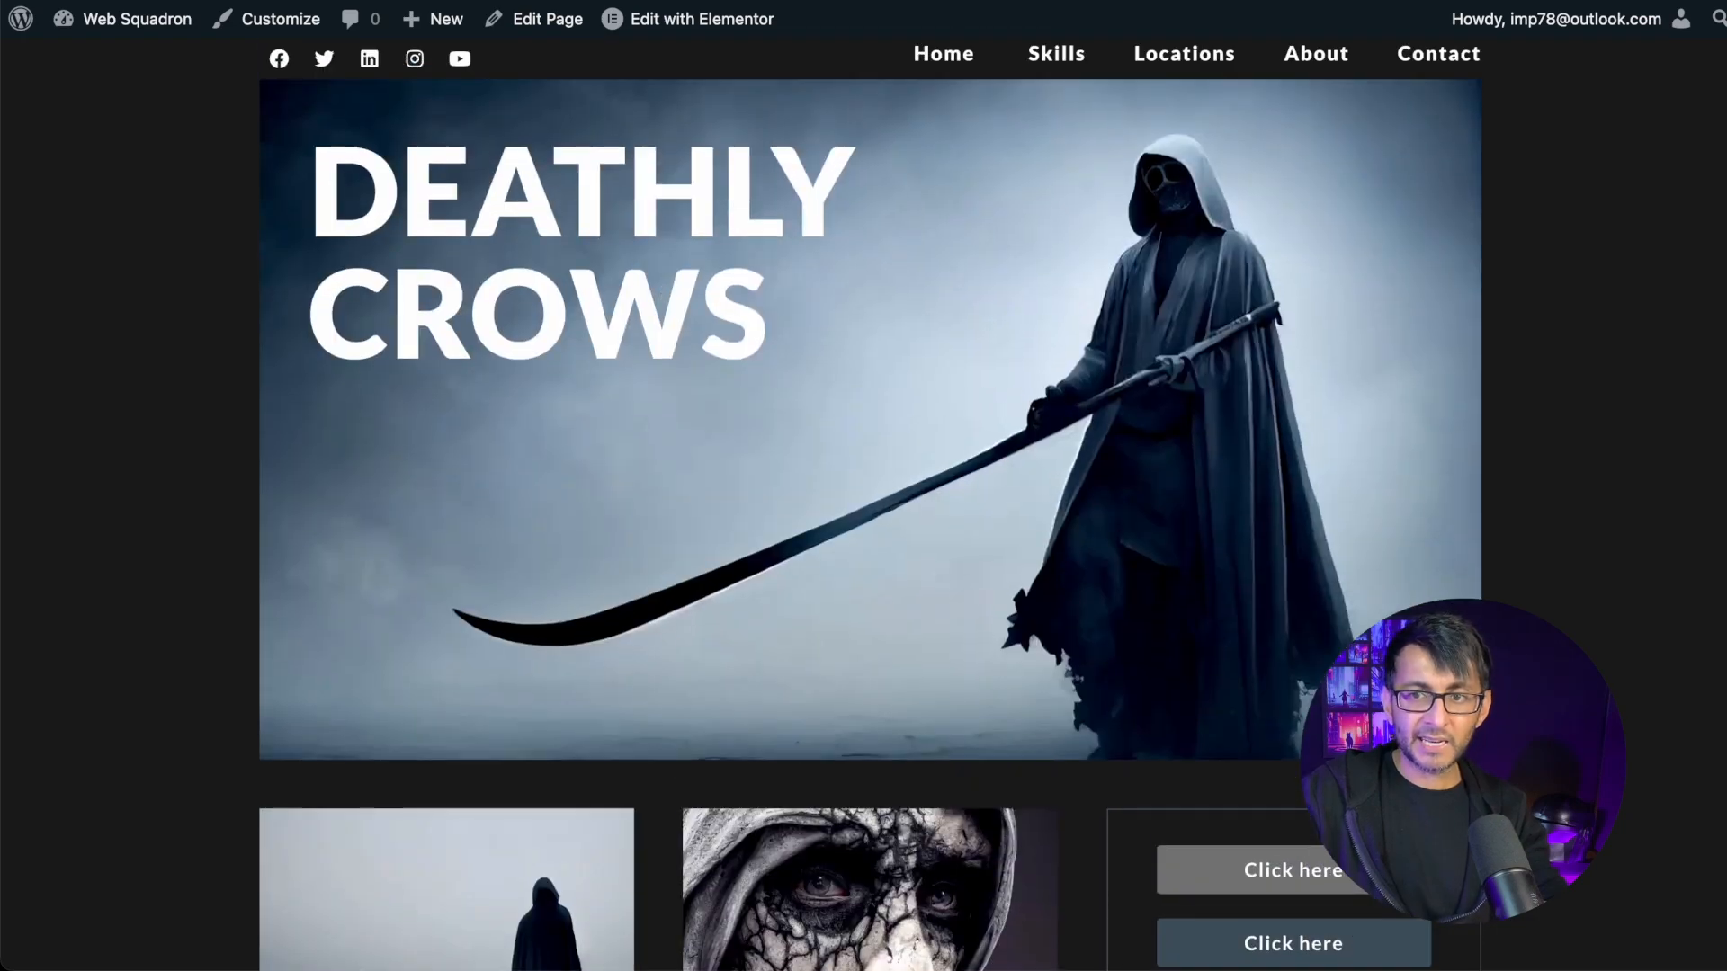
pyautogui.scroll(-3)
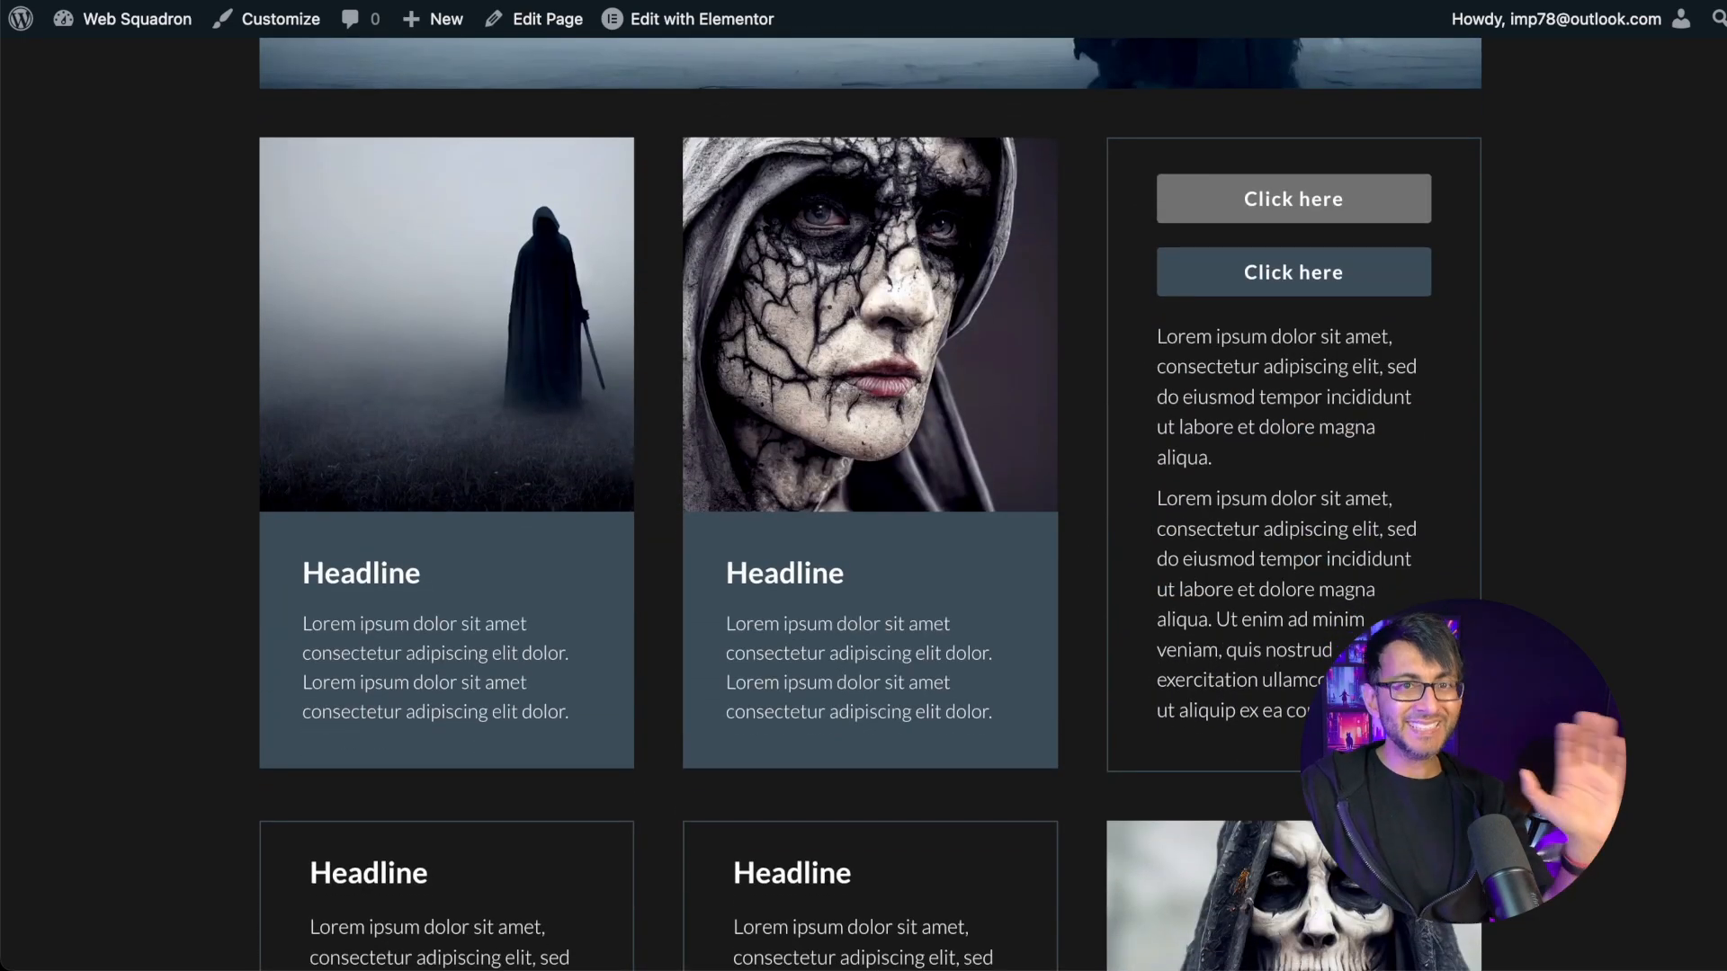
pyautogui.scroll(3)
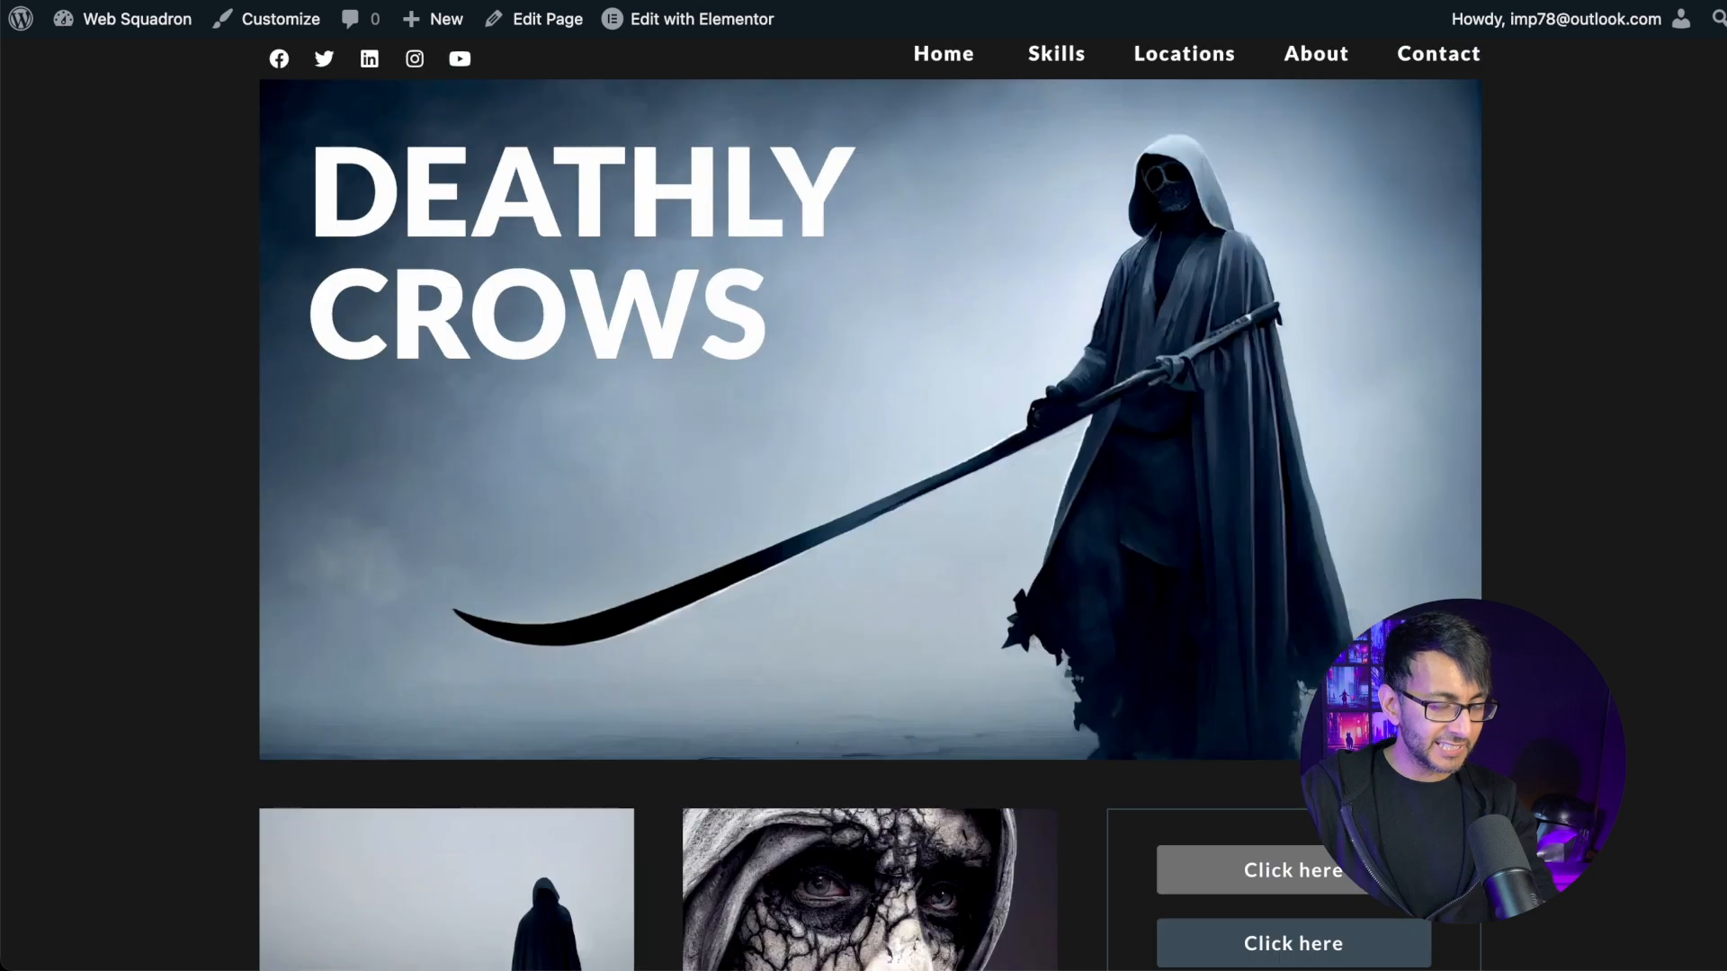
pyautogui.moveTo(1551, 177)
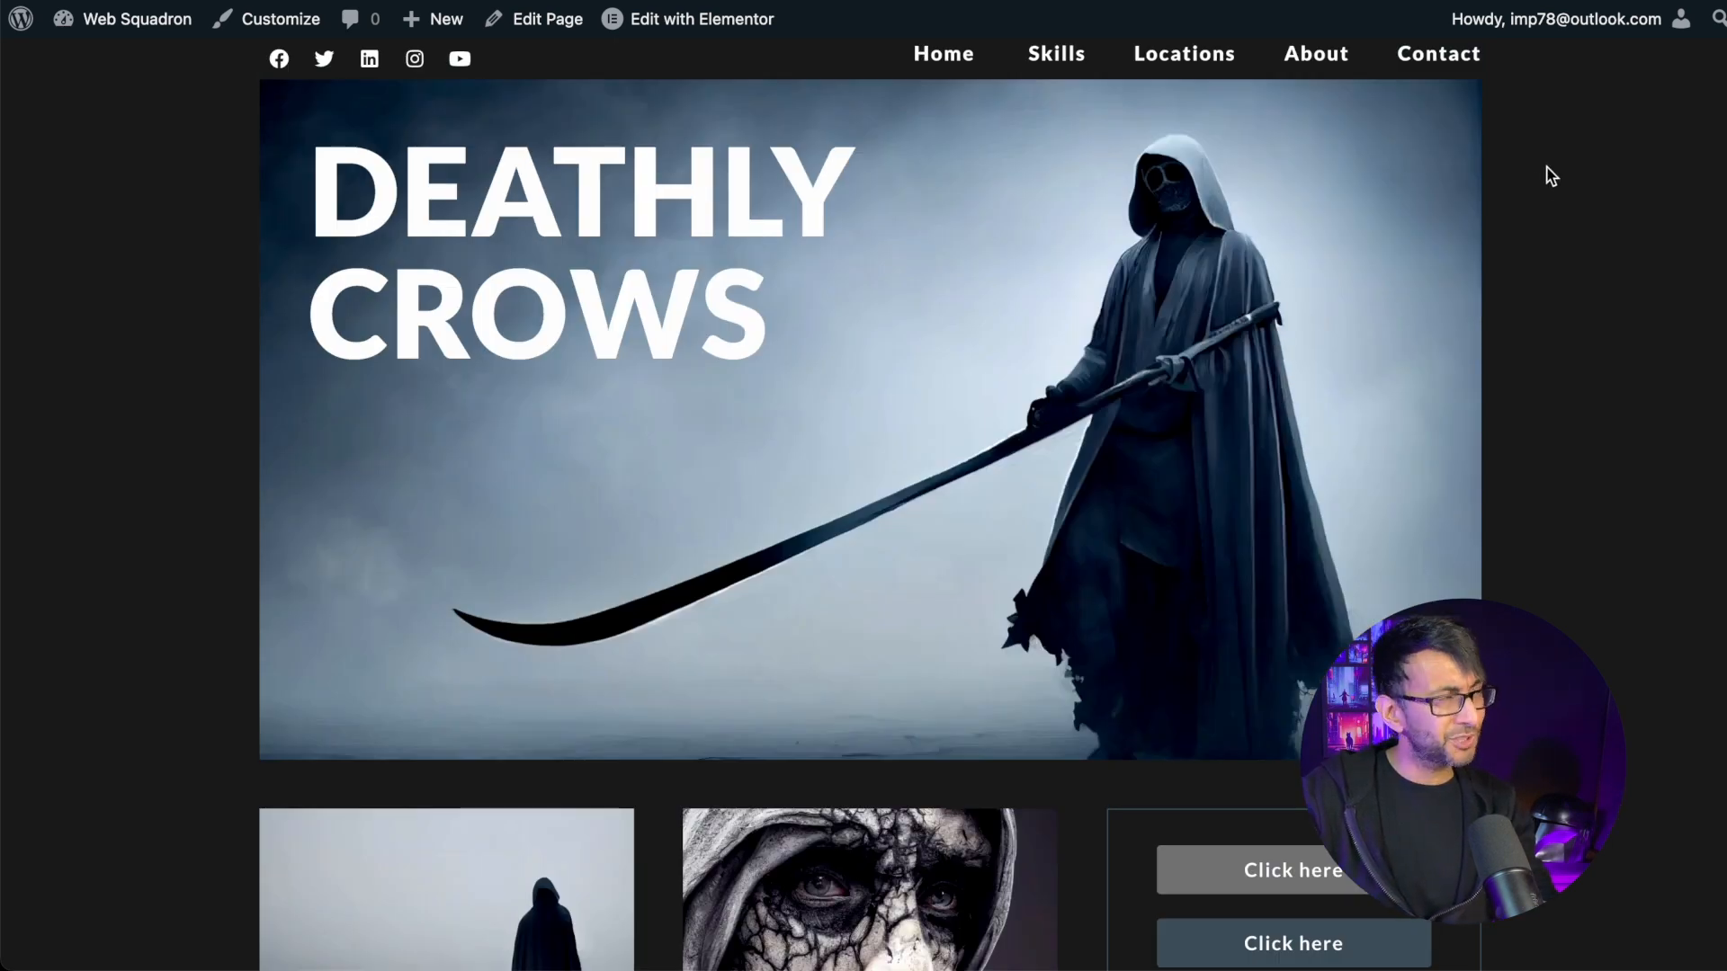
pyautogui.moveTo(1294, 338)
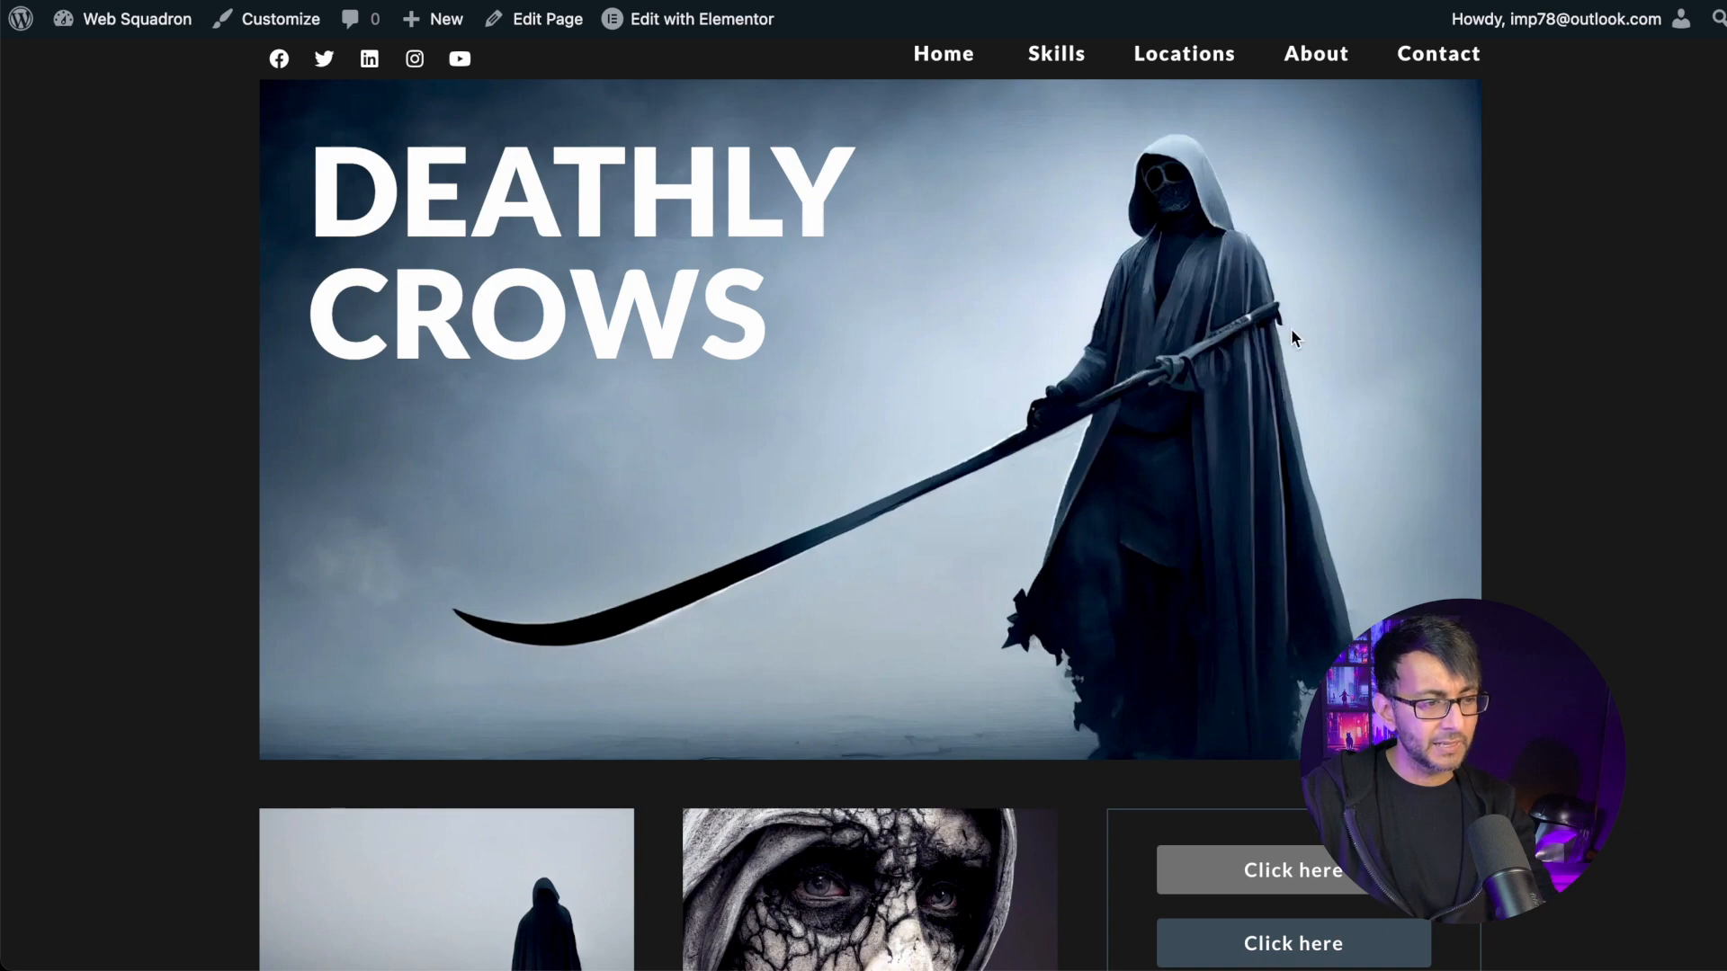
pyautogui.scroll(-3)
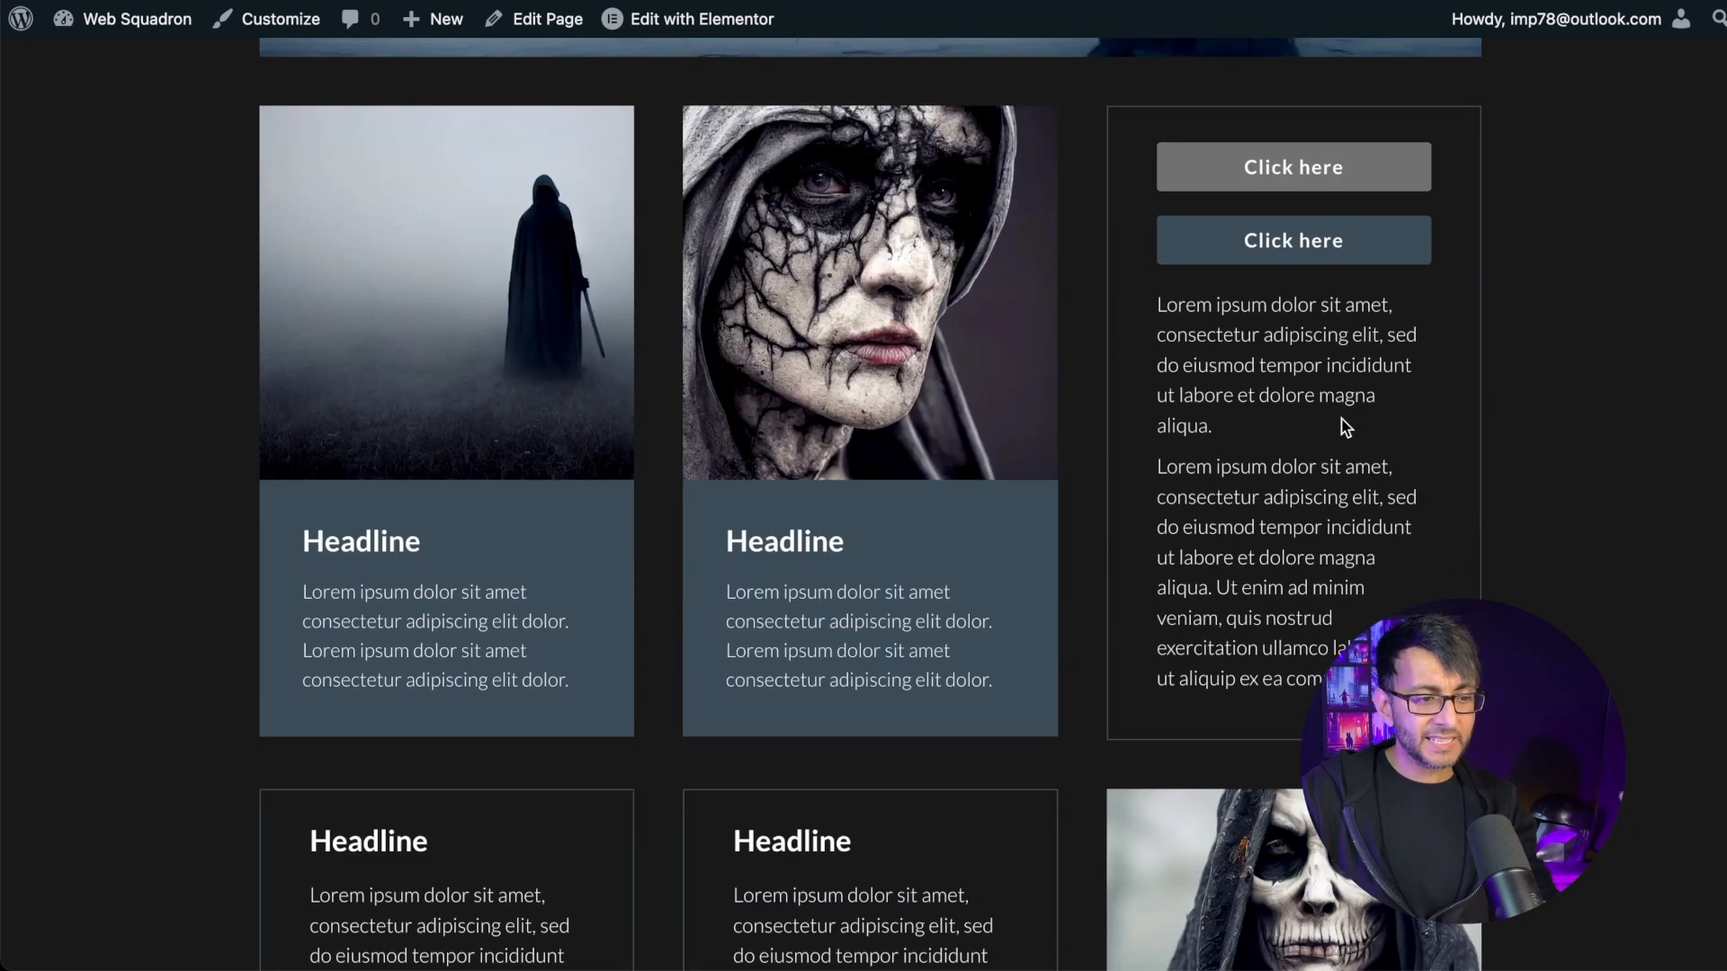
pyautogui.scroll(3)
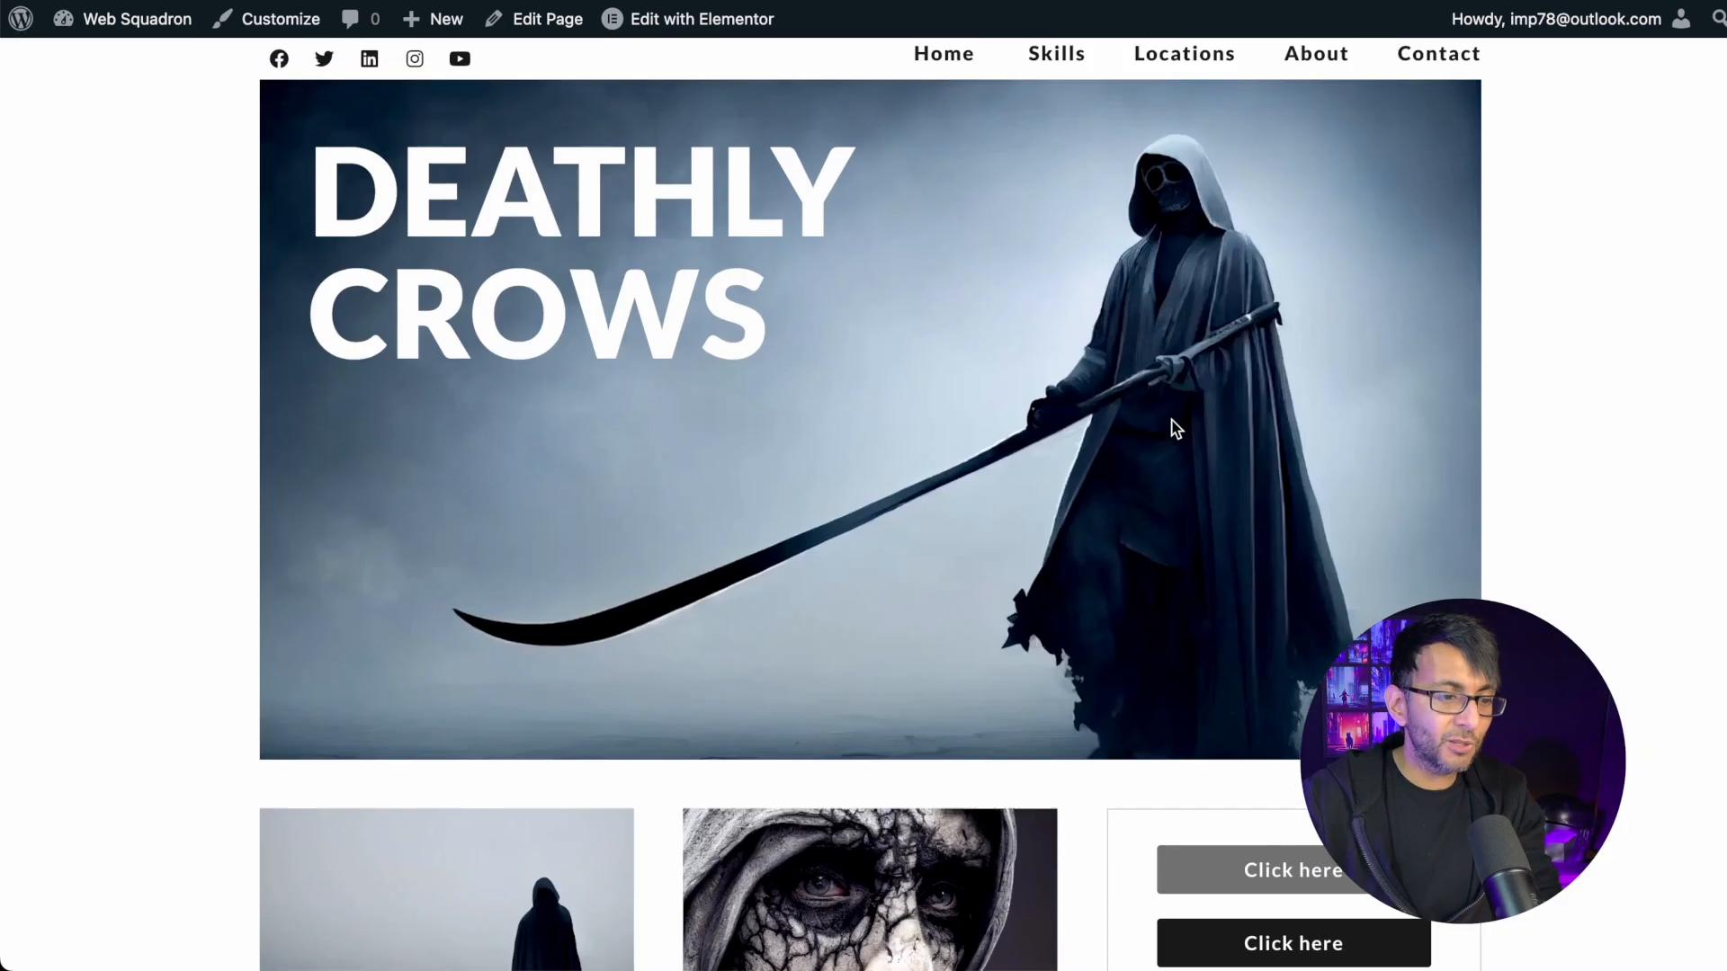
pyautogui.scroll(-3)
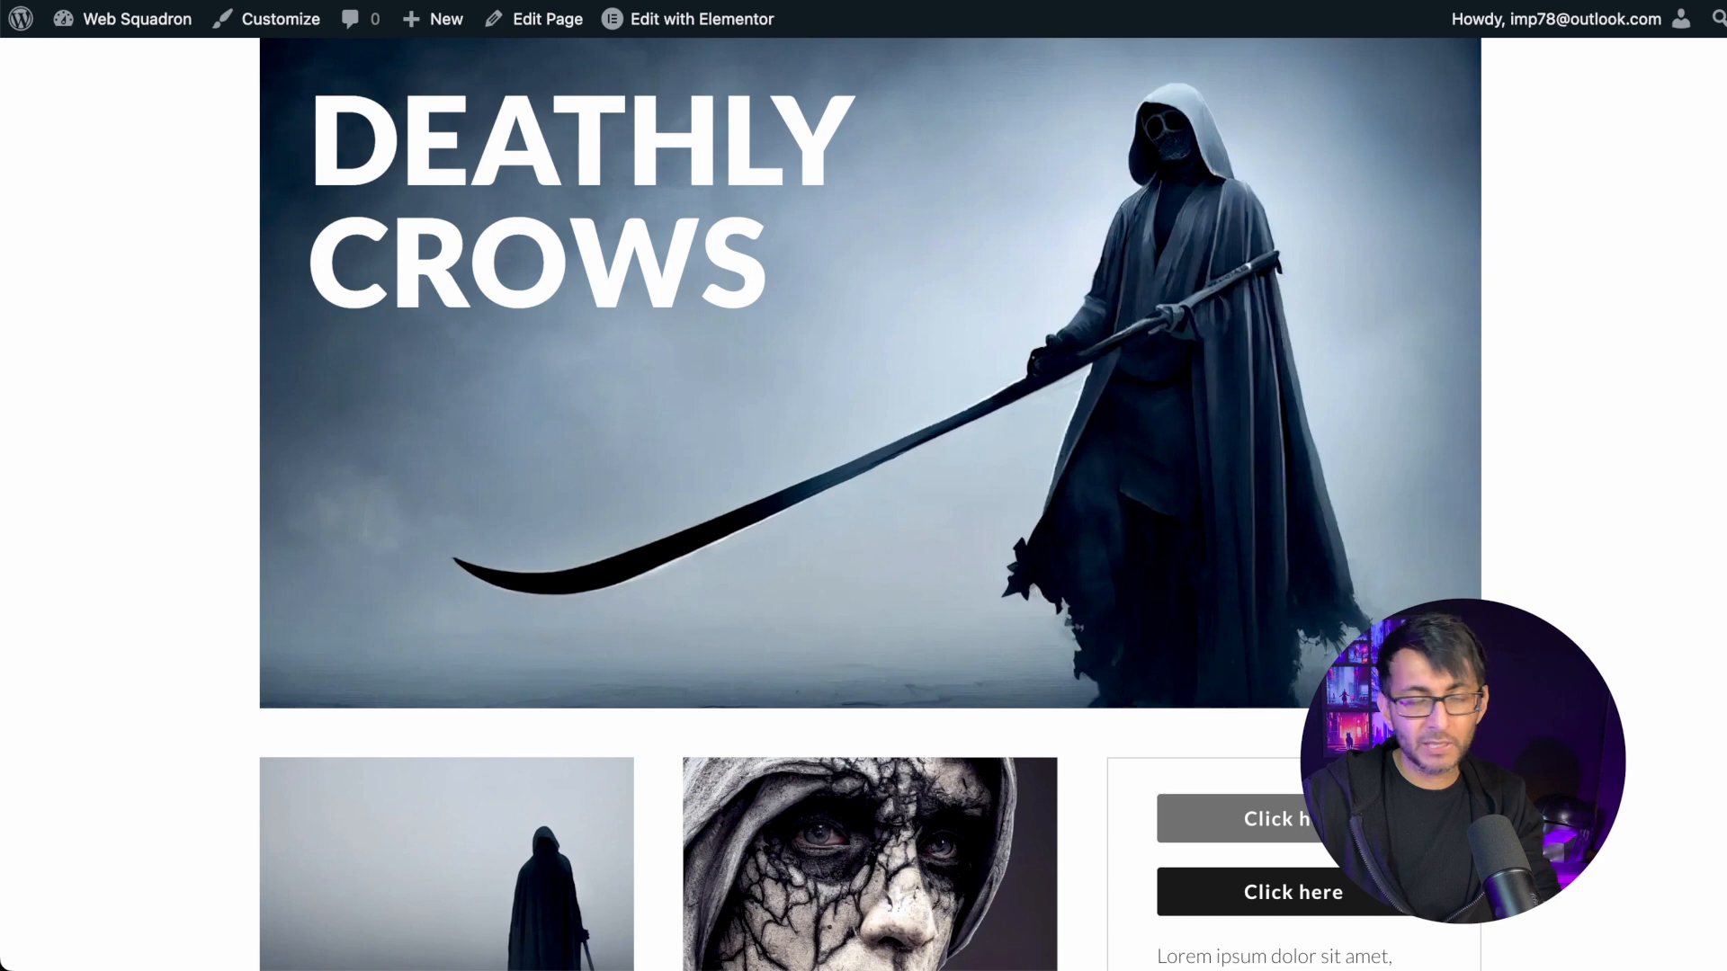